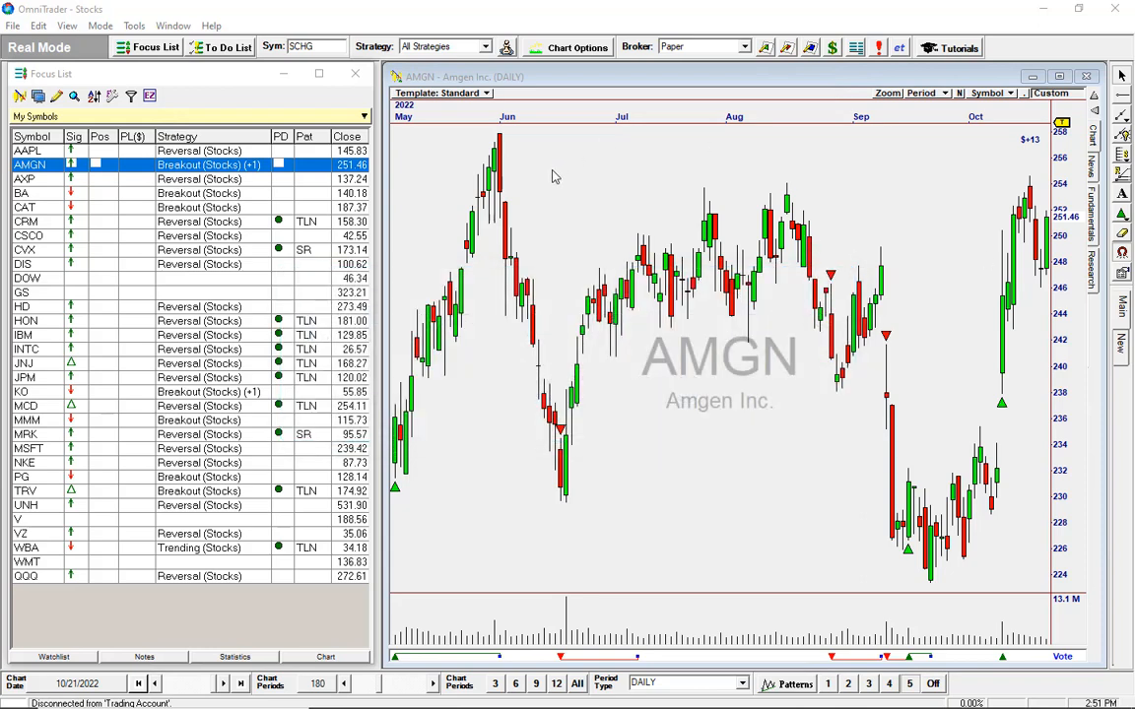
View the Bollinger Bands indicator properties in Chart Options without changing them
{"action": "right_click", "coordinate": [555, 177]}
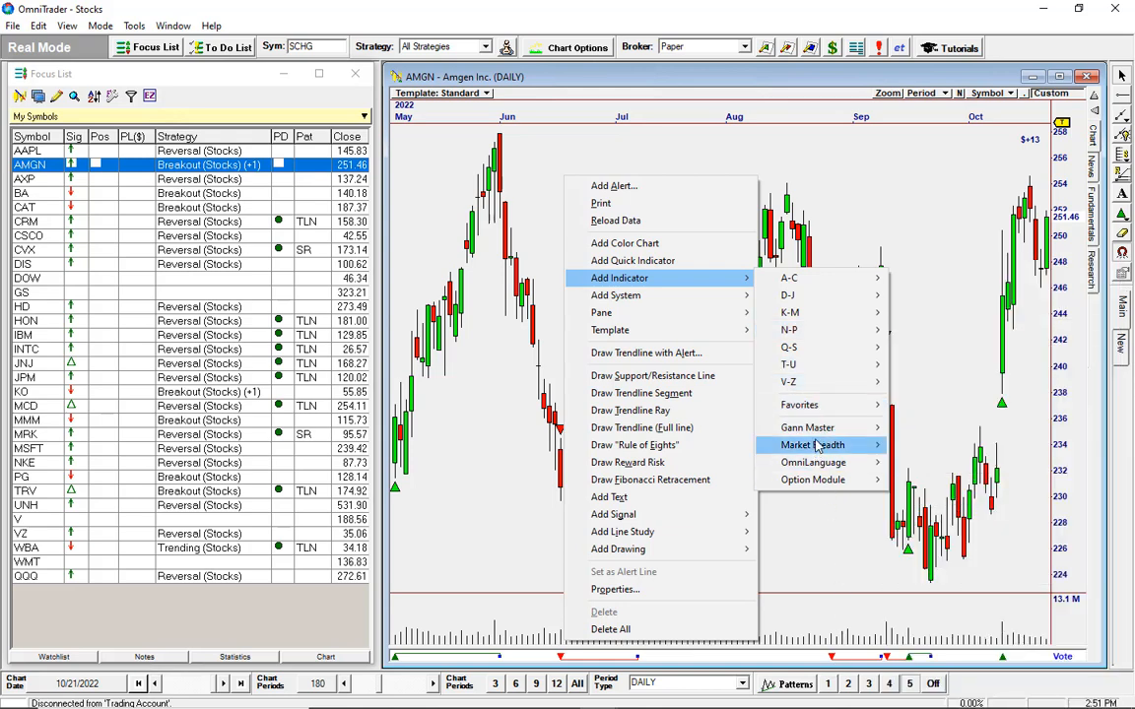
{"action": "left_click", "coordinate": [844, 161]}
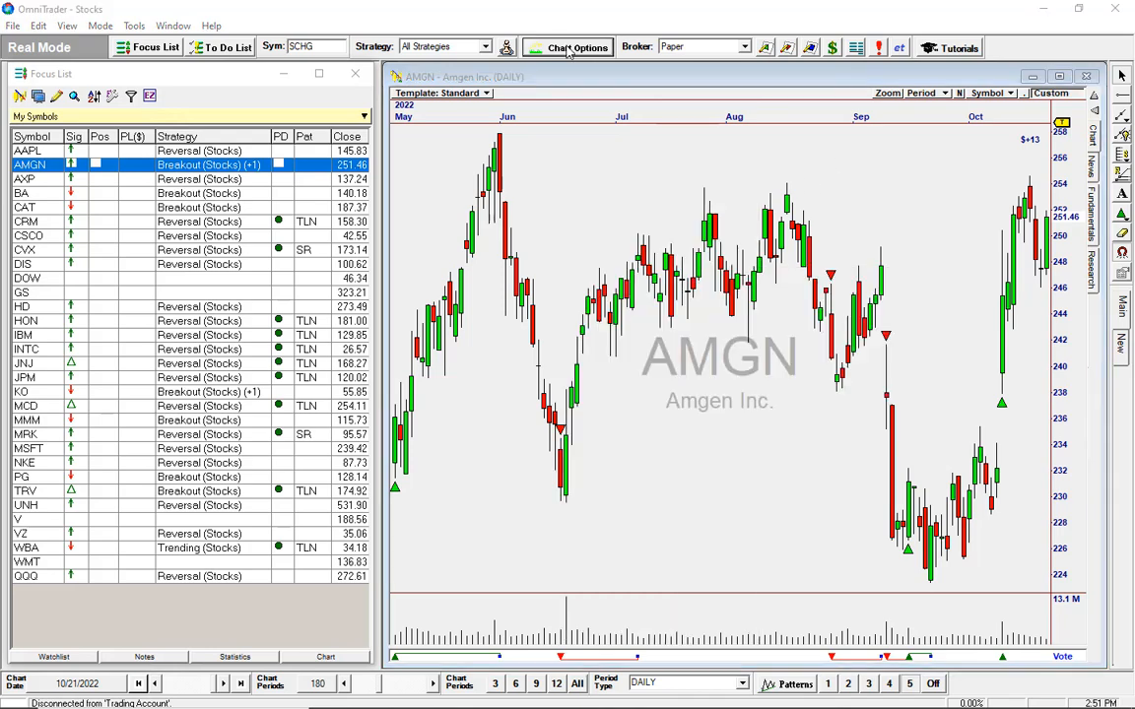
{"action": "left_click", "coordinate": [575, 47]}
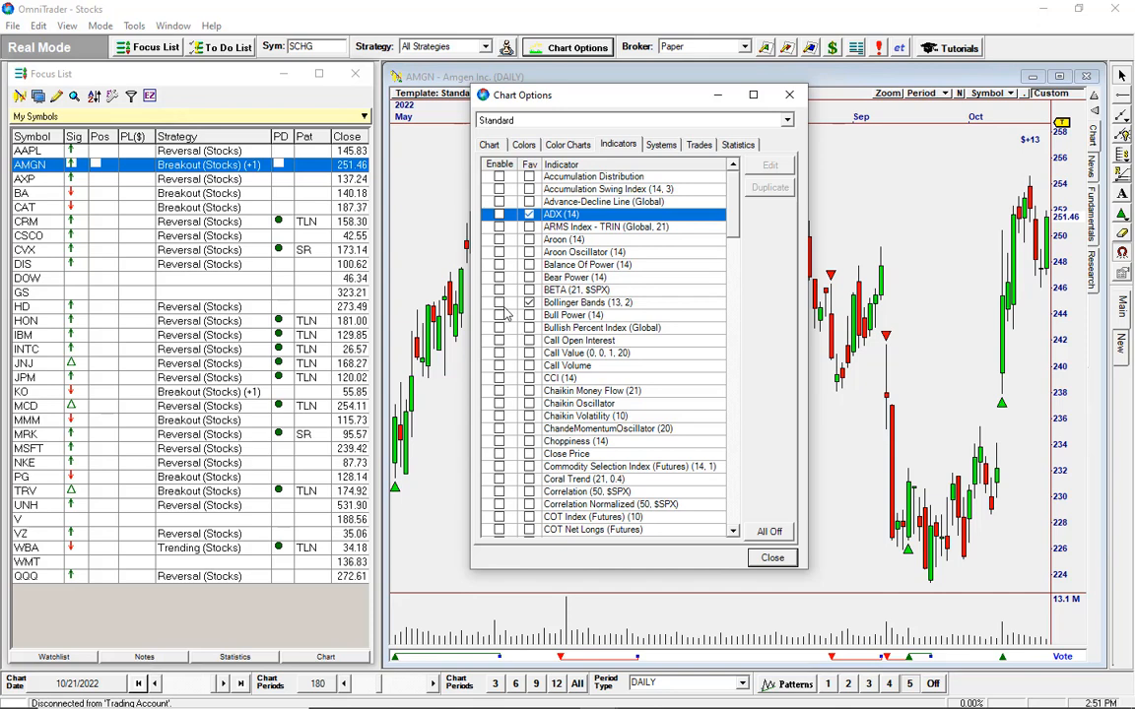
{"action": "left_click", "coordinate": [770, 166]}
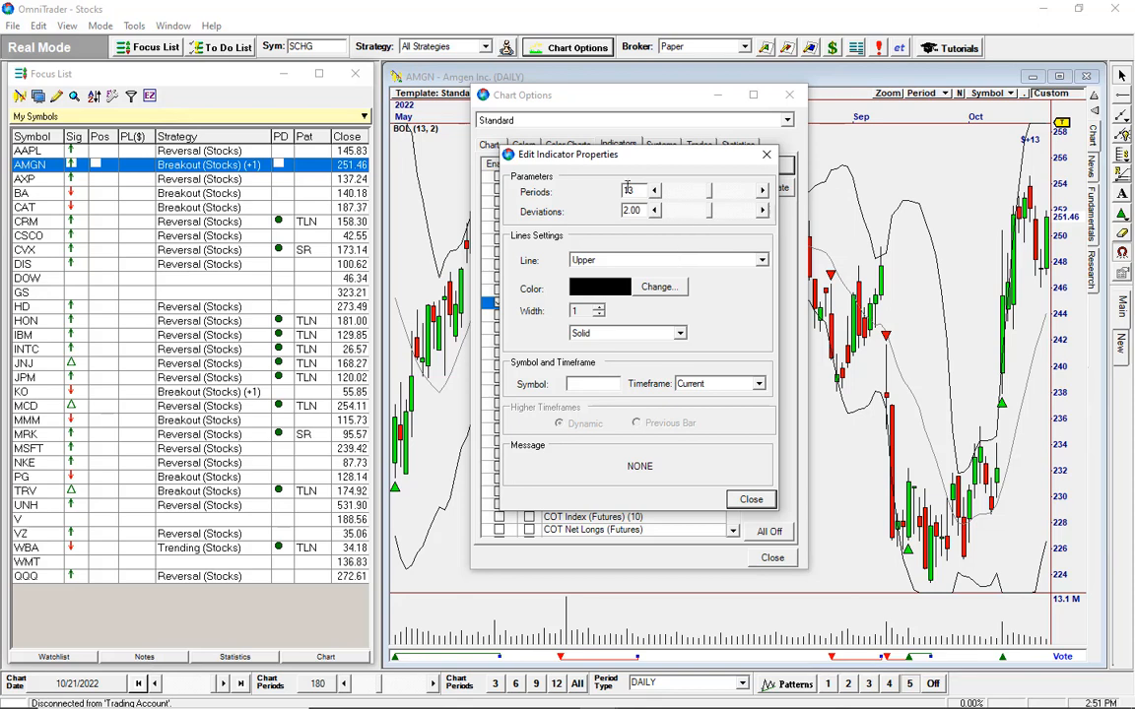
{"action": "left_click", "coordinate": [751, 501]}
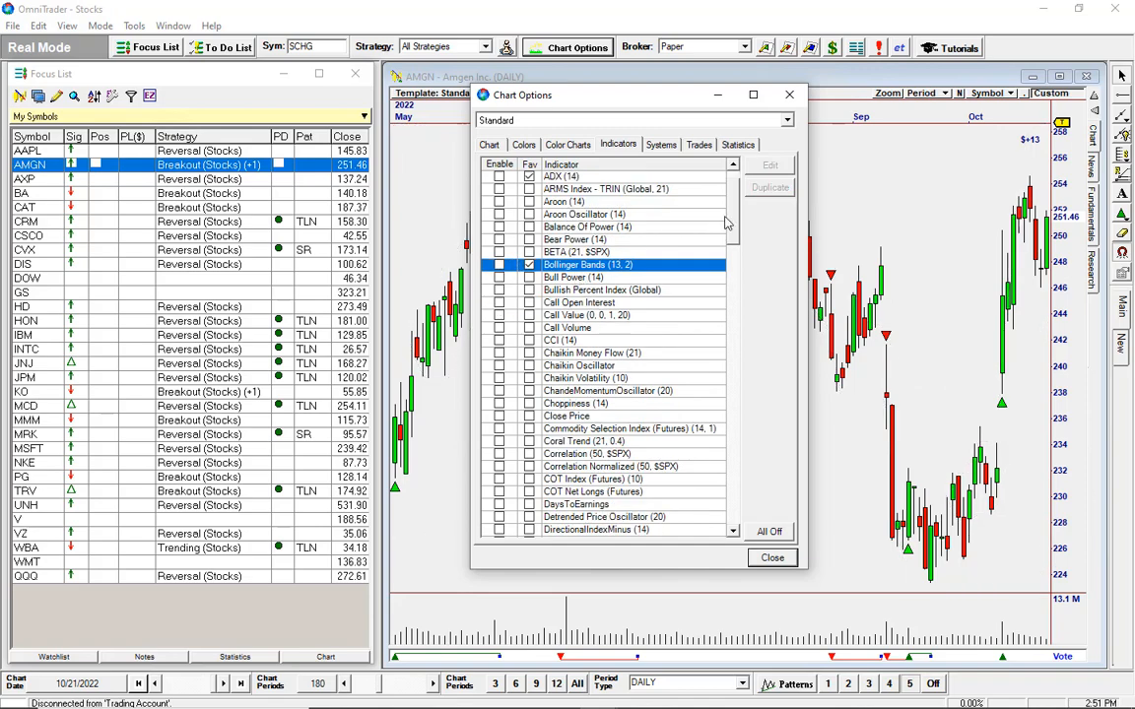
Browse the indicator list and select Relative Strength Index
{"action": "scroll", "scroll_direction": "down", "scroll_amount": 3}
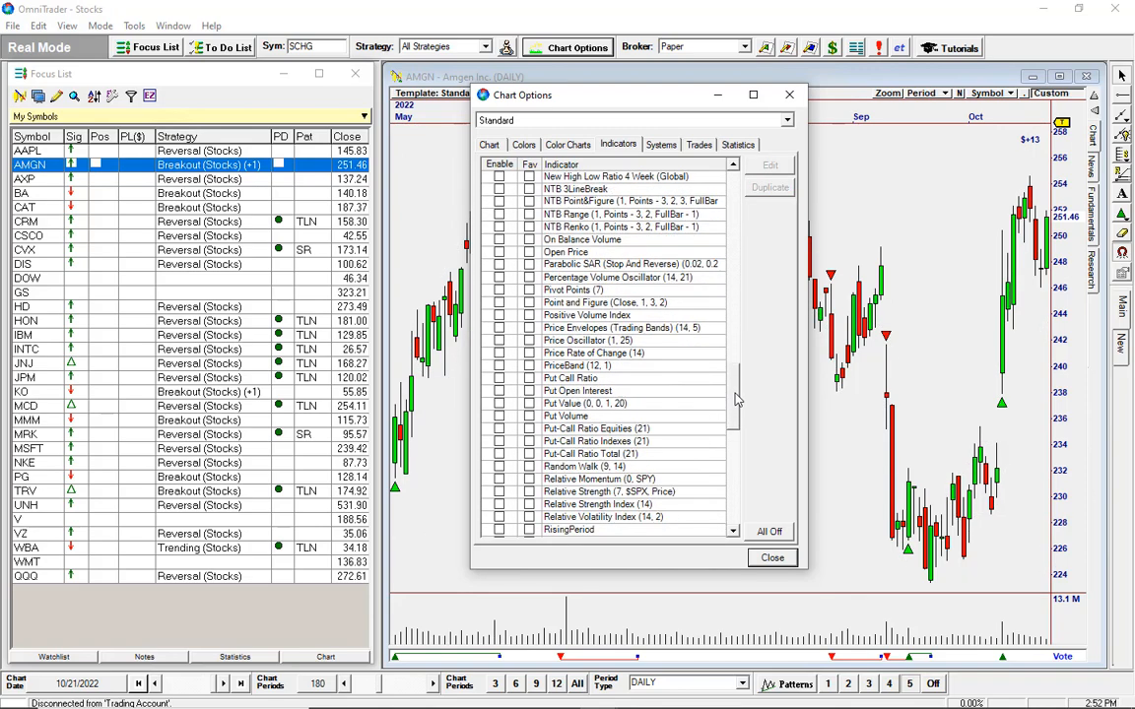
{"action": "scroll", "scroll_direction": "down", "scroll_amount": 3}
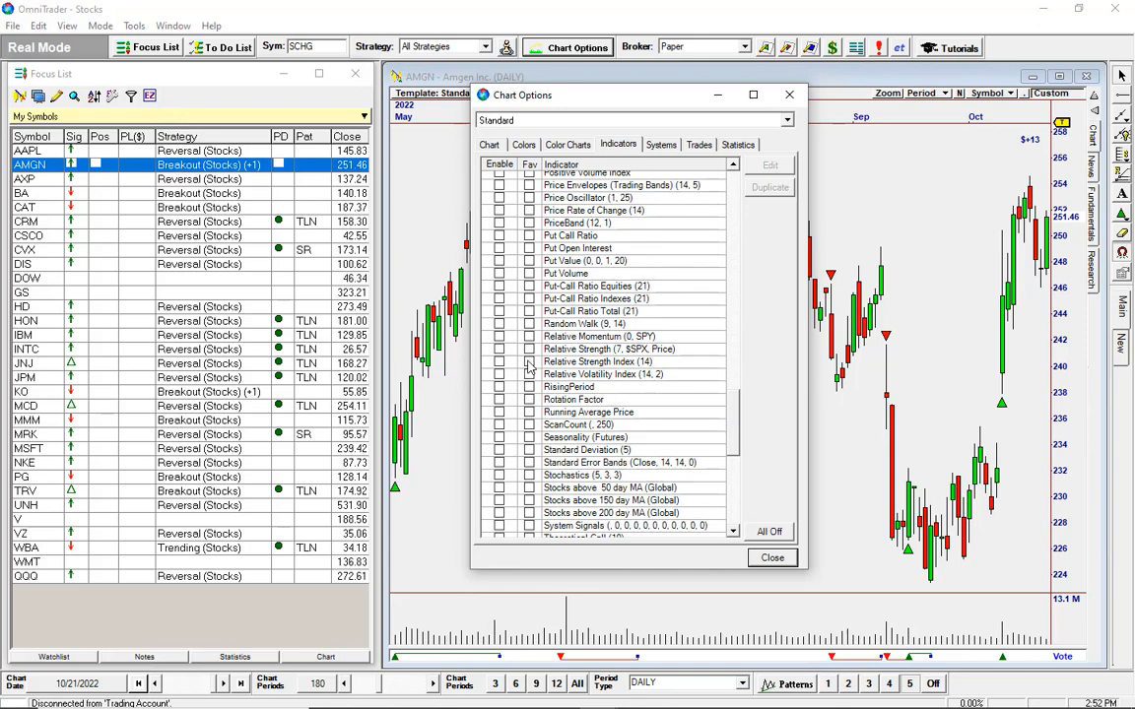
{"action": "left_click", "coordinate": [500, 362]}
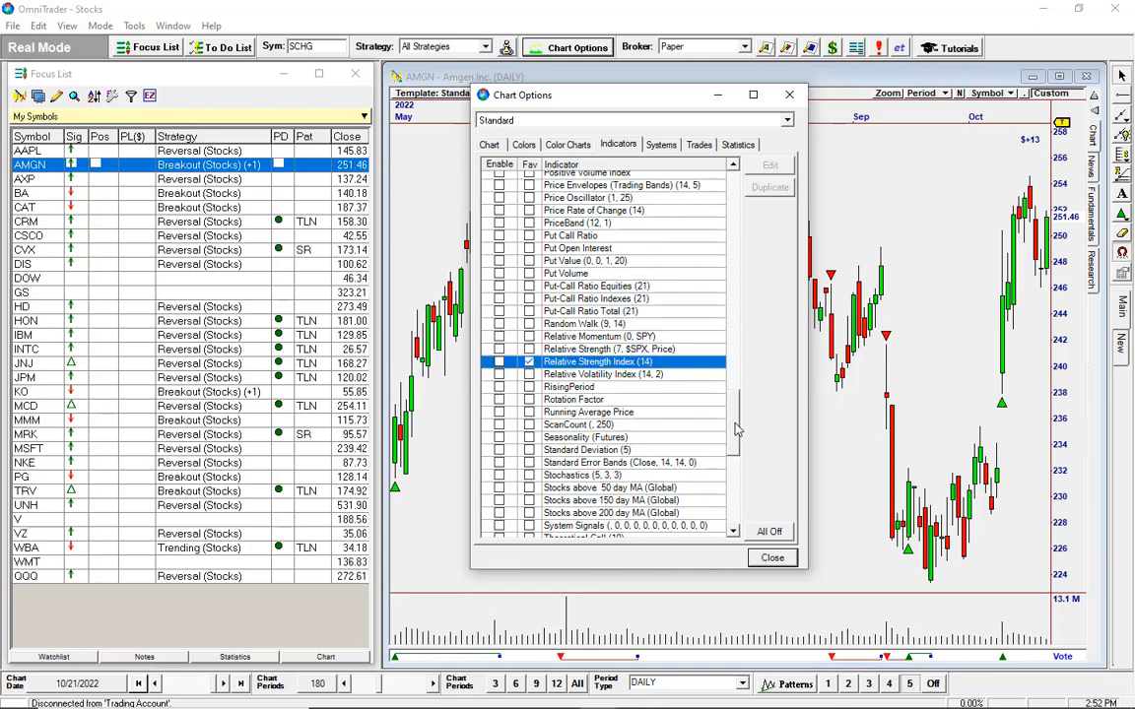
{"action": "scroll", "scroll_direction": "up", "scroll_amount": 3}
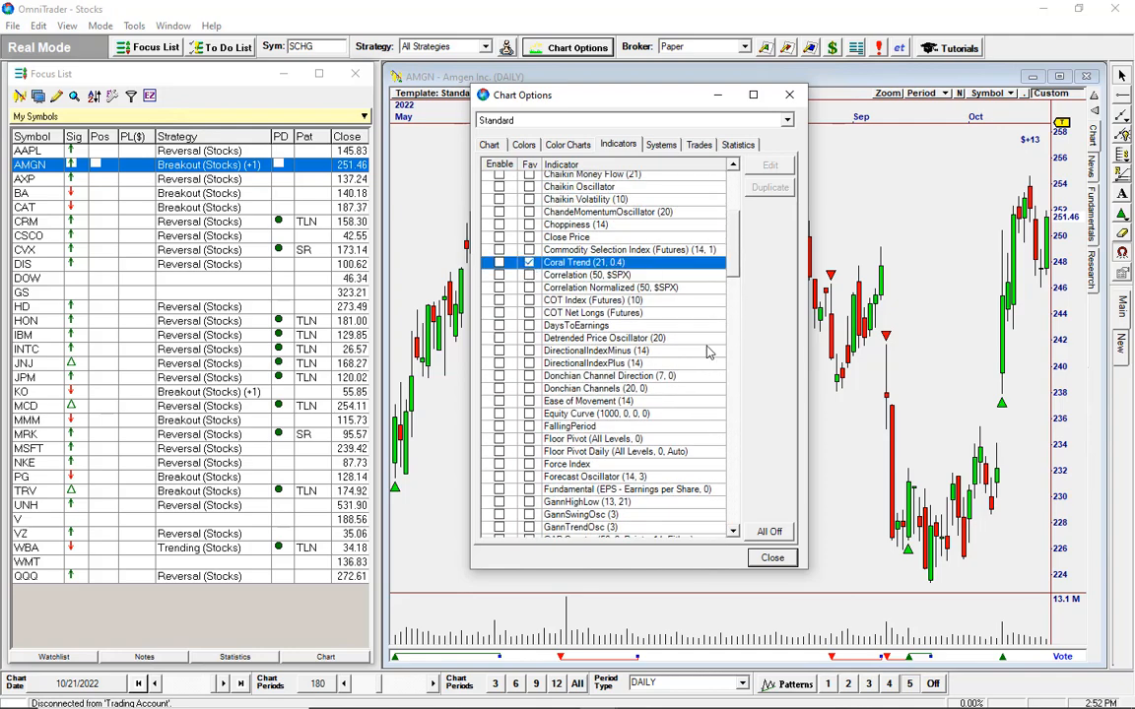
{"action": "mouse_move", "coordinate": [536, 384]}
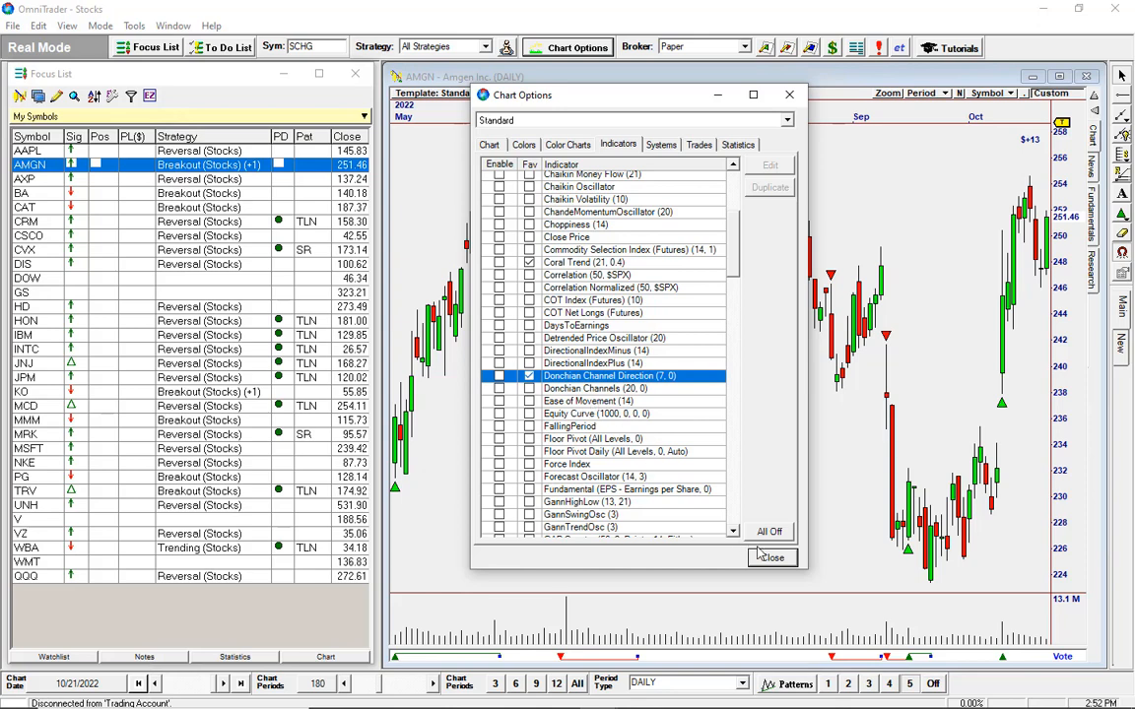
Add the Coral Trend indicator to the AMGN chart from the favourites list
{"action": "left_click", "coordinate": [772, 557]}
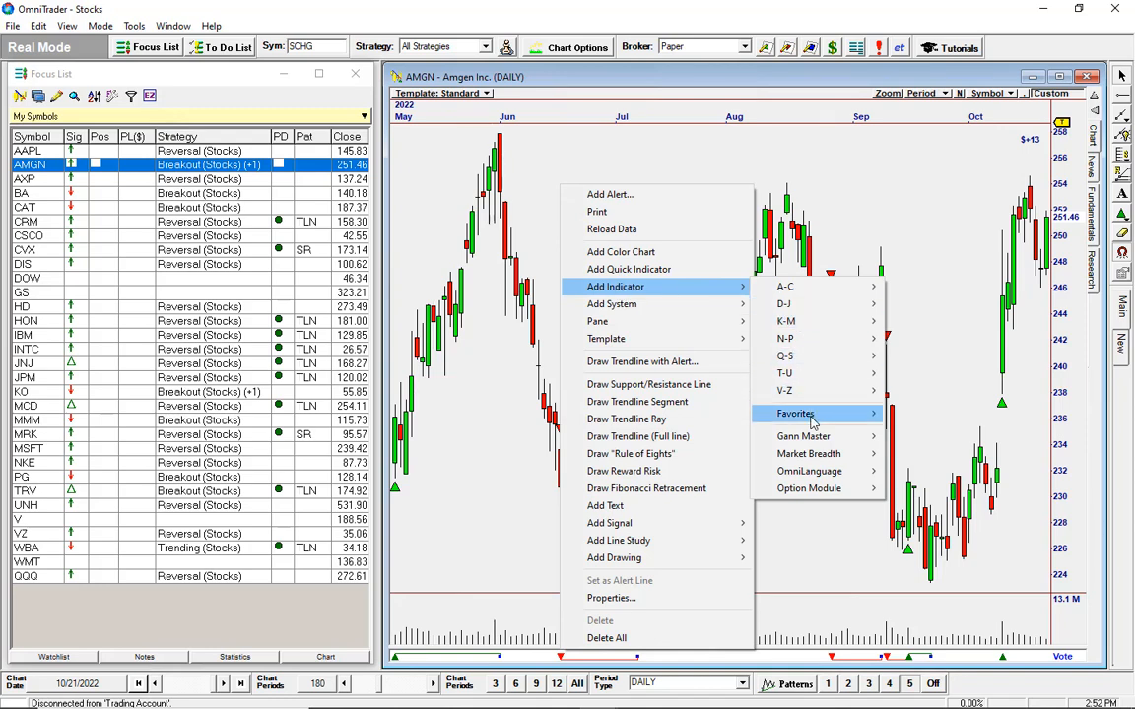
{"action": "left_click", "coordinate": [796, 413]}
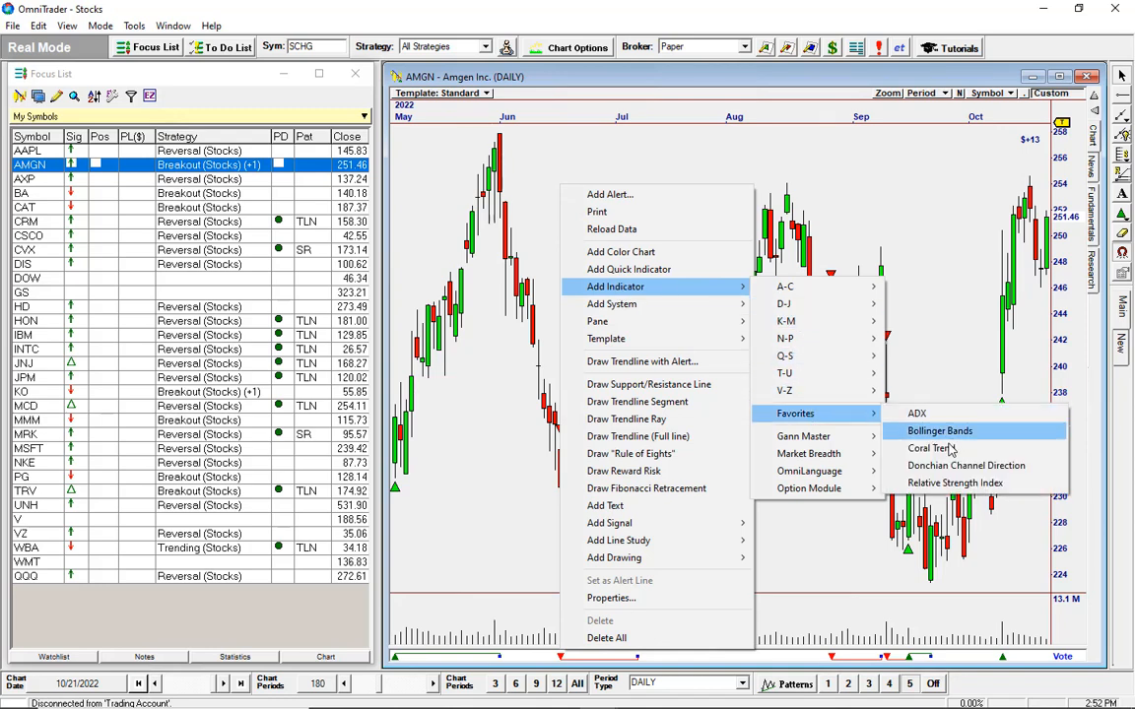
{"action": "left_click", "coordinate": [930, 449]}
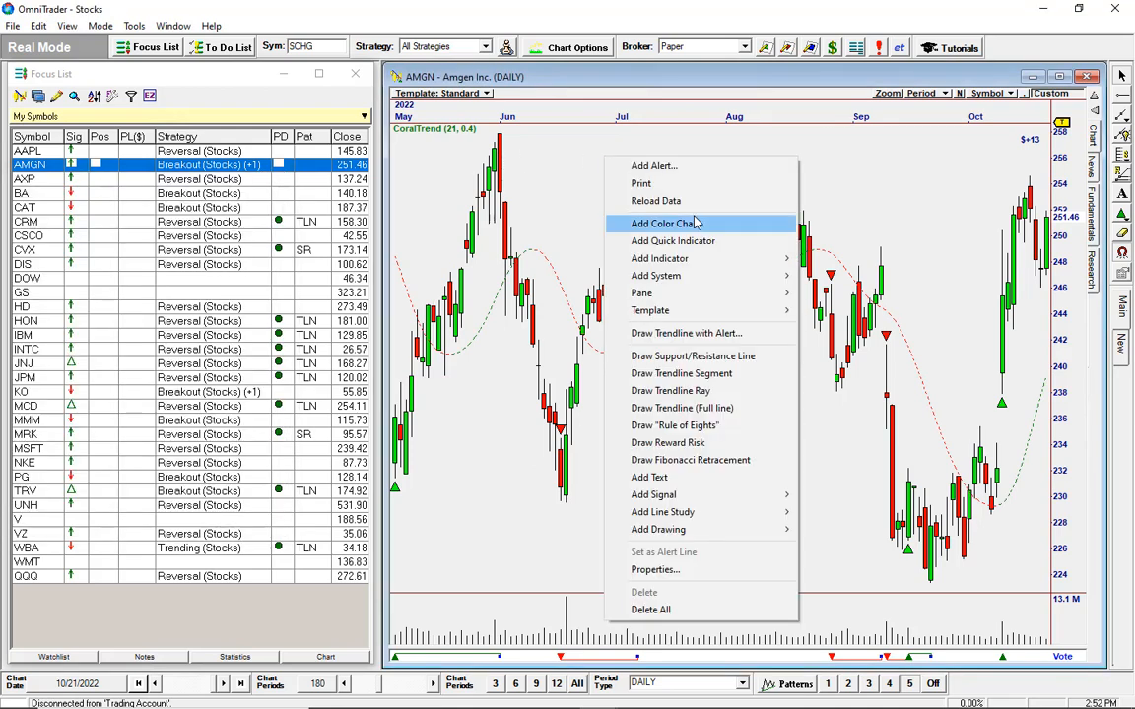
{"action": "mouse_move", "coordinate": [658, 258]}
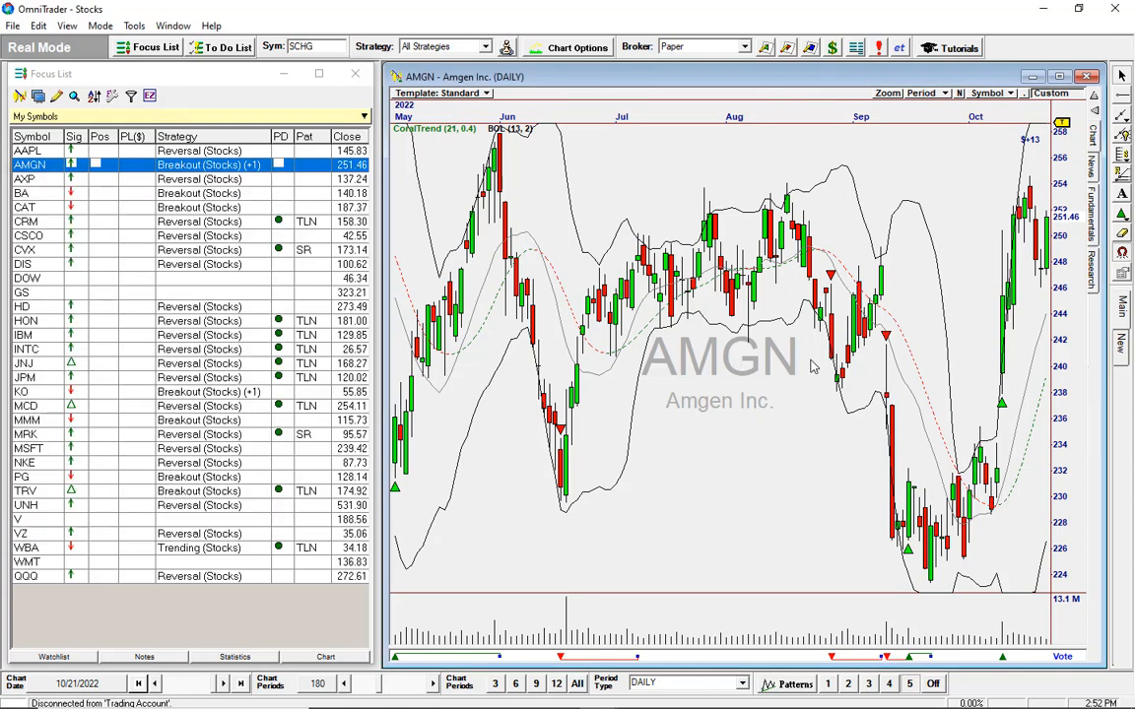
{"action": "mouse_move", "coordinate": [831, 372]}
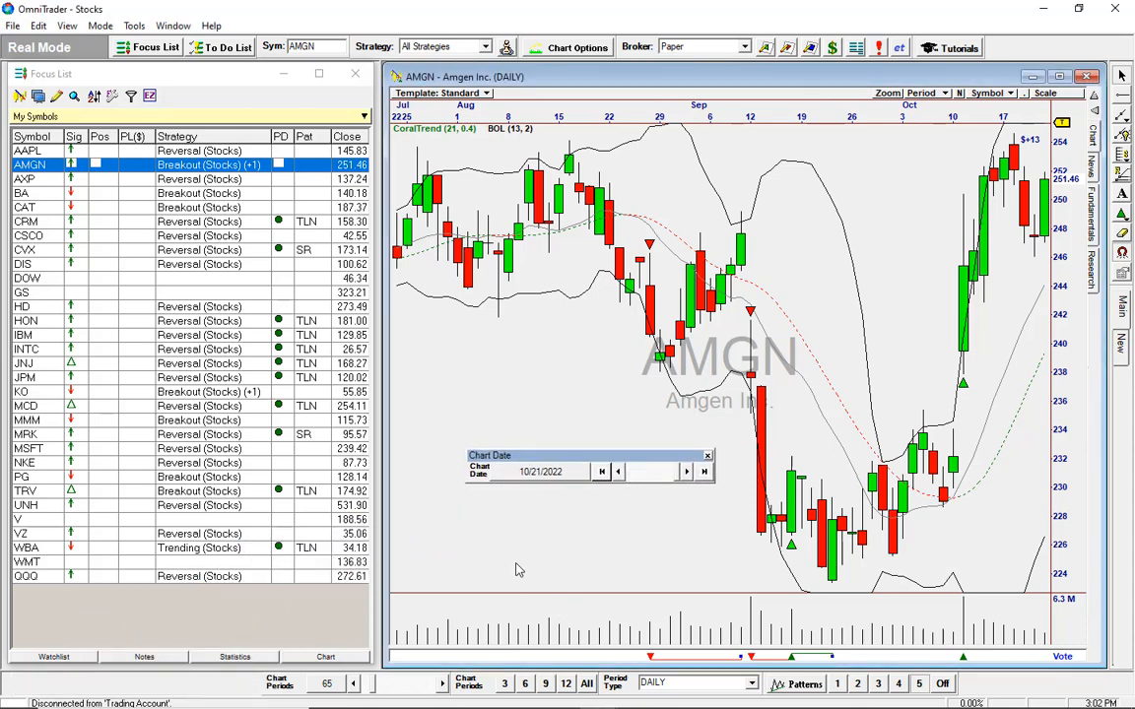
{"action": "mouse_move", "coordinate": [678, 481]}
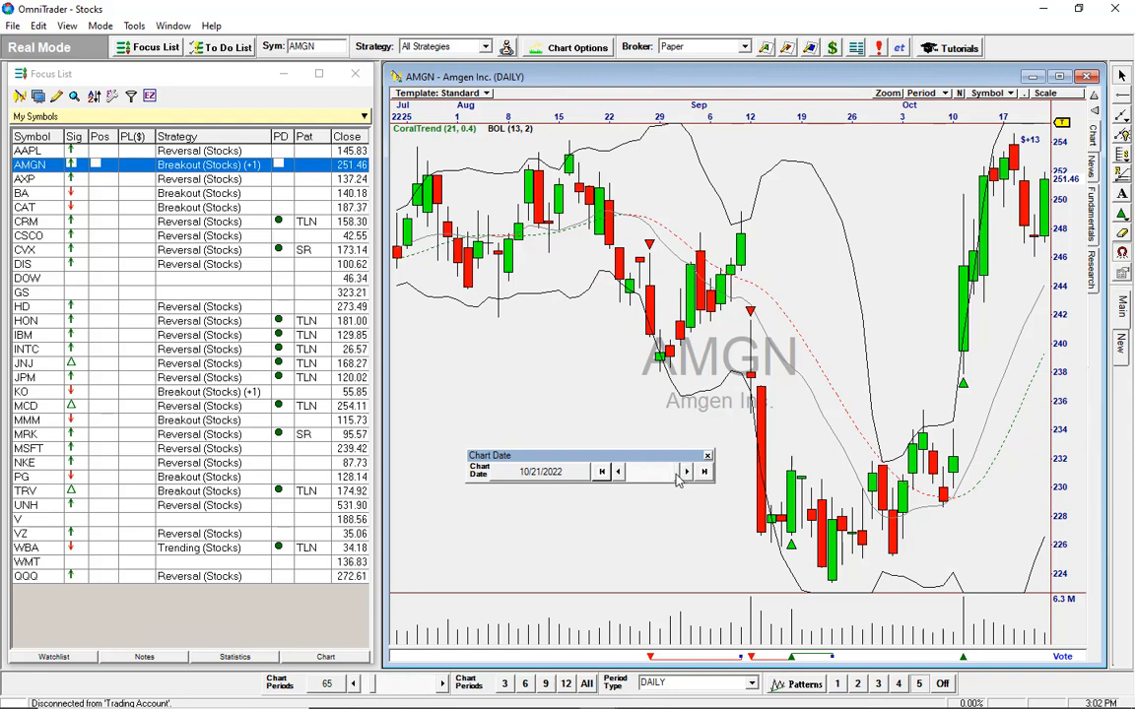
Step the AMGN chart date back through earlier history toward 2020
{"action": "left_click", "coordinate": [705, 473]}
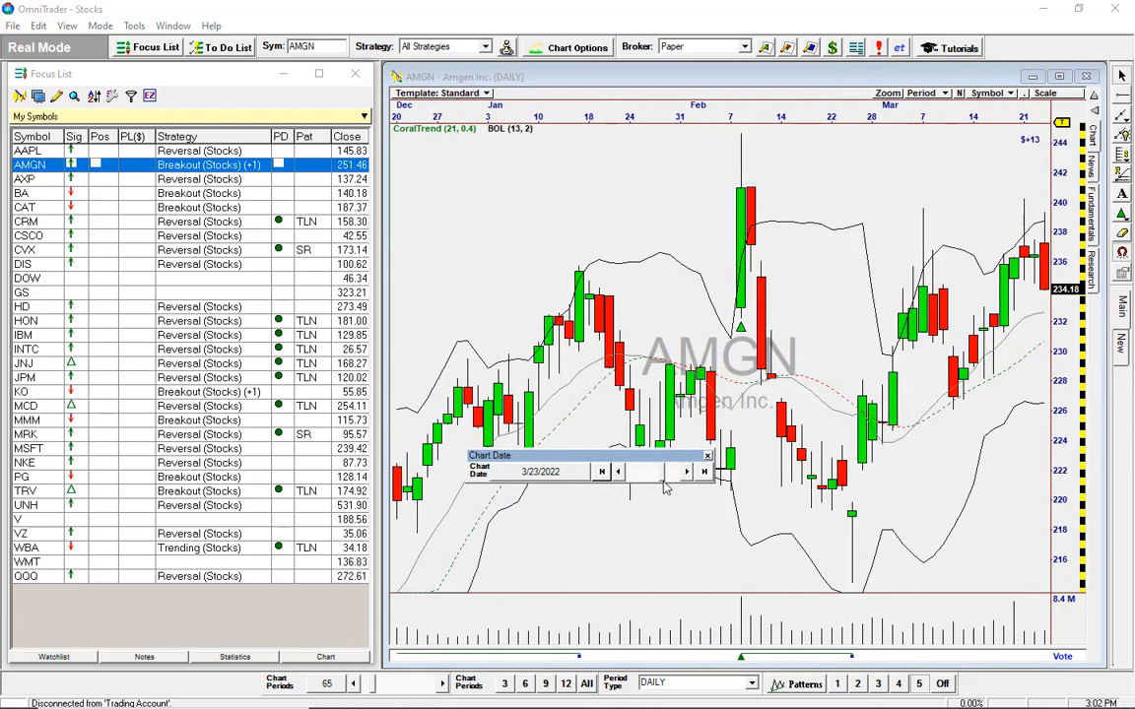
{"action": "left_click", "coordinate": [601, 473]}
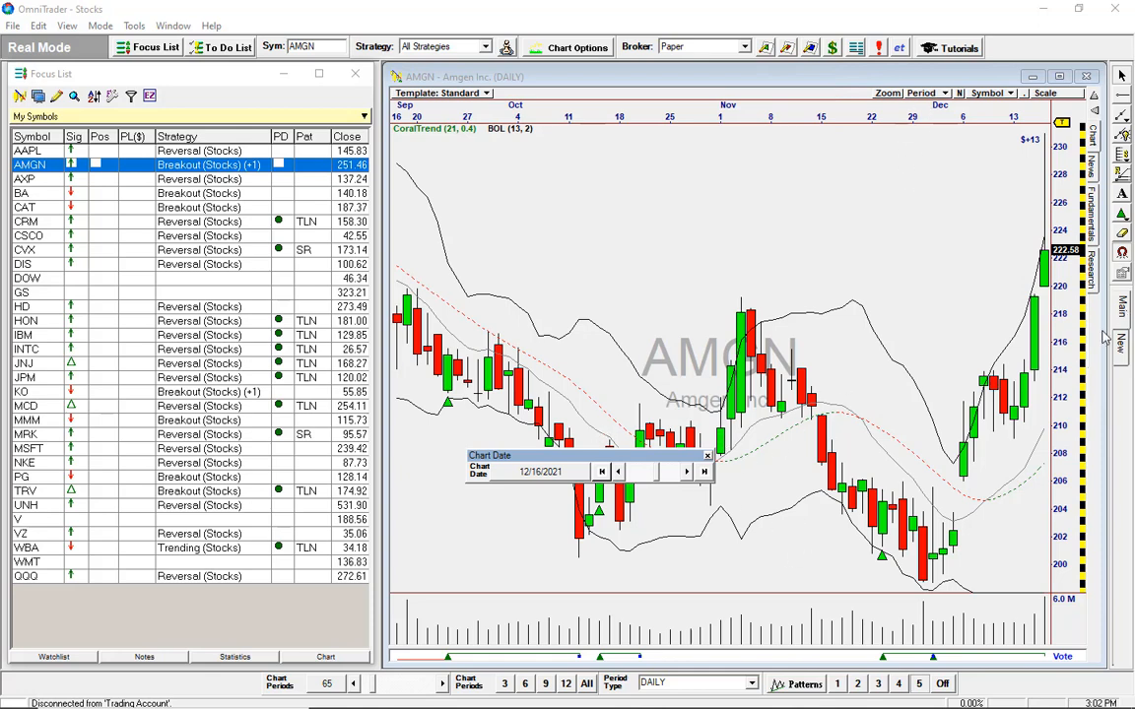
{"action": "mouse_move", "coordinate": [689, 500]}
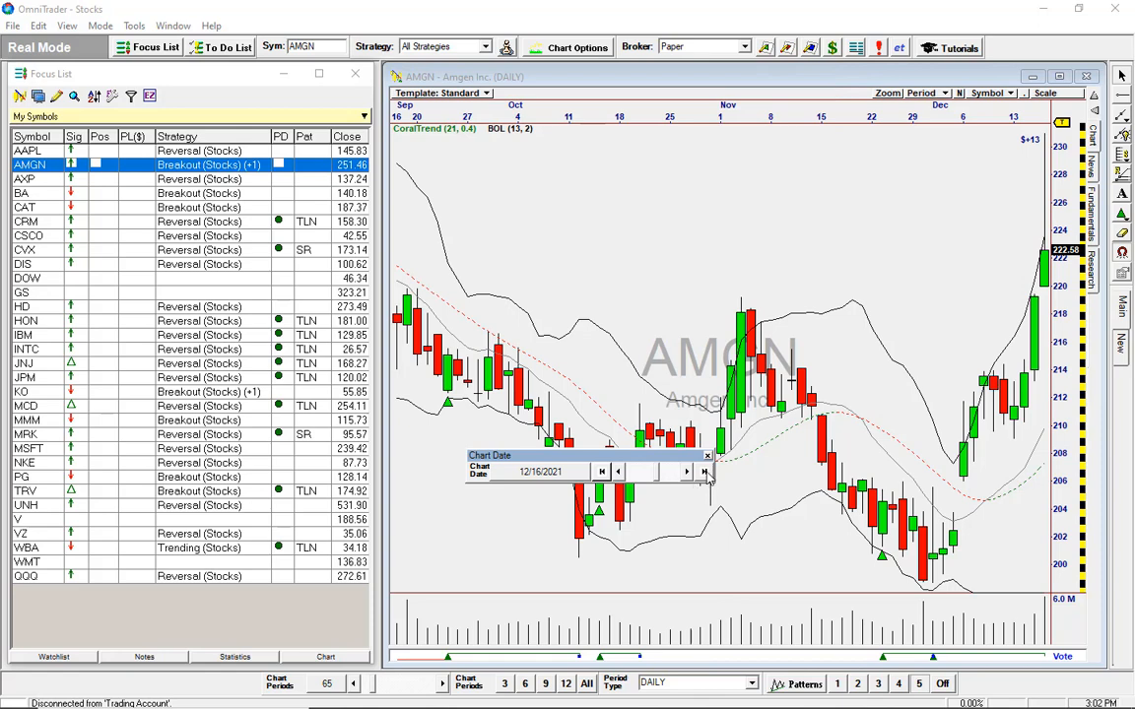
{"action": "left_click", "coordinate": [688, 473]}
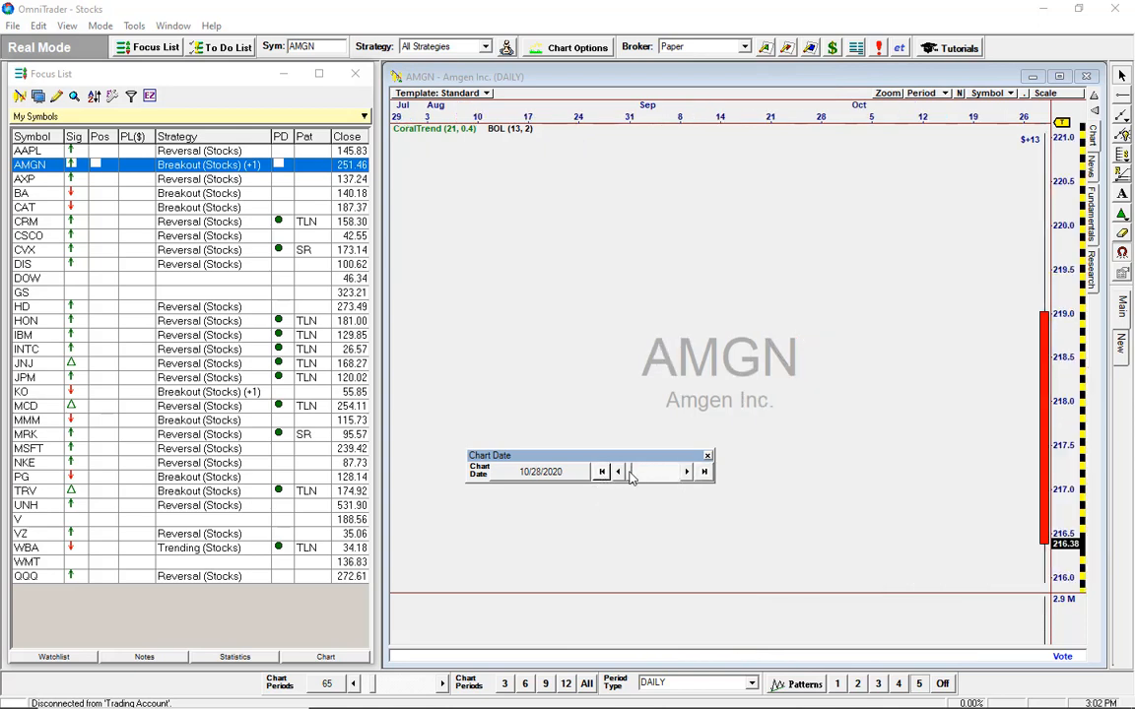
{"action": "left_click", "coordinate": [685, 473]}
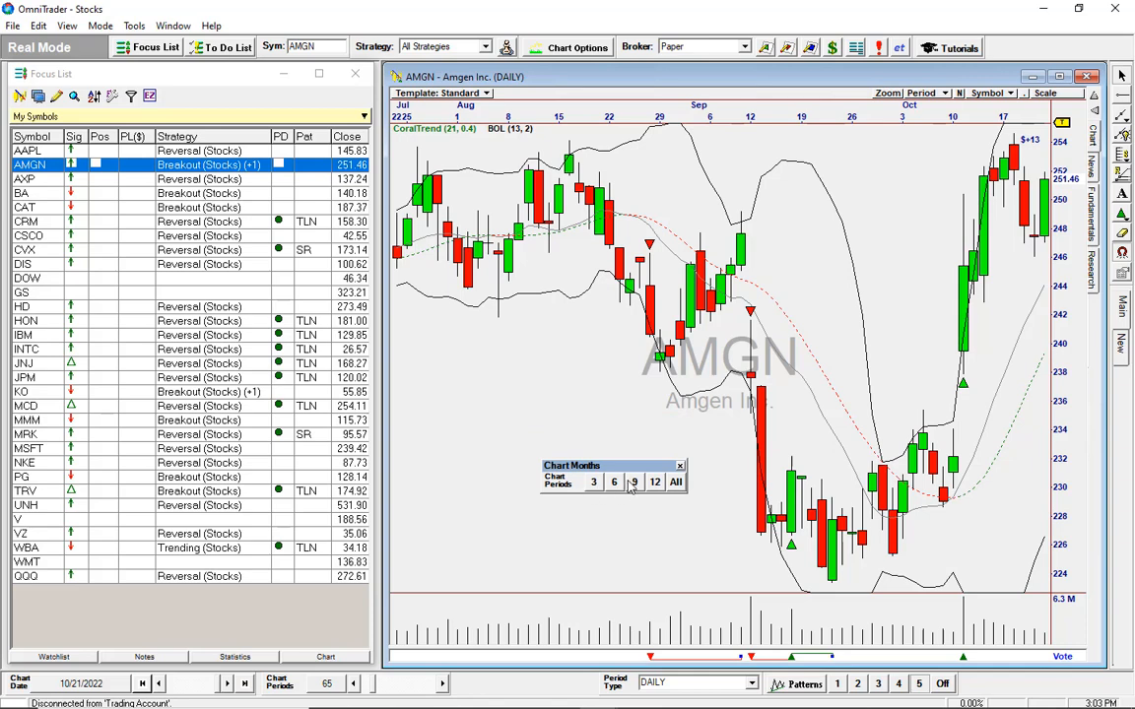
{"action": "mouse_move", "coordinate": [601, 493]}
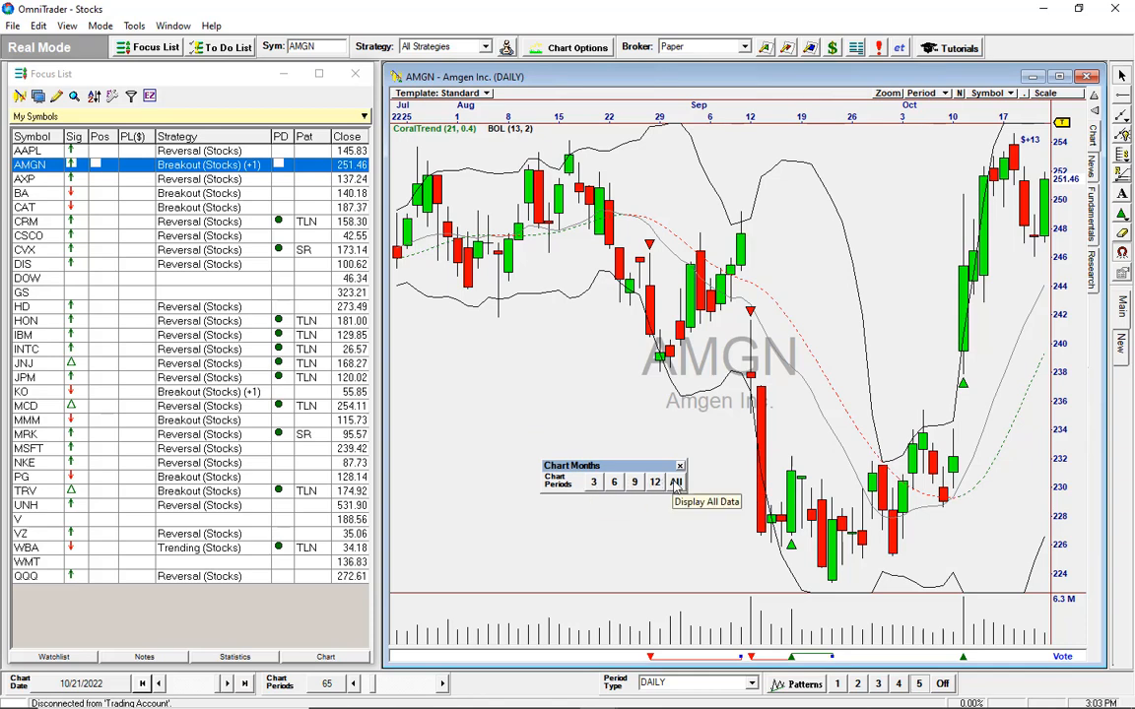
{"action": "mouse_move", "coordinate": [745, 505]}
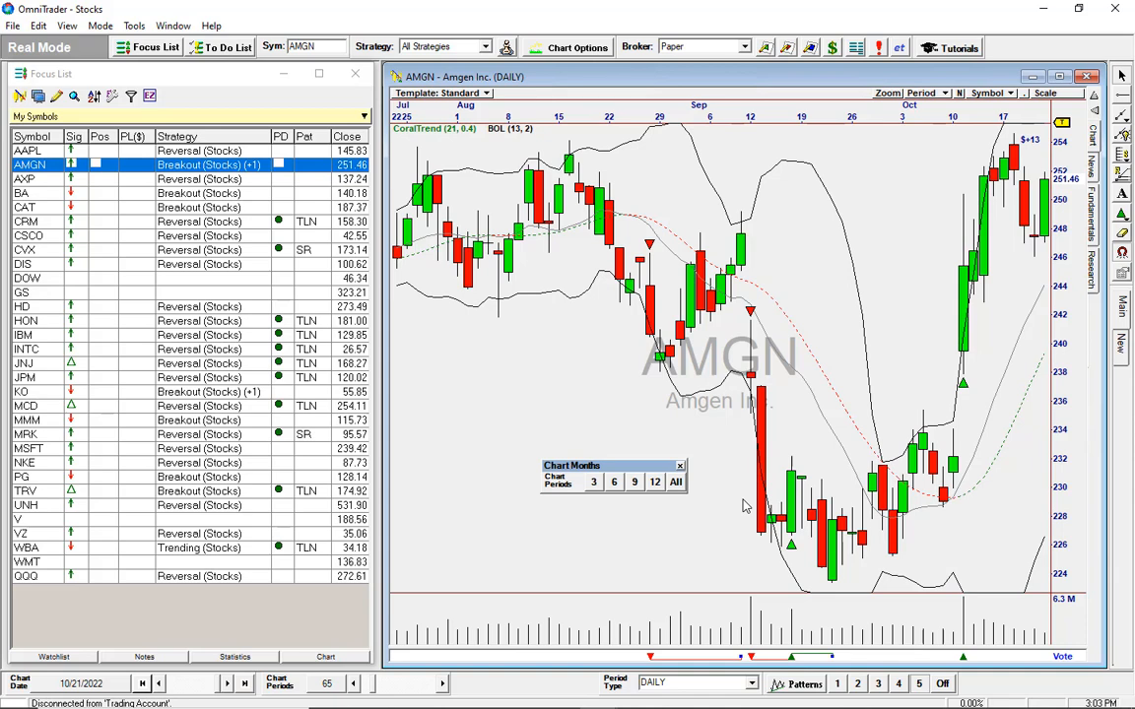
{"action": "mouse_move", "coordinate": [639, 617]}
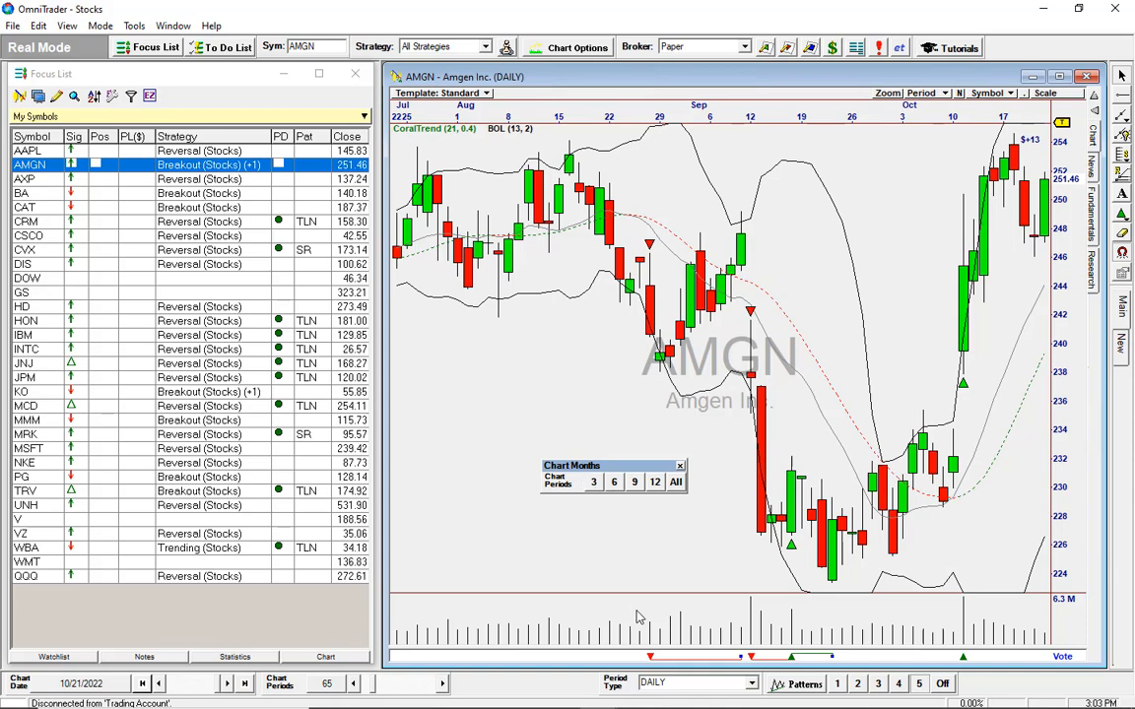
{"action": "mouse_move", "coordinate": [595, 483]}
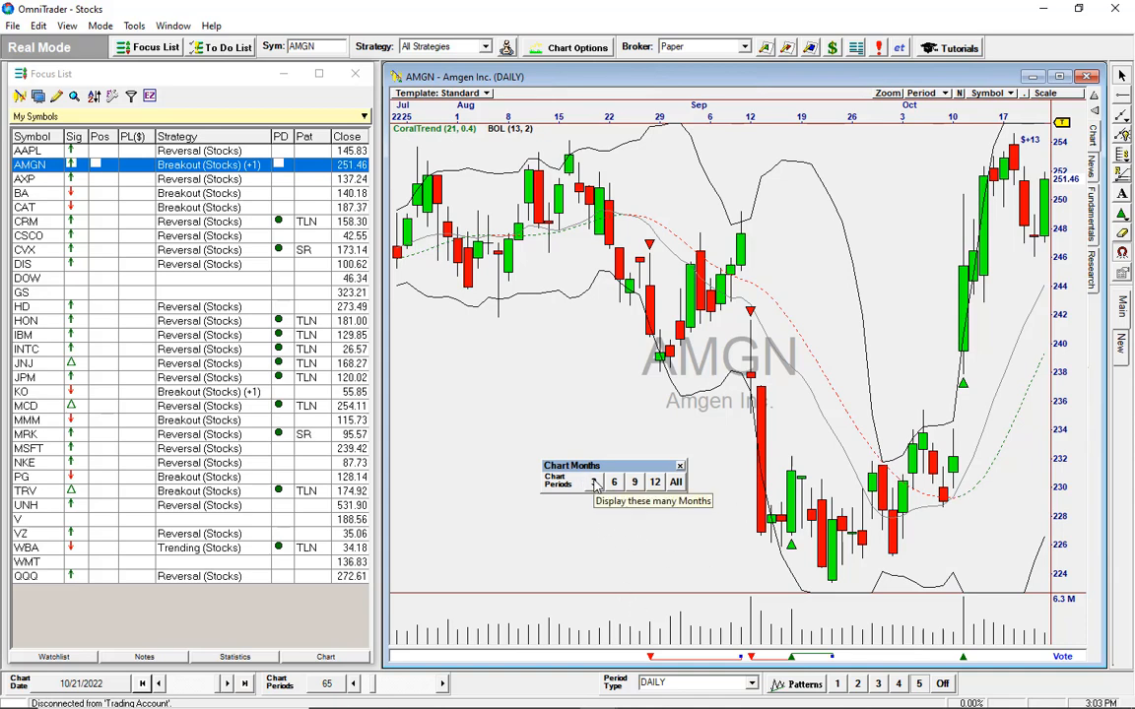
Set the chart to a custom period of 1 month
{"action": "left_click", "coordinate": [593, 481]}
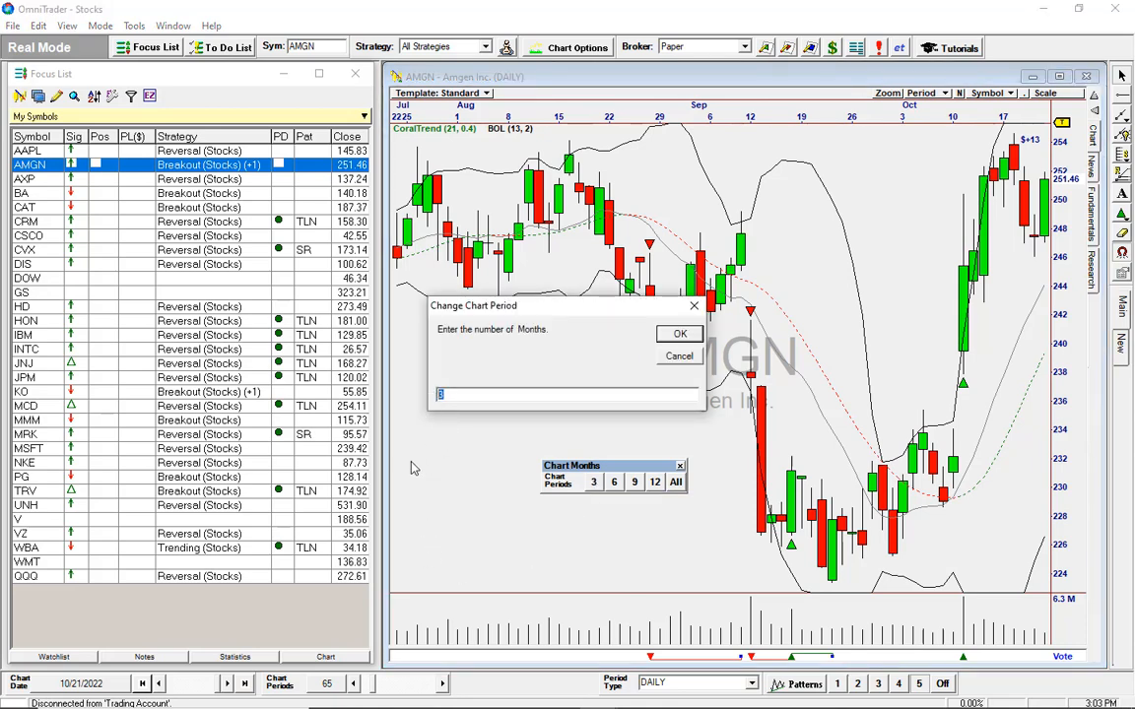
{"action": "type", "text": "1"}
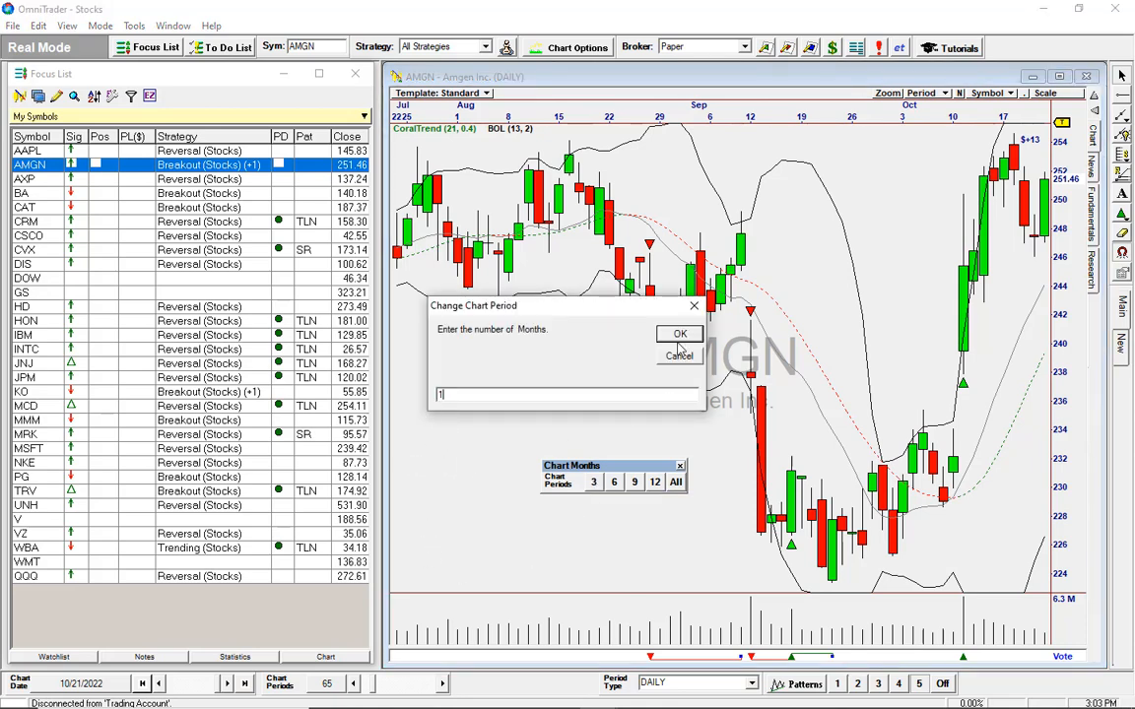
{"action": "left_click", "coordinate": [678, 335]}
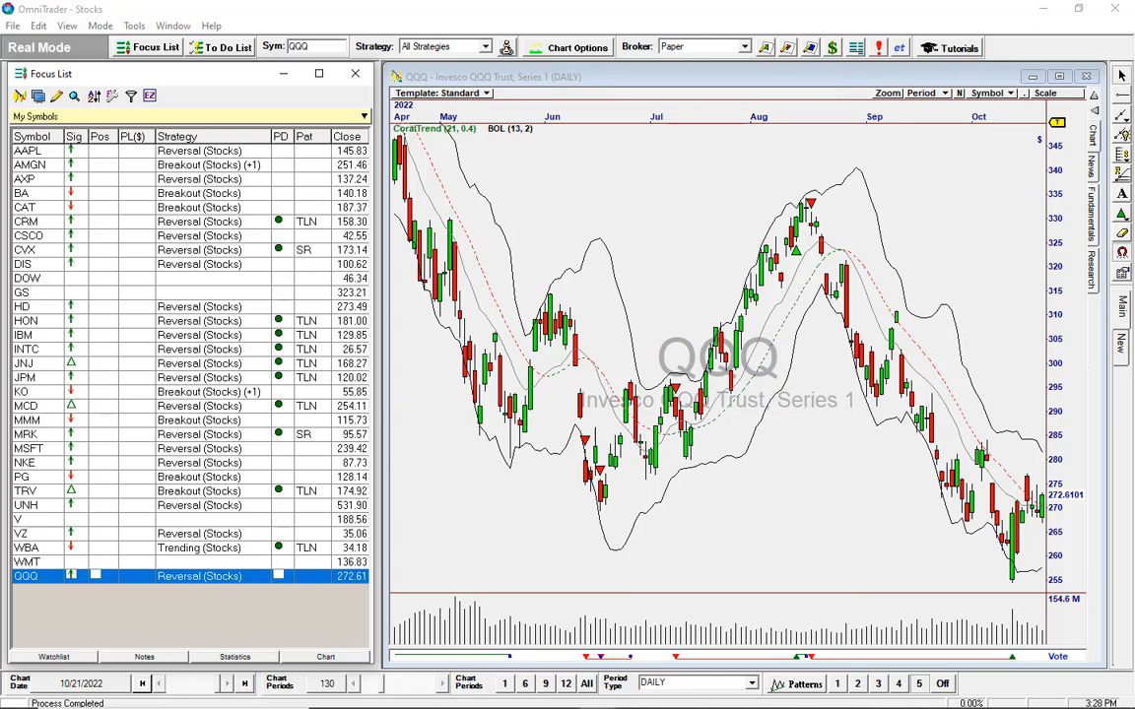
{"action": "mouse_move", "coordinate": [808, 382]}
{"action": "type", "text": "XLE"}
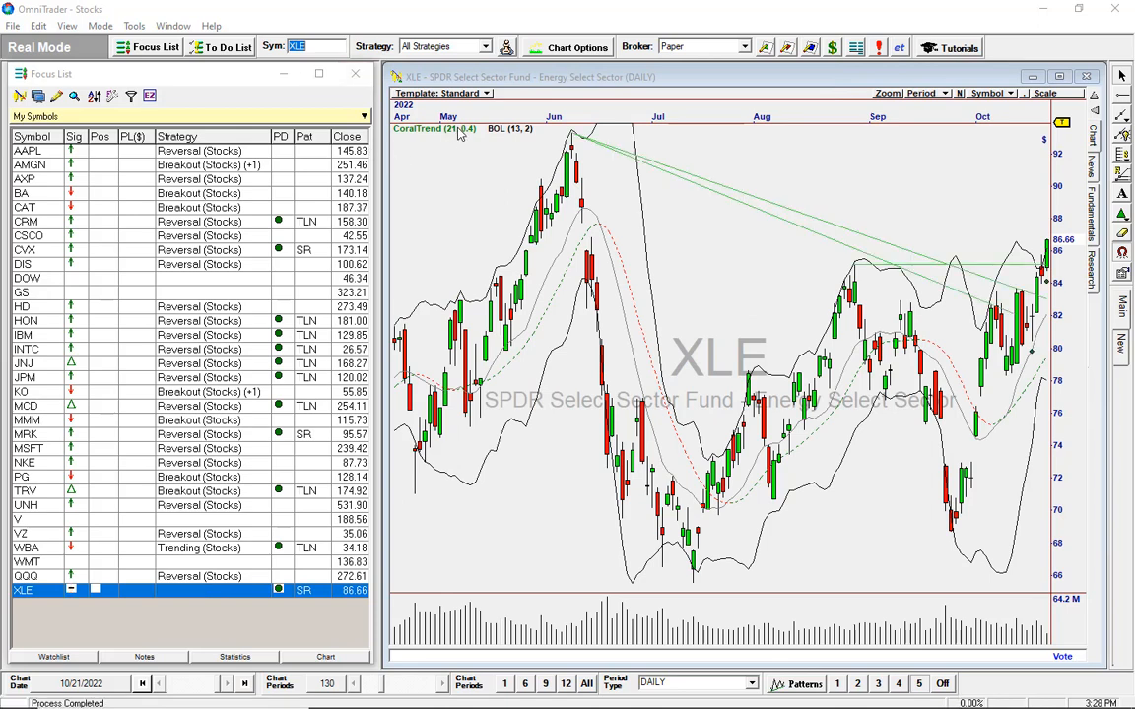
{"action": "mouse_move", "coordinate": [564, 87]}
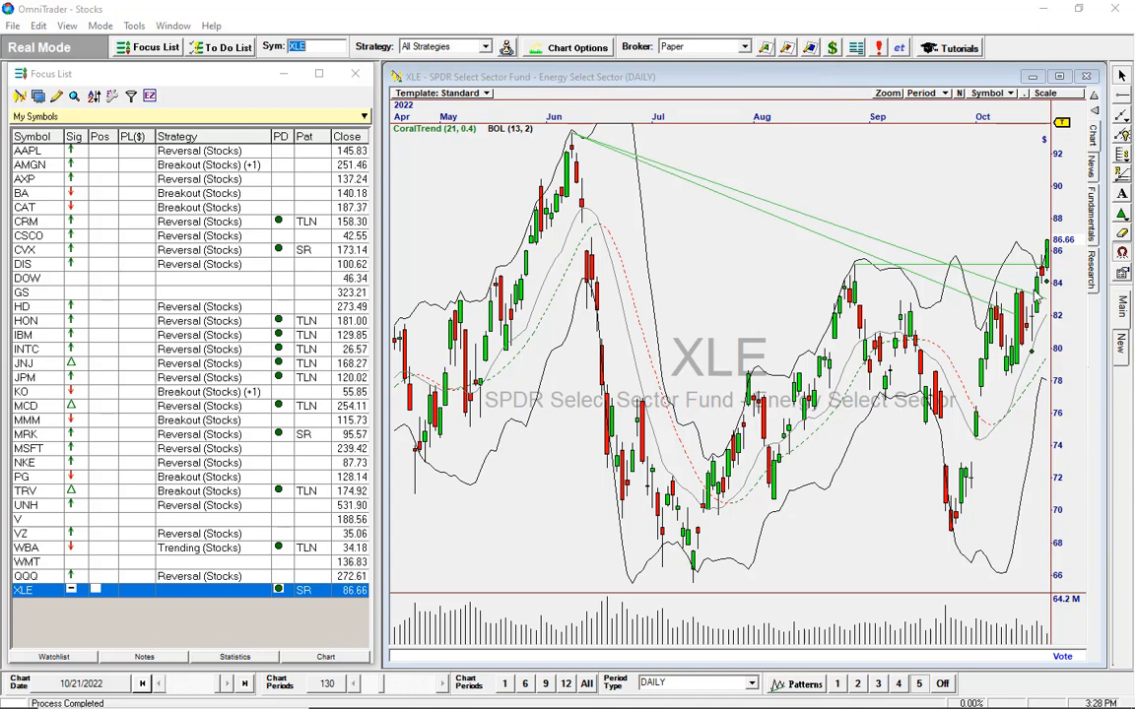
{"action": "mouse_move", "coordinate": [764, 680]}
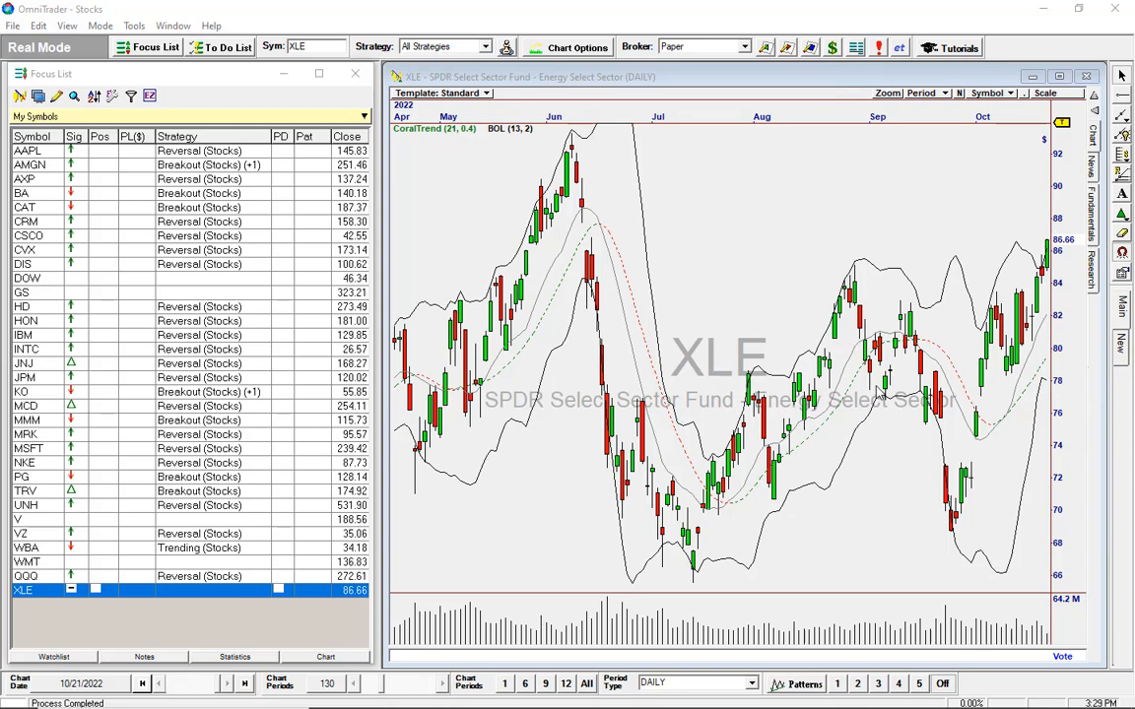
Start the Correlation Tool with XLE as the reference symbol
{"action": "left_click", "coordinate": [134, 26]}
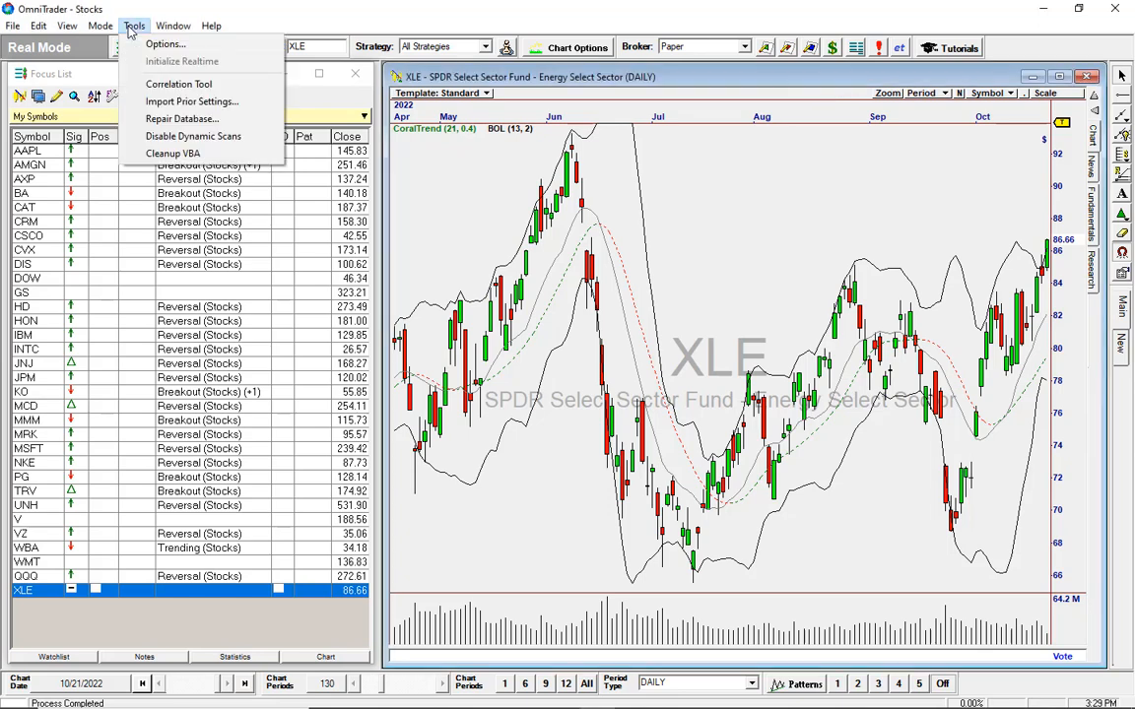
{"action": "left_click", "coordinate": [177, 82]}
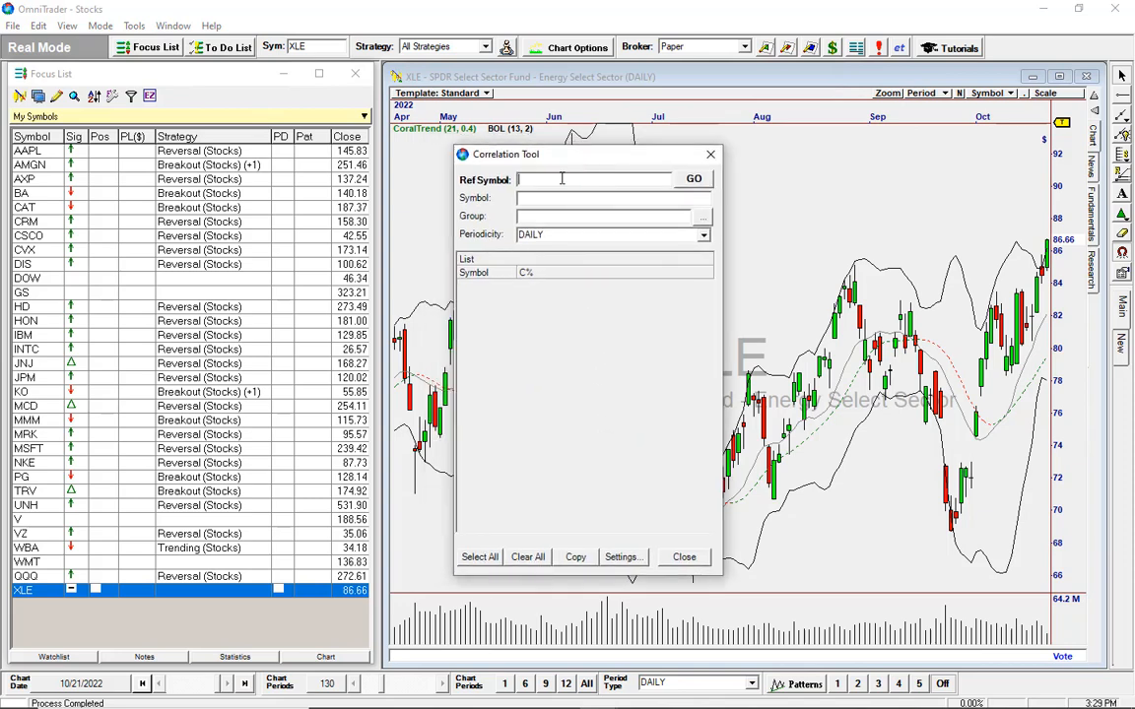
{"action": "type", "text": "X"}
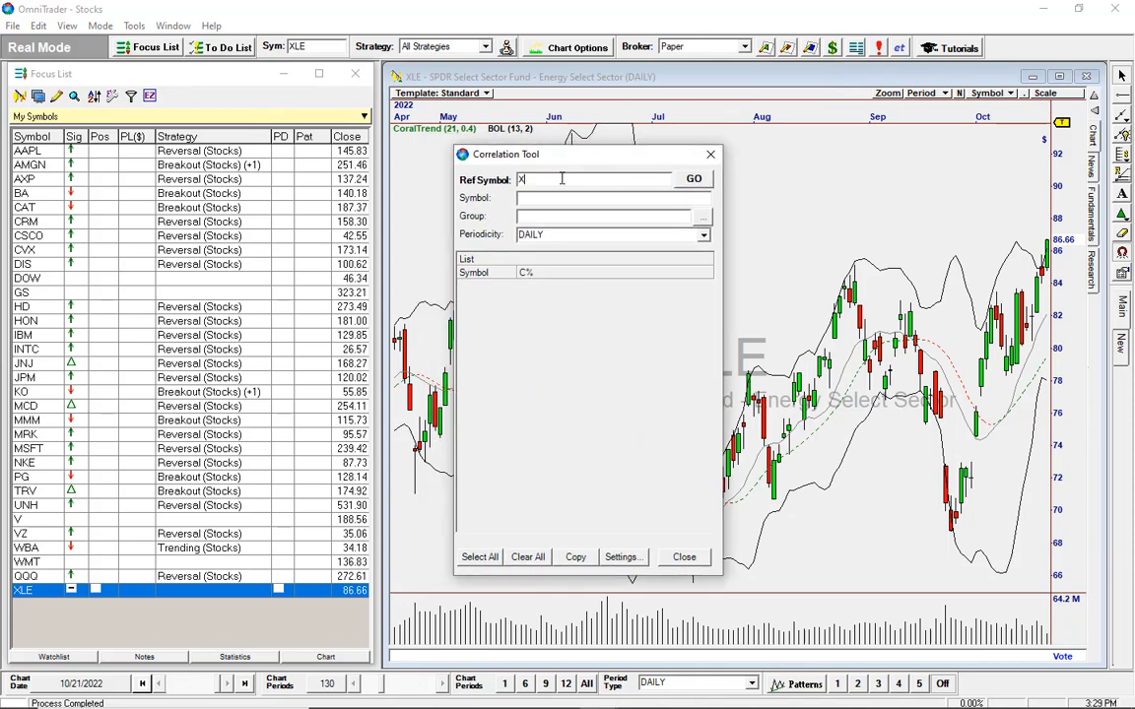
{"action": "type", "text": "LE"}
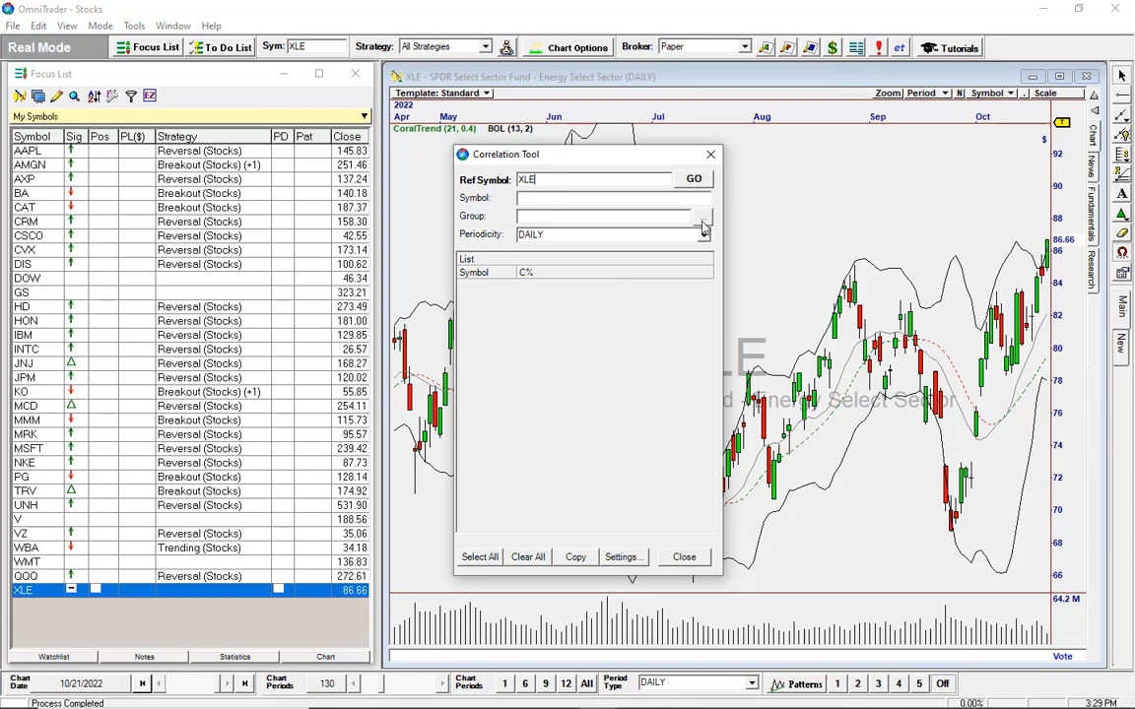
Choose All Optionable U.S. Stocks as the comparison group
{"action": "left_click", "coordinate": [701, 220]}
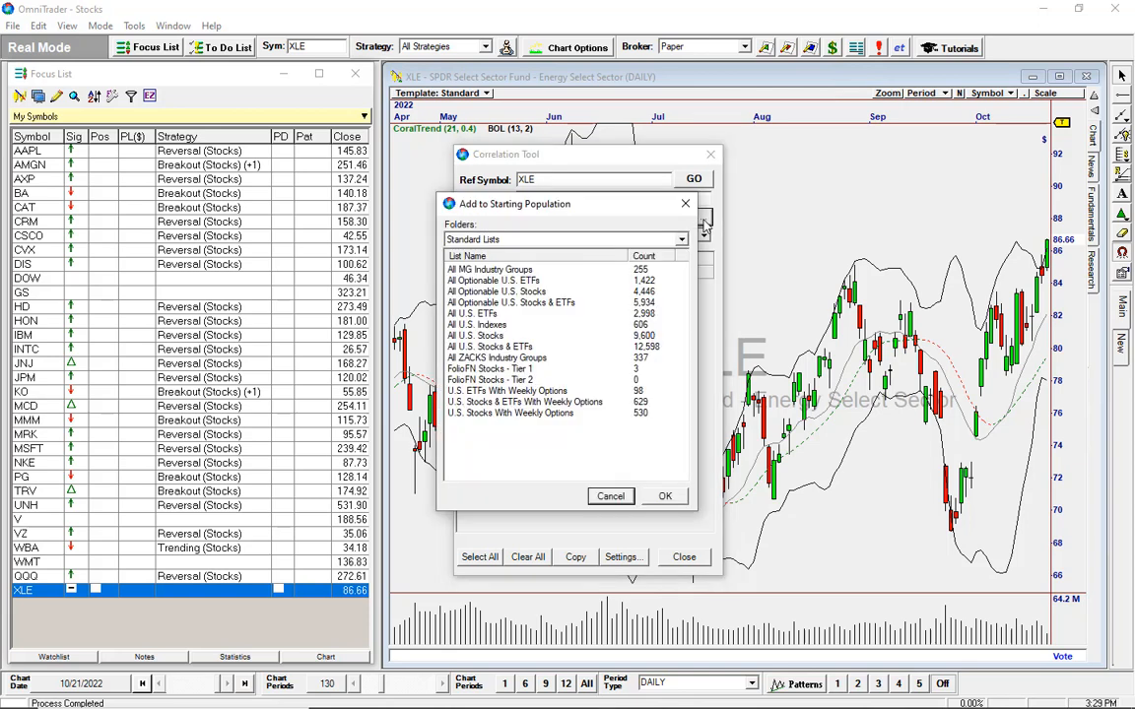
{"action": "left_click", "coordinate": [497, 292]}
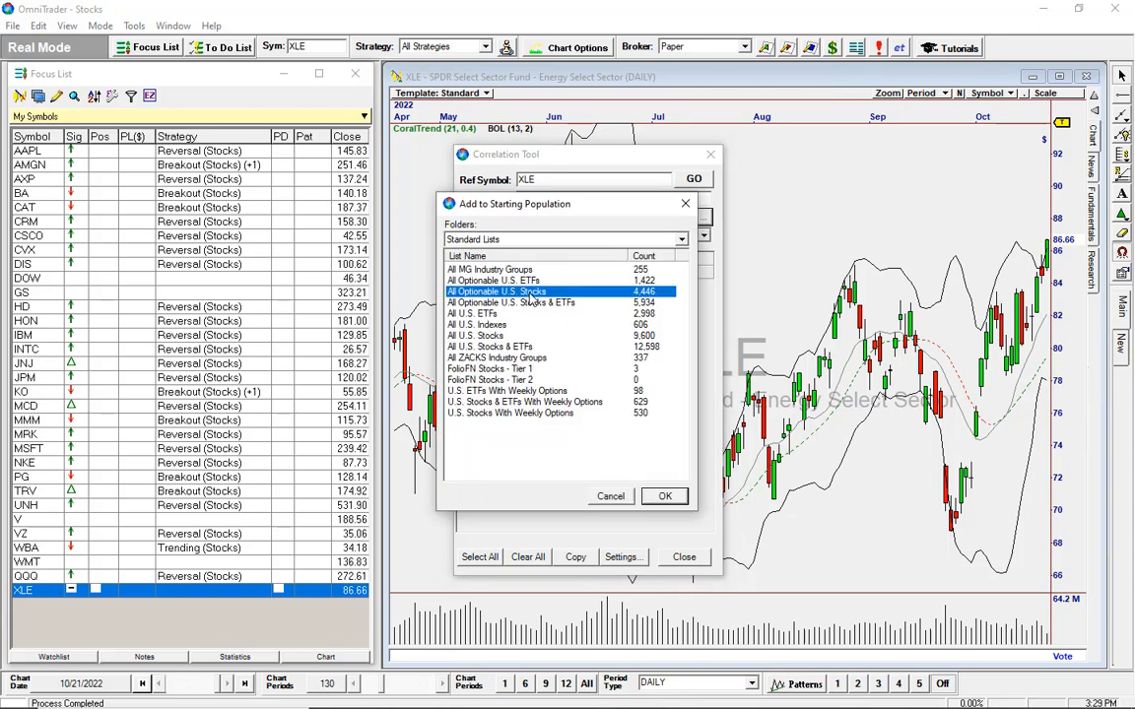
{"action": "left_click", "coordinate": [664, 497]}
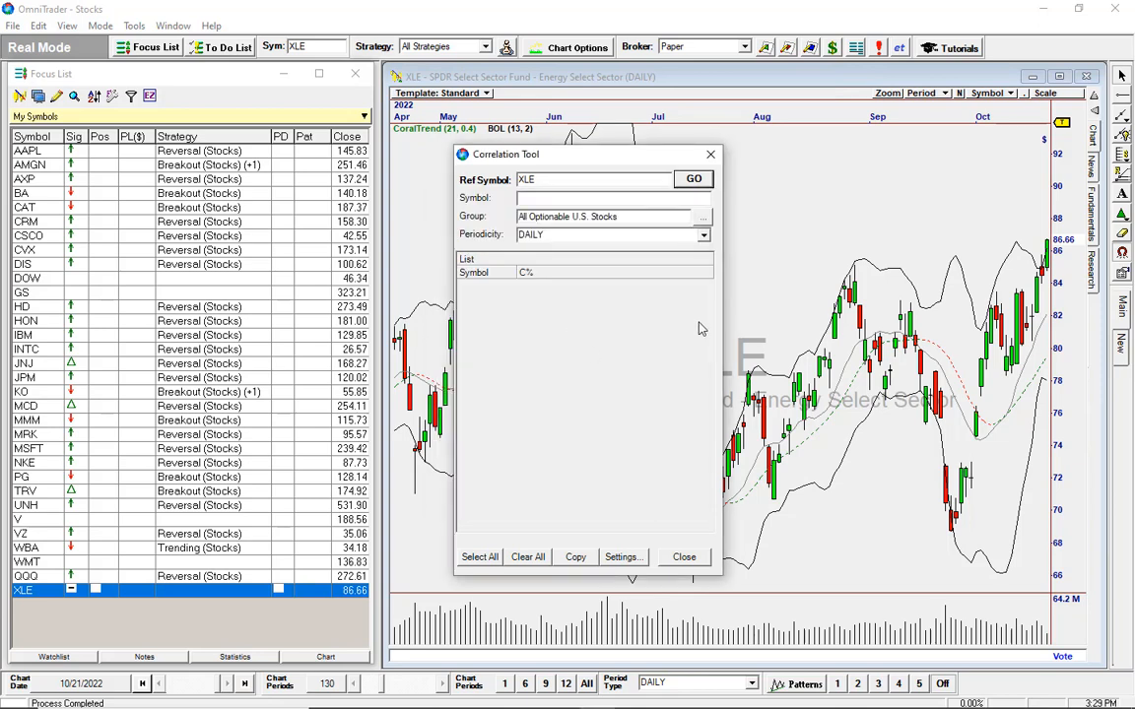
Run the correlation against XLE and review the ranked results
{"action": "left_click", "coordinate": [694, 177]}
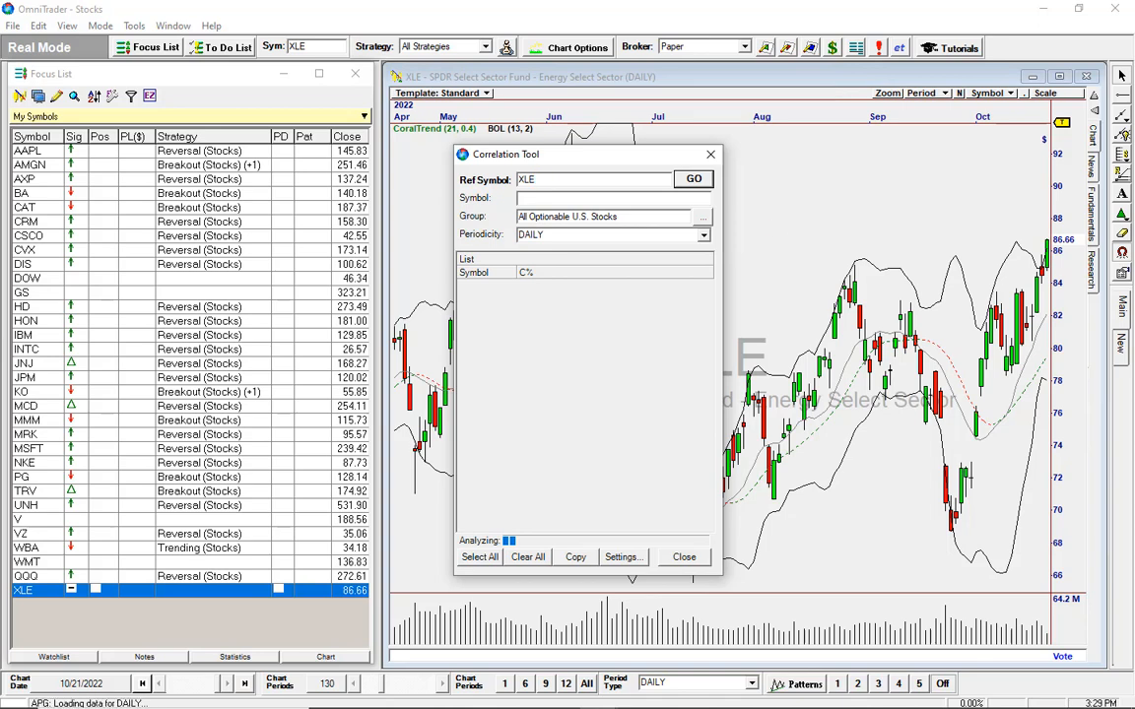
{"action": "left_click", "coordinate": [694, 178]}
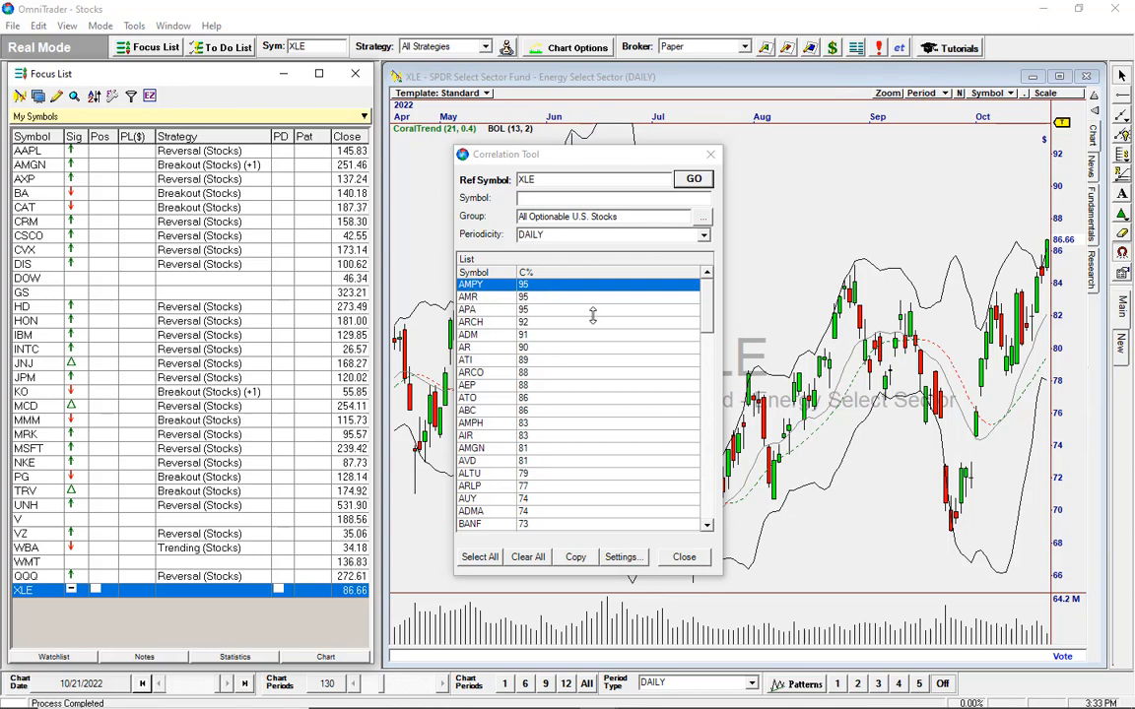
{"action": "mouse_move", "coordinate": [638, 339]}
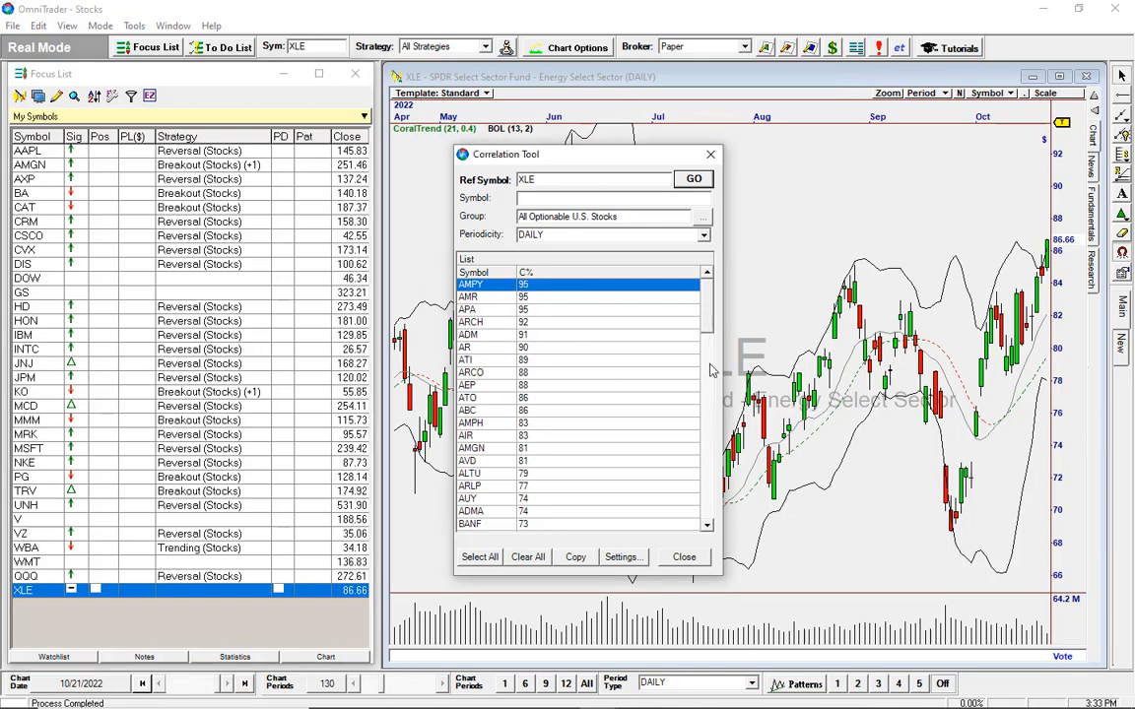
{"action": "scroll", "scroll_direction": "down", "scroll_amount": 3}
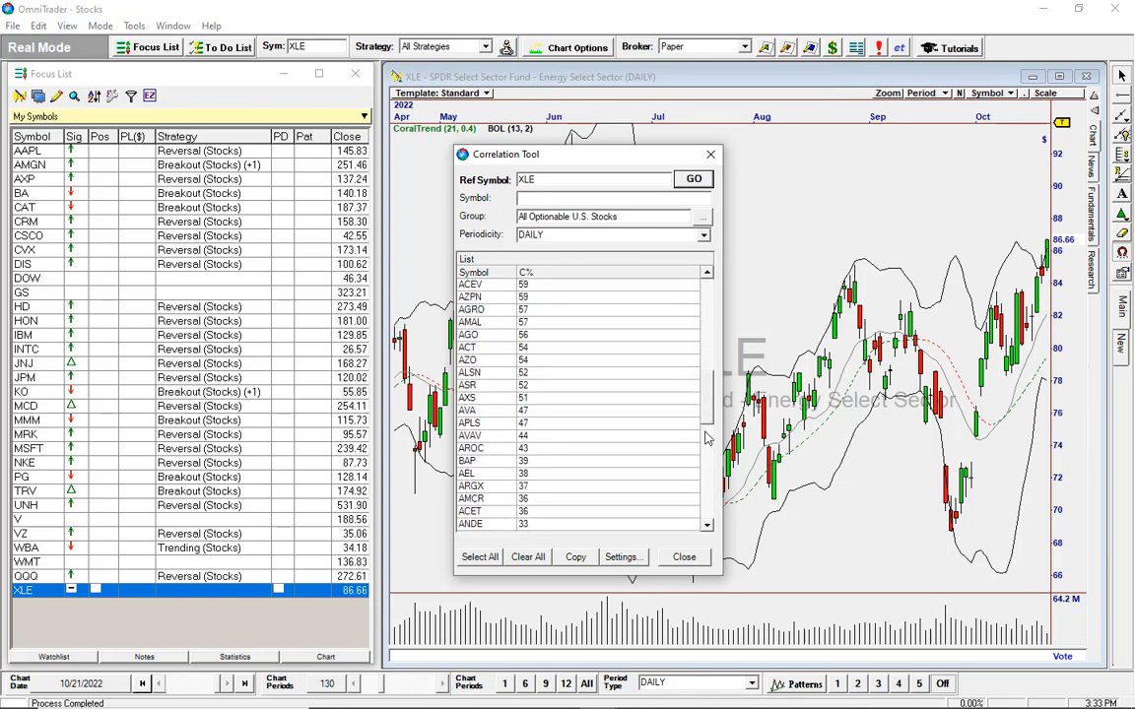
{"action": "scroll", "scroll_direction": "down", "scroll_amount": 3}
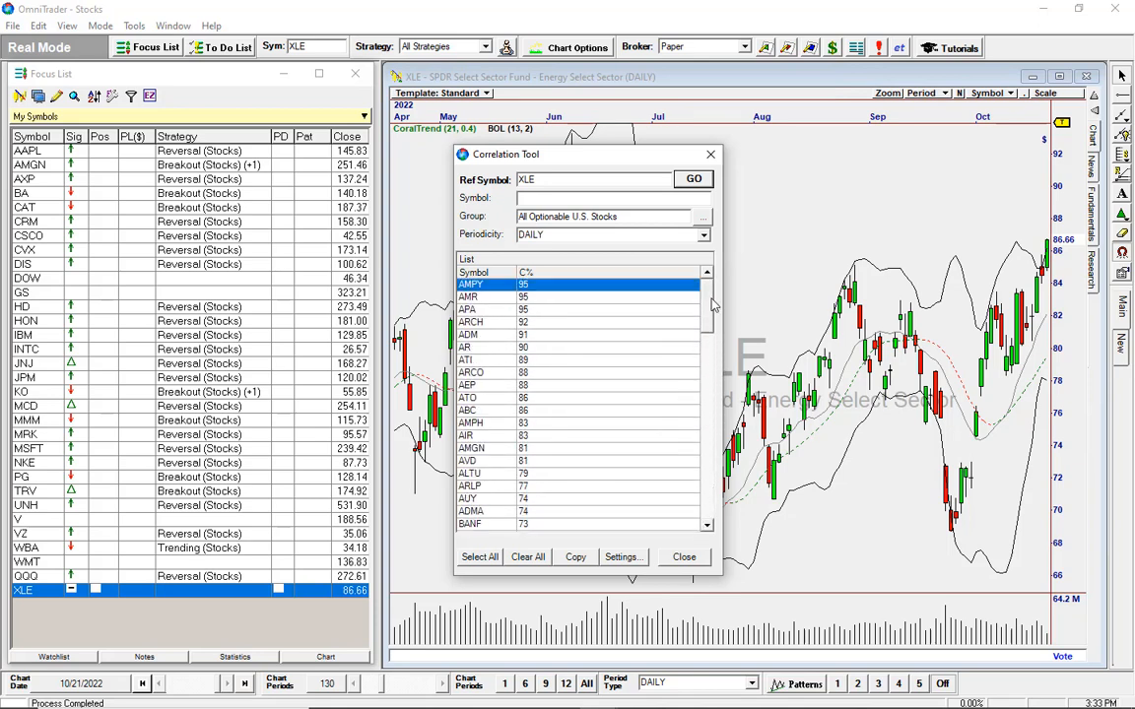
{"action": "mouse_move", "coordinate": [587, 412]}
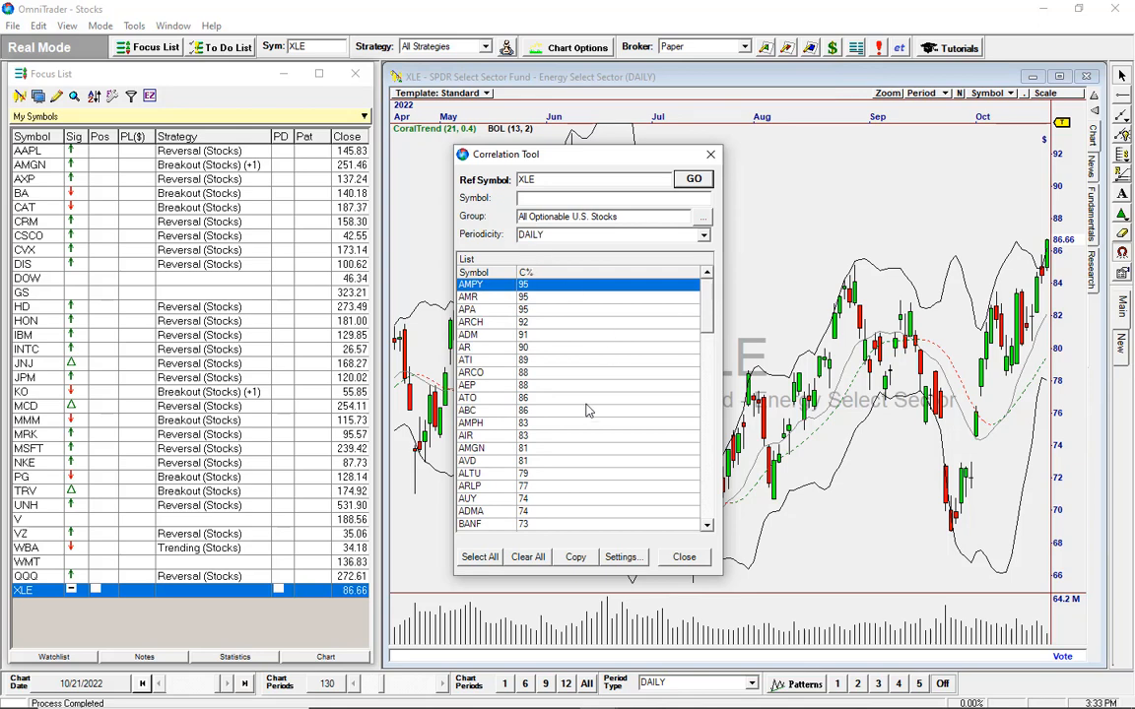
{"action": "mouse_move", "coordinate": [528, 296]}
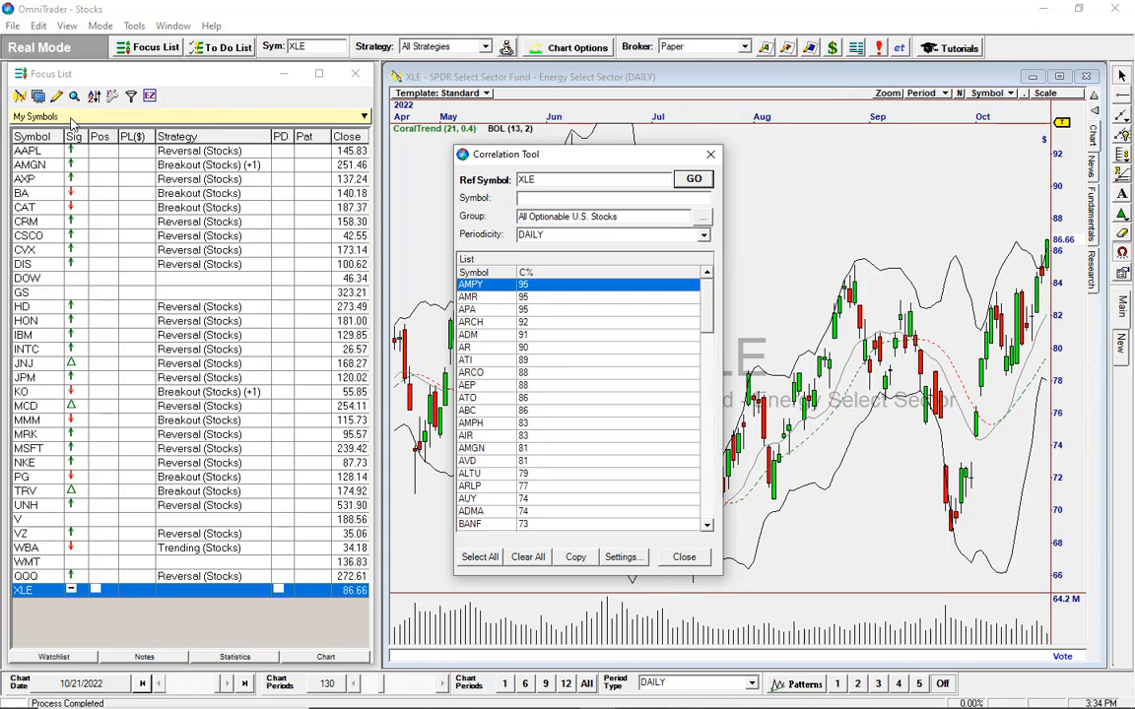
Paste the top correlated symbols into the XLE Correlated Stocks focus list
{"action": "left_click", "coordinate": [363, 117]}
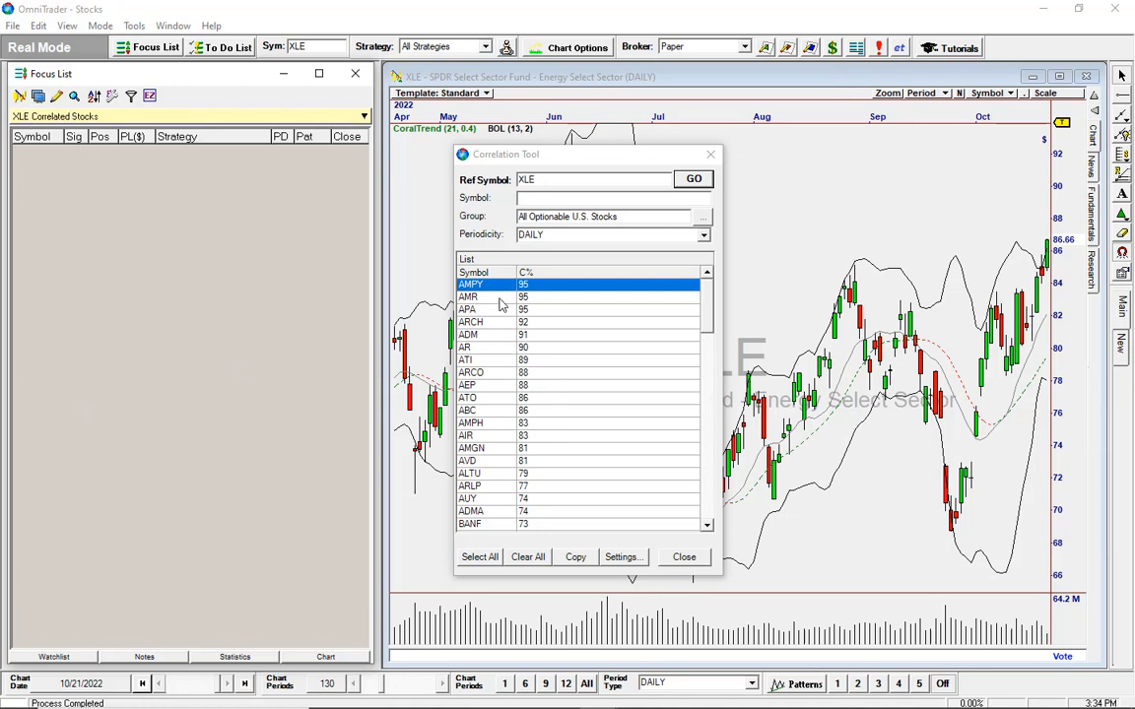
{"action": "mouse_move", "coordinate": [512, 469]}
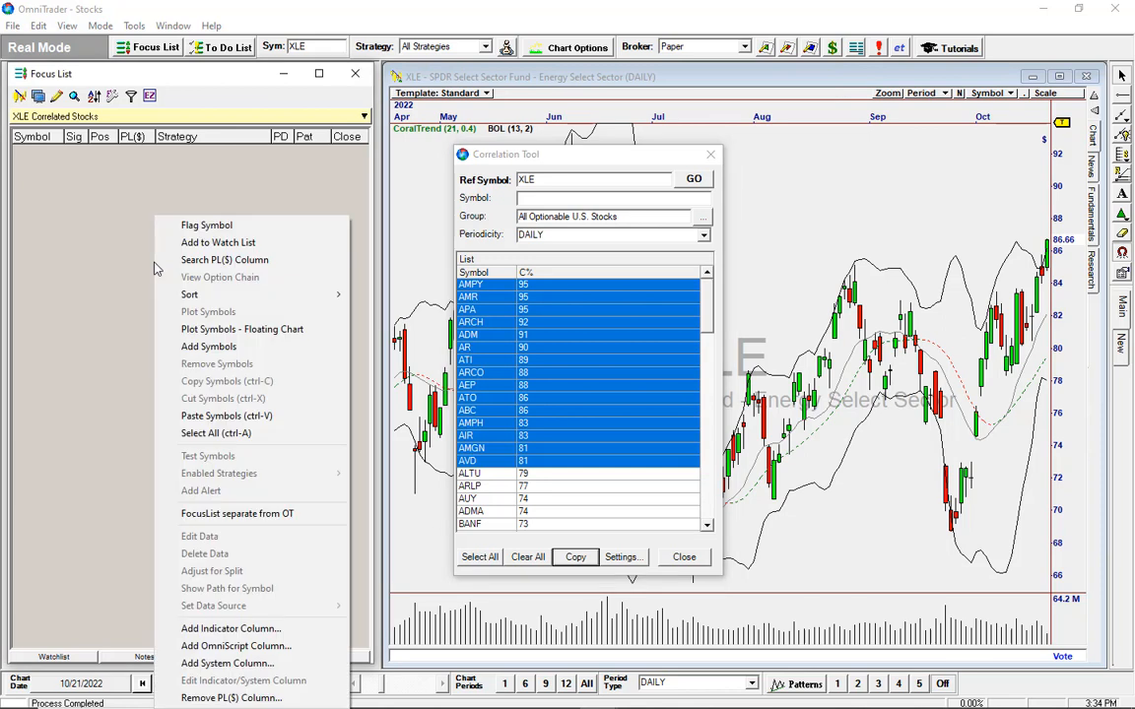
{"action": "mouse_move", "coordinate": [240, 329]}
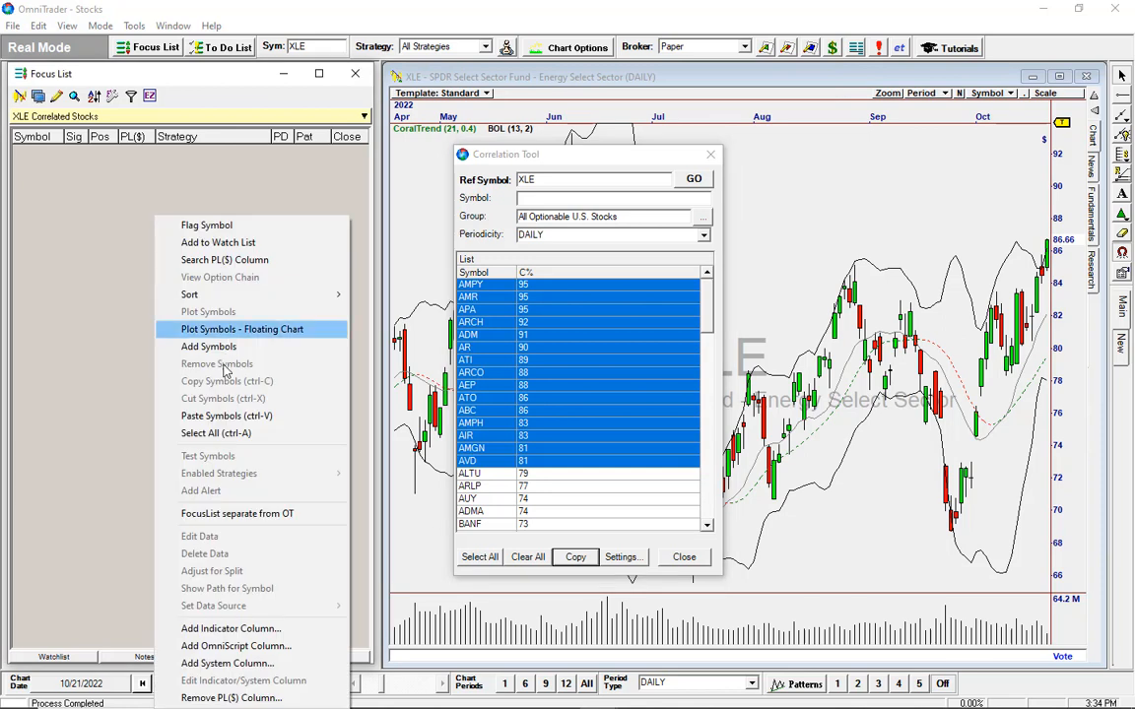
{"action": "mouse_move", "coordinate": [226, 416]}
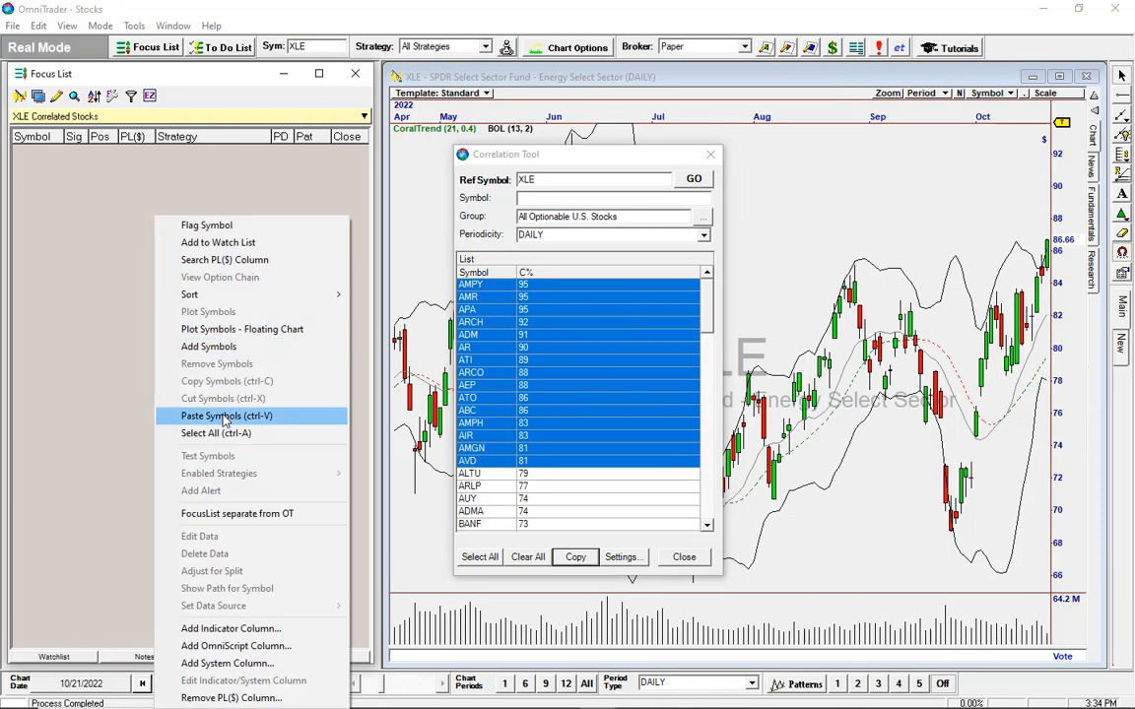
{"action": "left_click", "coordinate": [227, 415]}
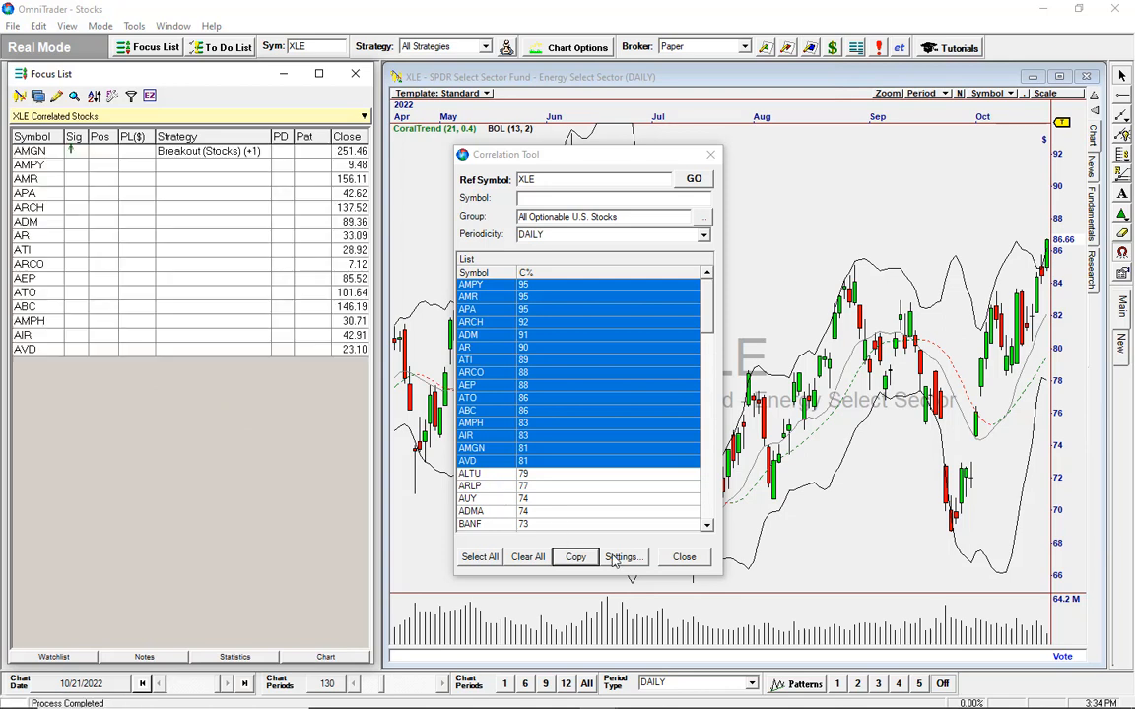
Review the AMGN, AMPY, AMR and APA charts from the focus list
{"action": "left_click", "coordinate": [684, 555]}
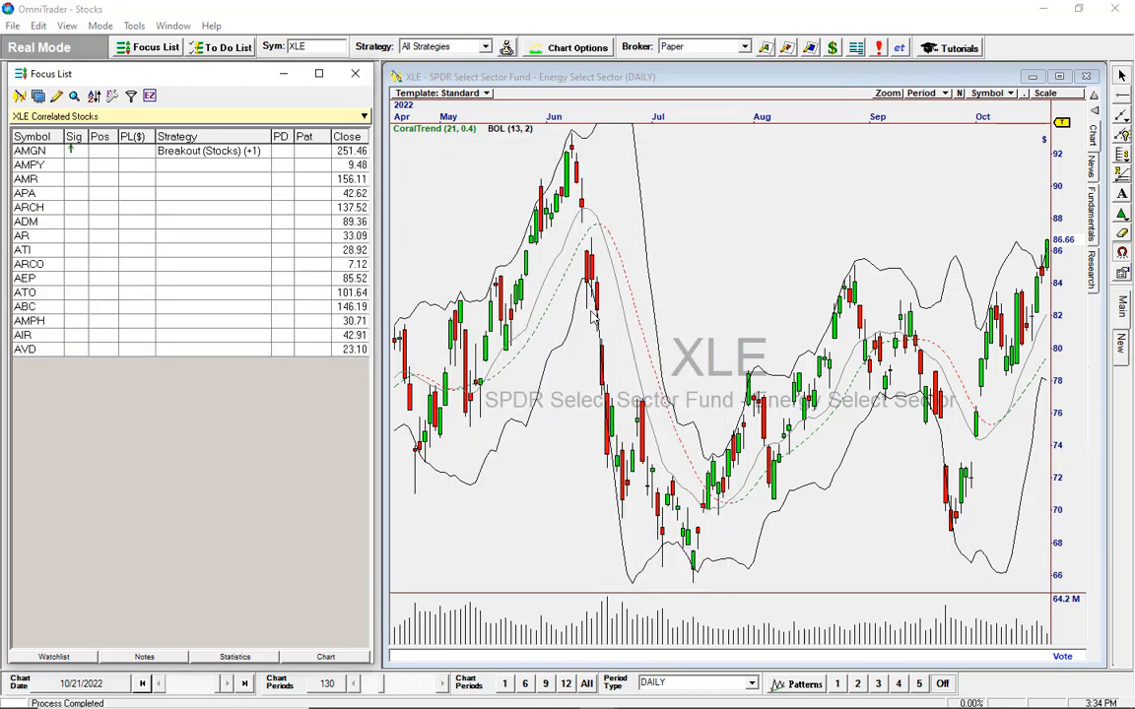
{"action": "mouse_move", "coordinate": [741, 398]}
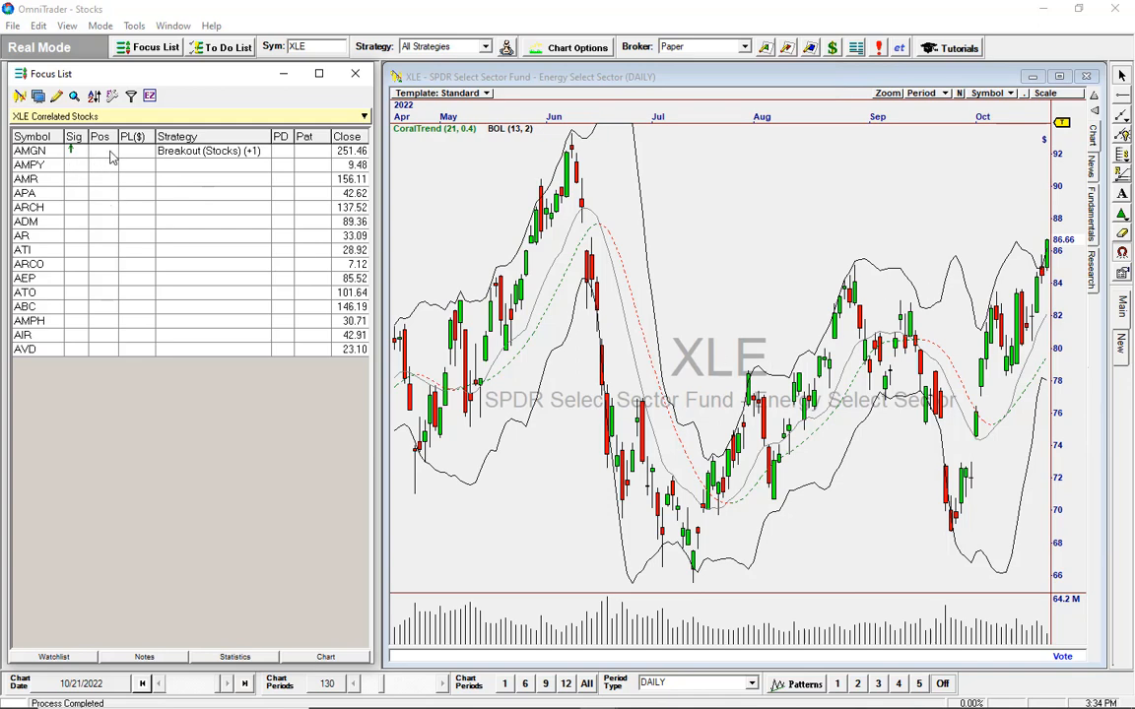
{"action": "left_click", "coordinate": [30, 150]}
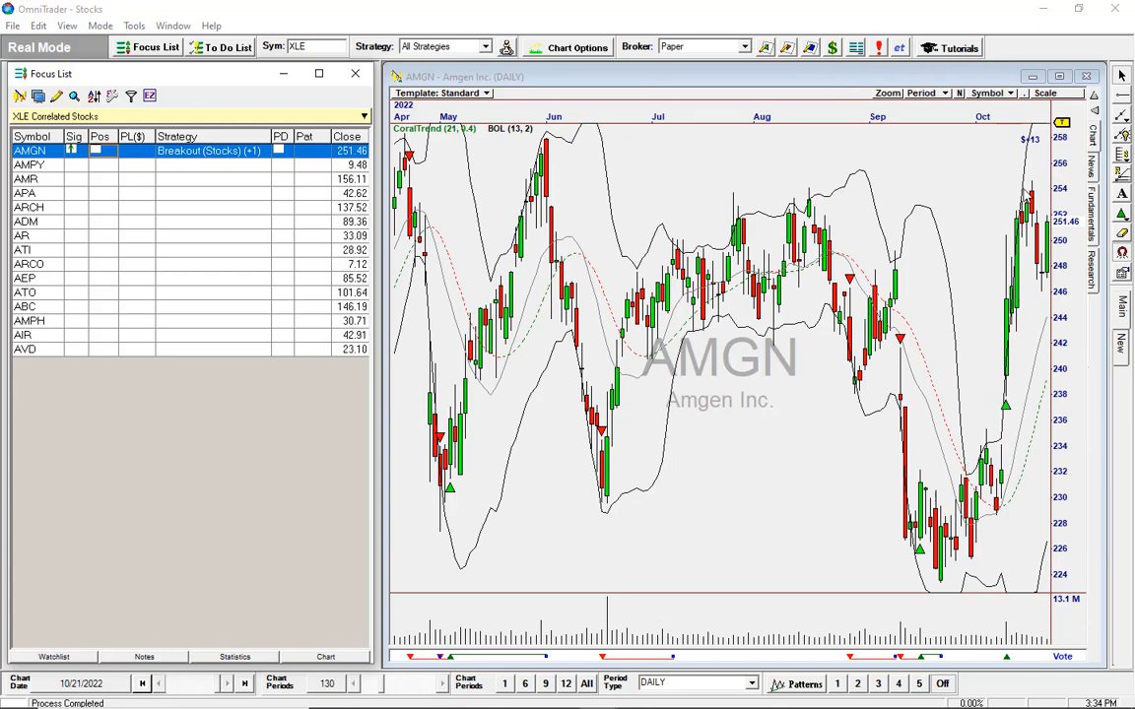
{"action": "left_click", "coordinate": [27, 165]}
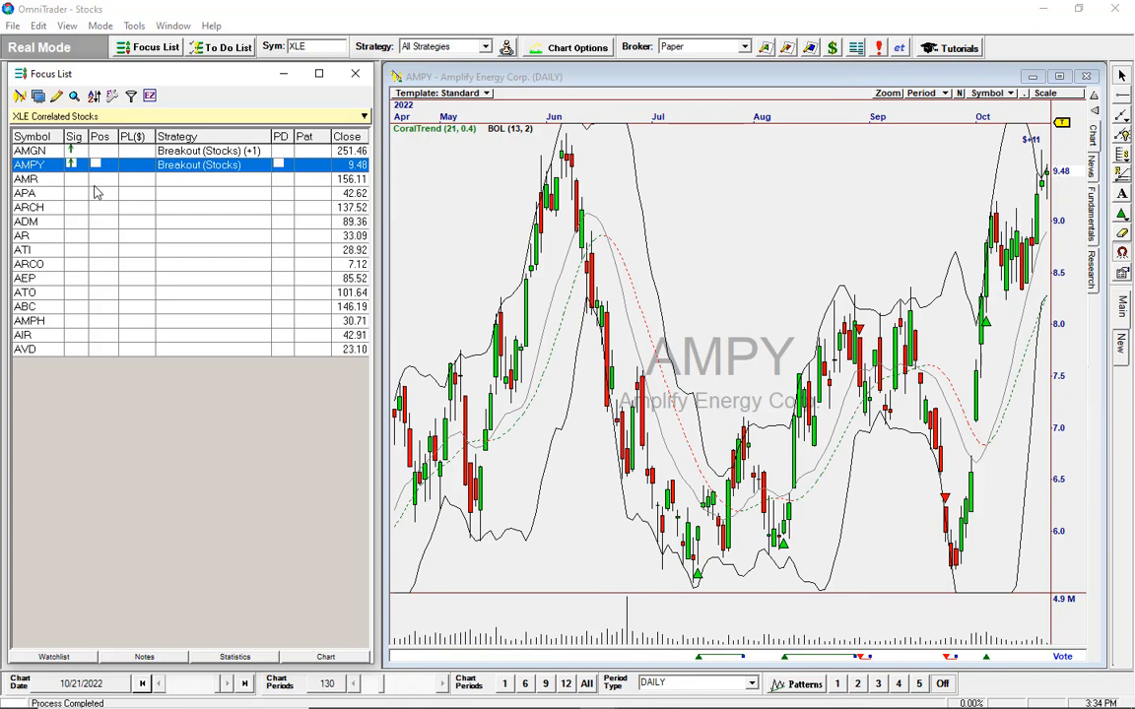
{"action": "left_click", "coordinate": [27, 177]}
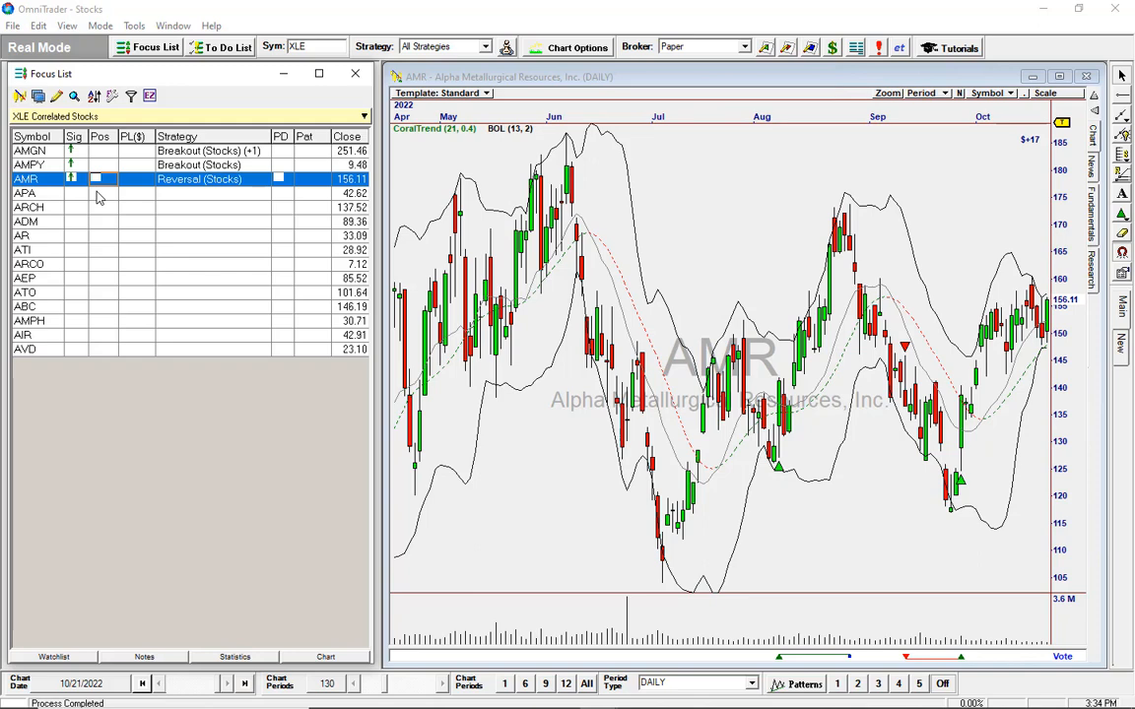
{"action": "mouse_move", "coordinate": [142, 201]}
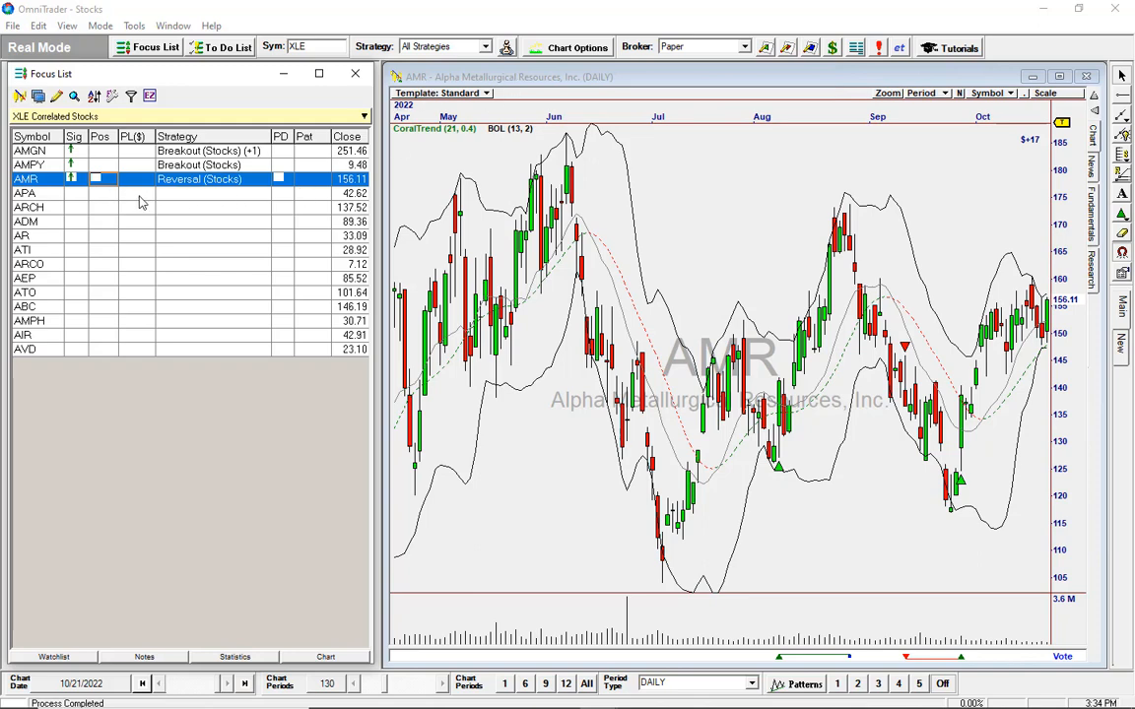
{"action": "left_click", "coordinate": [24, 193]}
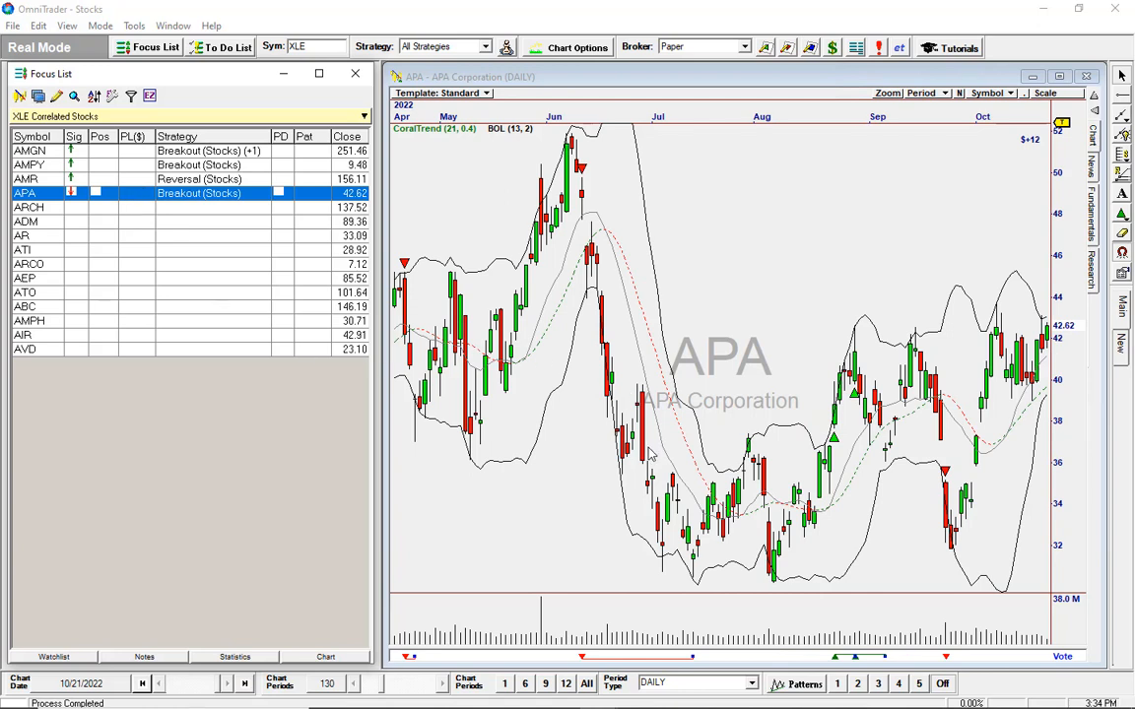
{"action": "mouse_move", "coordinate": [926, 417]}
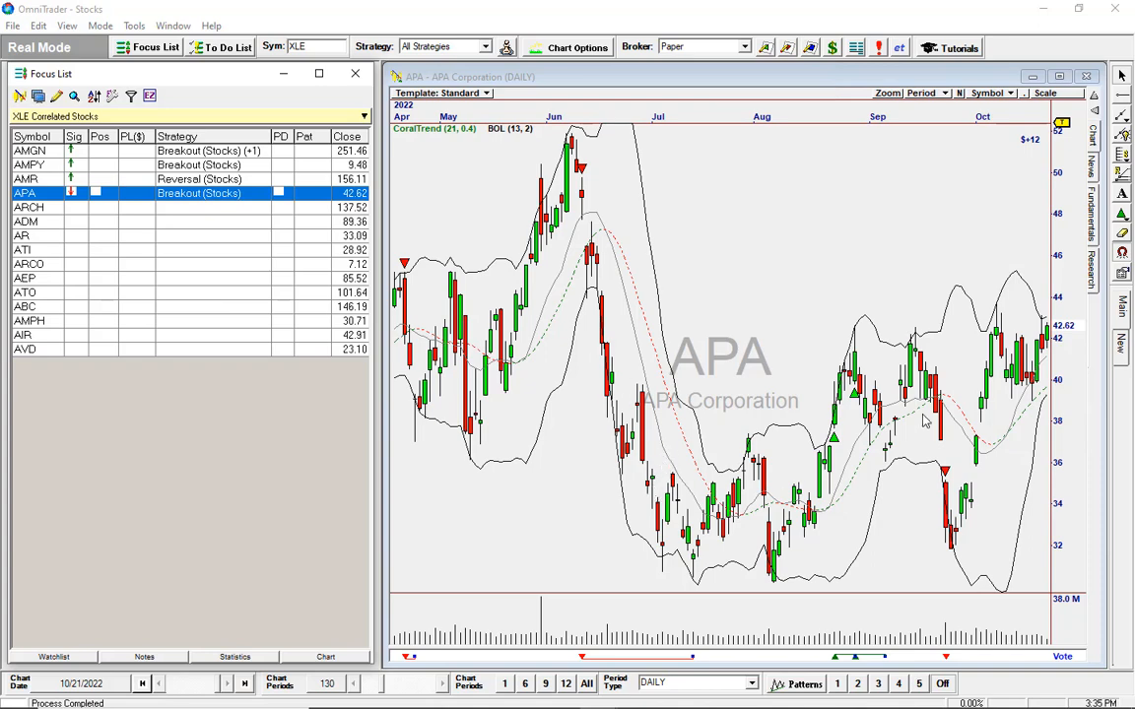
Review the ARCH, ADM and AEP charts from the focus list
{"action": "left_click", "coordinate": [30, 207]}
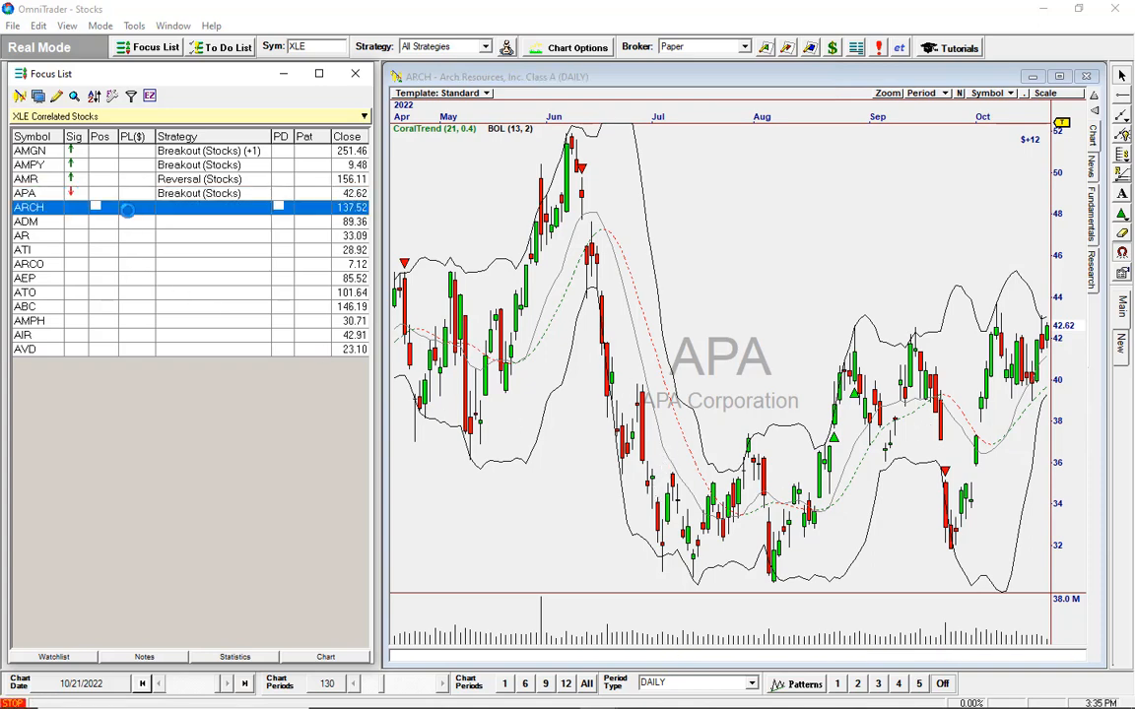
{"action": "left_click", "coordinate": [27, 207]}
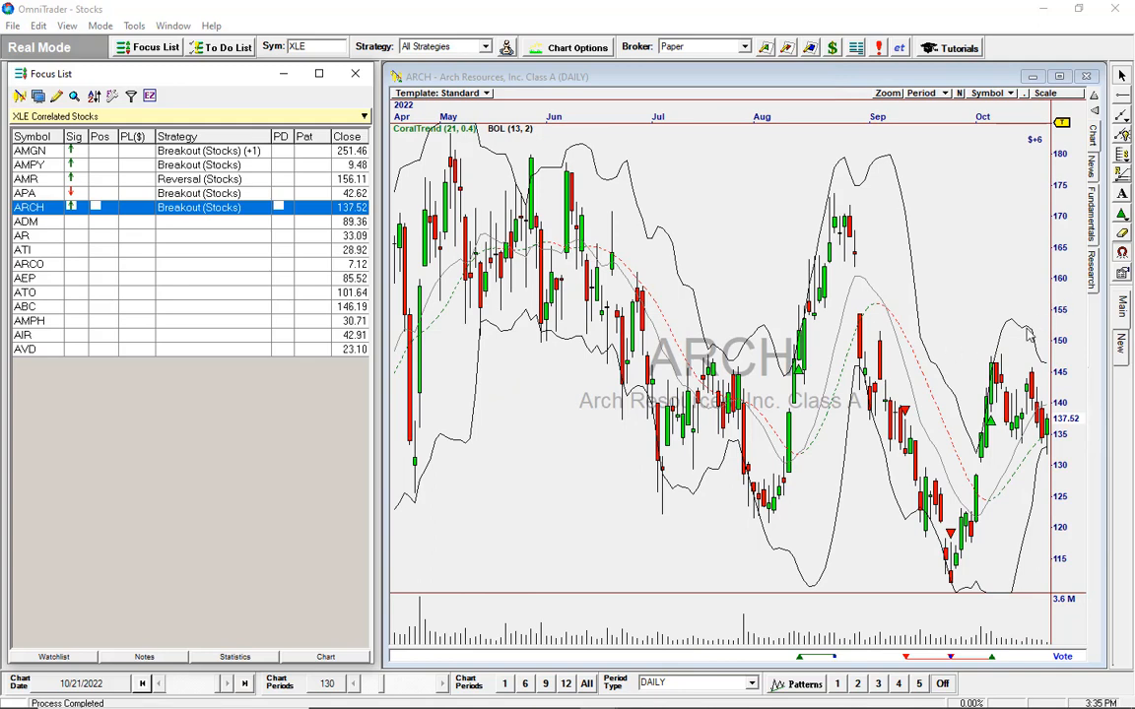
{"action": "mouse_move", "coordinate": [119, 232]}
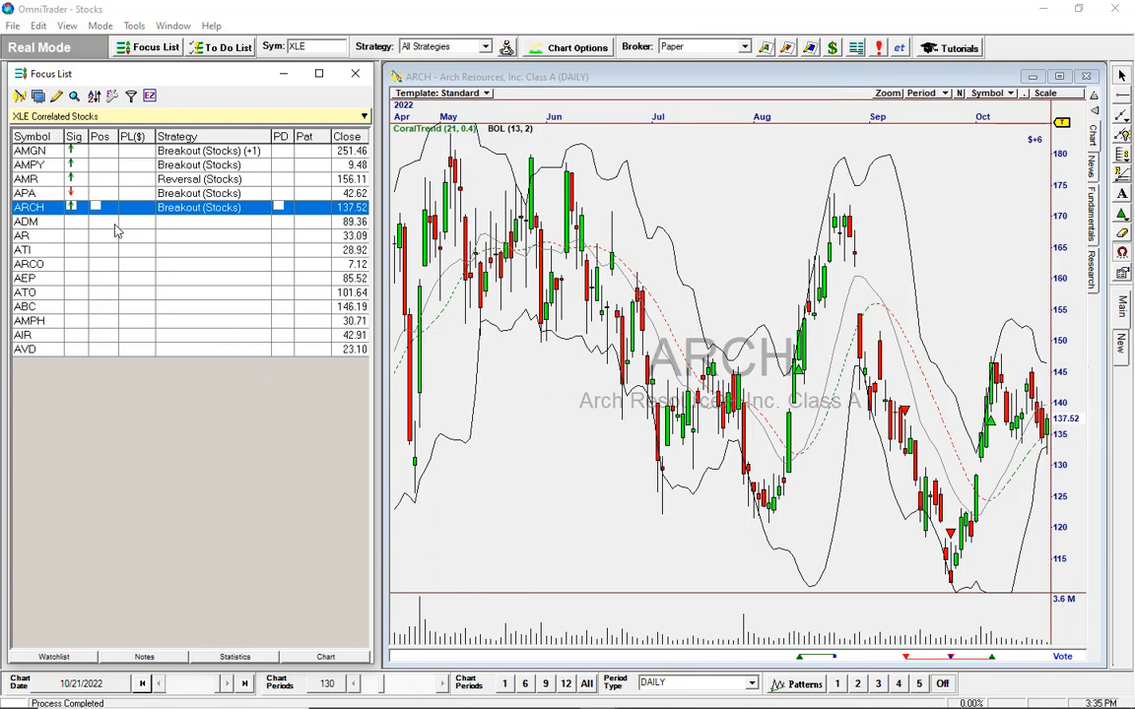
{"action": "left_click", "coordinate": [27, 221]}
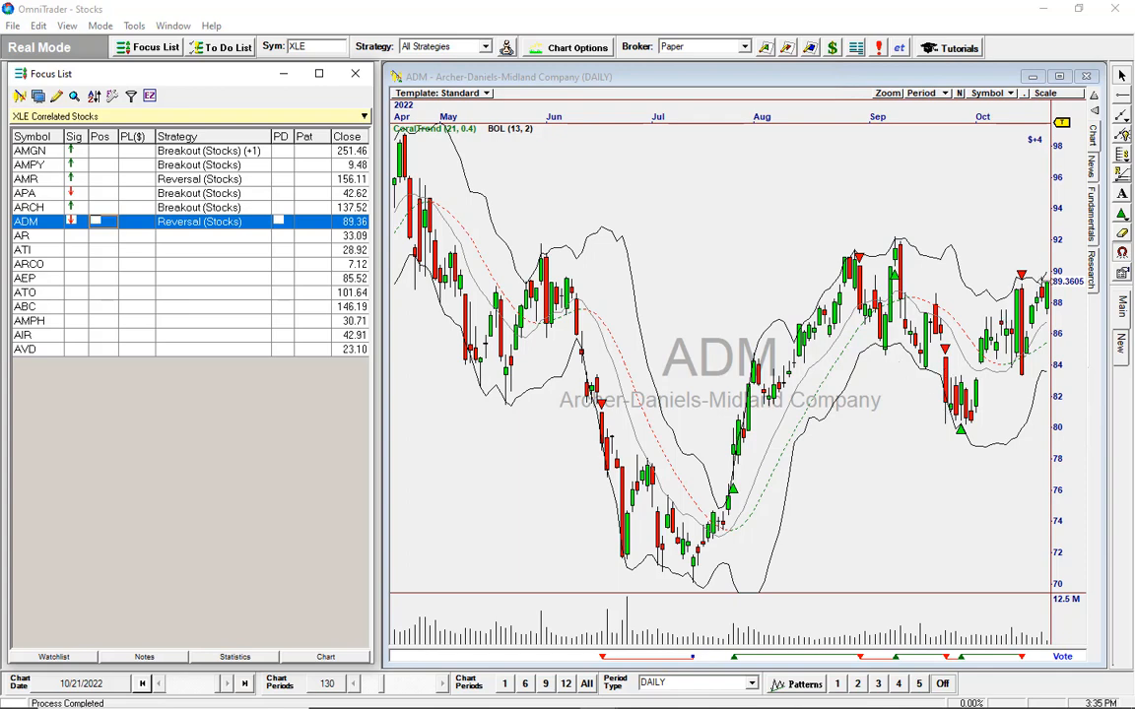
{"action": "left_click", "coordinate": [25, 280]}
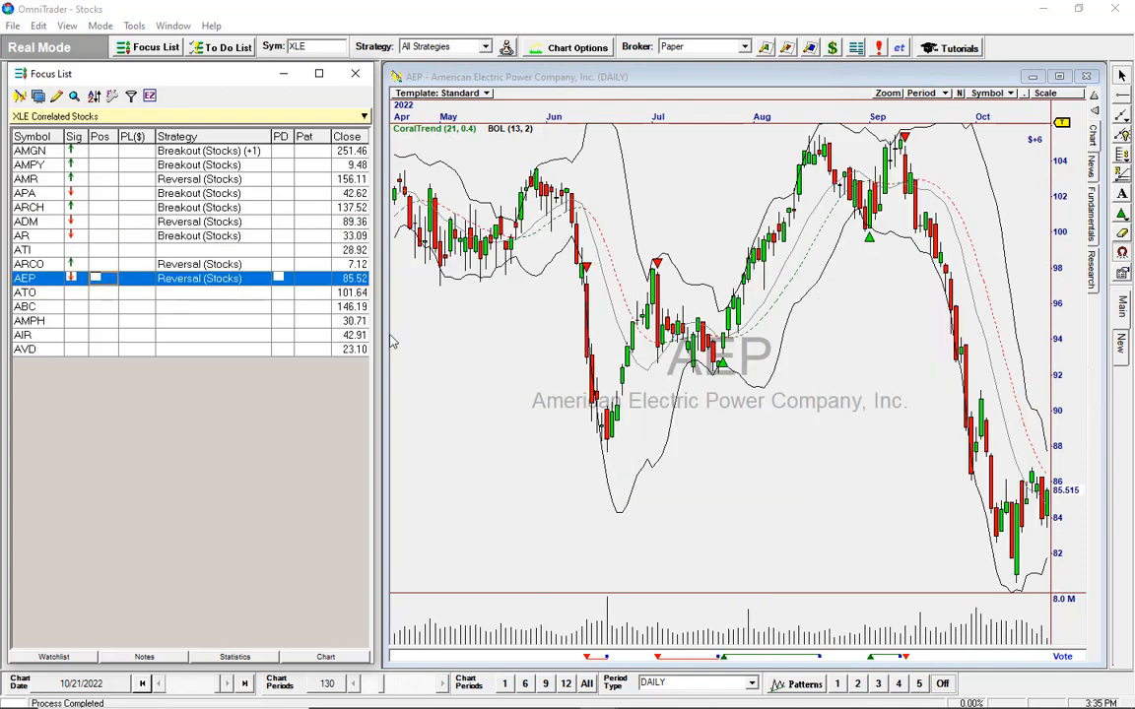
{"action": "mouse_move", "coordinate": [134, 25]}
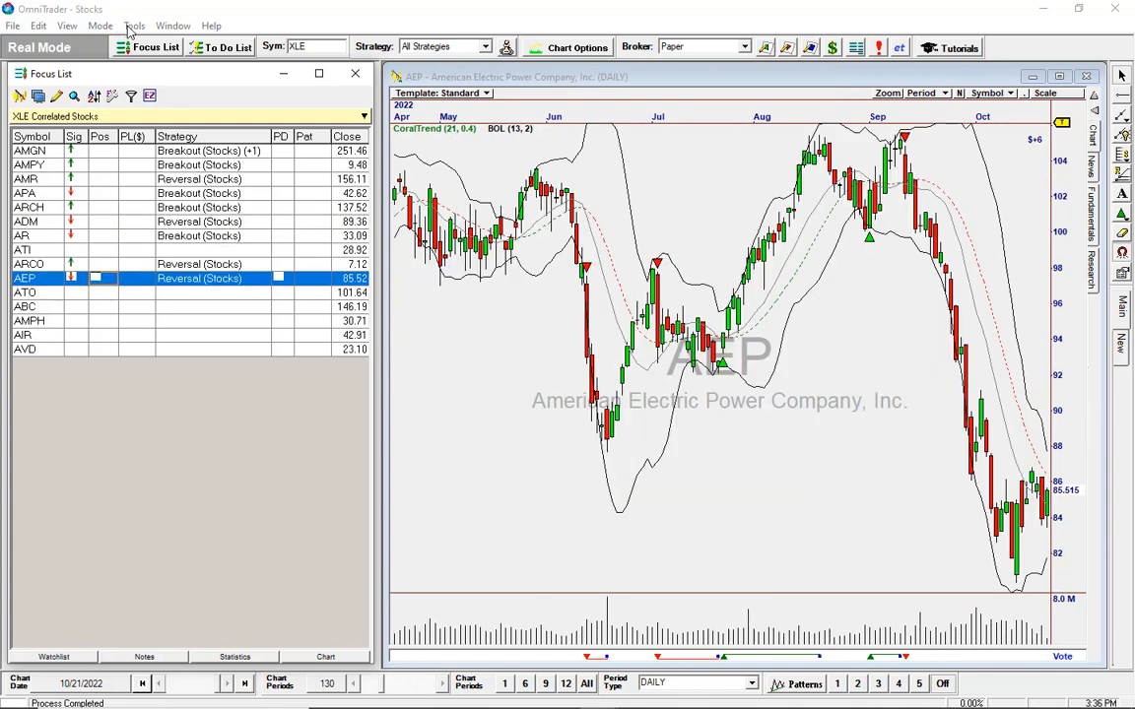
Review the Correlation Tool's calculation settings and cancel without changes
{"action": "left_click", "coordinate": [134, 26]}
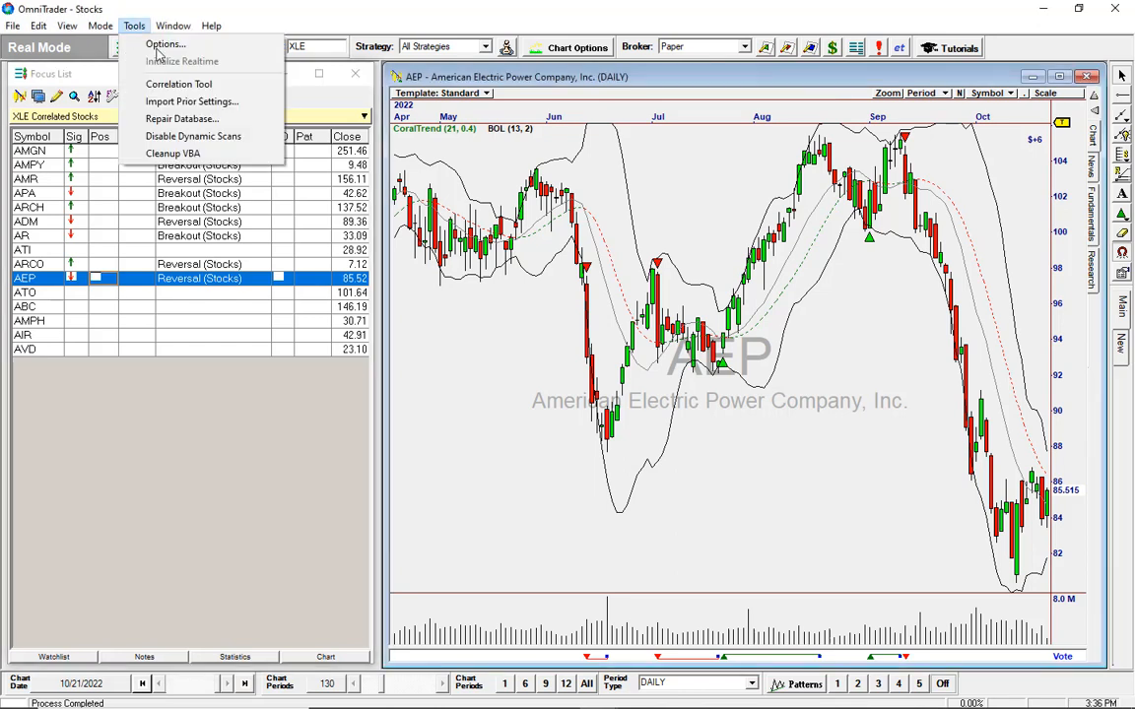
{"action": "left_click", "coordinate": [178, 83]}
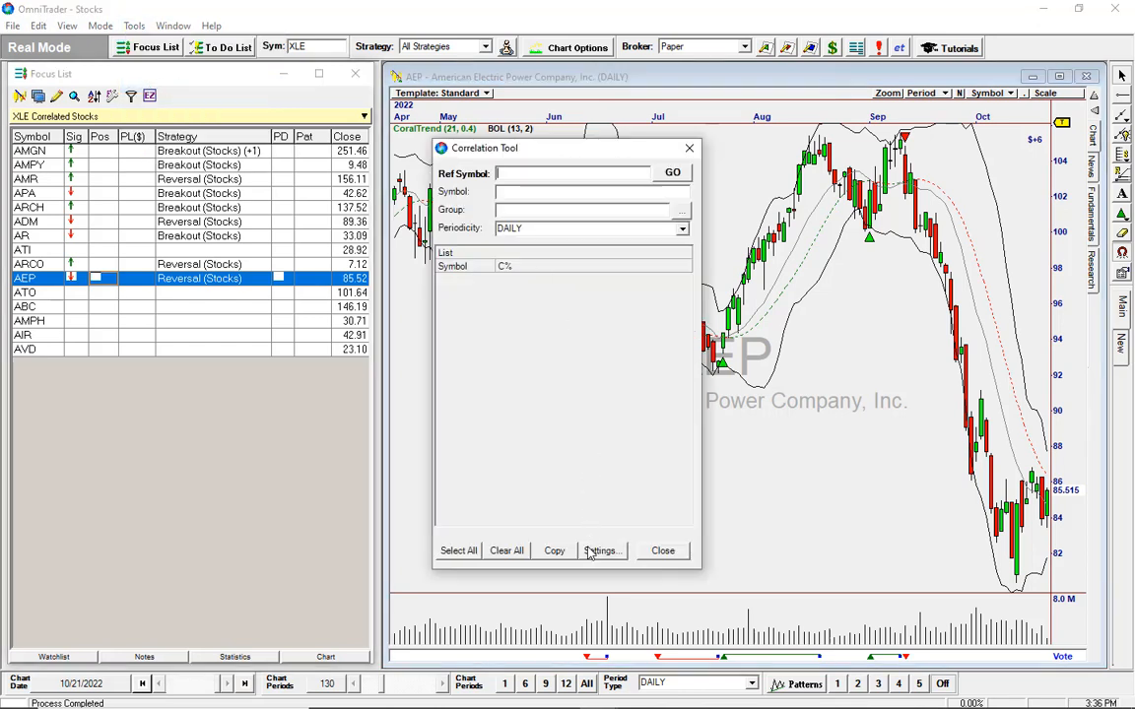
{"action": "left_click", "coordinate": [603, 552]}
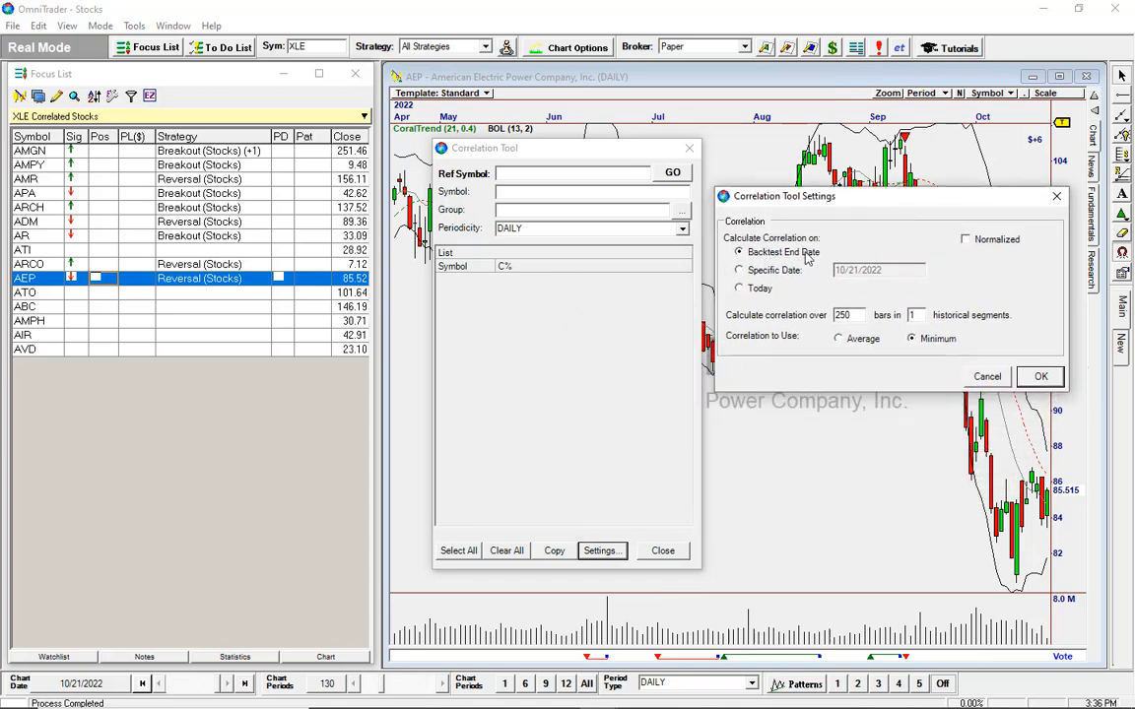
{"action": "mouse_move", "coordinate": [512, 377]}
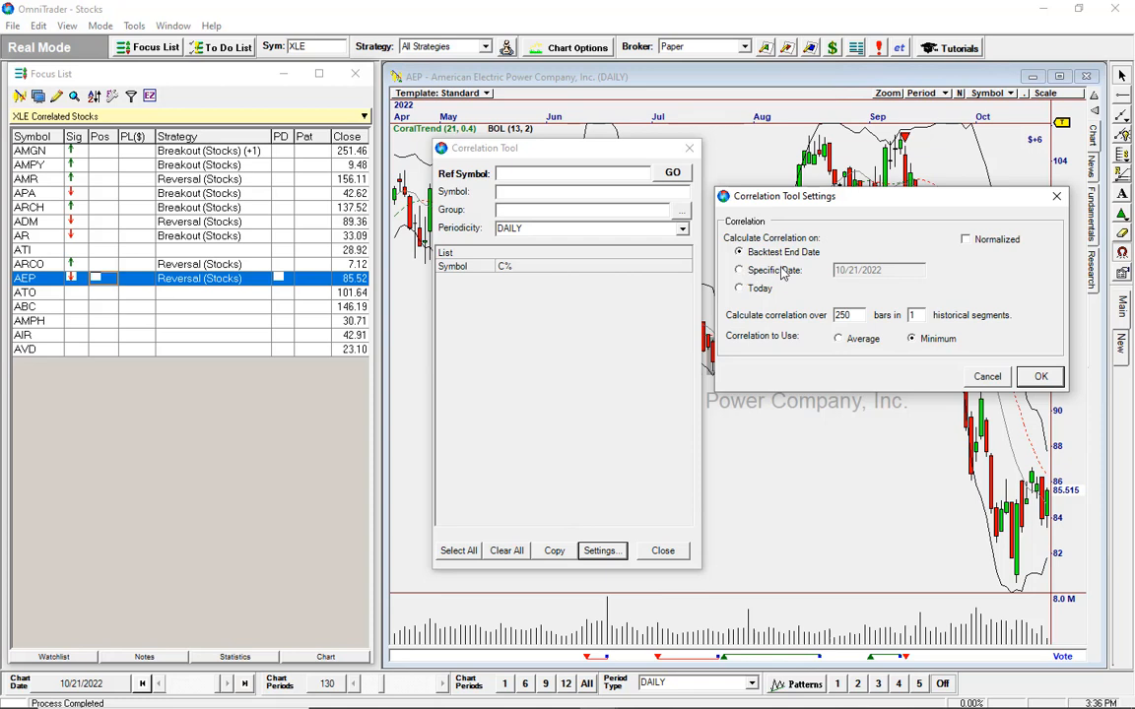
{"action": "mouse_move", "coordinate": [741, 288]}
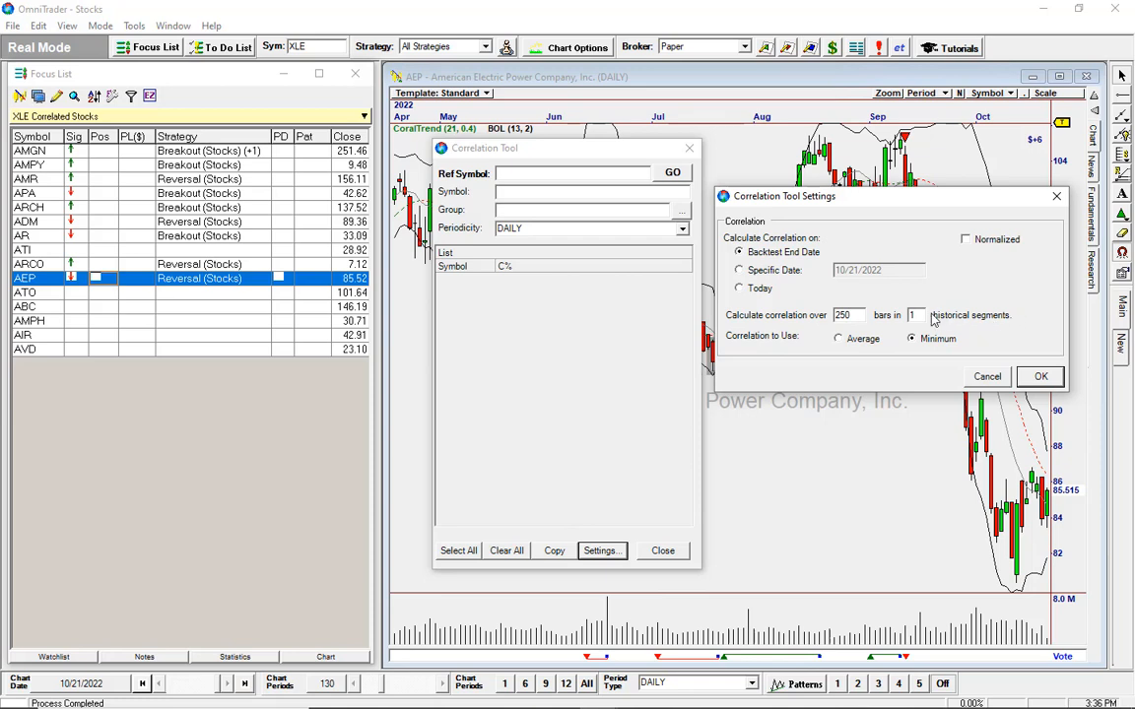
{"action": "mouse_move", "coordinate": [815, 363]}
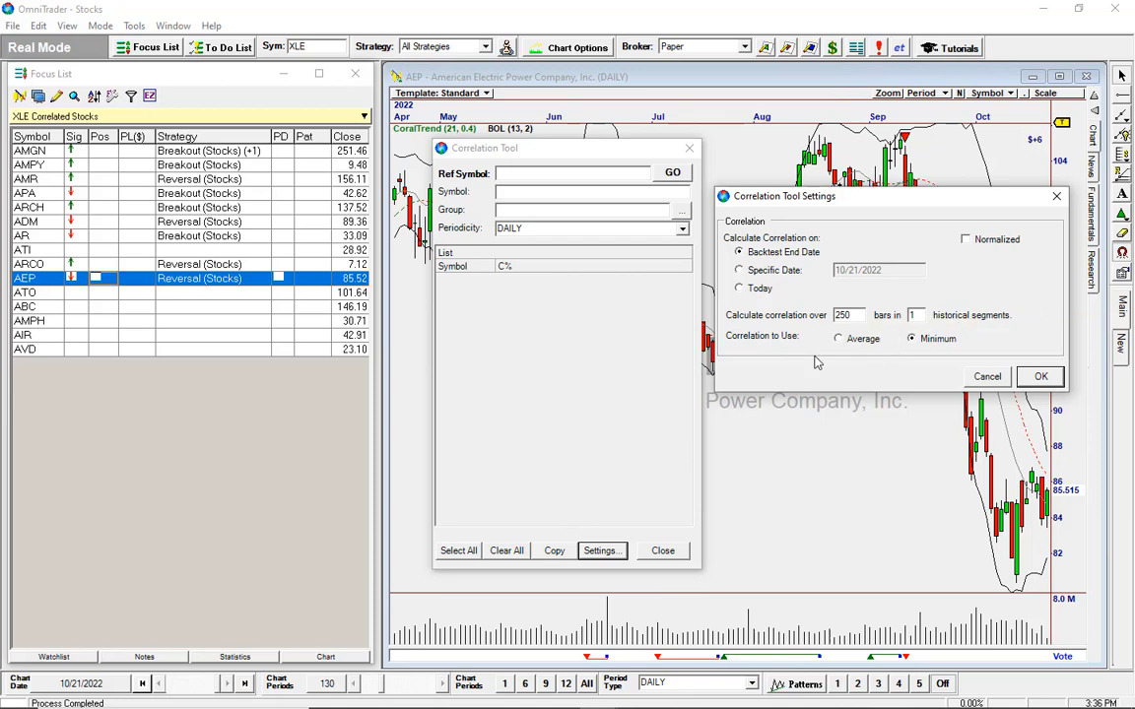
{"action": "mouse_move", "coordinate": [915, 316]}
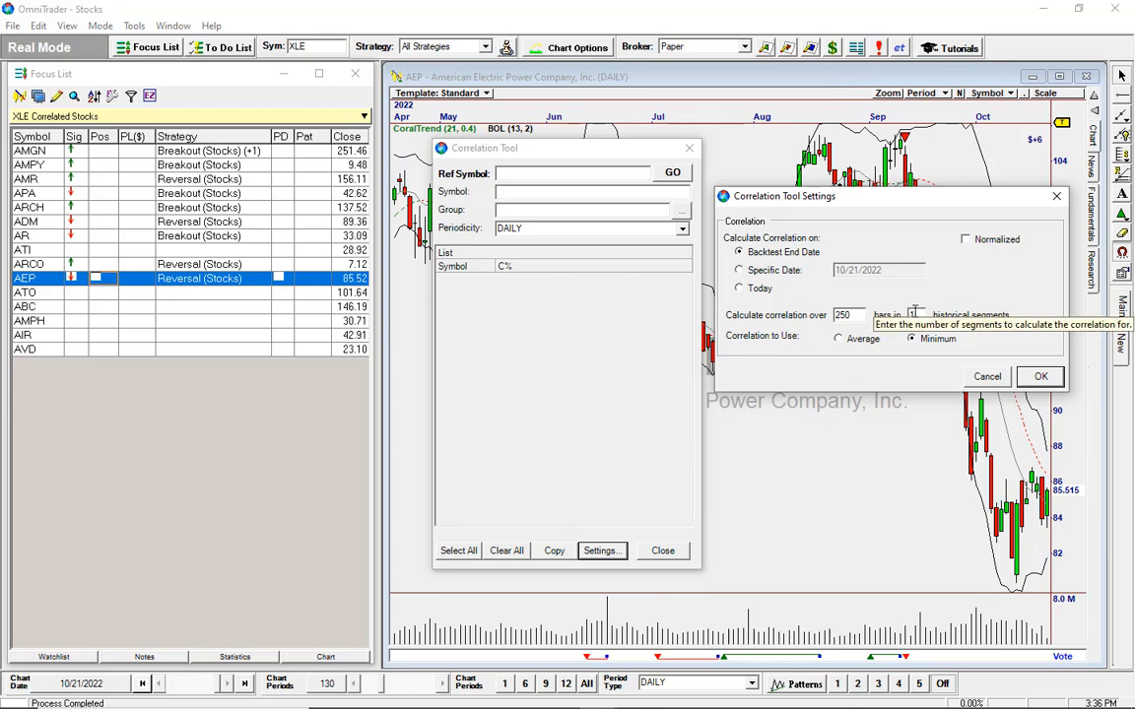
{"action": "mouse_move", "coordinate": [934, 268]}
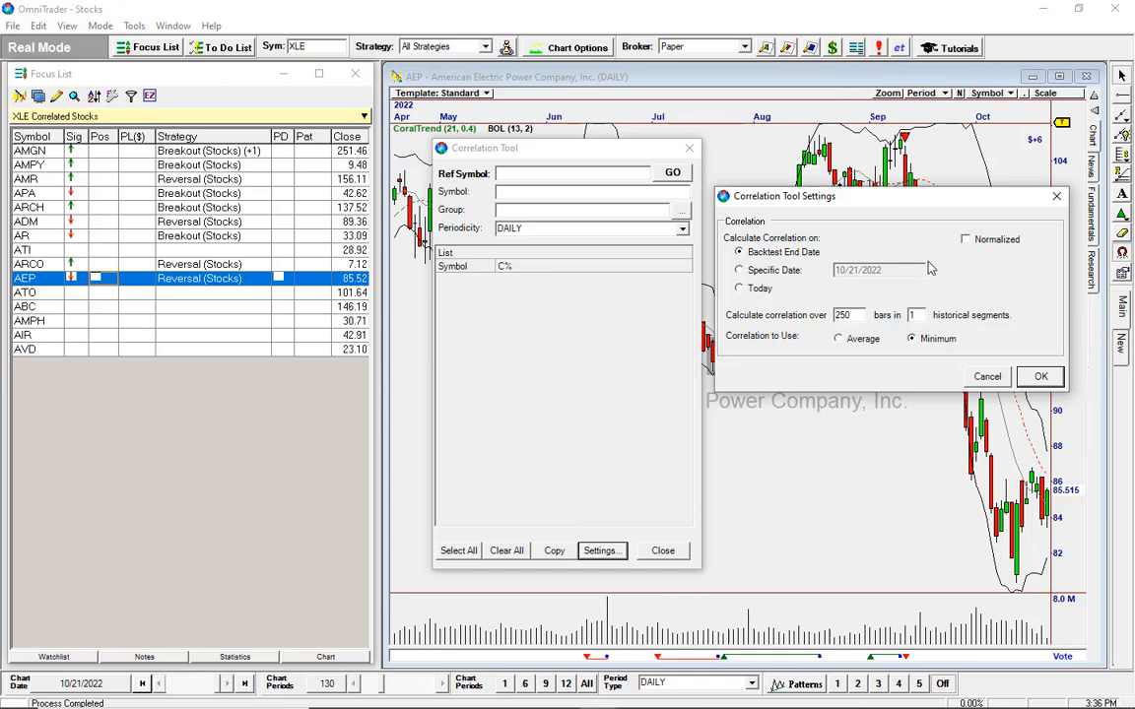
{"action": "mouse_move", "coordinate": [930, 274]}
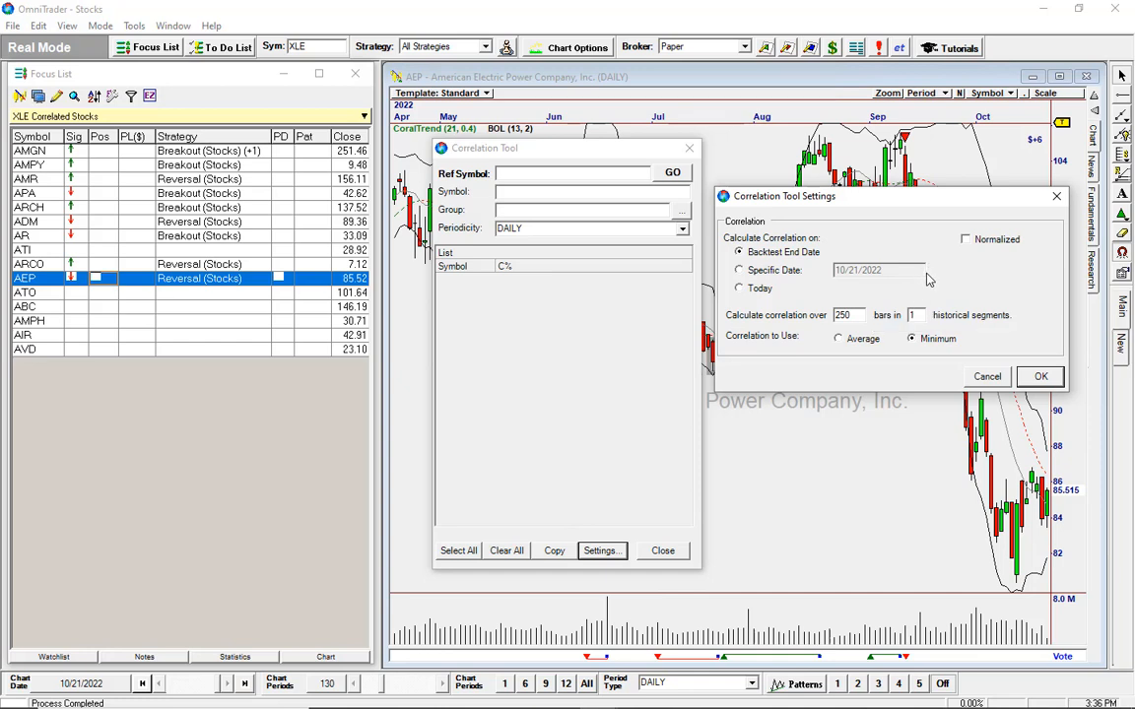
{"action": "mouse_move", "coordinate": [922, 286]}
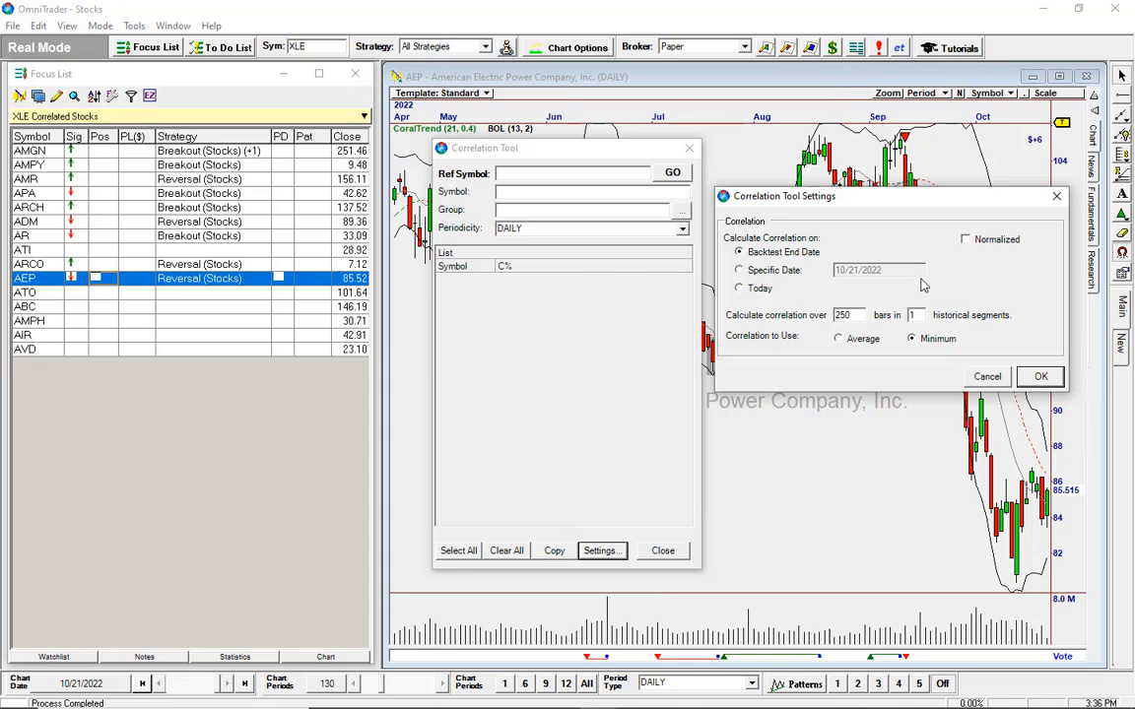
{"action": "mouse_move", "coordinate": [916, 292]}
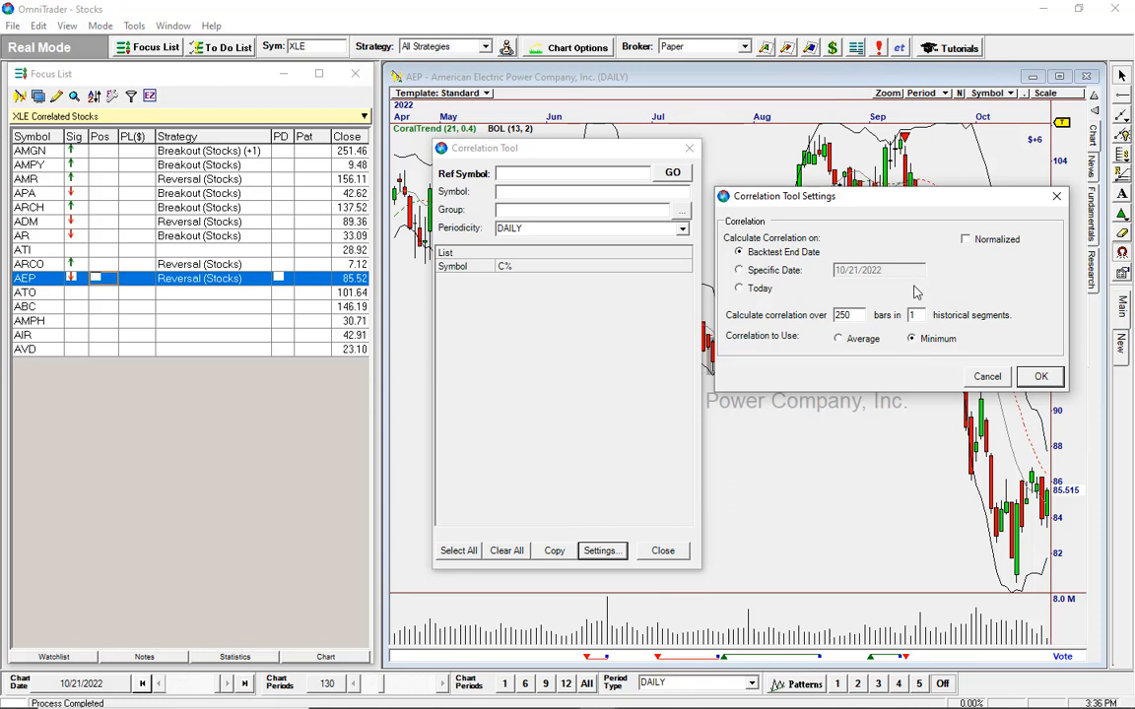
{"action": "mouse_move", "coordinate": [941, 313]}
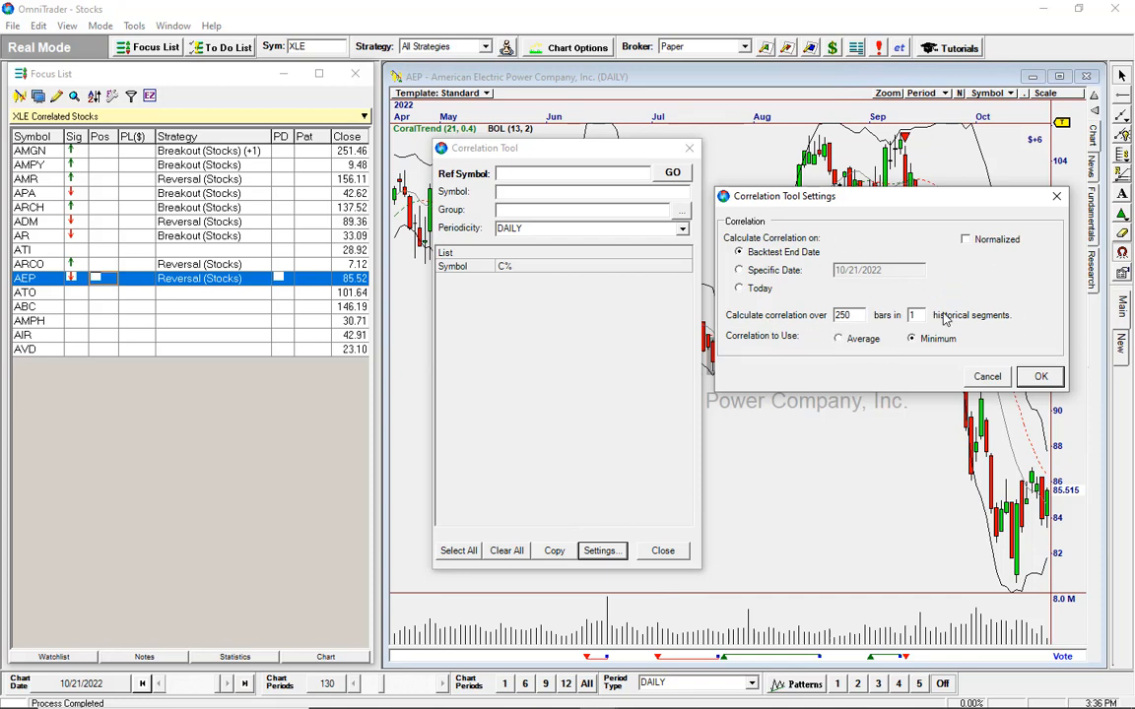
{"action": "mouse_move", "coordinate": [812, 361]}
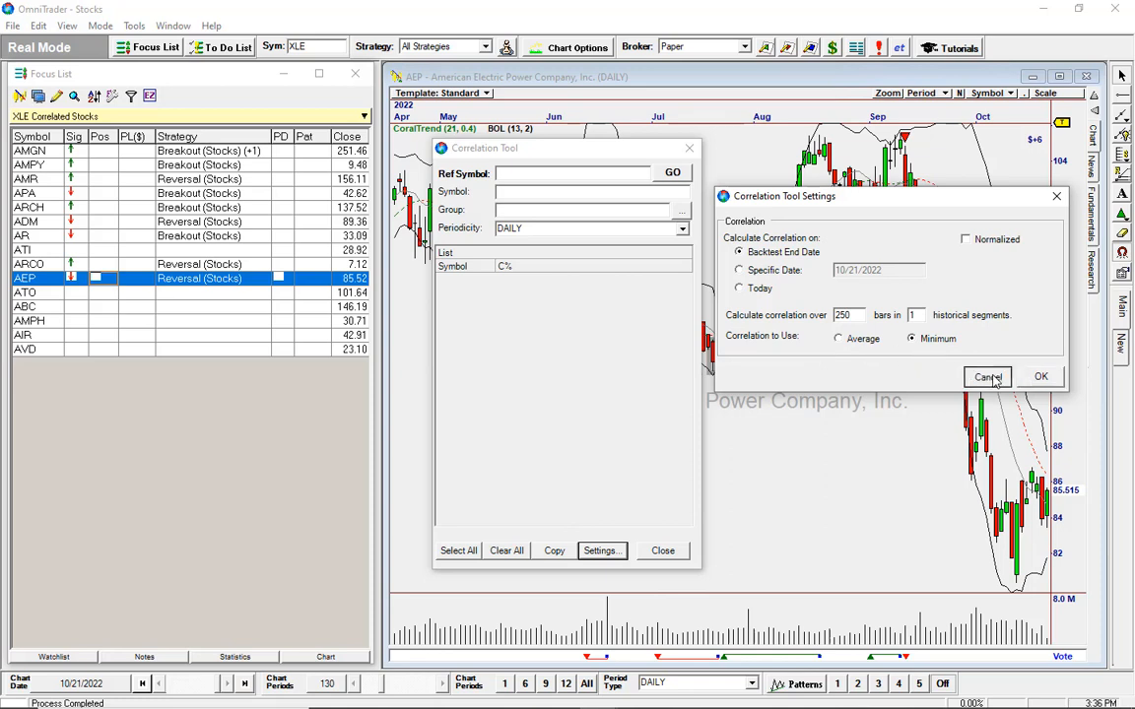
{"action": "left_click", "coordinate": [987, 376]}
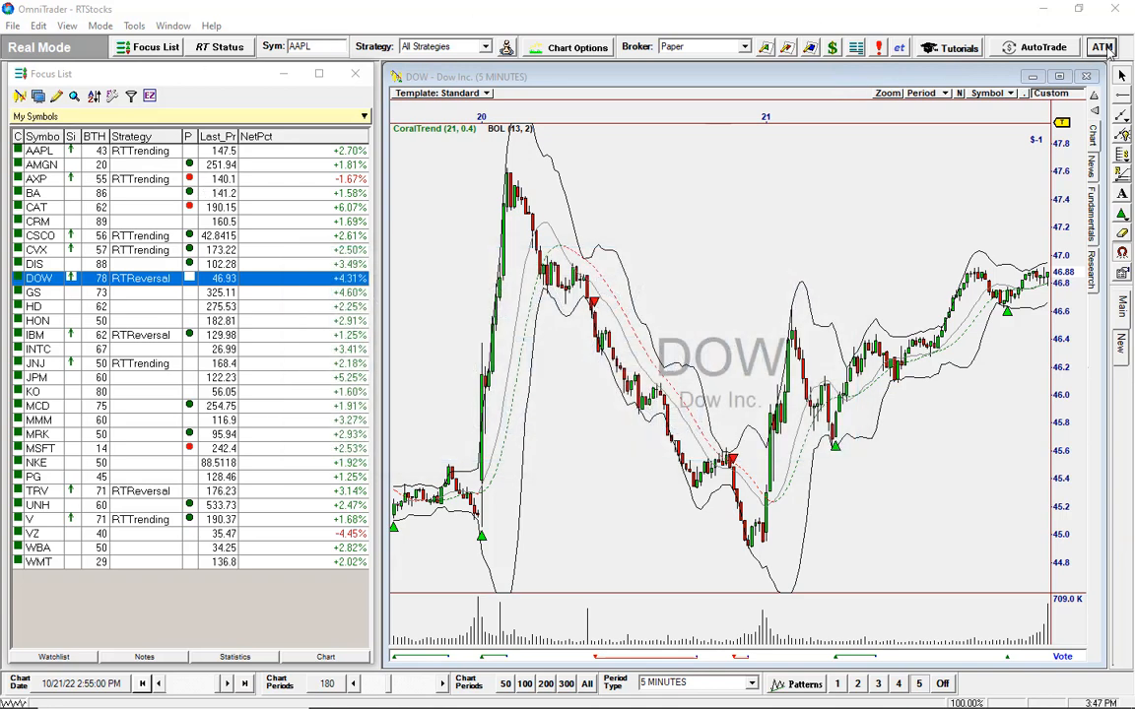
Review the ATM Methods list's Default and Enabled checkboxes, with % of Equity enabled
{"action": "left_click", "coordinate": [1104, 48]}
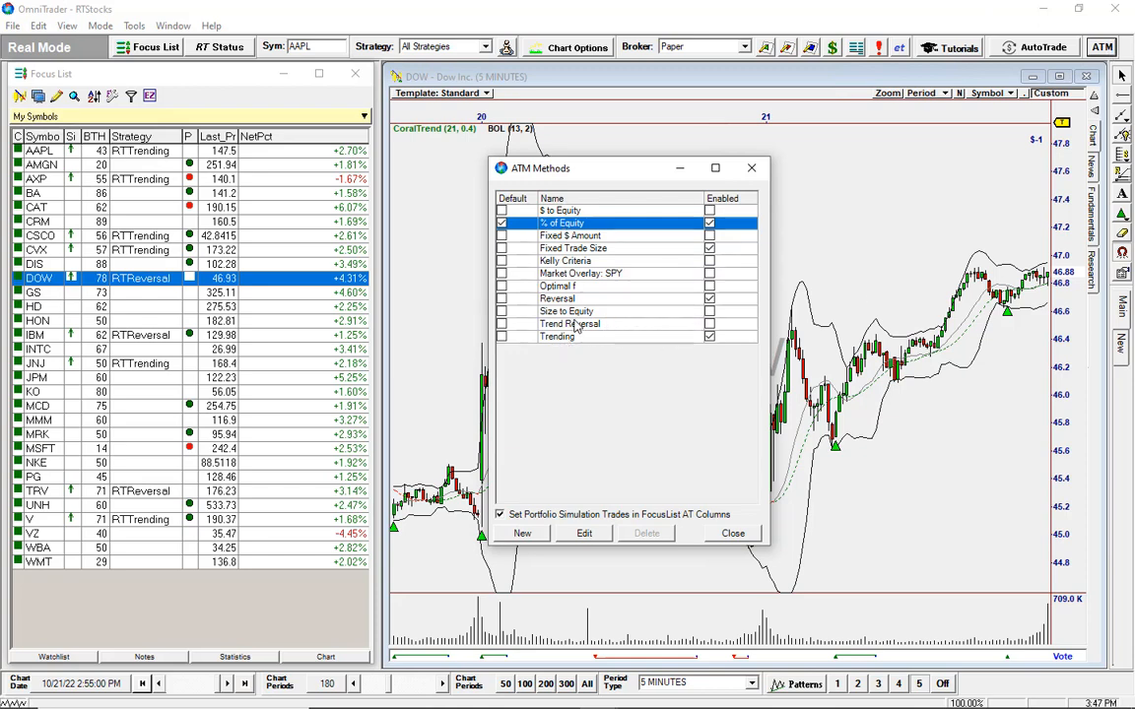
{"action": "left_click", "coordinate": [709, 299]}
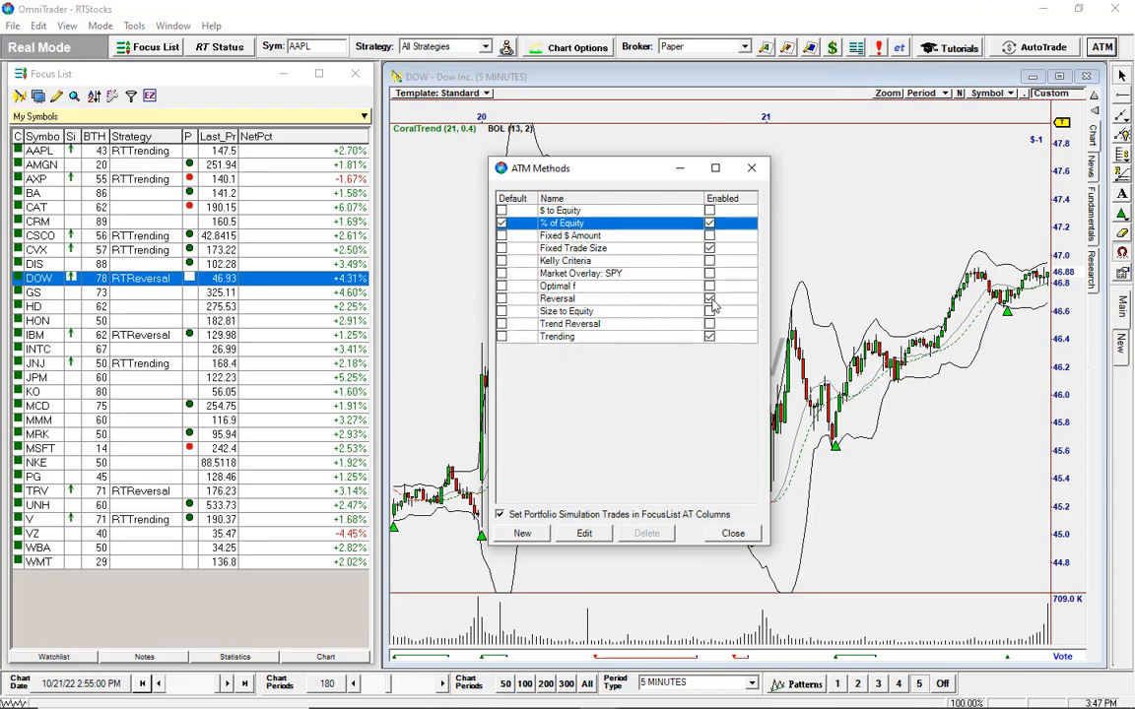
{"action": "left_click", "coordinate": [709, 248]}
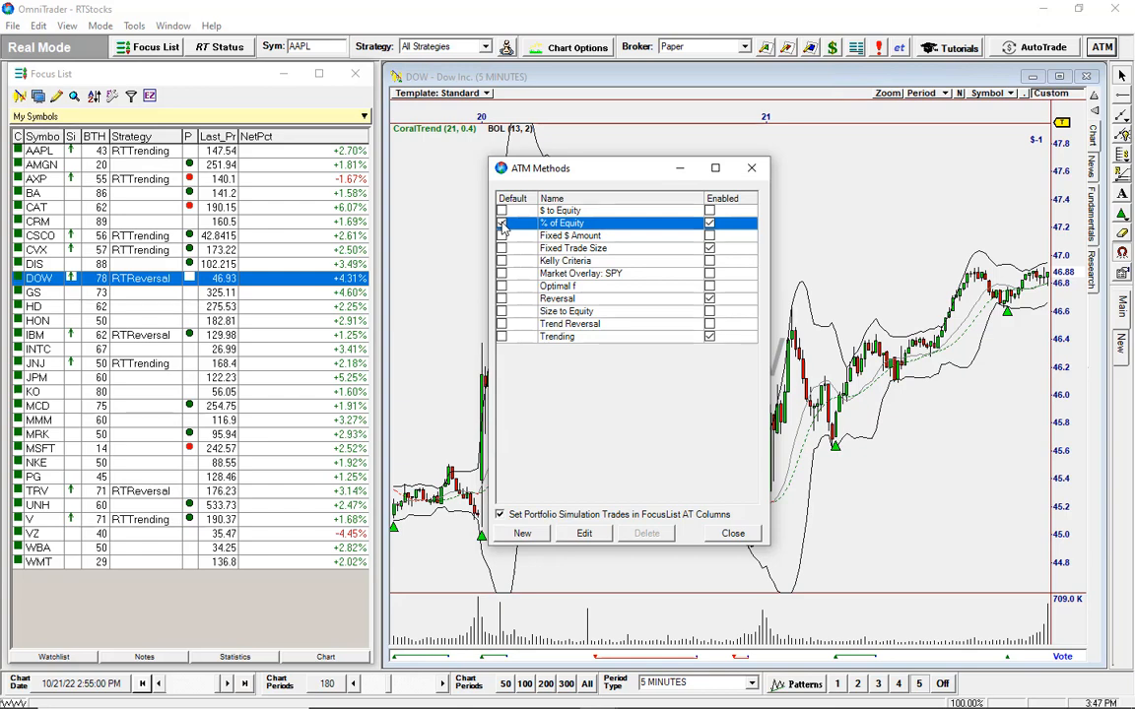
{"action": "left_click", "coordinate": [502, 223]}
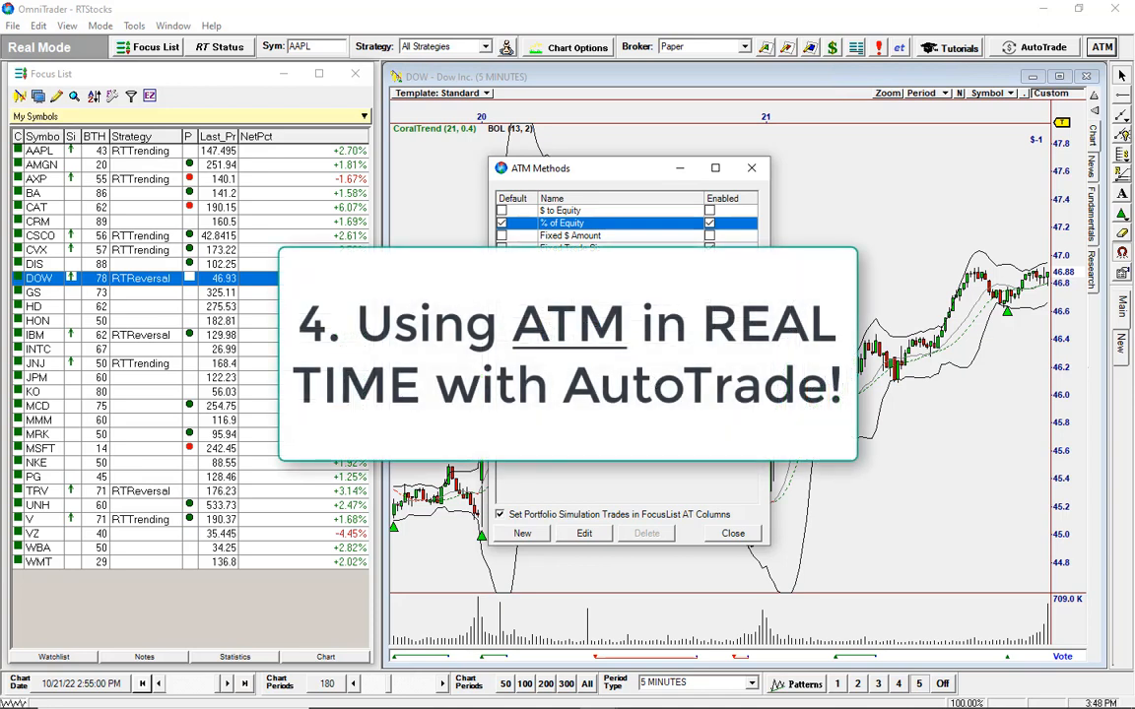
{"action": "mouse_move", "coordinate": [622, 479]}
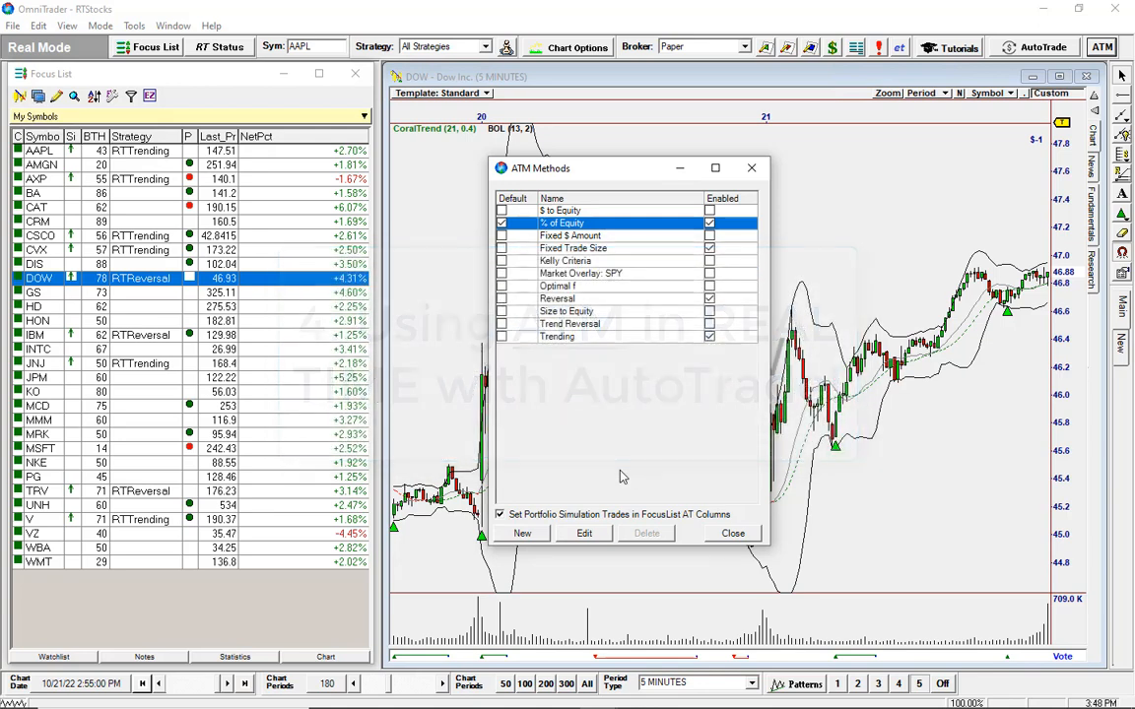
{"action": "left_click", "coordinate": [733, 532]}
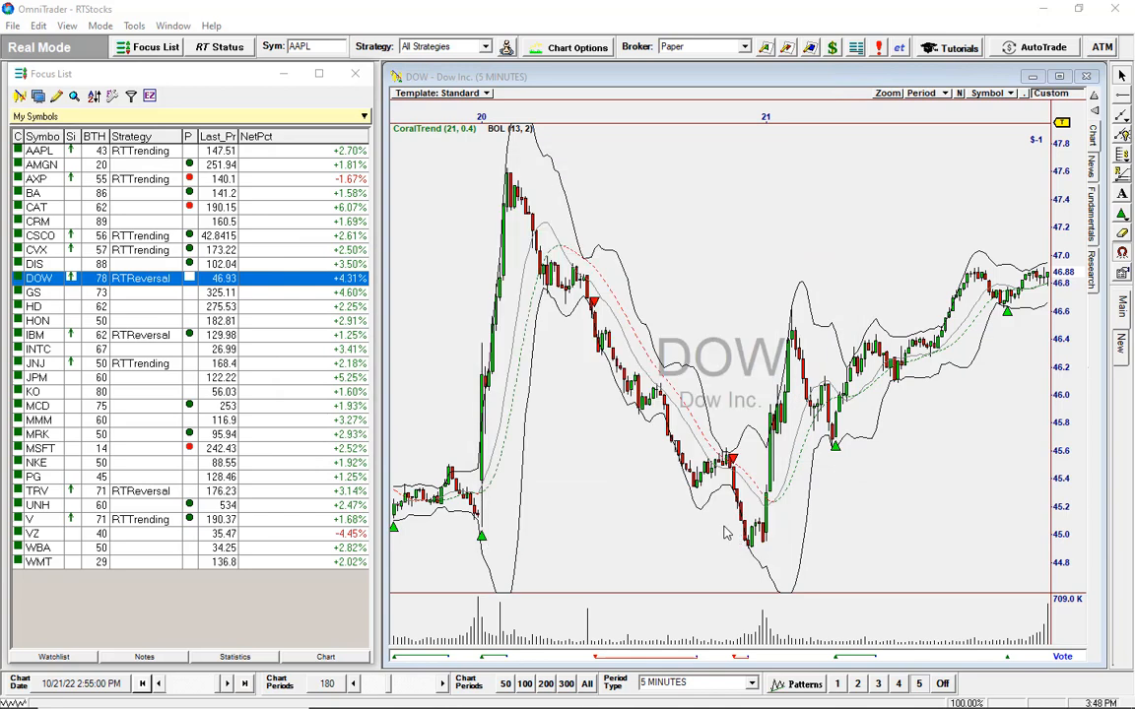
{"action": "mouse_move", "coordinate": [756, 235]}
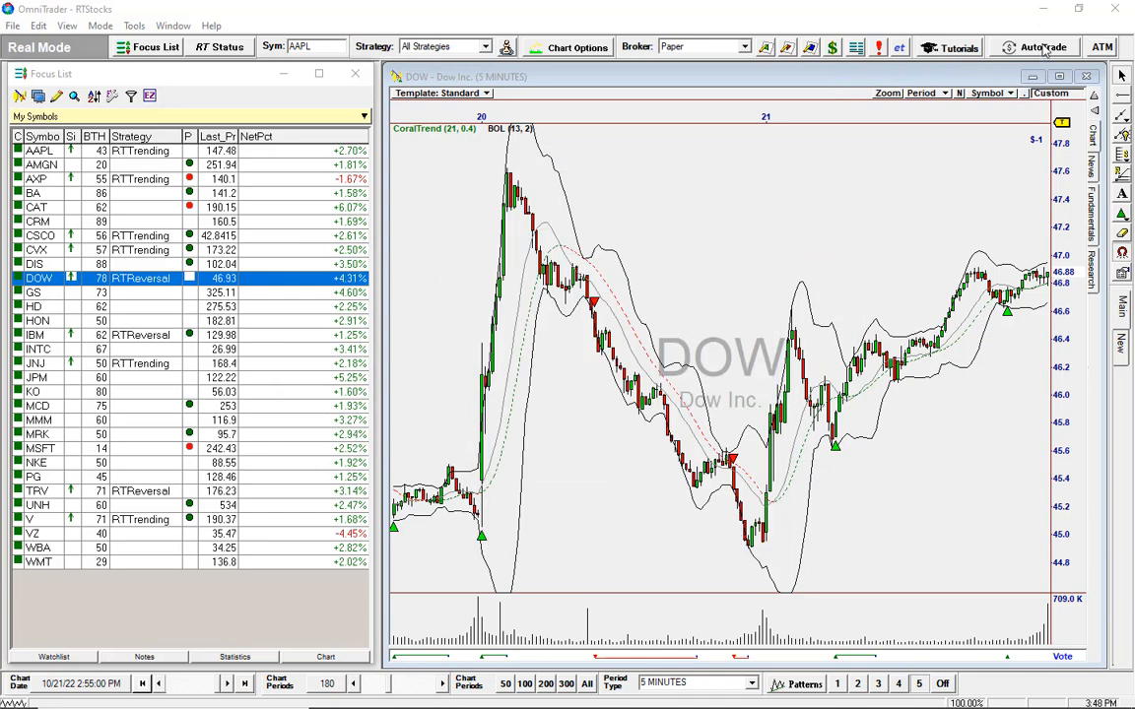
{"action": "left_click", "coordinate": [1044, 47]}
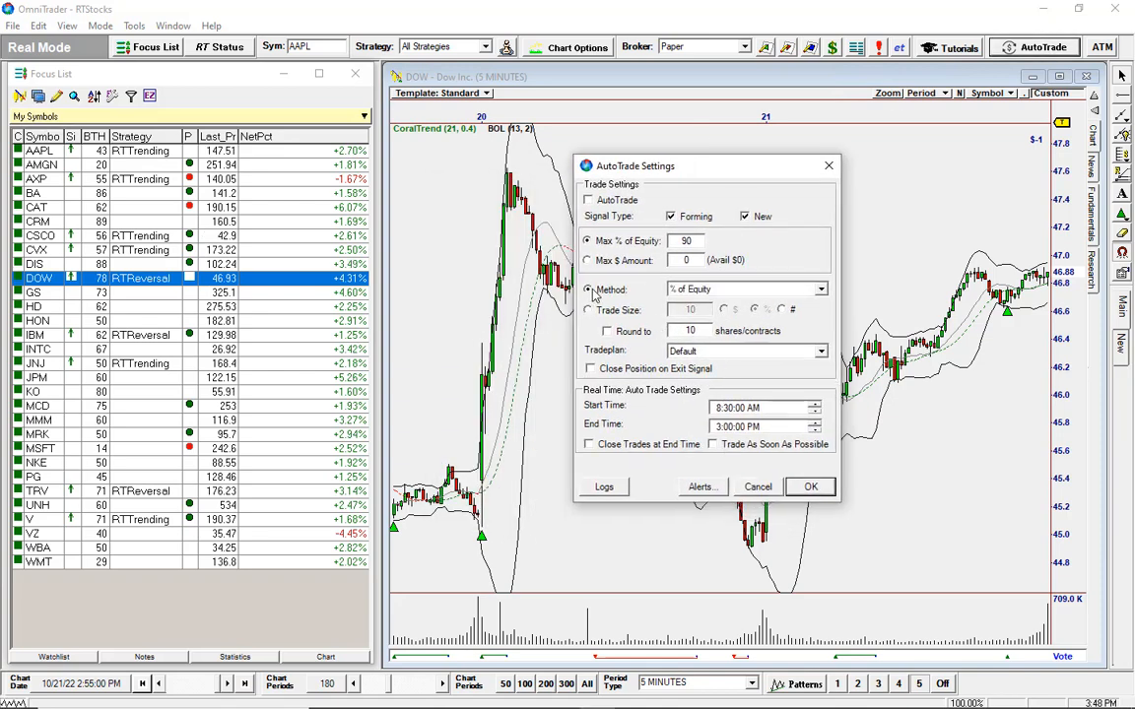
{"action": "left_click", "coordinate": [820, 288]}
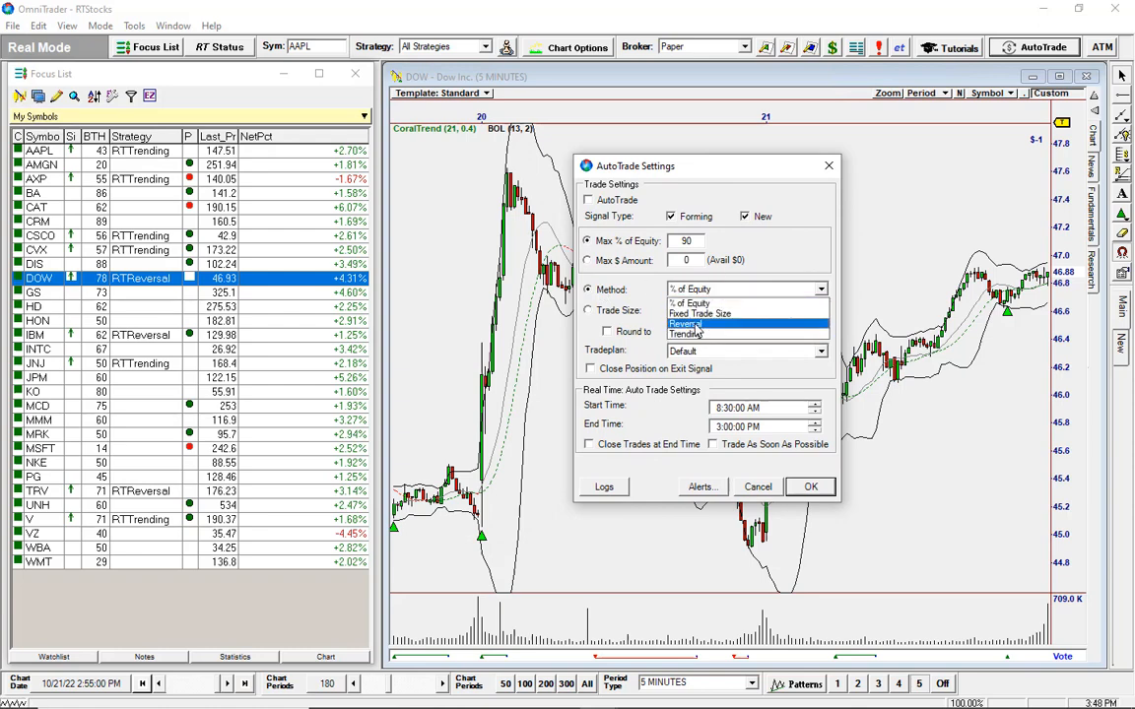
{"action": "left_click", "coordinate": [685, 325]}
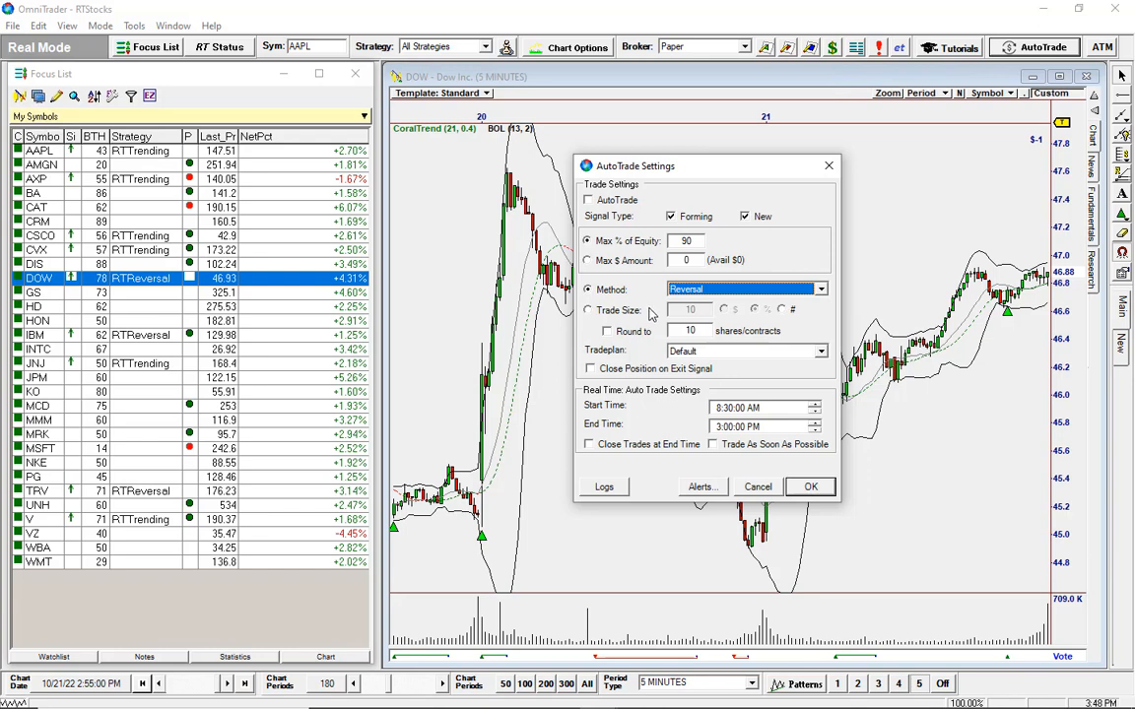
{"action": "mouse_move", "coordinate": [650, 314]}
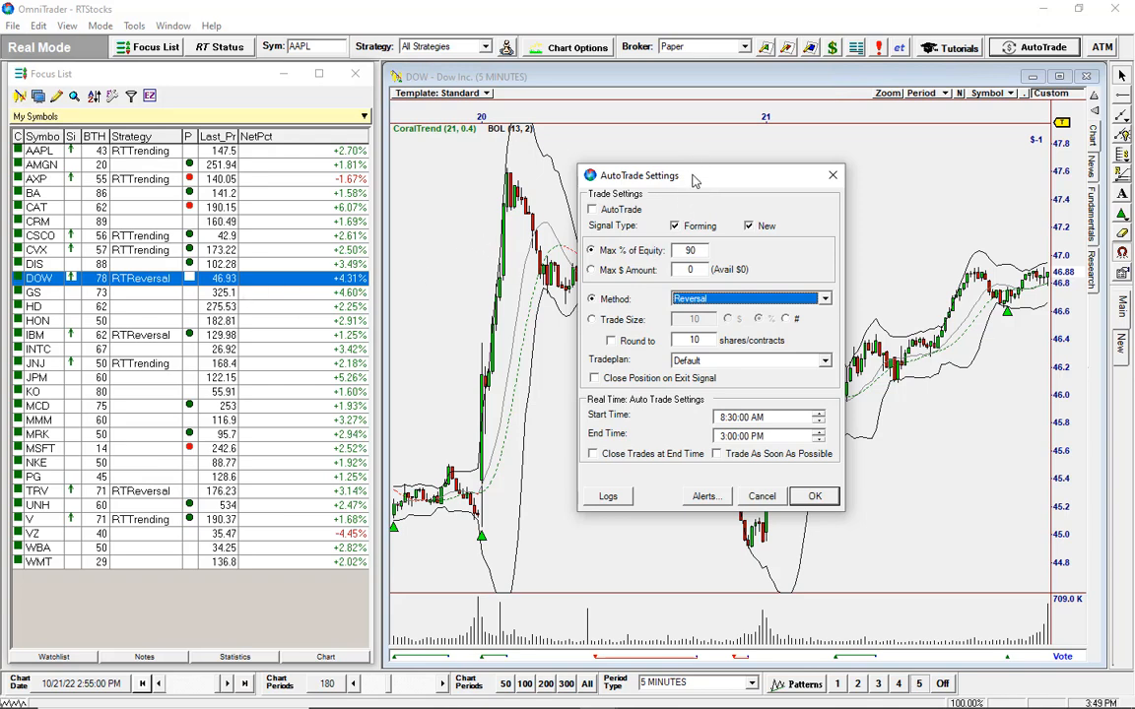
{"action": "mouse_move", "coordinate": [693, 183]}
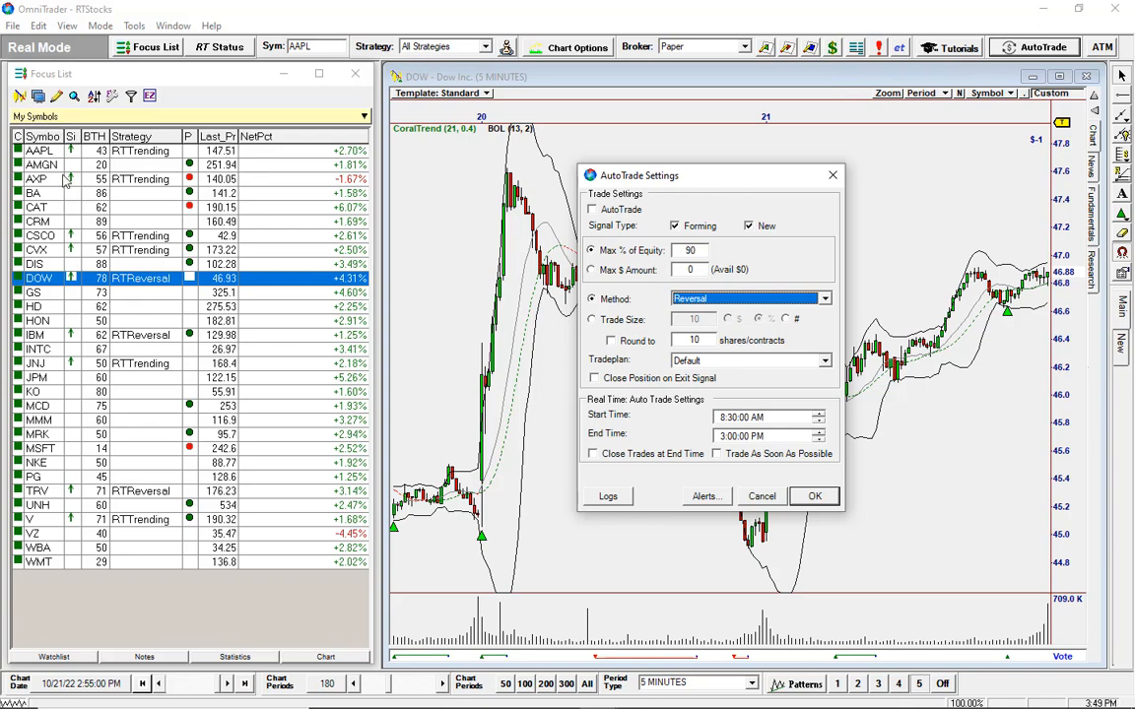
{"action": "mouse_move", "coordinate": [71, 209]}
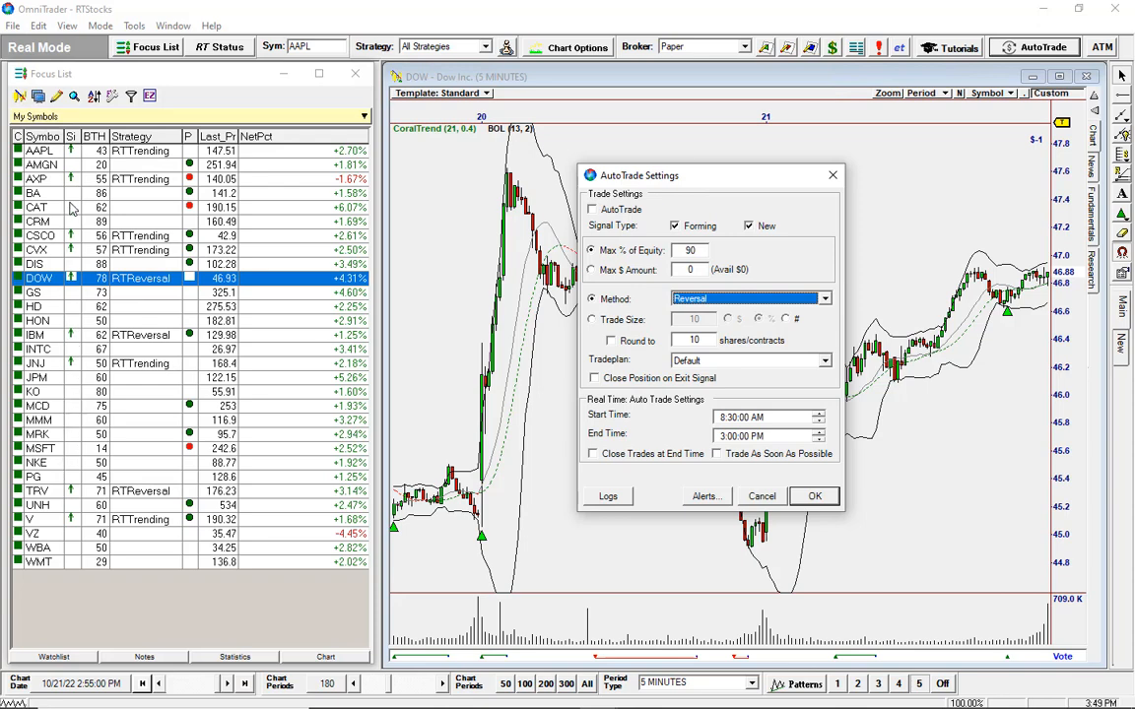
{"action": "mouse_move", "coordinate": [79, 296]}
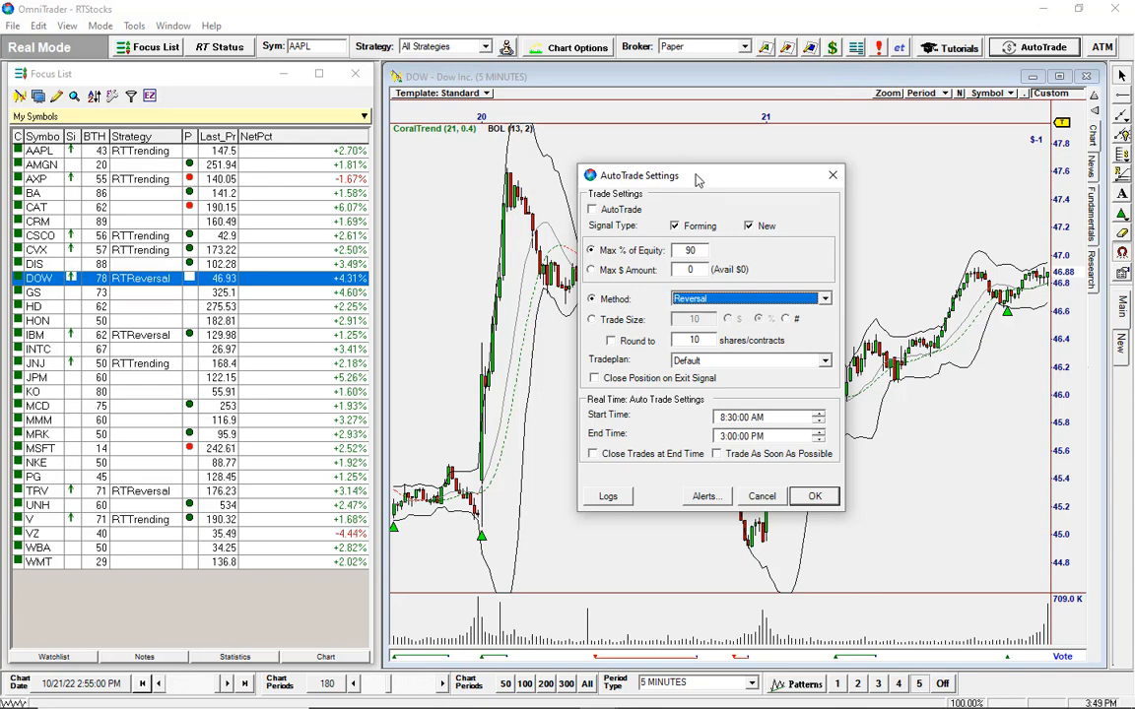
{"action": "mouse_move", "coordinate": [699, 181]}
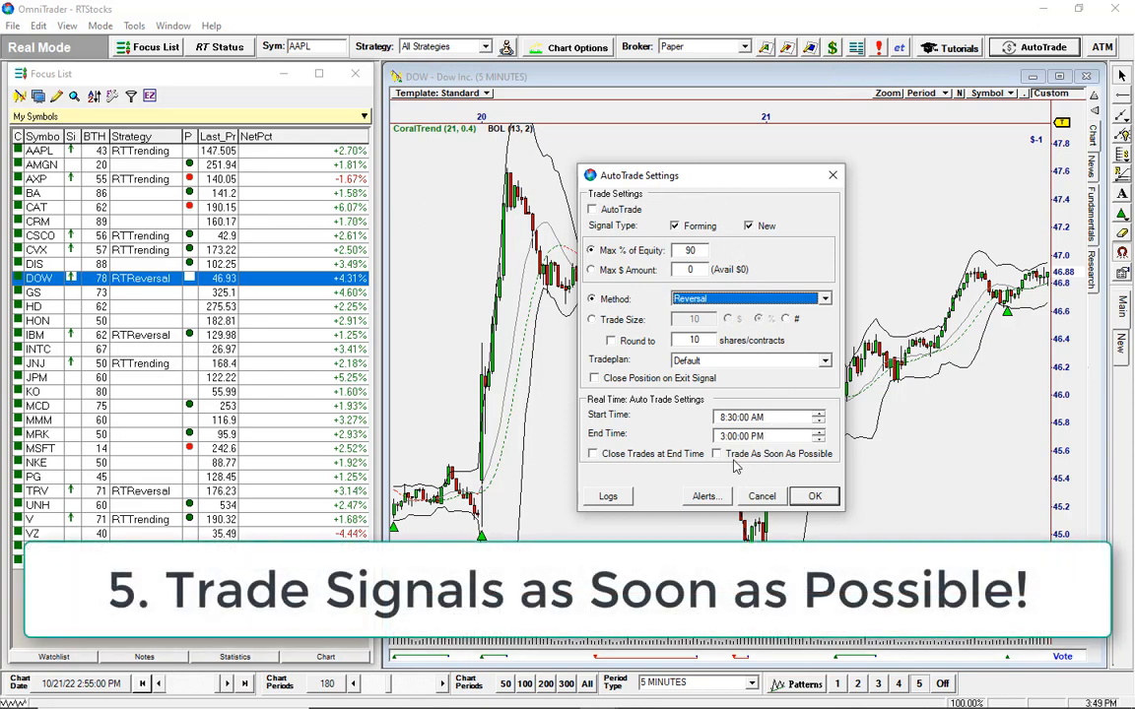
{"action": "mouse_move", "coordinate": [718, 483]}
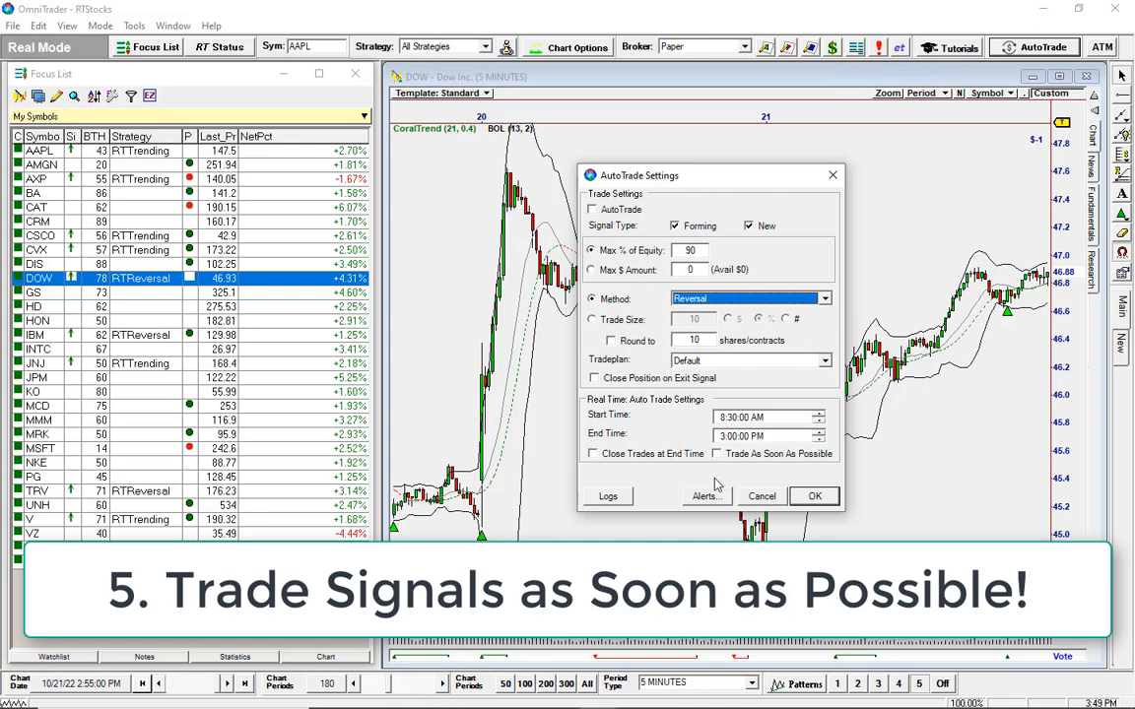
Enable 'Trade As Soon As Possible' in the DOW AutoTrade Settings
{"action": "left_click", "coordinate": [717, 453]}
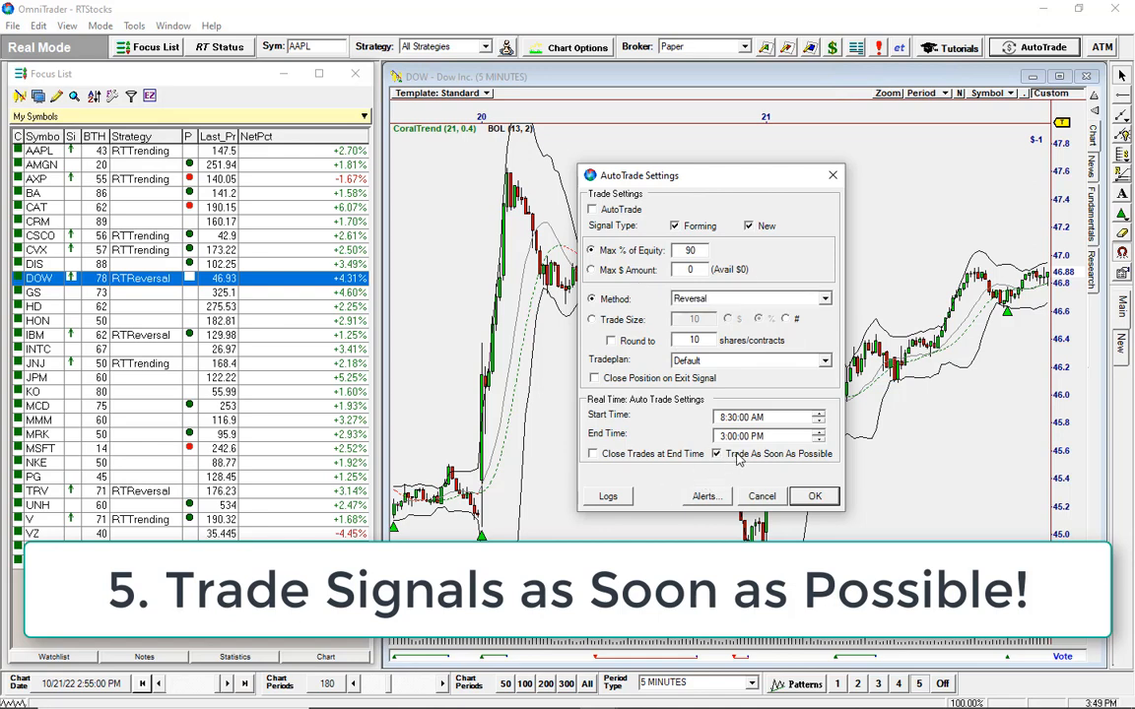
{"action": "mouse_move", "coordinate": [134, 378]}
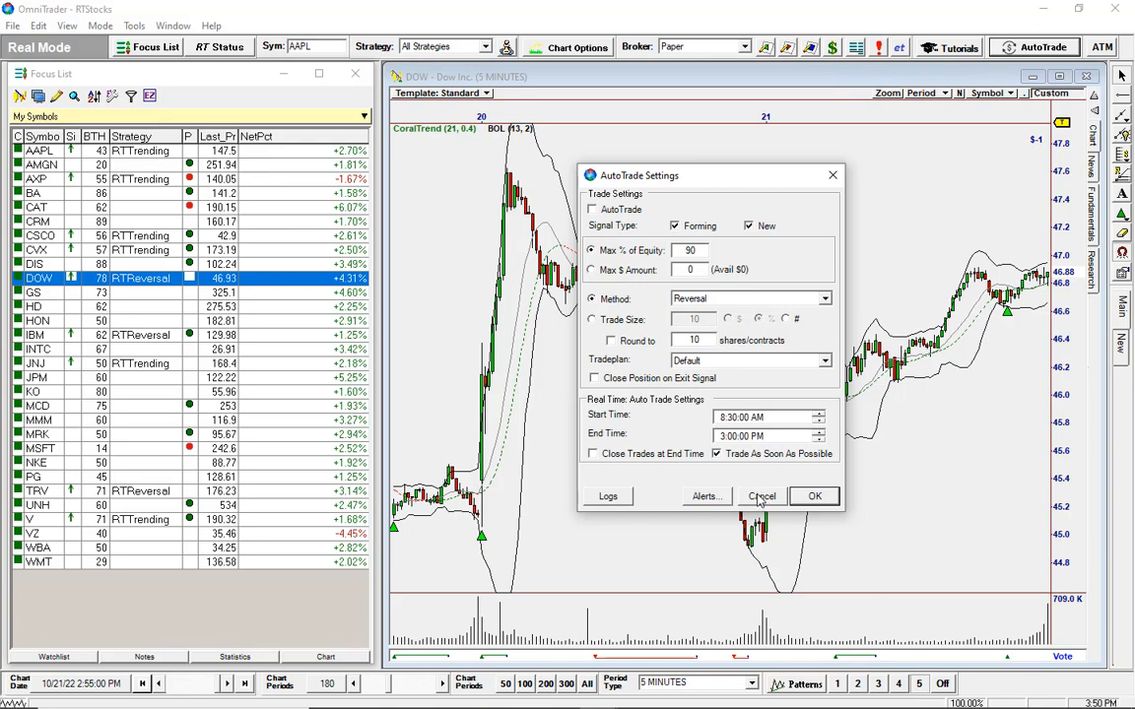
{"action": "mouse_move", "coordinate": [696, 185]}
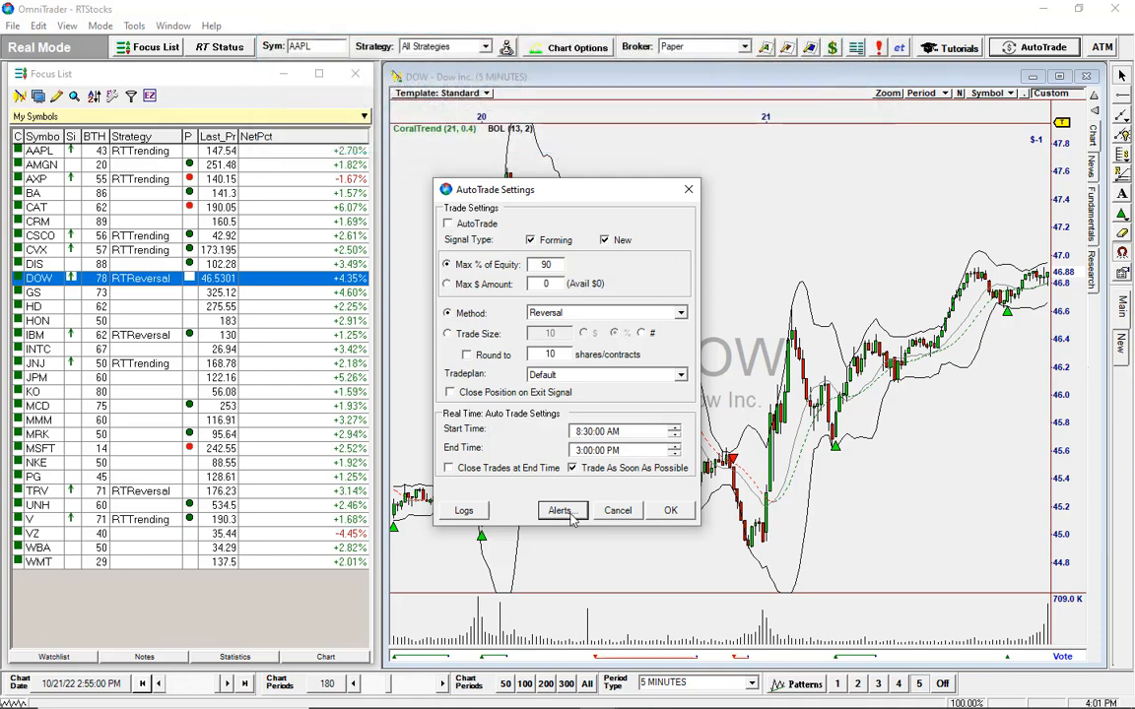
Show the Auto-Trade Email Alerts Settings from the AutoTrade Settings dialog
{"action": "left_click", "coordinate": [560, 510]}
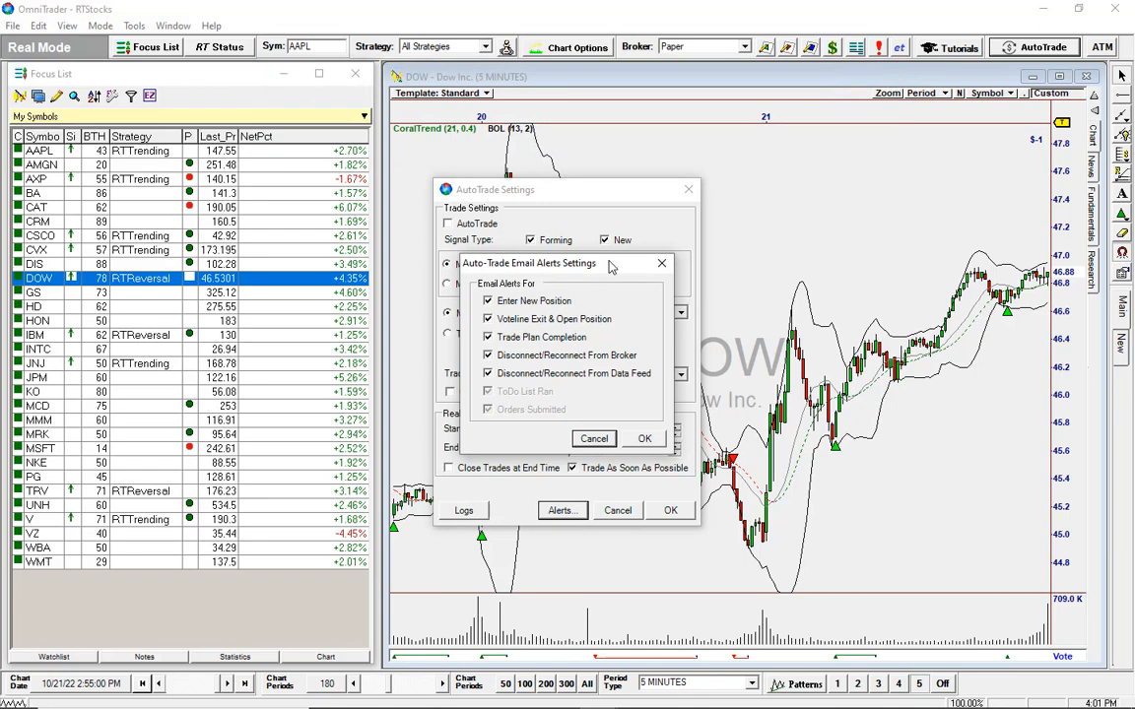
{"action": "mouse_move", "coordinate": [625, 254]}
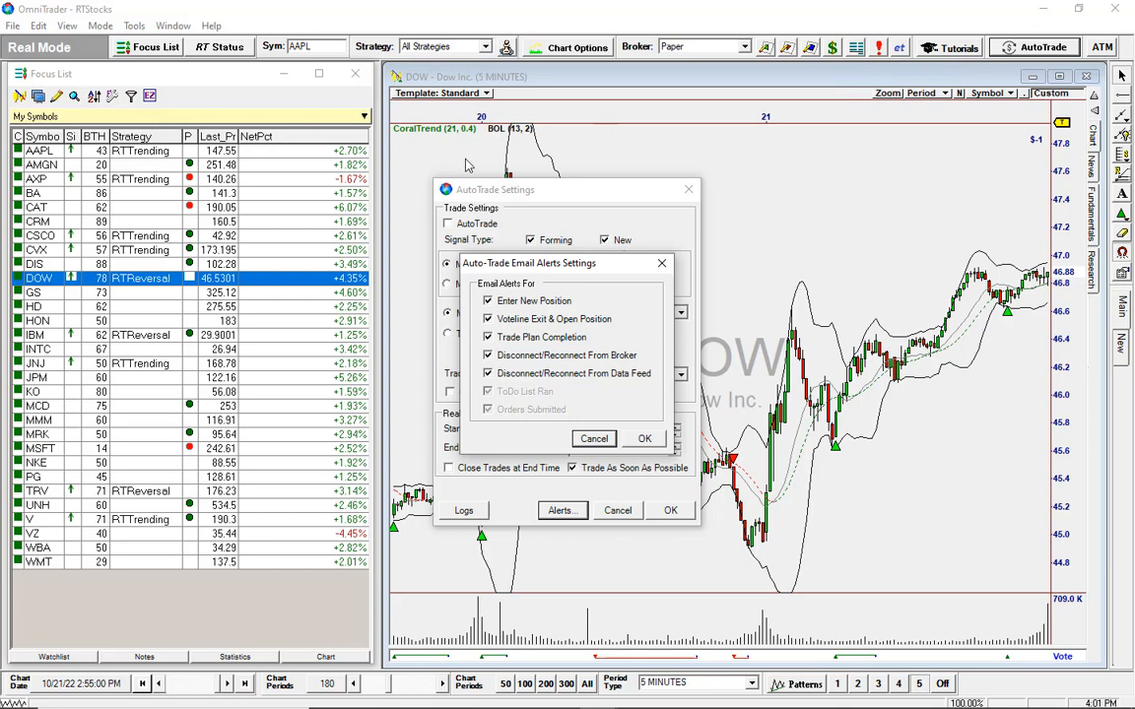
{"action": "mouse_move", "coordinate": [501, 402]}
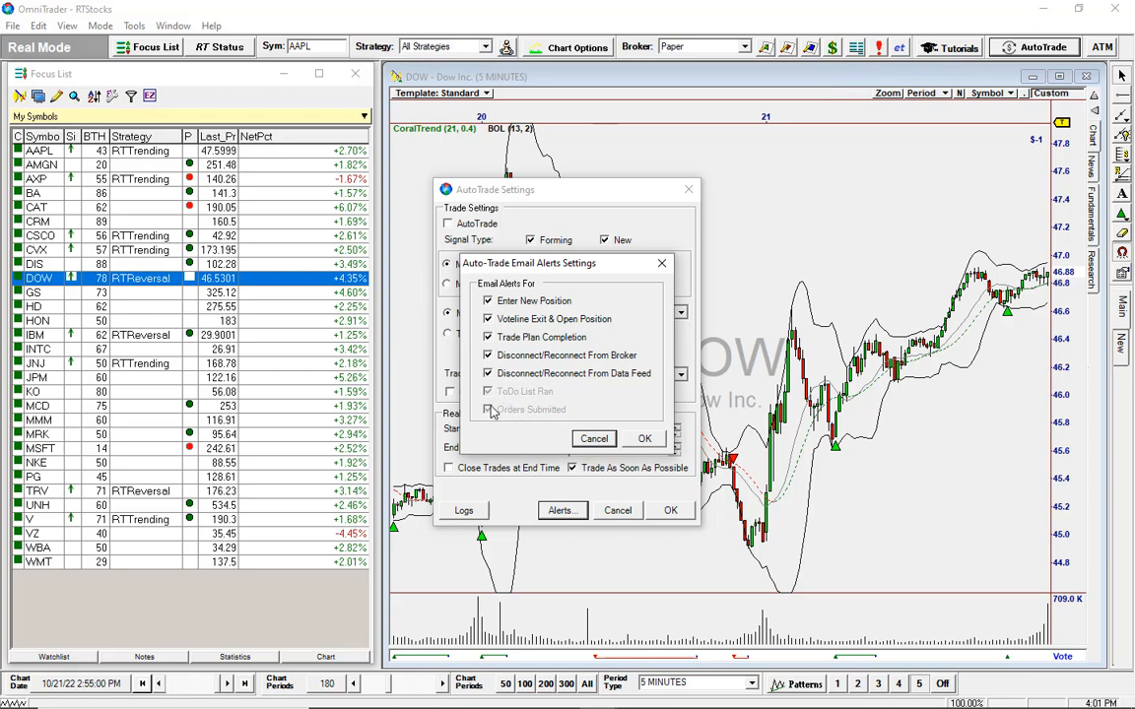
{"action": "mouse_move", "coordinate": [556, 414]}
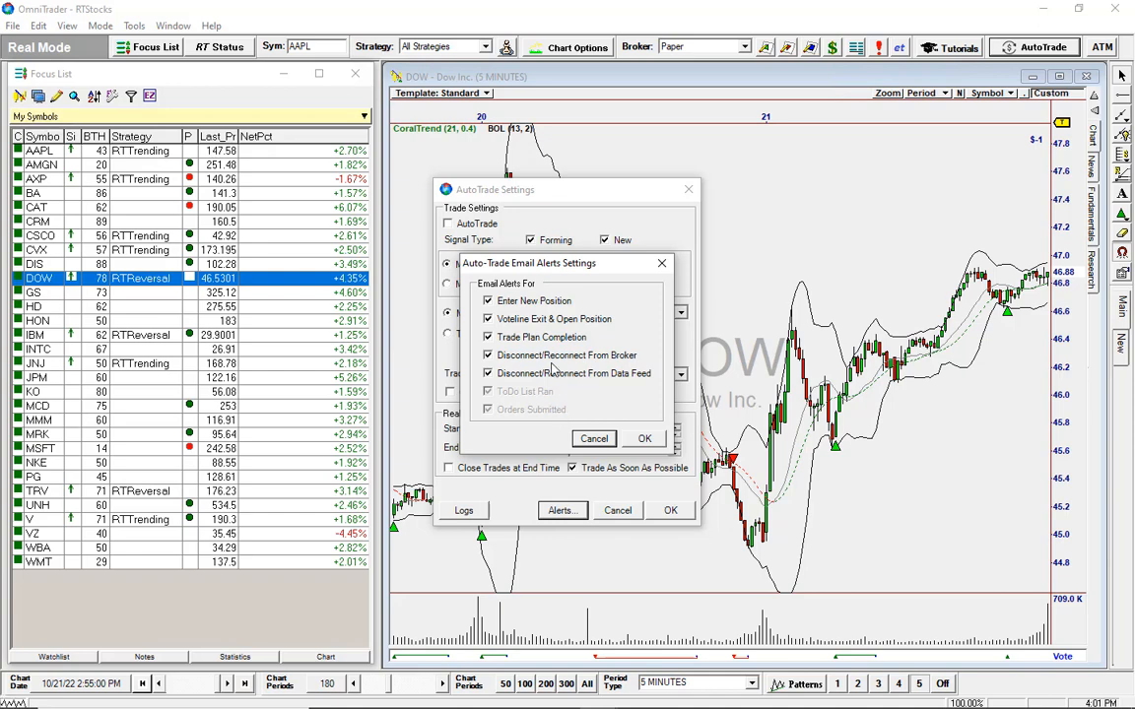
{"action": "mouse_move", "coordinate": [536, 359]}
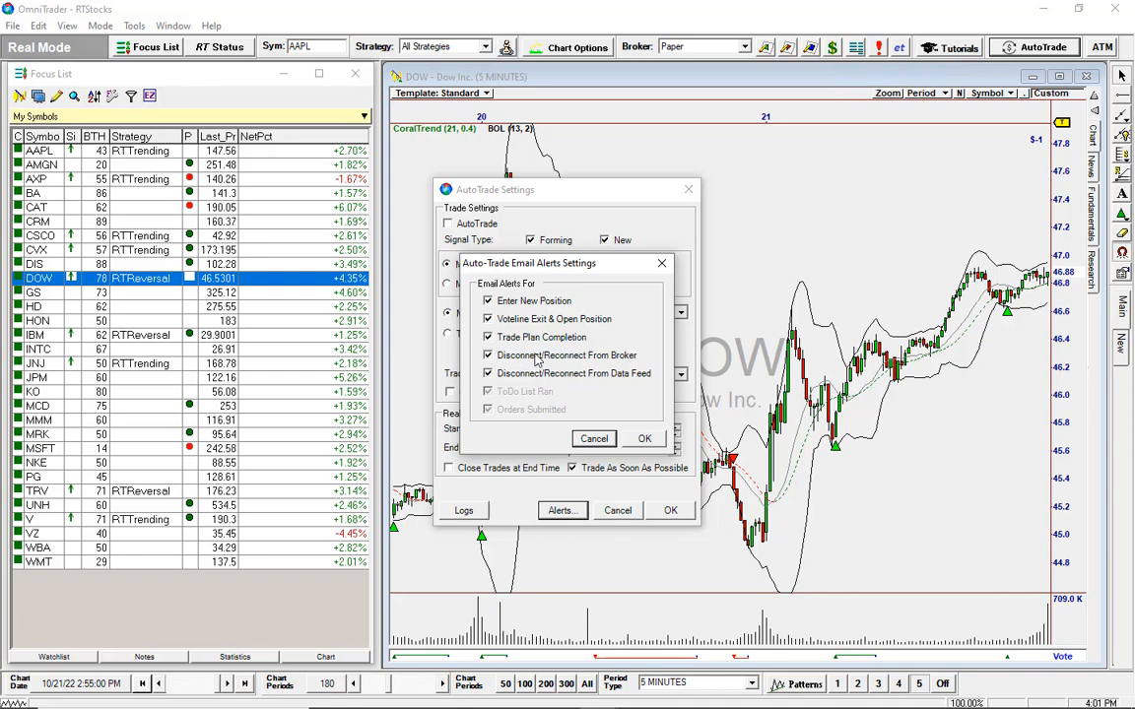
{"action": "mouse_move", "coordinate": [554, 402]}
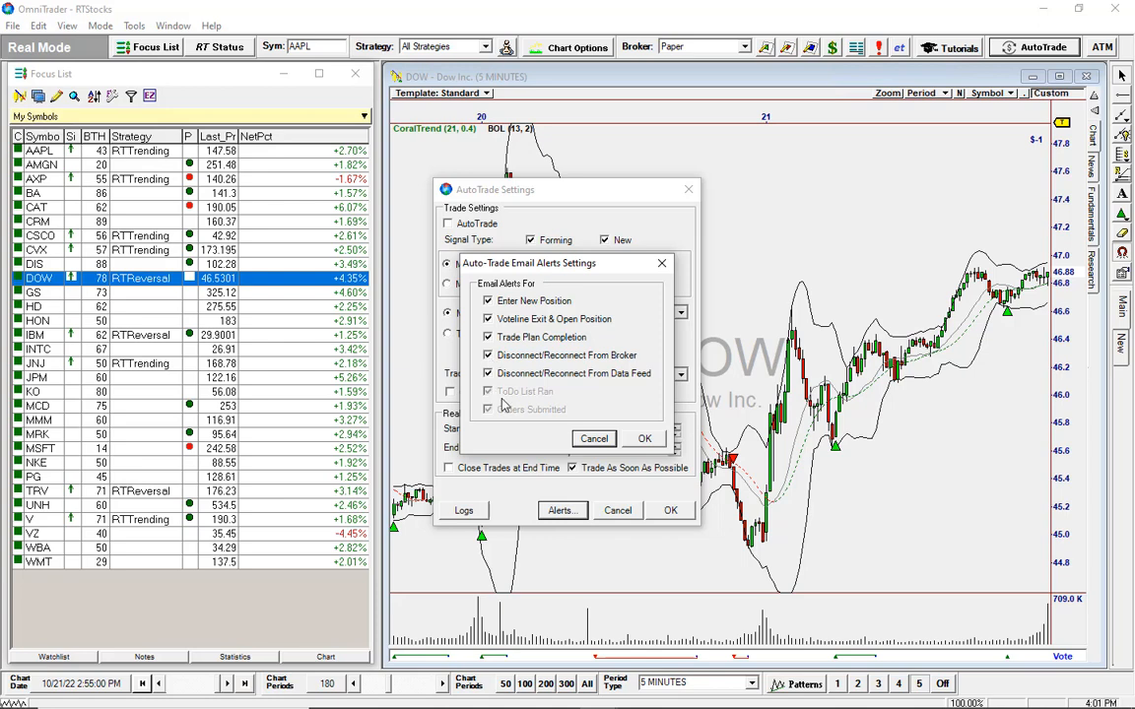
{"action": "mouse_move", "coordinate": [575, 425]}
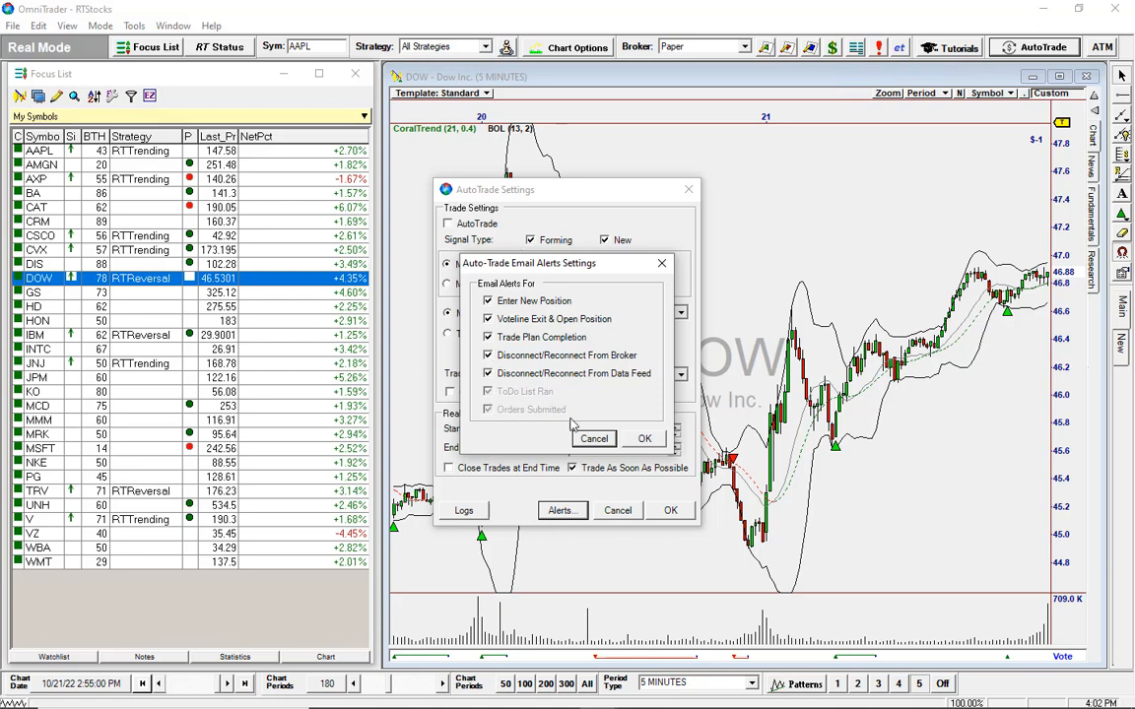
{"action": "mouse_move", "coordinate": [500, 410]}
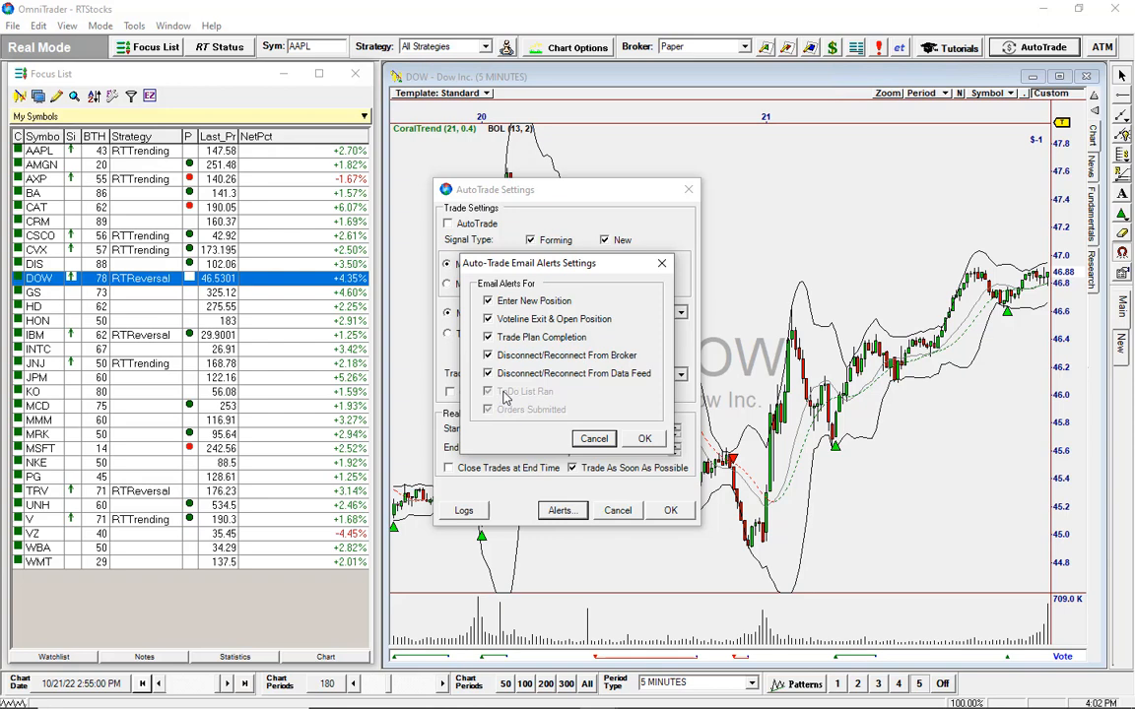
{"action": "mouse_move", "coordinate": [579, 315]}
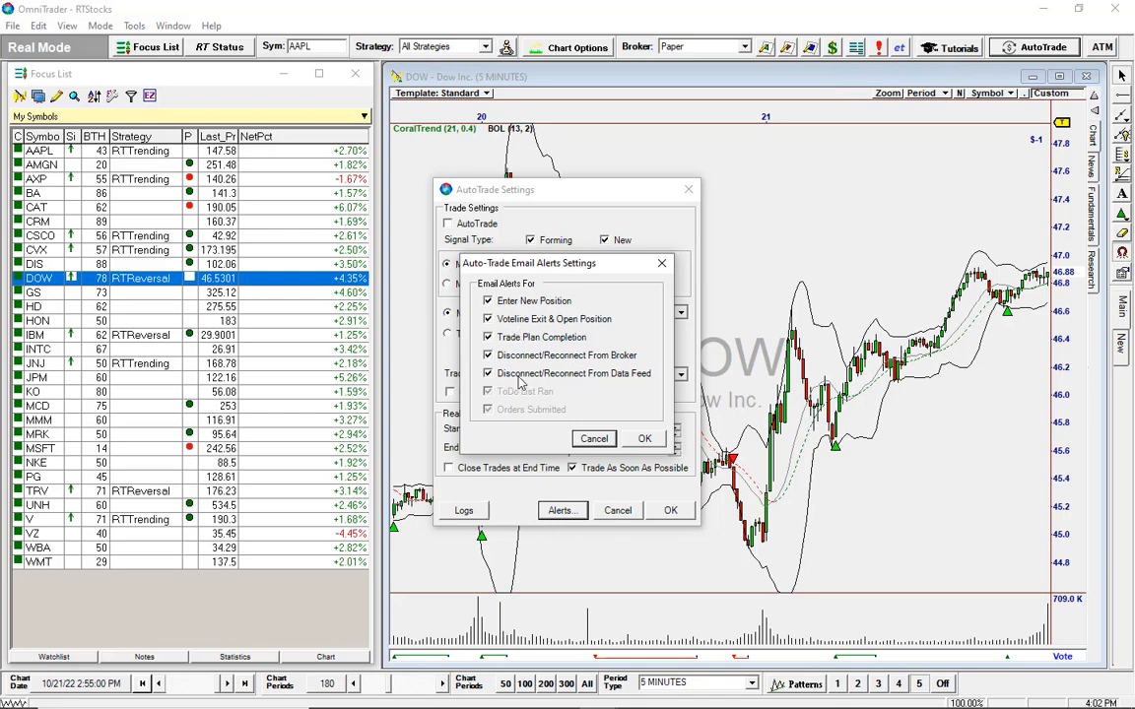
{"action": "mouse_move", "coordinate": [607, 327]}
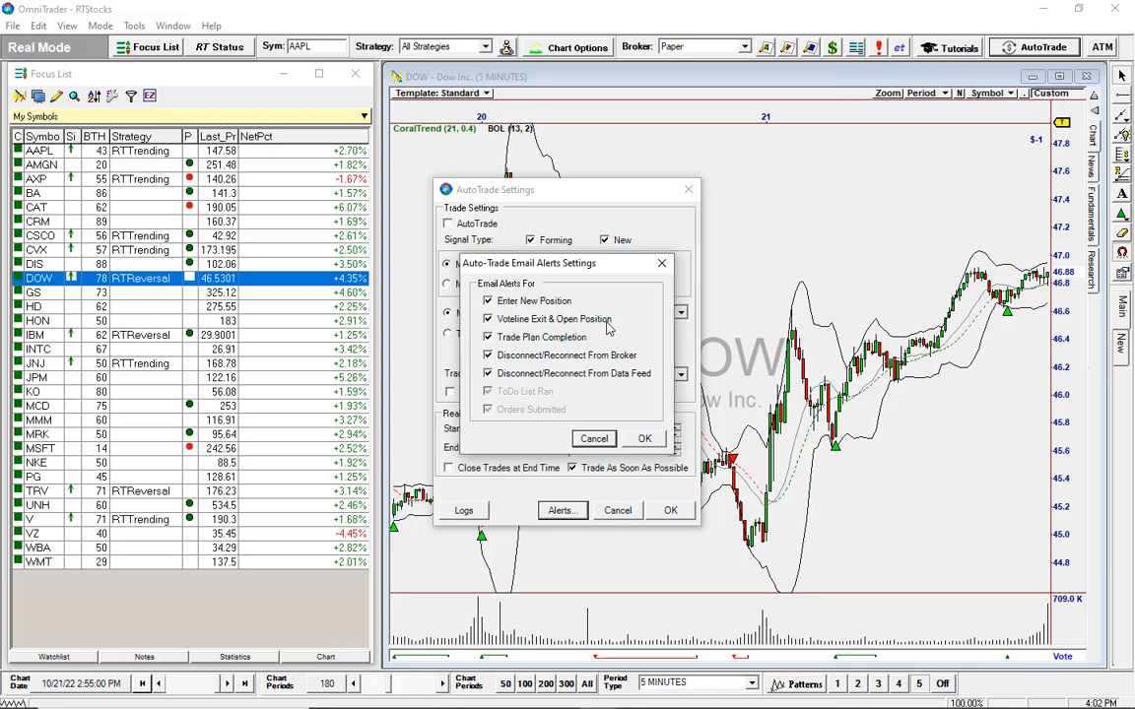
{"action": "mouse_move", "coordinate": [536, 307]}
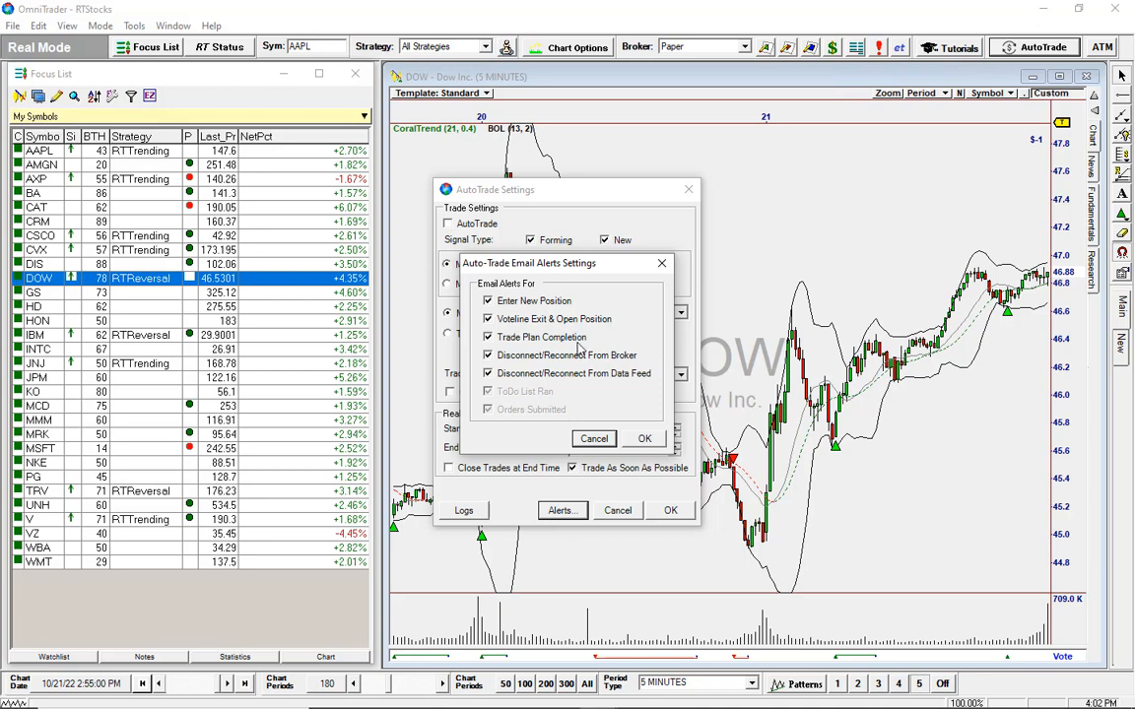
{"action": "mouse_move", "coordinate": [634, 366]}
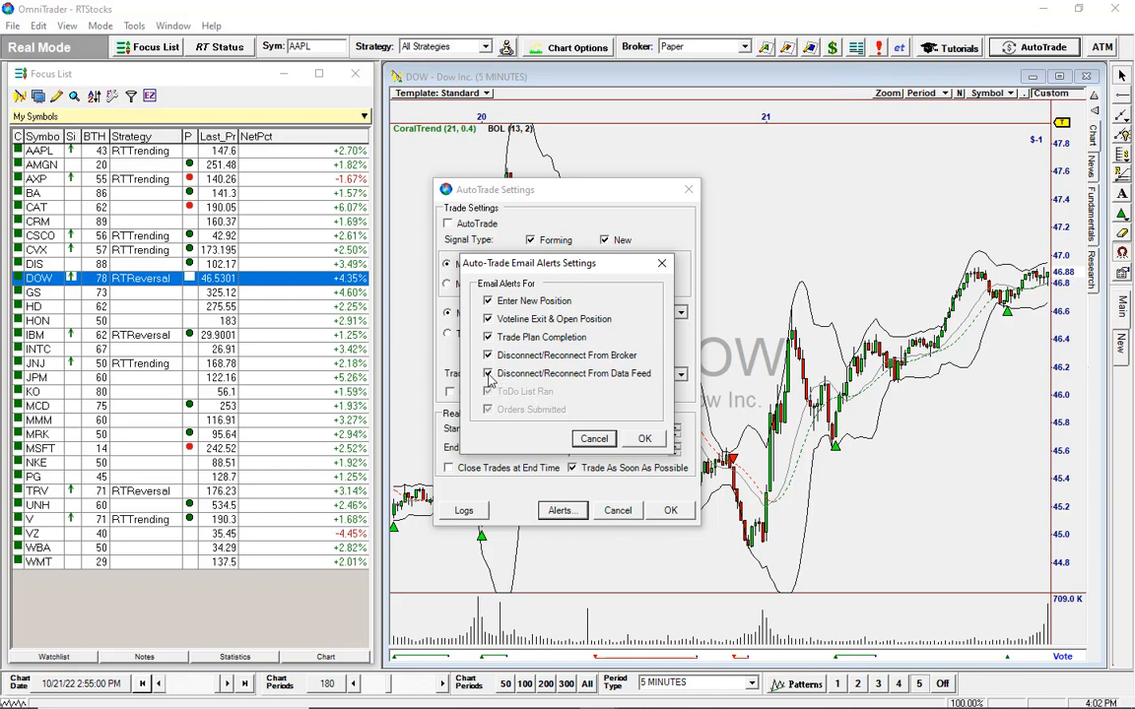
{"action": "left_click", "coordinate": [488, 354]}
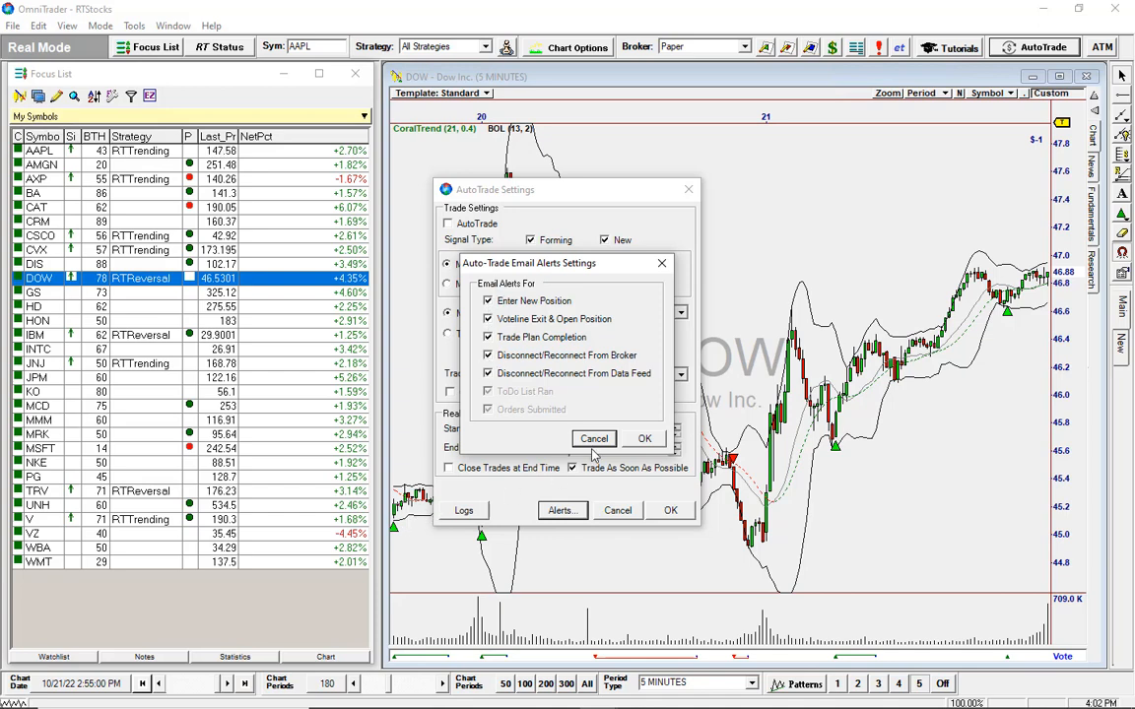
Cancel out of the e-mail alert settings, returning to the DOW AutoTrade Settings
{"action": "left_click", "coordinate": [593, 437]}
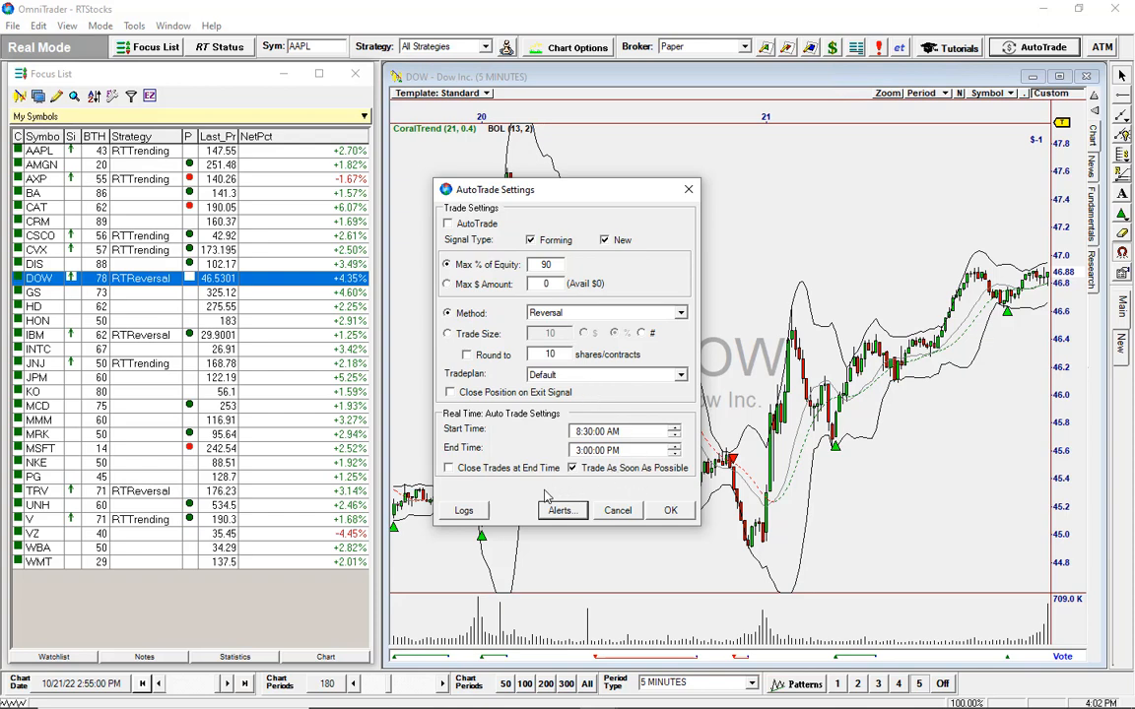
{"action": "mouse_move", "coordinate": [713, 634]}
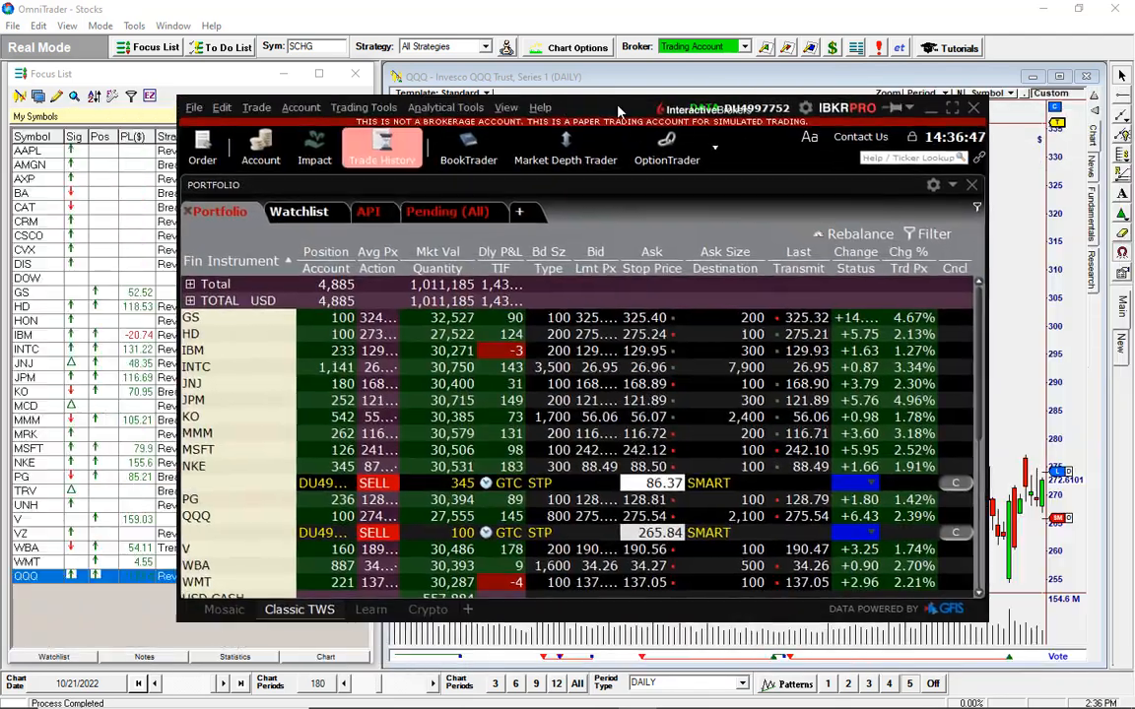
Return from the broker platform, list the Portfolio's open stop orders and chart NKE from its order
{"action": "left_click", "coordinate": [971, 185]}
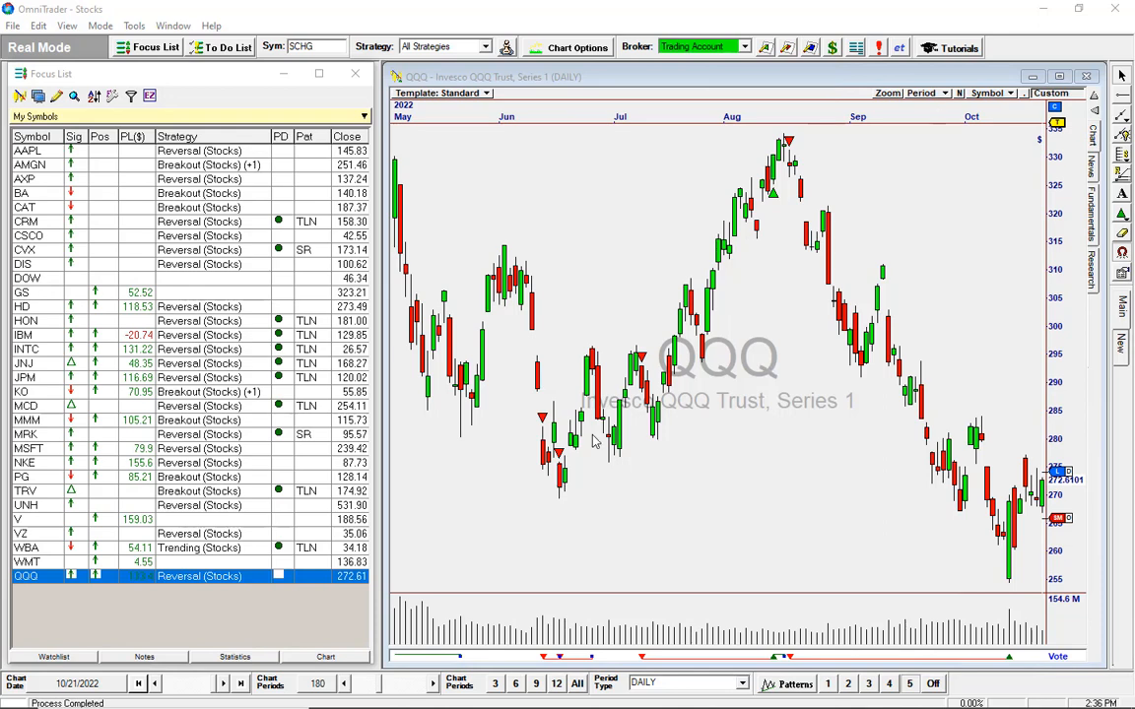
{"action": "mouse_move", "coordinate": [801, 78]}
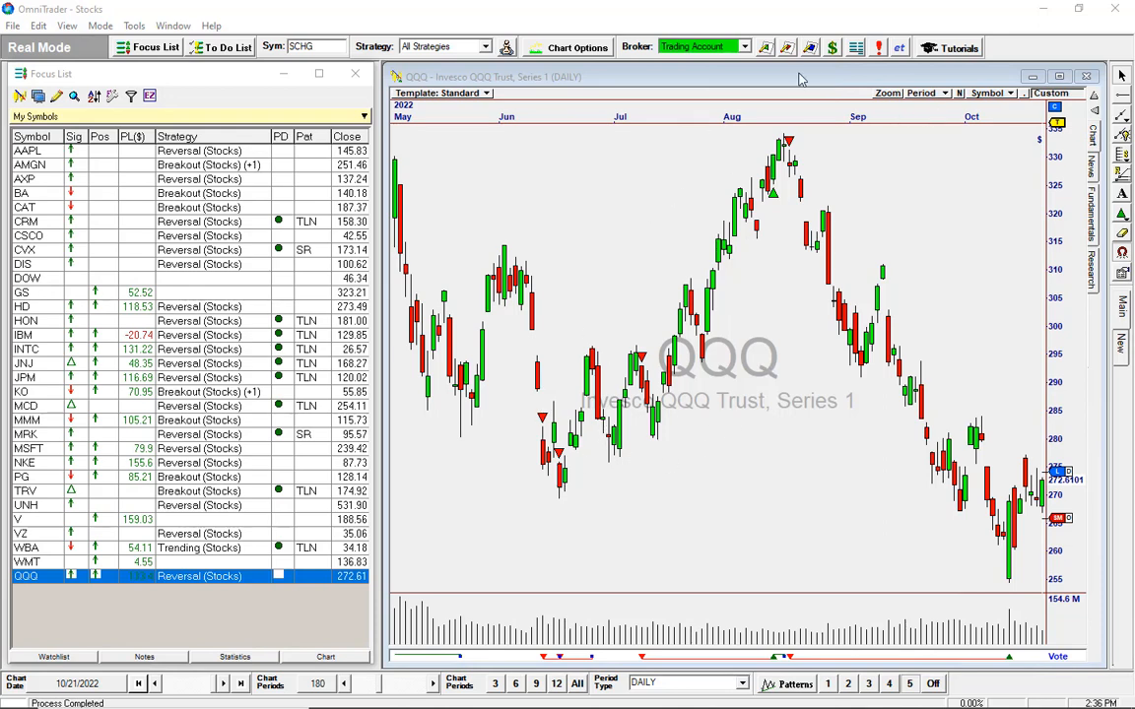
{"action": "left_click", "coordinate": [831, 47]}
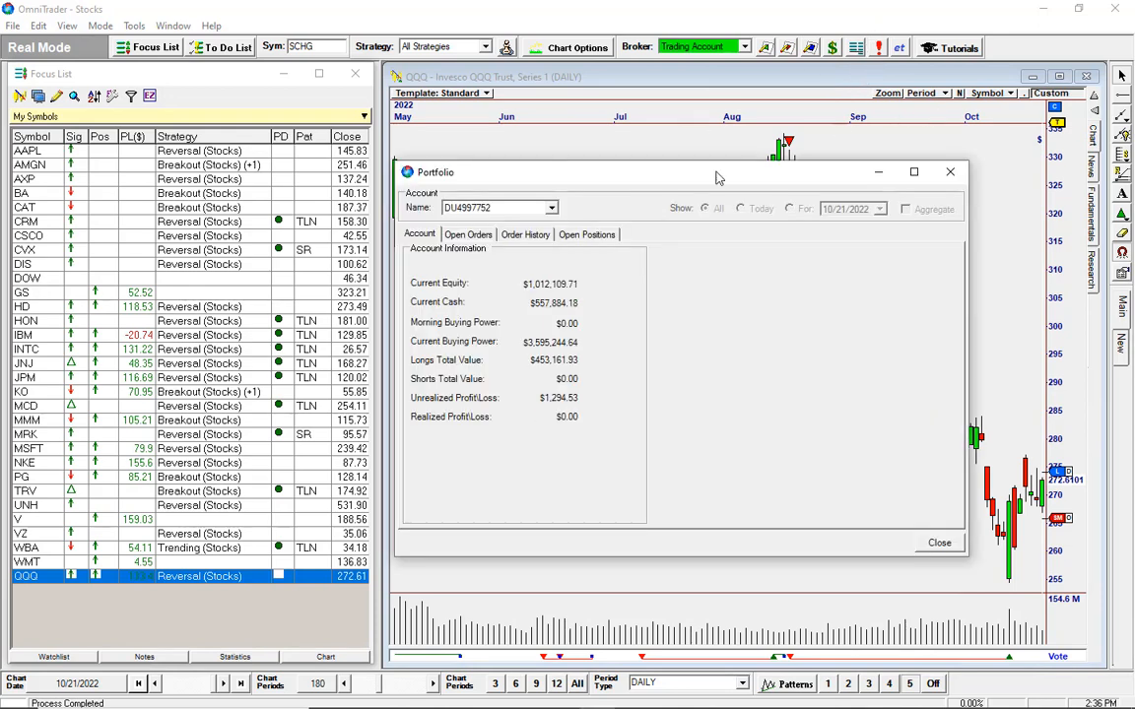
{"action": "left_click", "coordinate": [587, 234]}
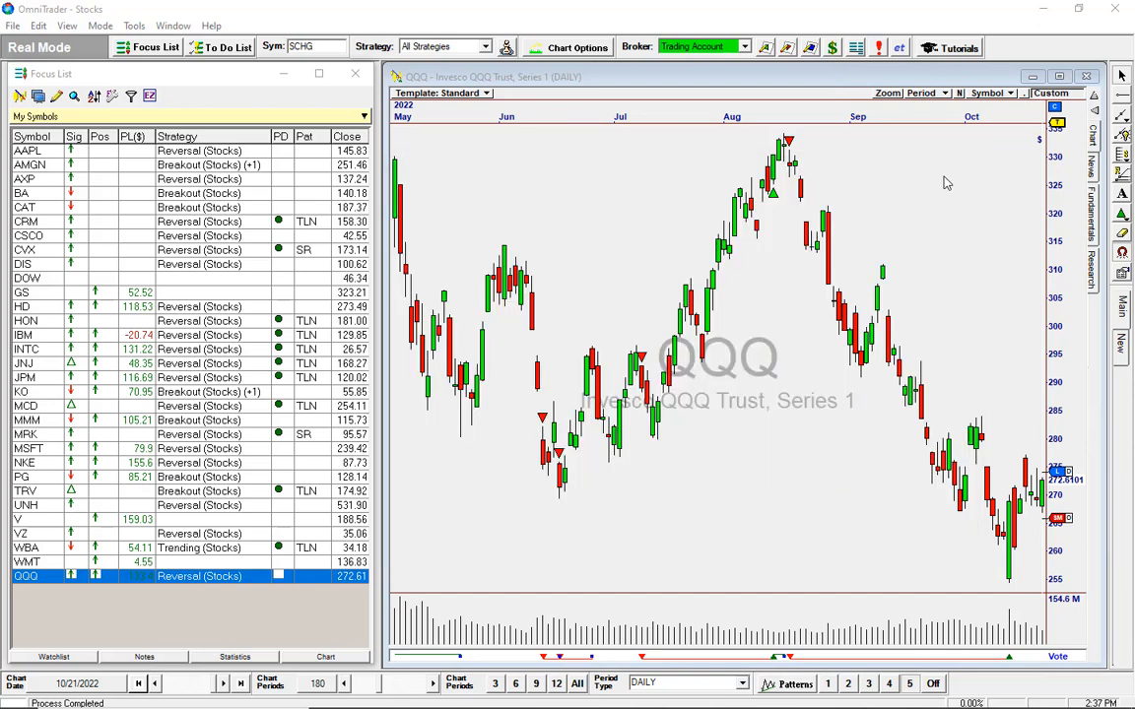
{"action": "mouse_move", "coordinate": [1062, 528]}
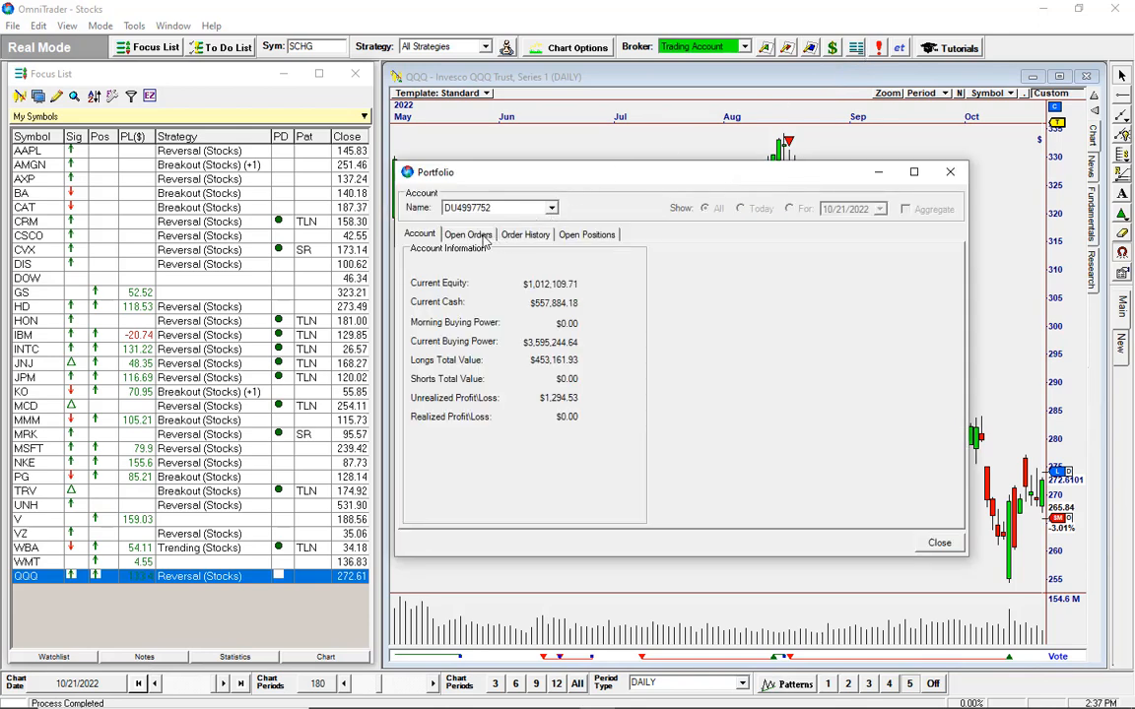
{"action": "left_click", "coordinate": [467, 234]}
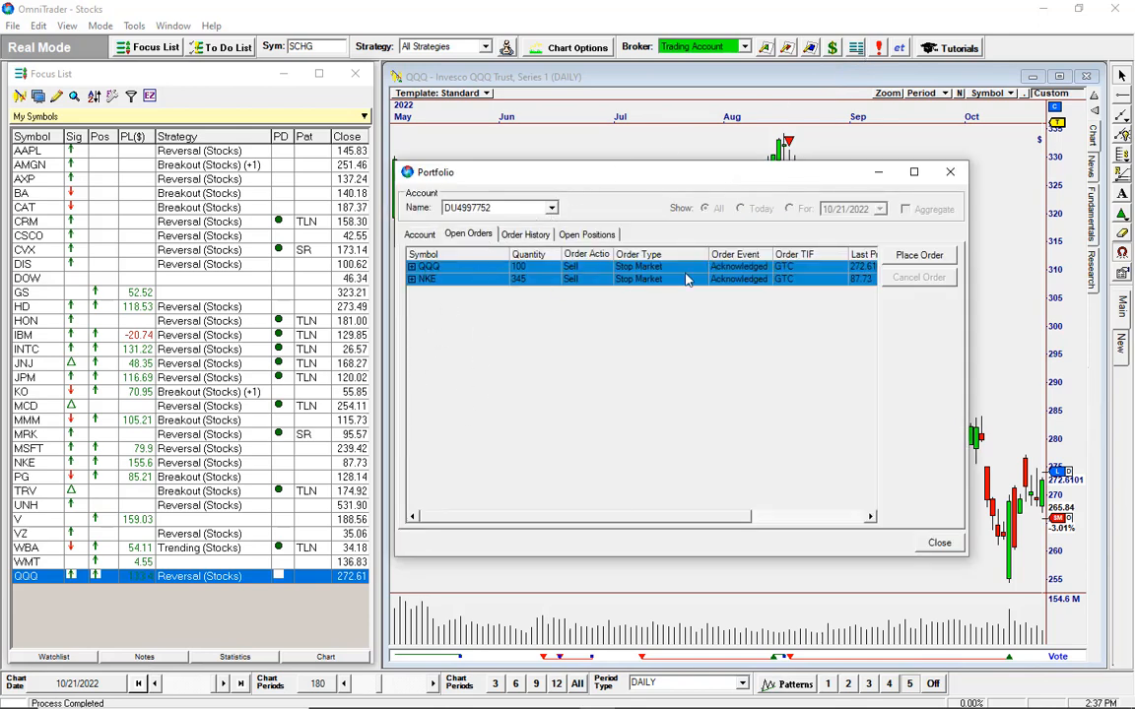
{"action": "left_click", "coordinate": [425, 280]}
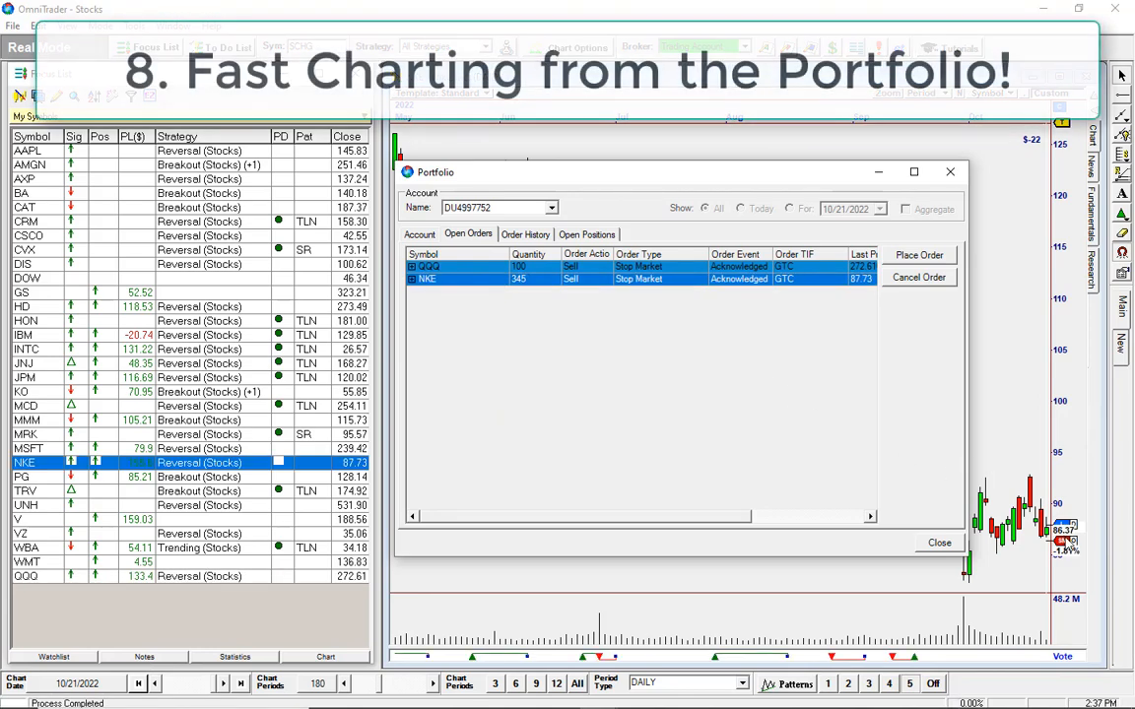
Chart IBM, JNJ, JPM and V from Open Positions, then list the pending stop-market sell orders
{"action": "left_click", "coordinate": [587, 234]}
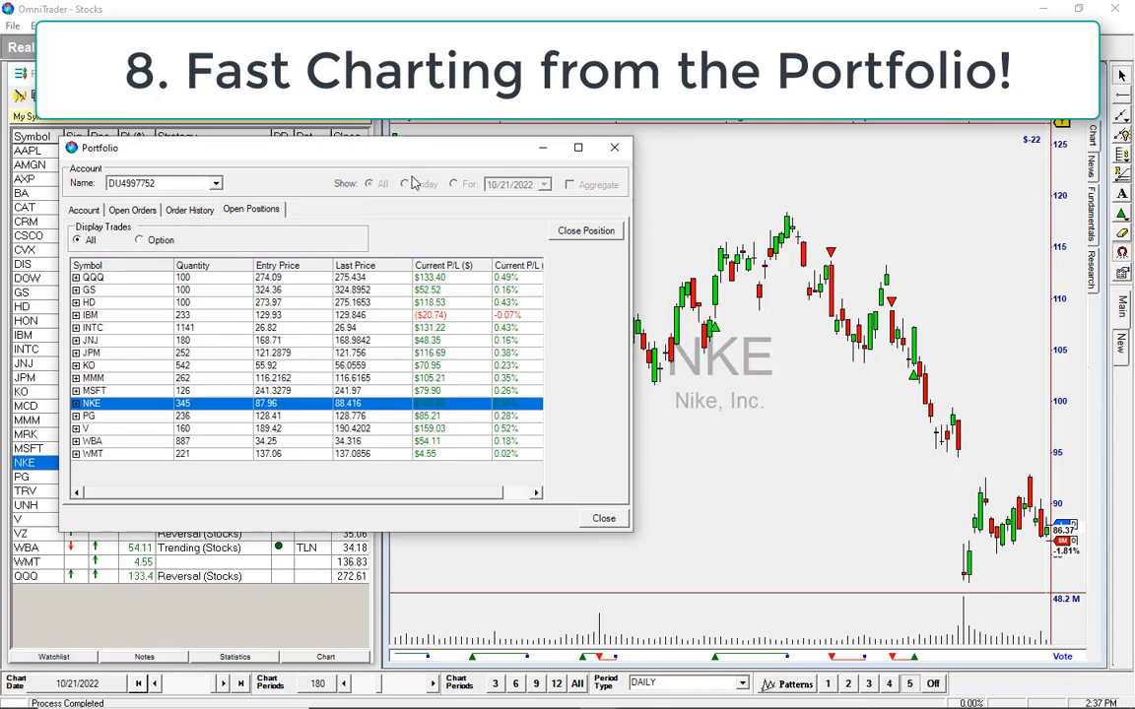
{"action": "left_click", "coordinate": [94, 275]}
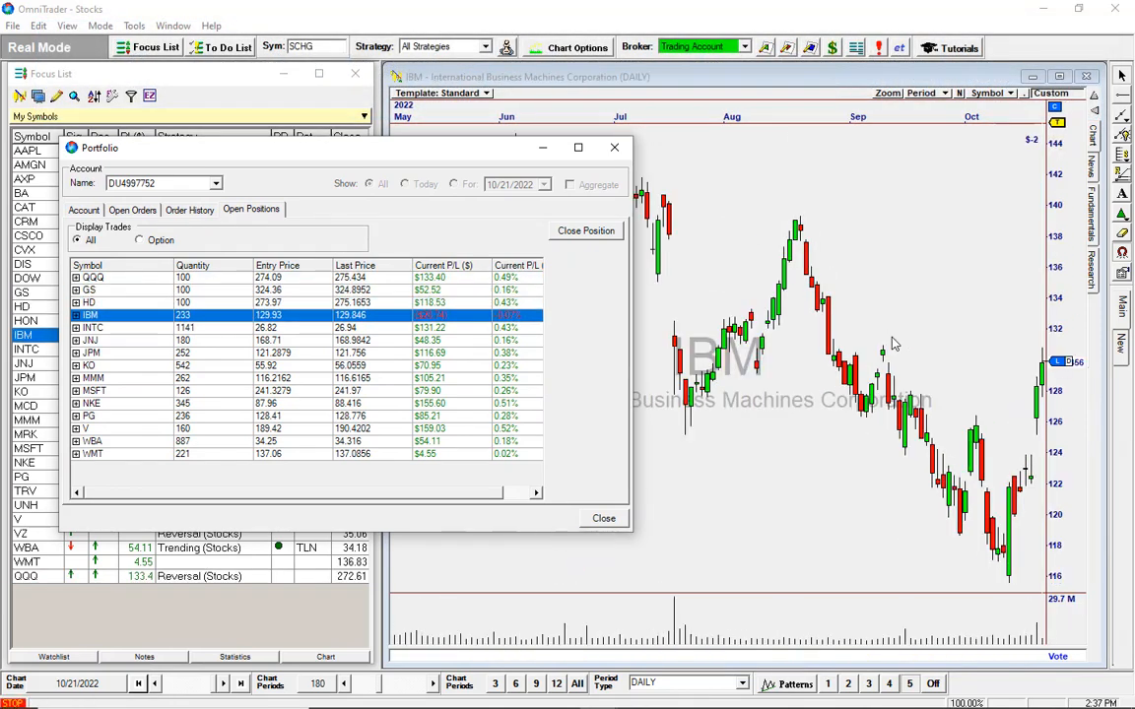
{"action": "left_click", "coordinate": [93, 327]}
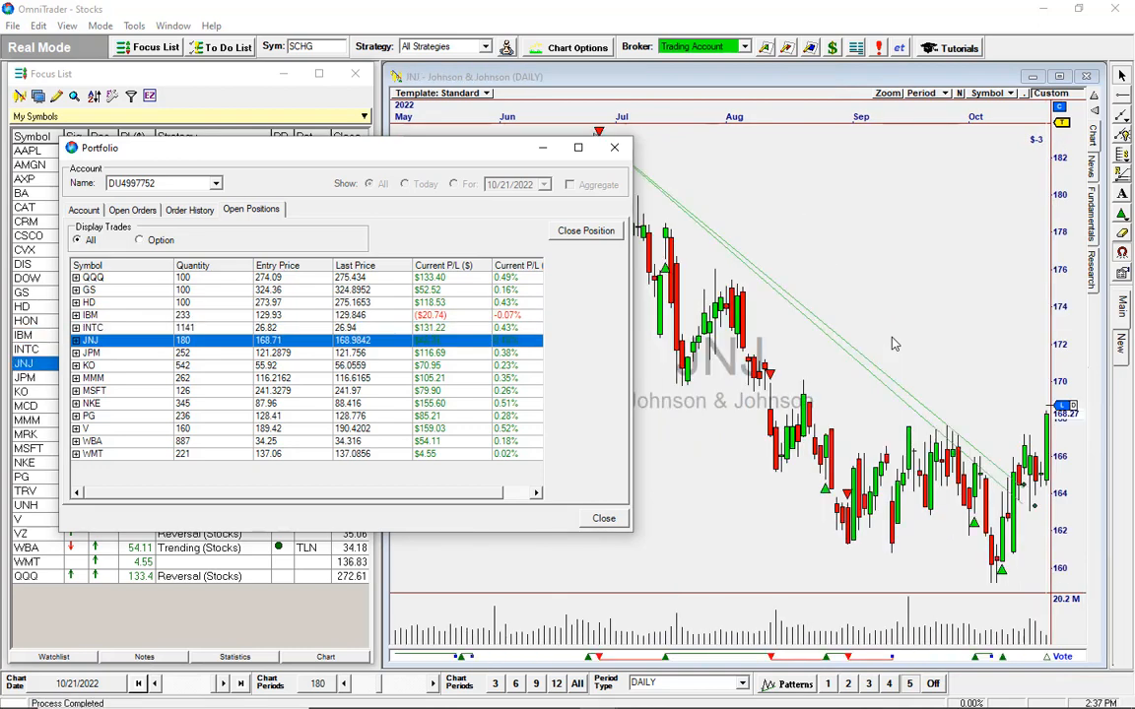
{"action": "left_click", "coordinate": [91, 353]}
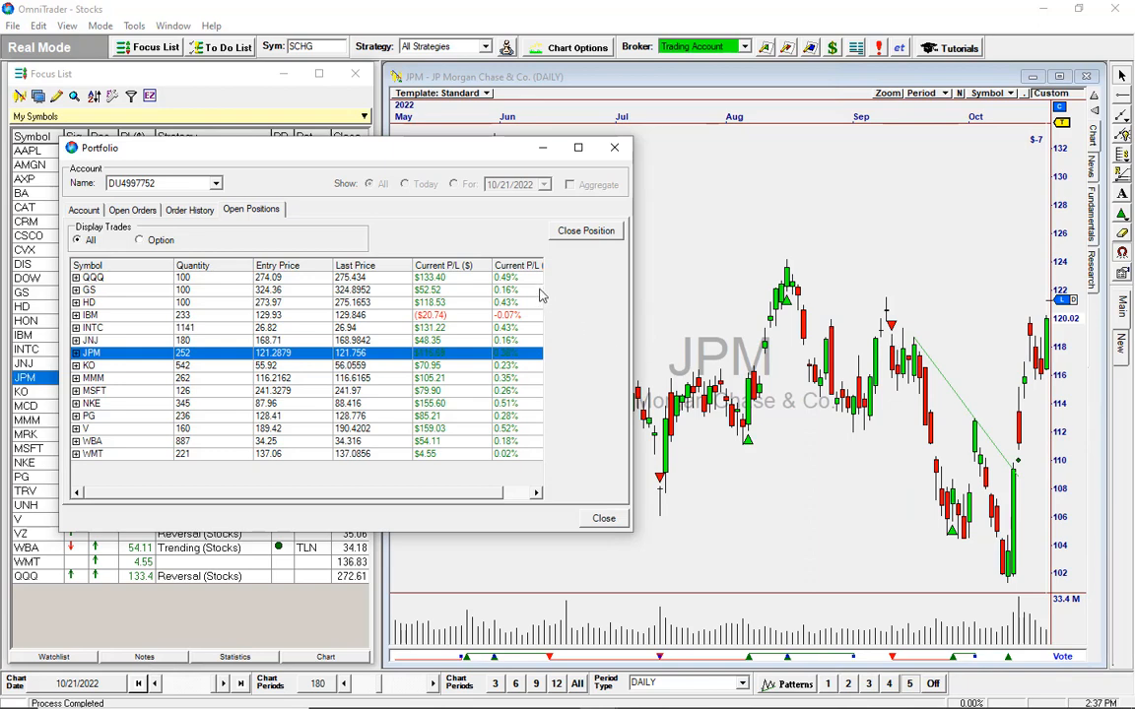
{"action": "left_click", "coordinate": [89, 364]}
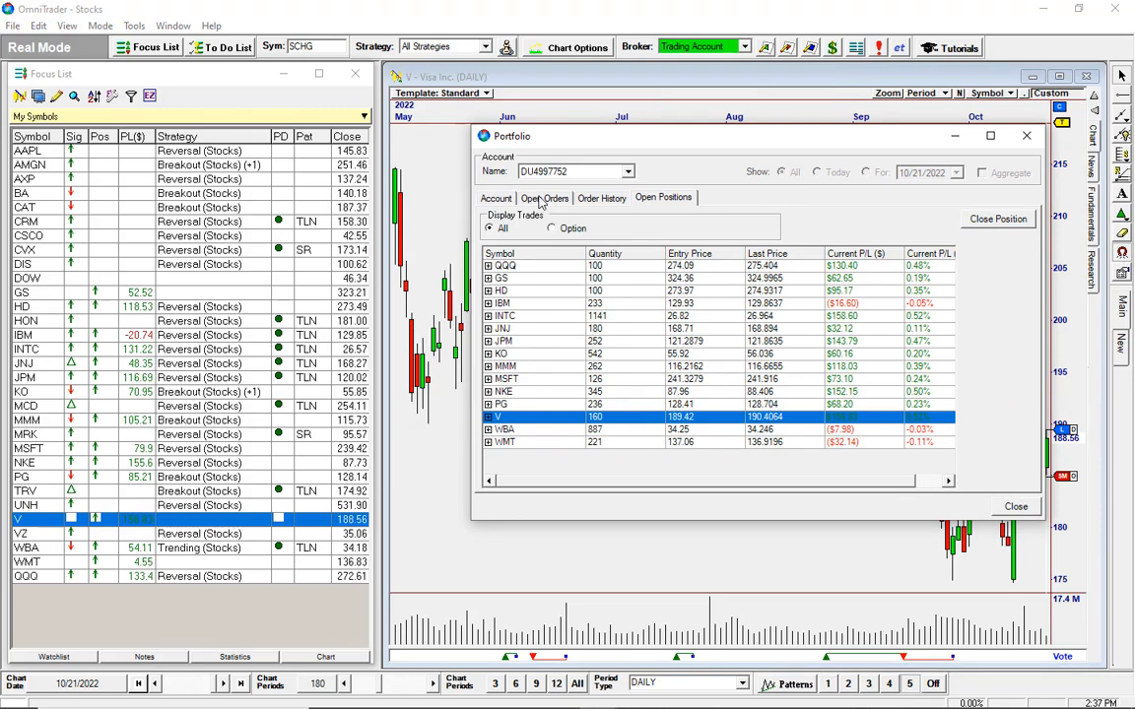
{"action": "left_click", "coordinate": [544, 197]}
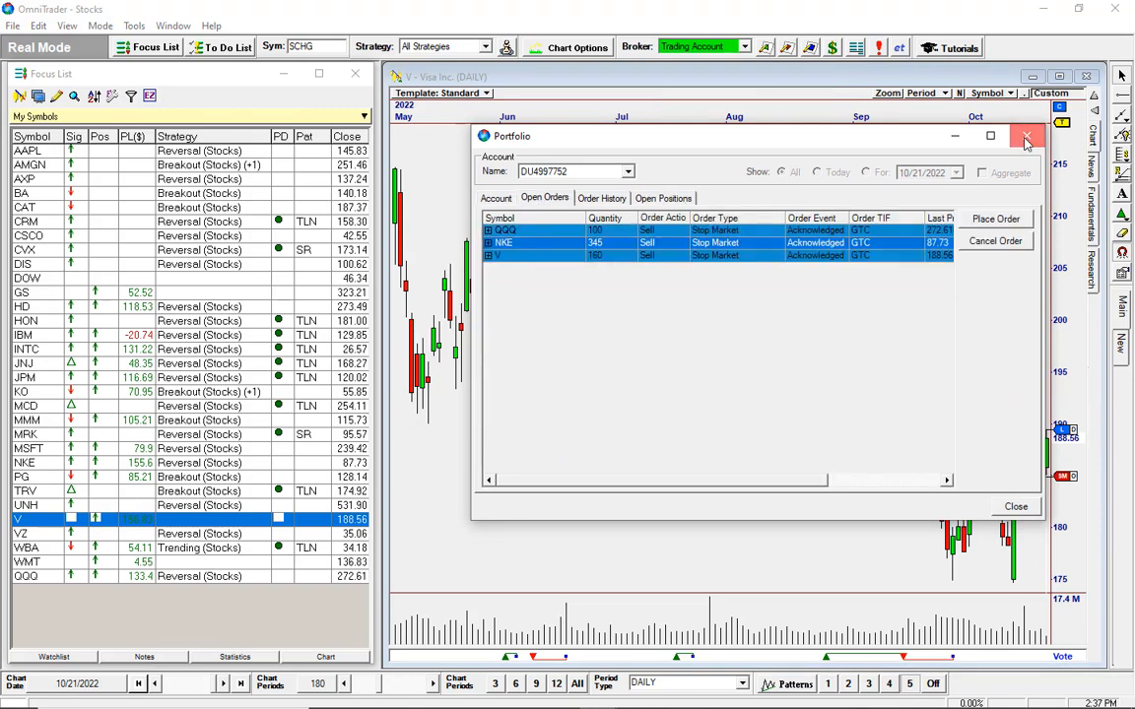
Close the Portfolio window before reading the Interactive Brokers Symbol Translation File page
{"action": "left_click", "coordinate": [1029, 136]}
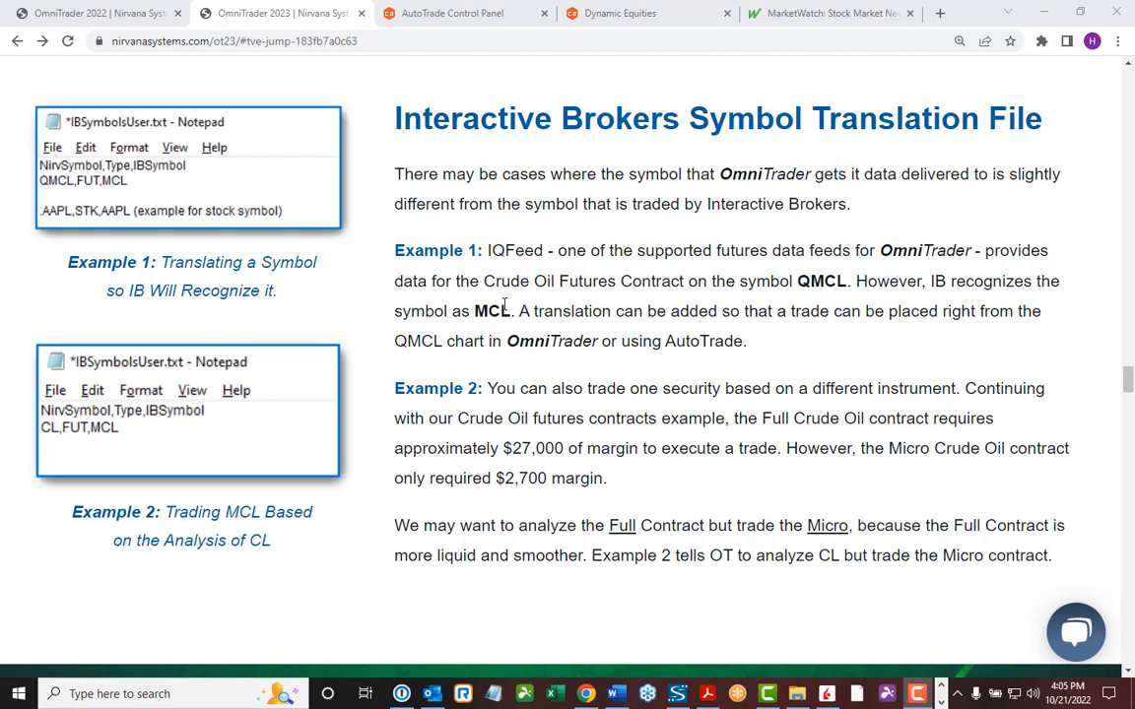
{"action": "mouse_move", "coordinate": [561, 280]}
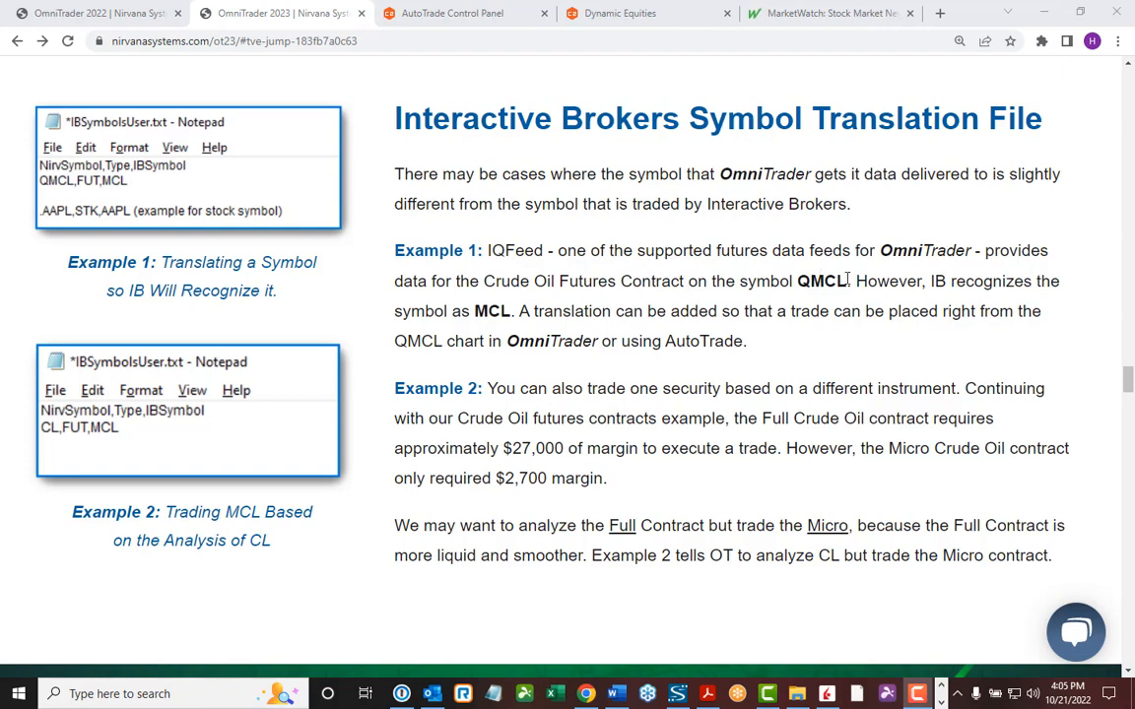
{"action": "mouse_move", "coordinate": [1072, 284]}
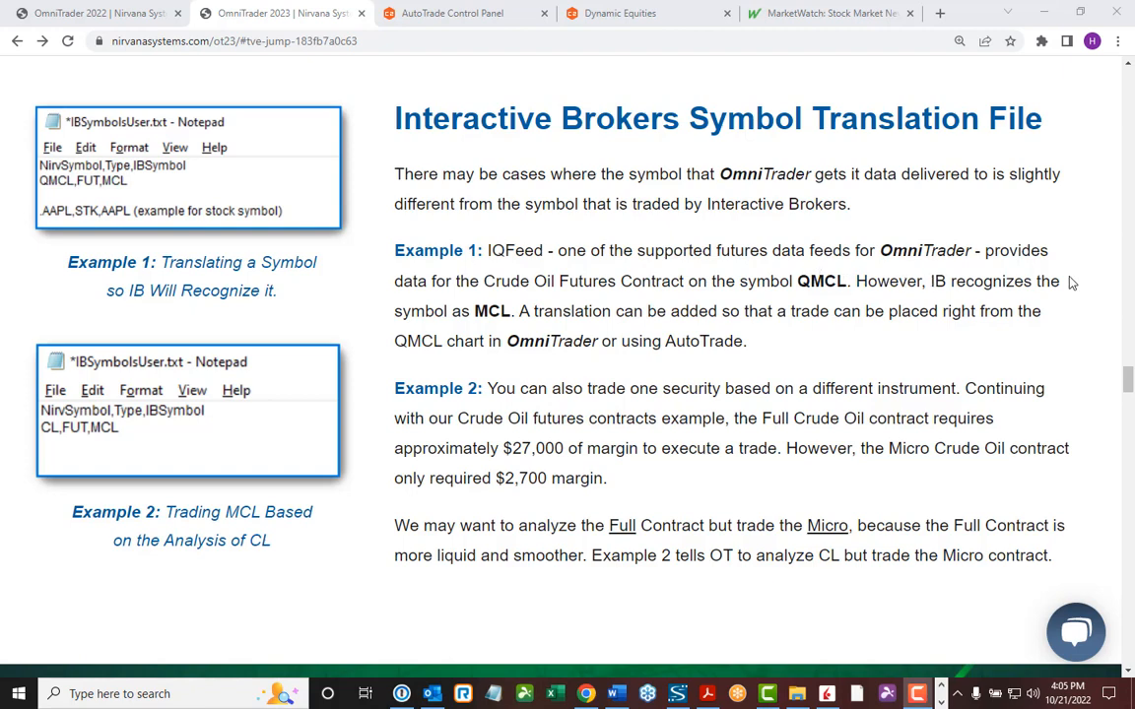
{"action": "mouse_move", "coordinate": [493, 311]}
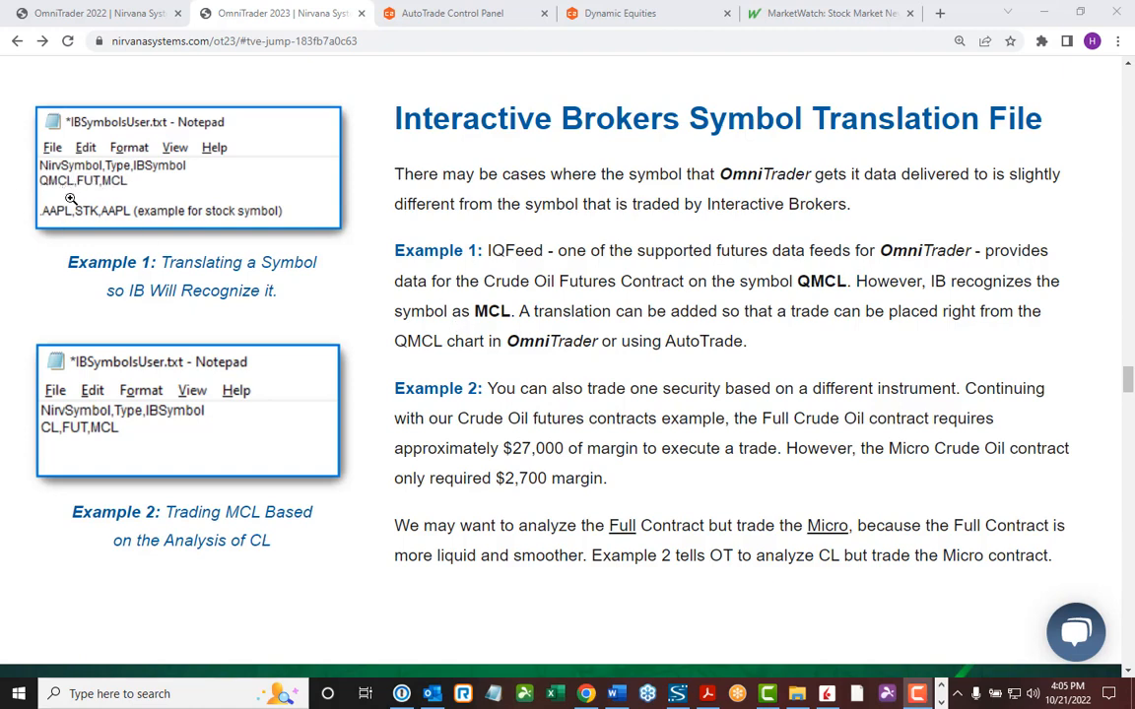
{"action": "mouse_move", "coordinate": [90, 209]}
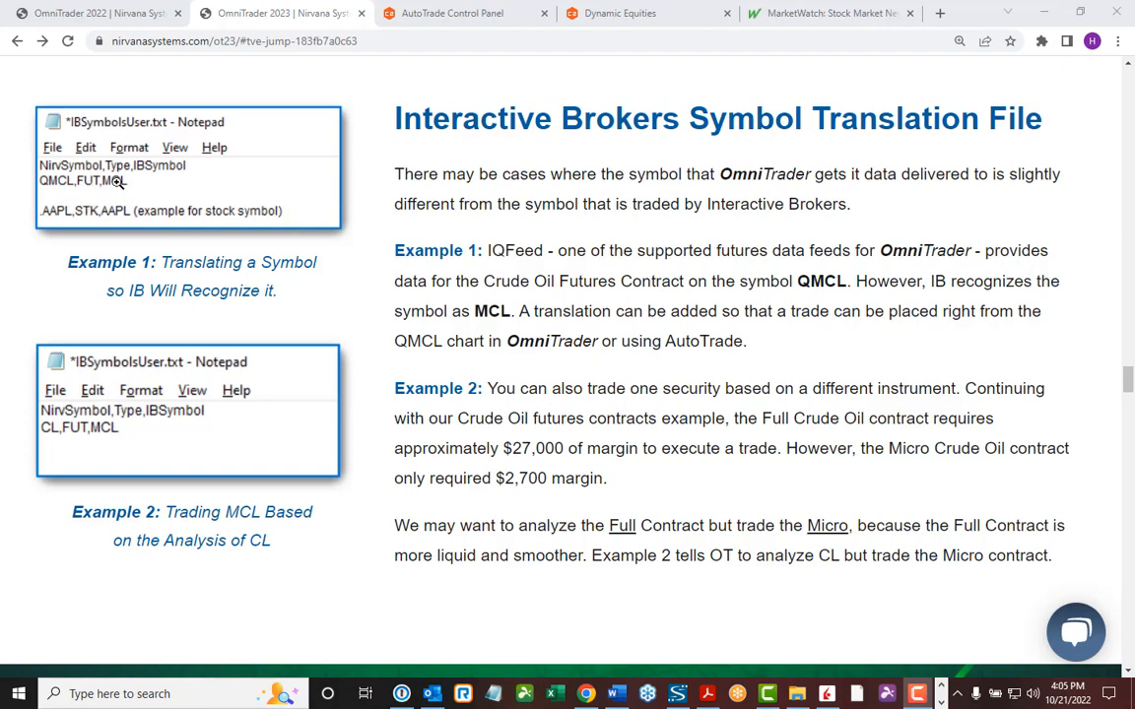
{"action": "mouse_move", "coordinate": [51, 229]}
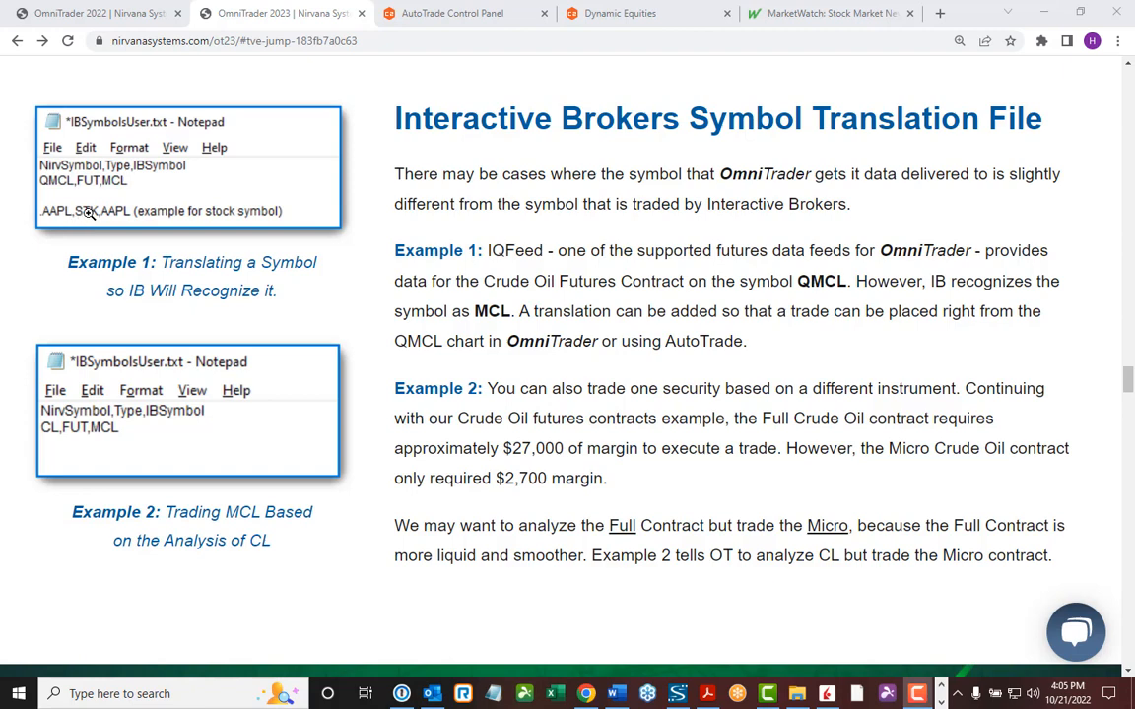
{"action": "mouse_move", "coordinate": [122, 214]}
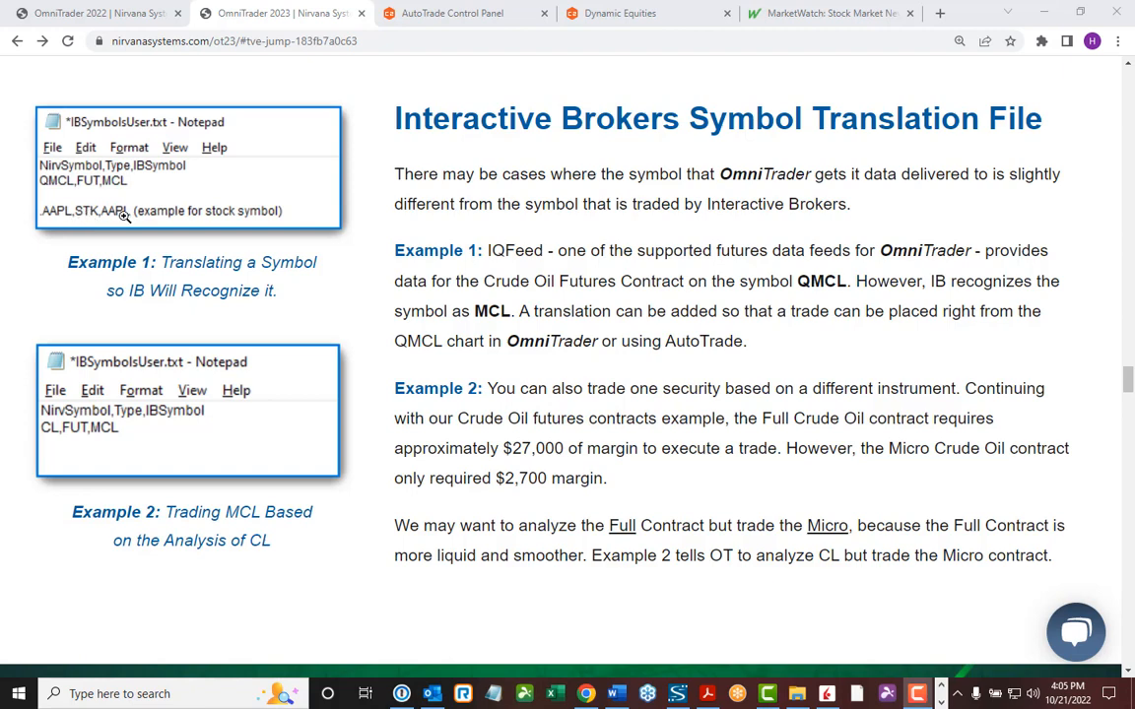
{"action": "mouse_move", "coordinate": [521, 370]}
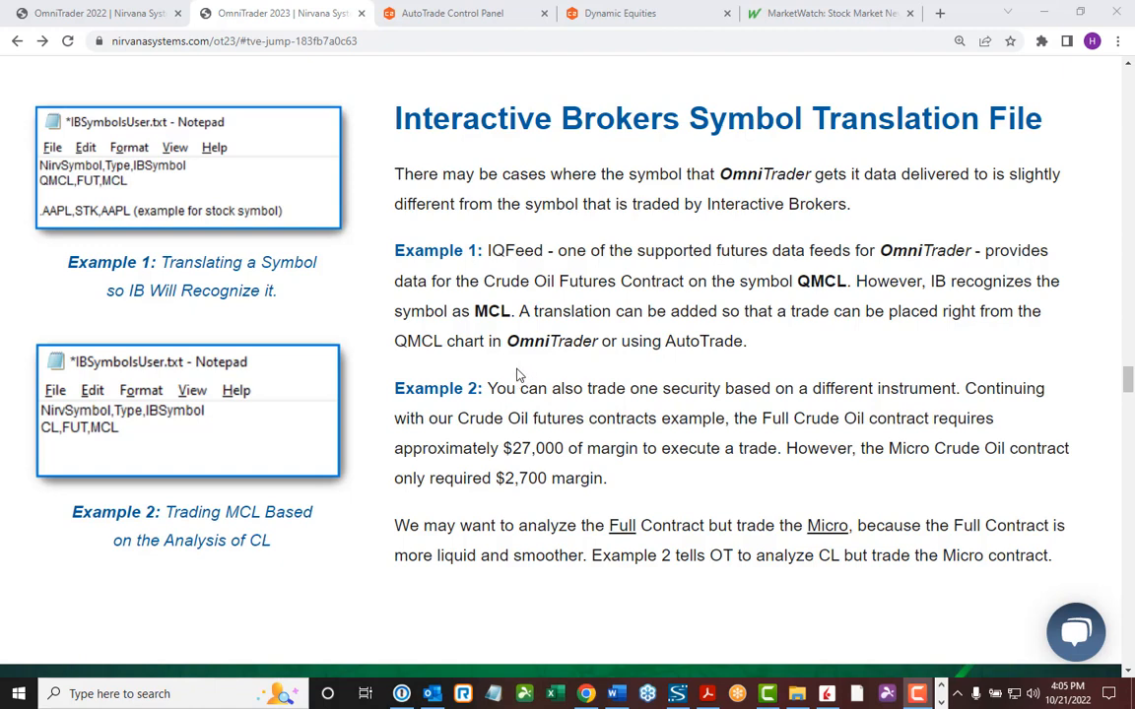
{"action": "mouse_move", "coordinate": [626, 412]}
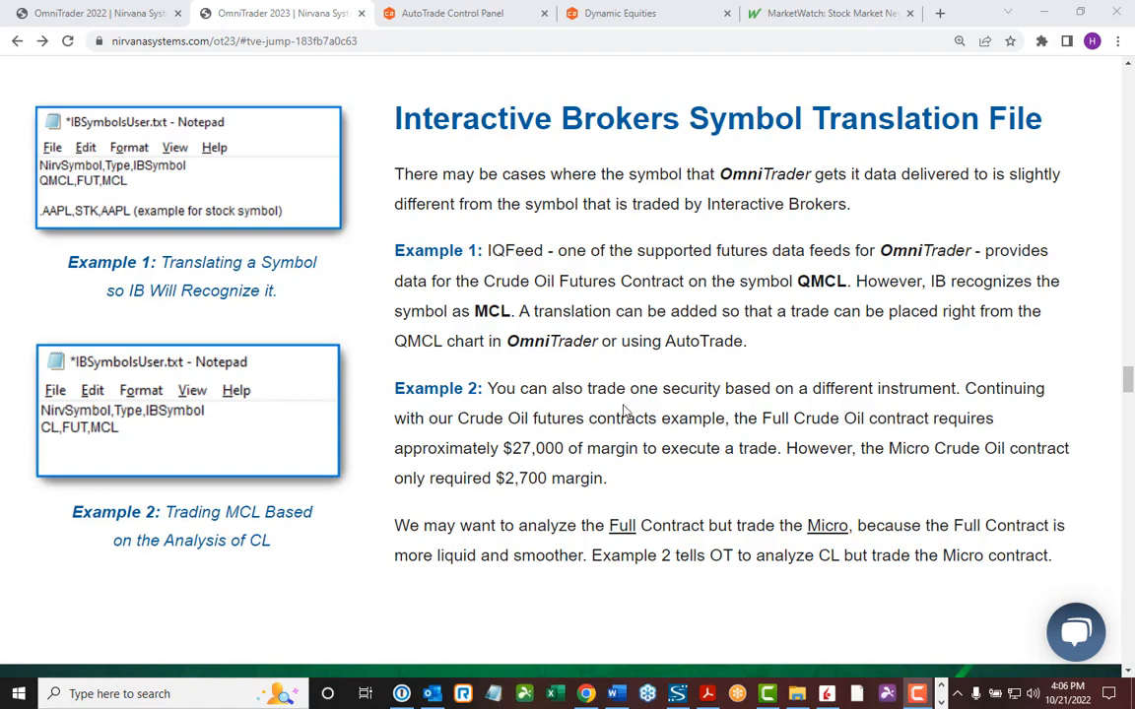
{"action": "mouse_move", "coordinate": [745, 437]}
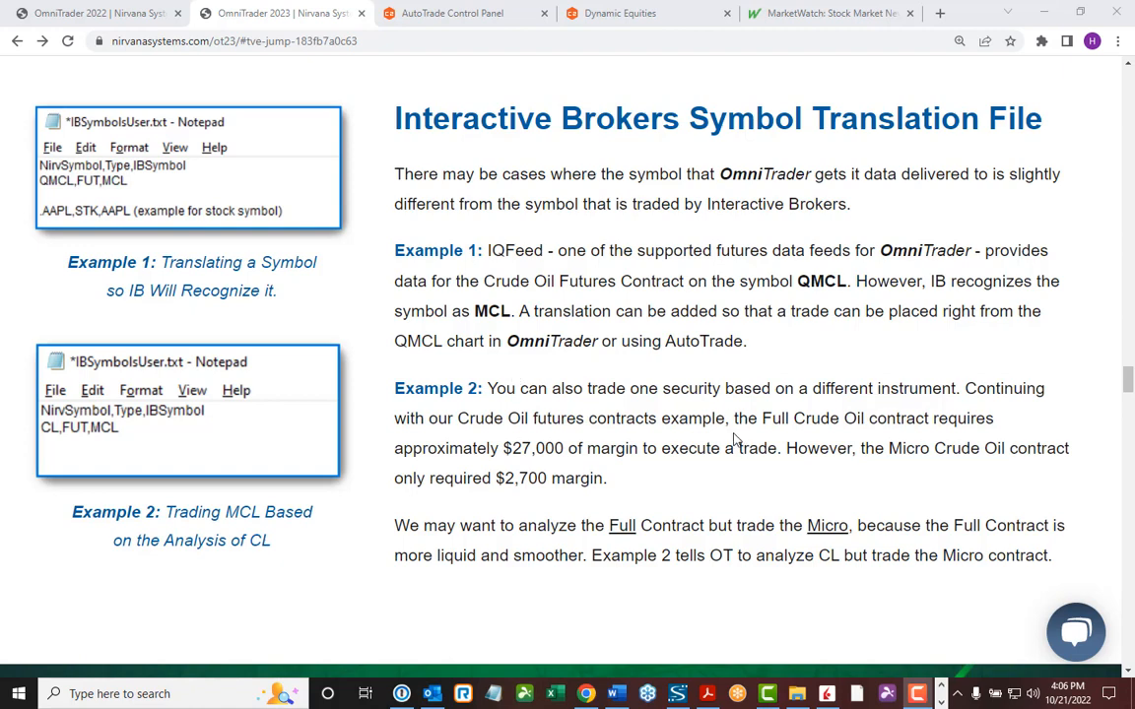
{"action": "mouse_move", "coordinate": [747, 446]}
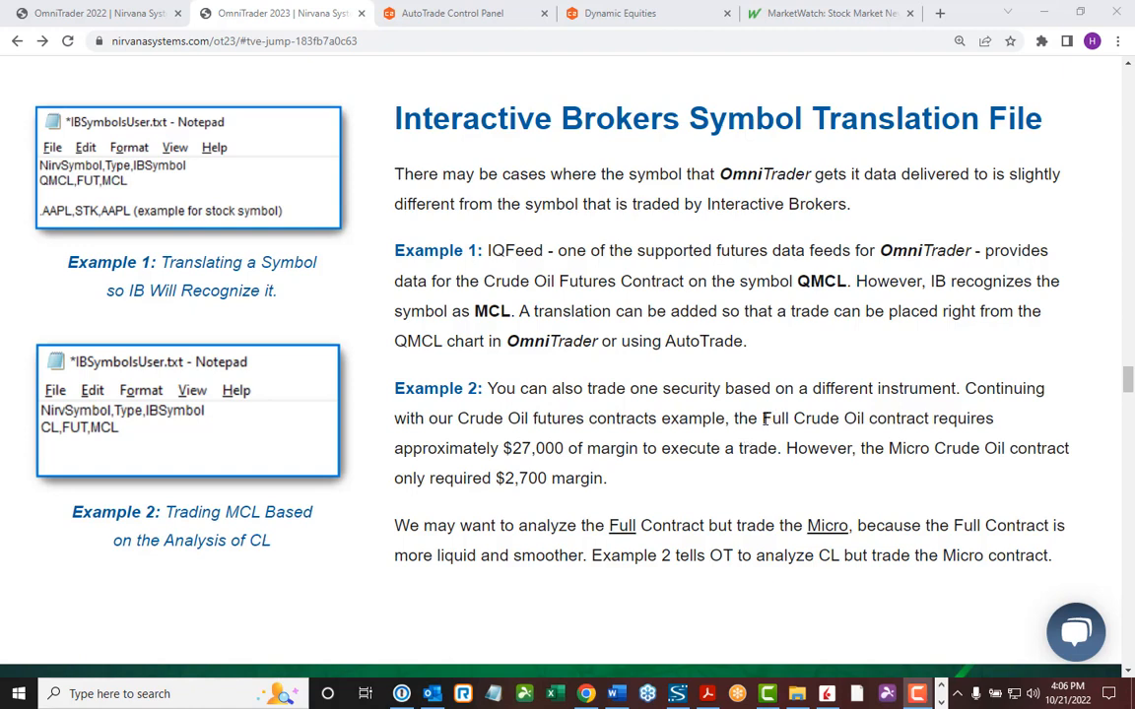
{"action": "mouse_move", "coordinate": [863, 455]}
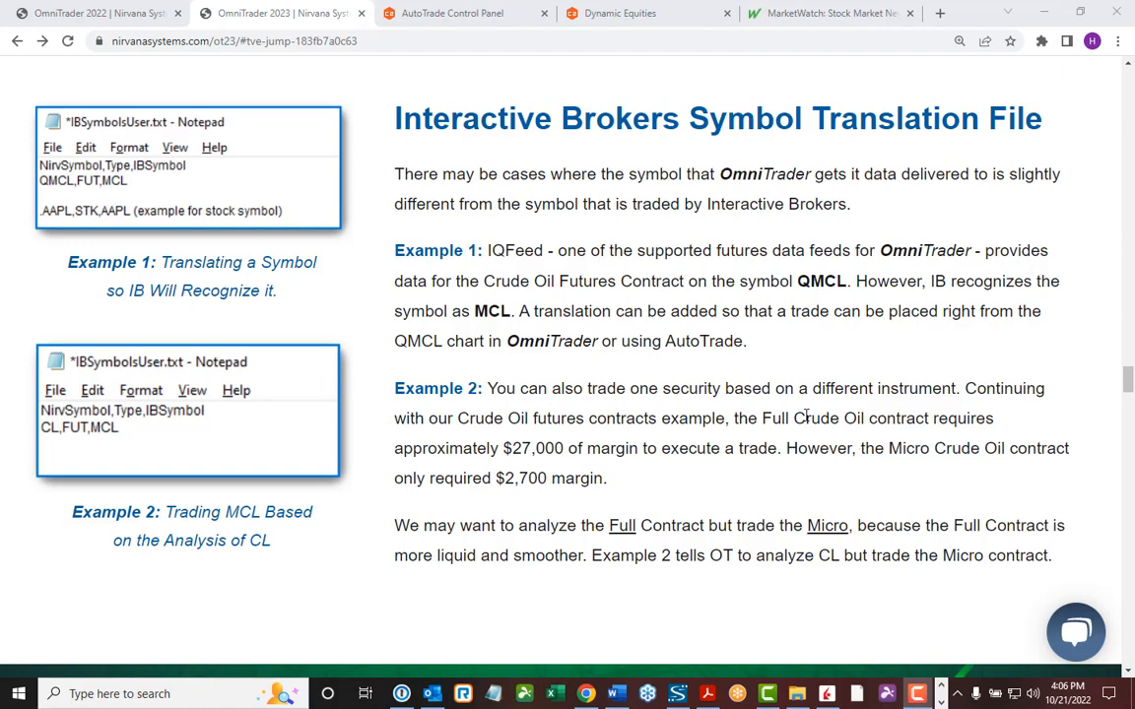
{"action": "mouse_move", "coordinate": [173, 404]}
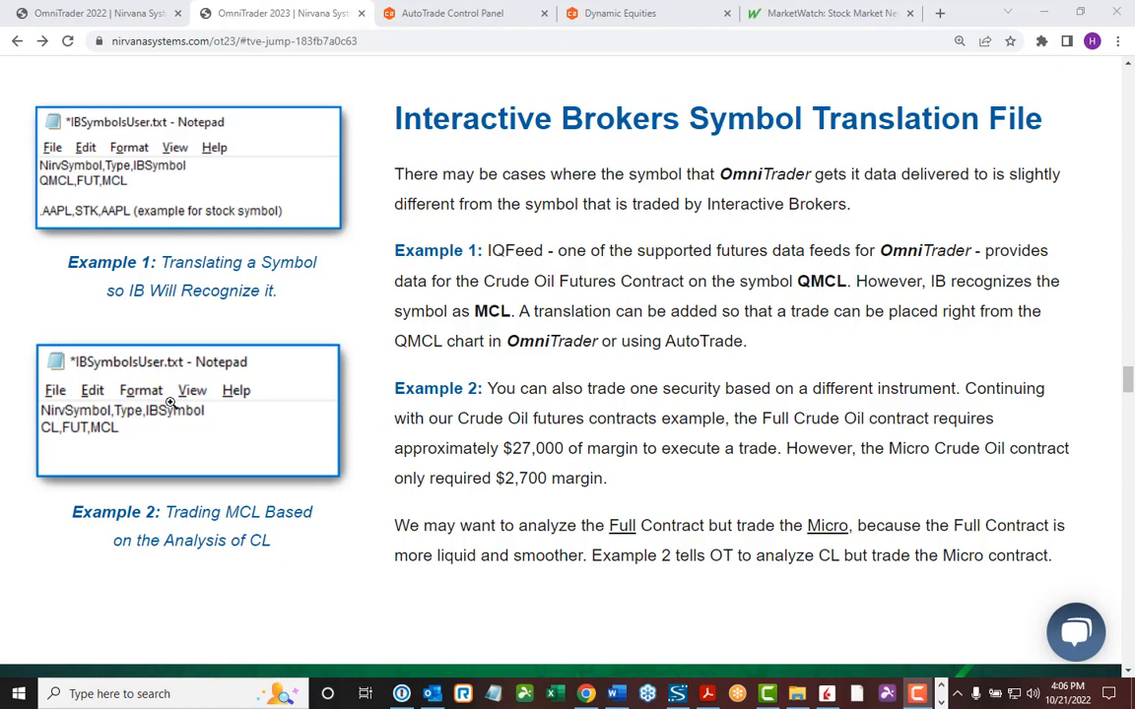
{"action": "mouse_move", "coordinate": [69, 504]}
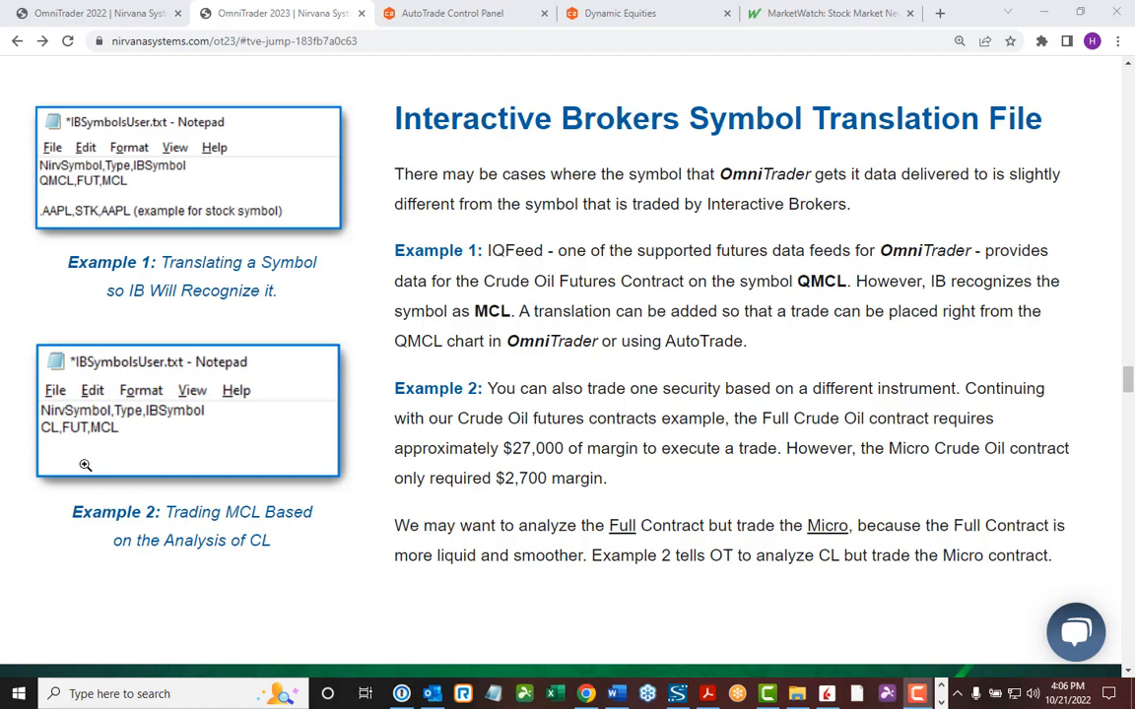
{"action": "mouse_move", "coordinate": [36, 422]}
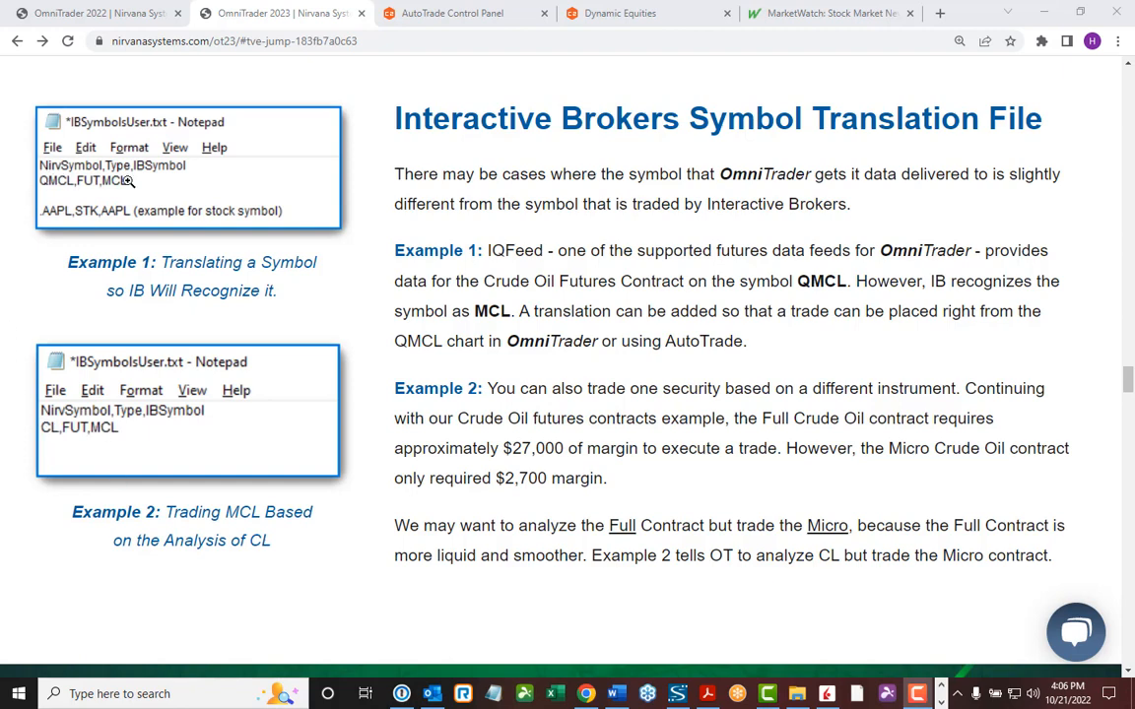
{"action": "mouse_move", "coordinate": [680, 347]}
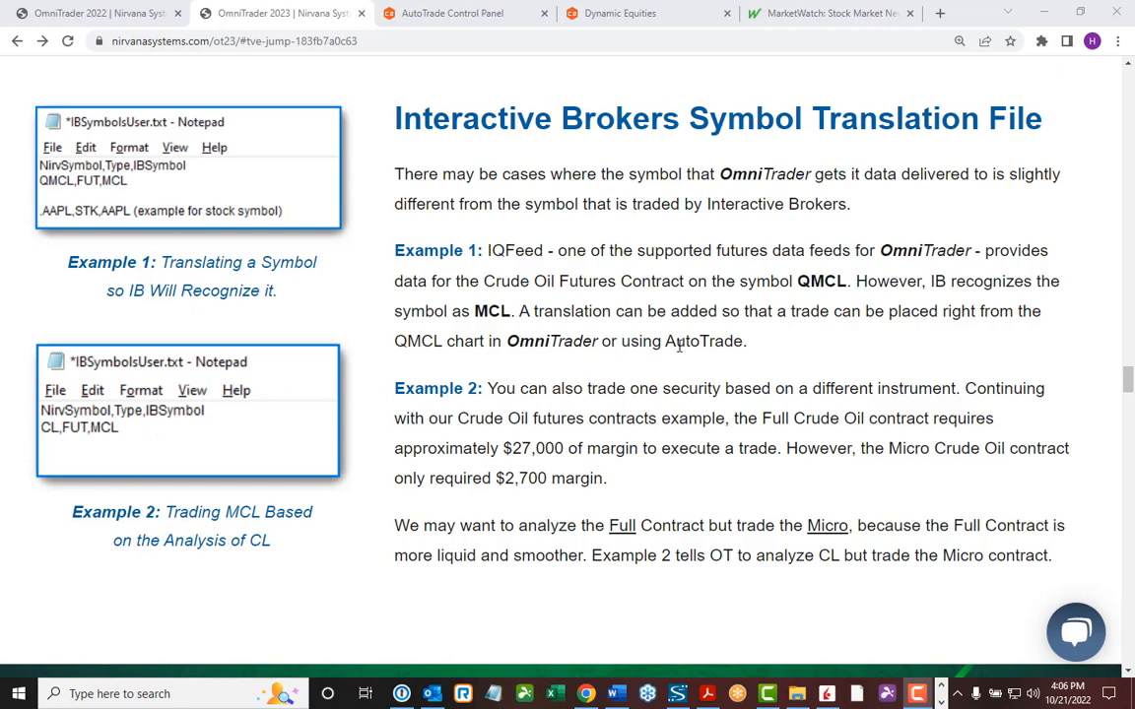
{"action": "mouse_move", "coordinate": [670, 367]}
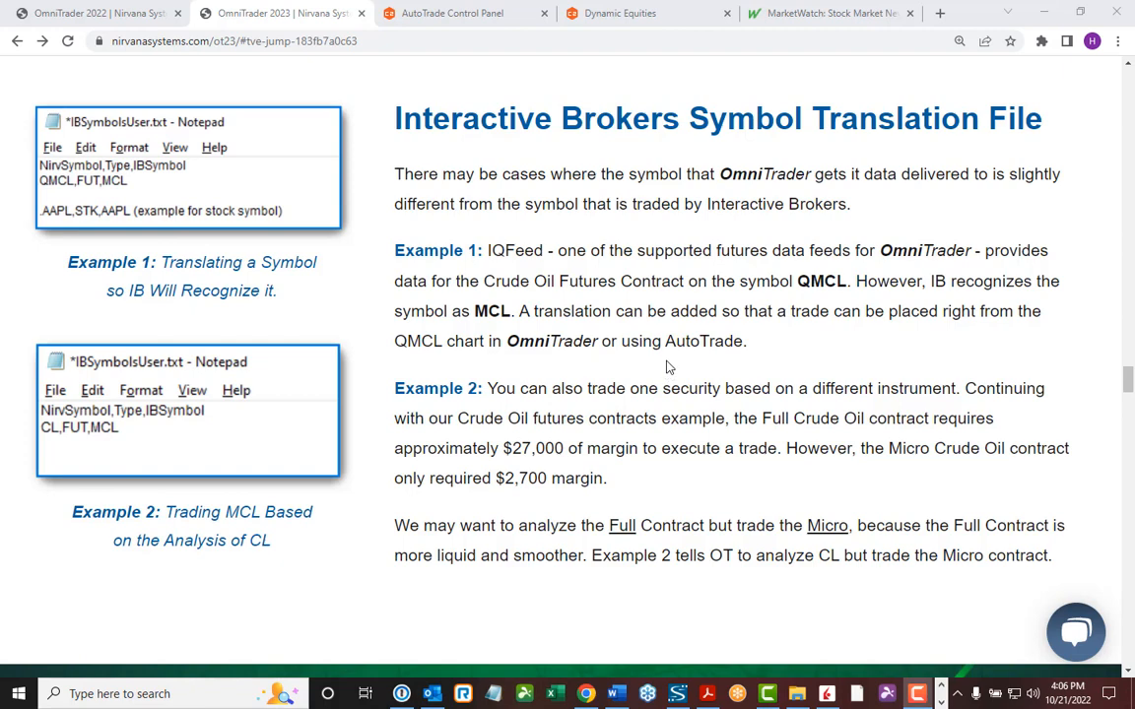
{"action": "mouse_move", "coordinate": [623, 366]}
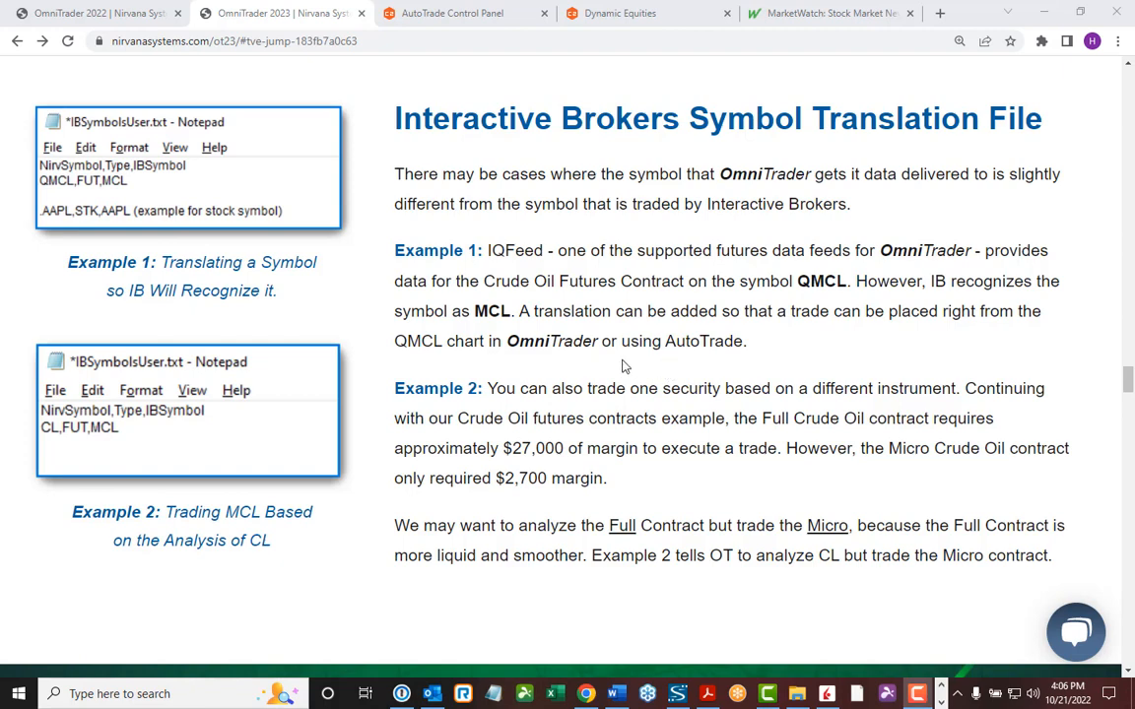
{"action": "mouse_move", "coordinate": [343, 286]}
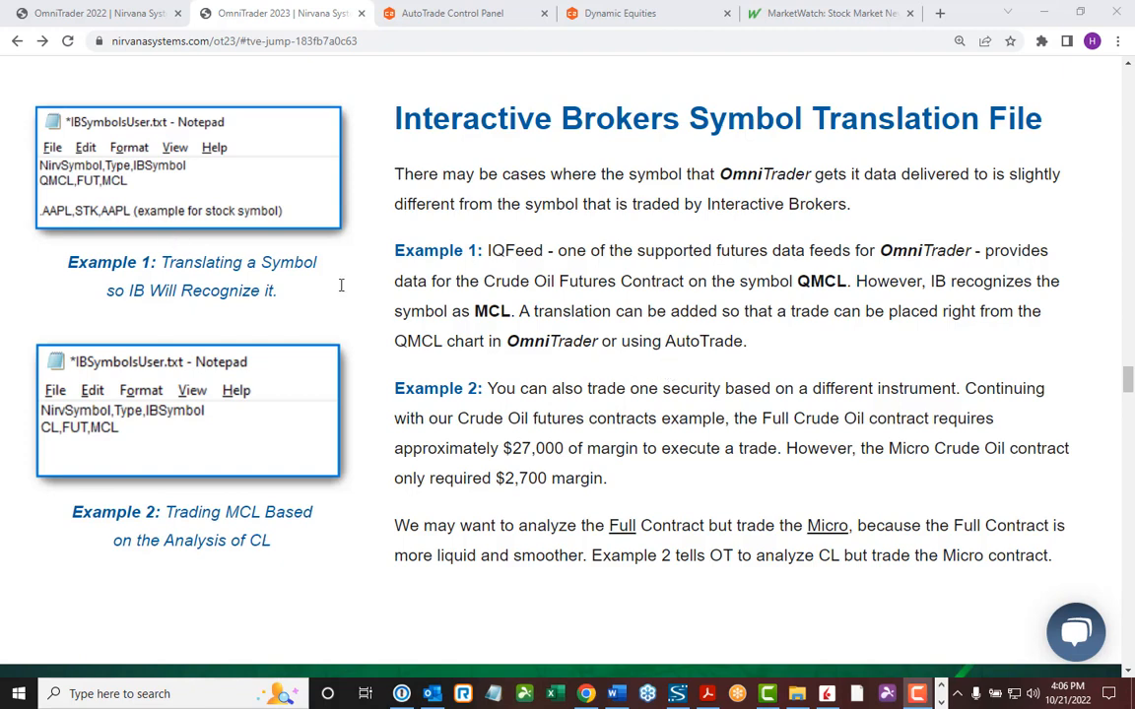
{"action": "mouse_move", "coordinate": [682, 605]}
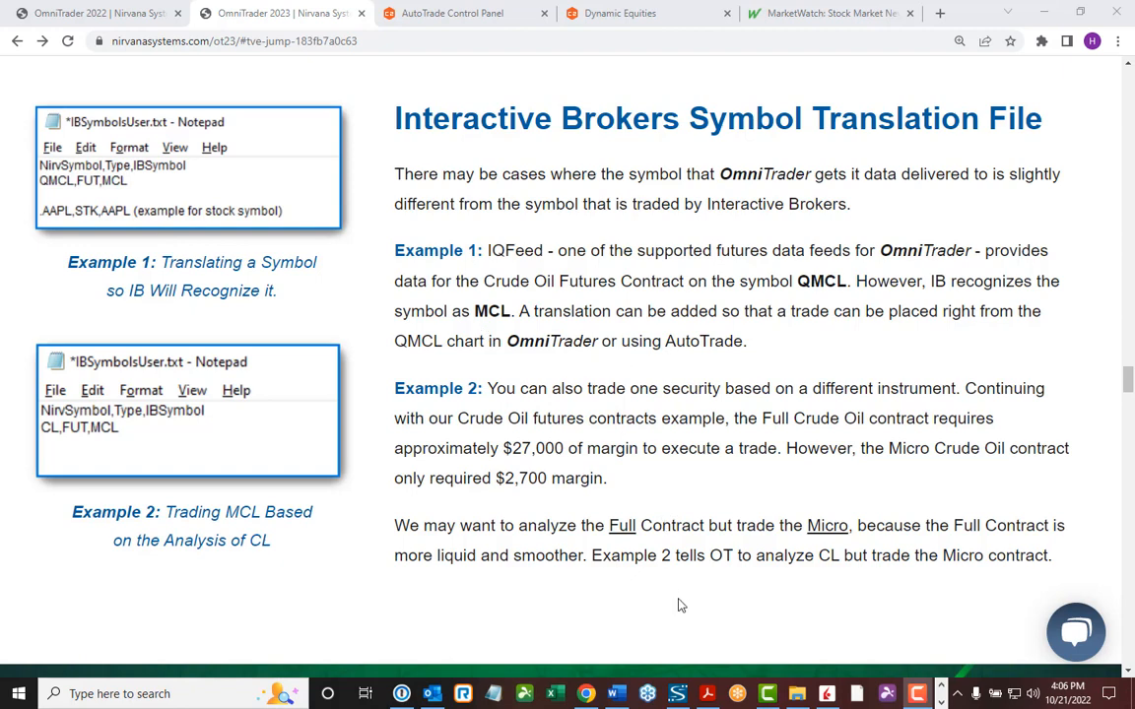
{"action": "mouse_move", "coordinate": [672, 603]}
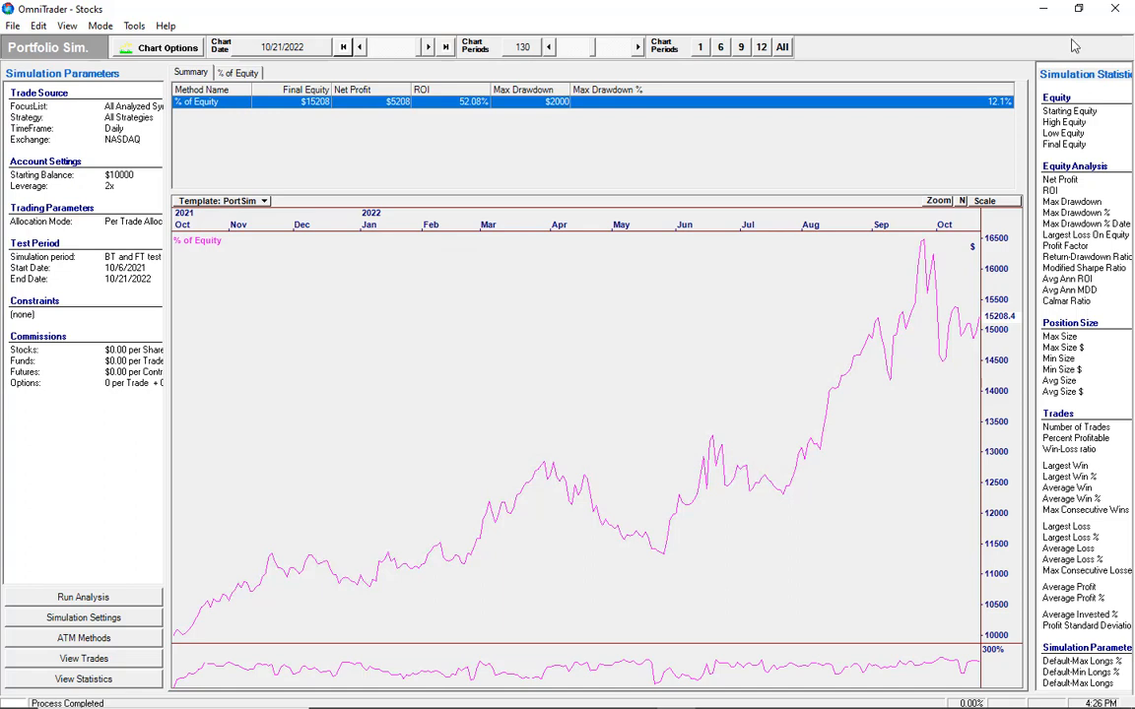
{"action": "mouse_move", "coordinate": [568, 378]}
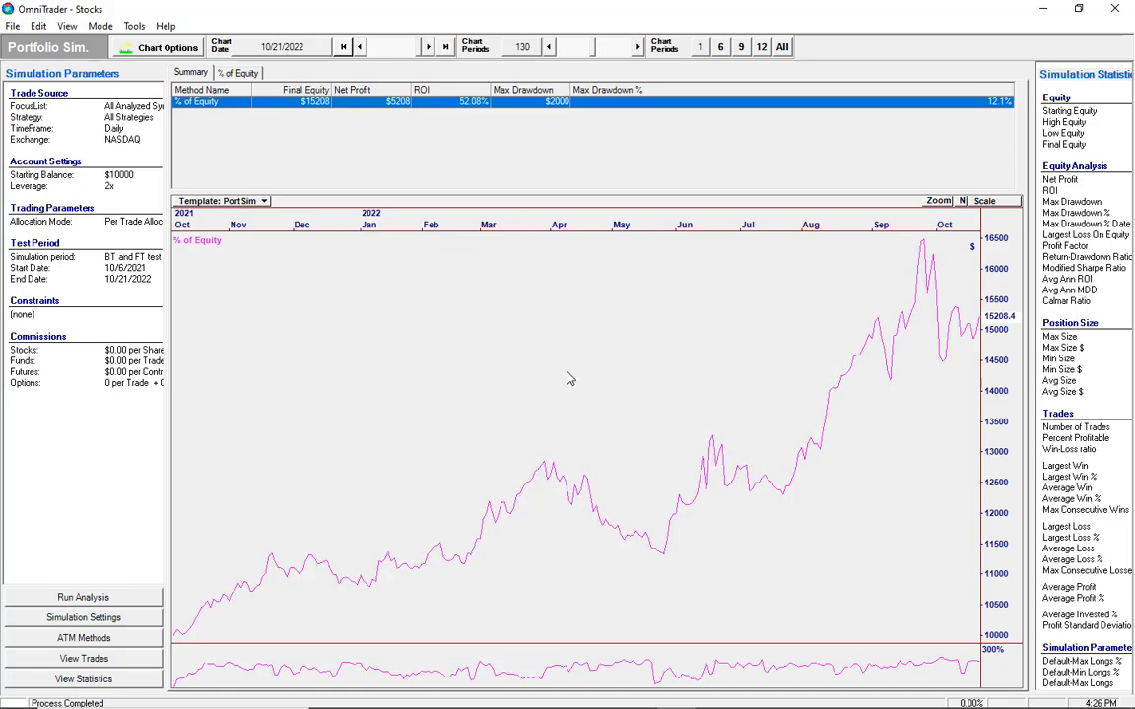
{"action": "mouse_move", "coordinate": [538, 489]}
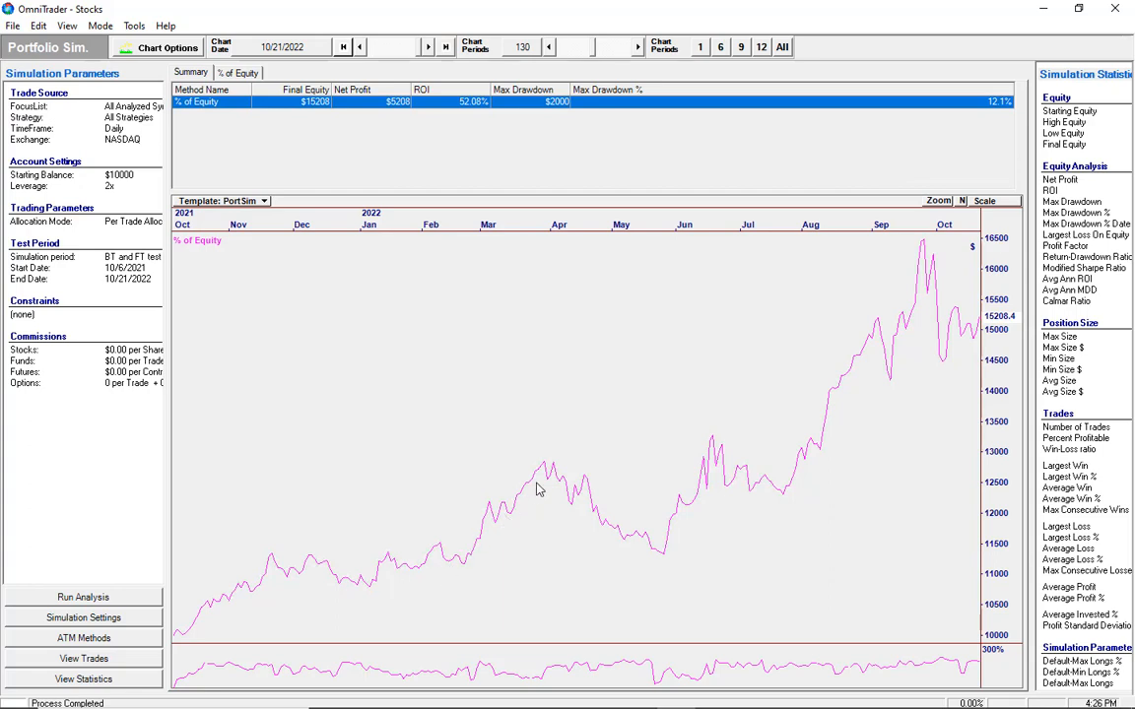
{"action": "mouse_move", "coordinate": [420, 556]}
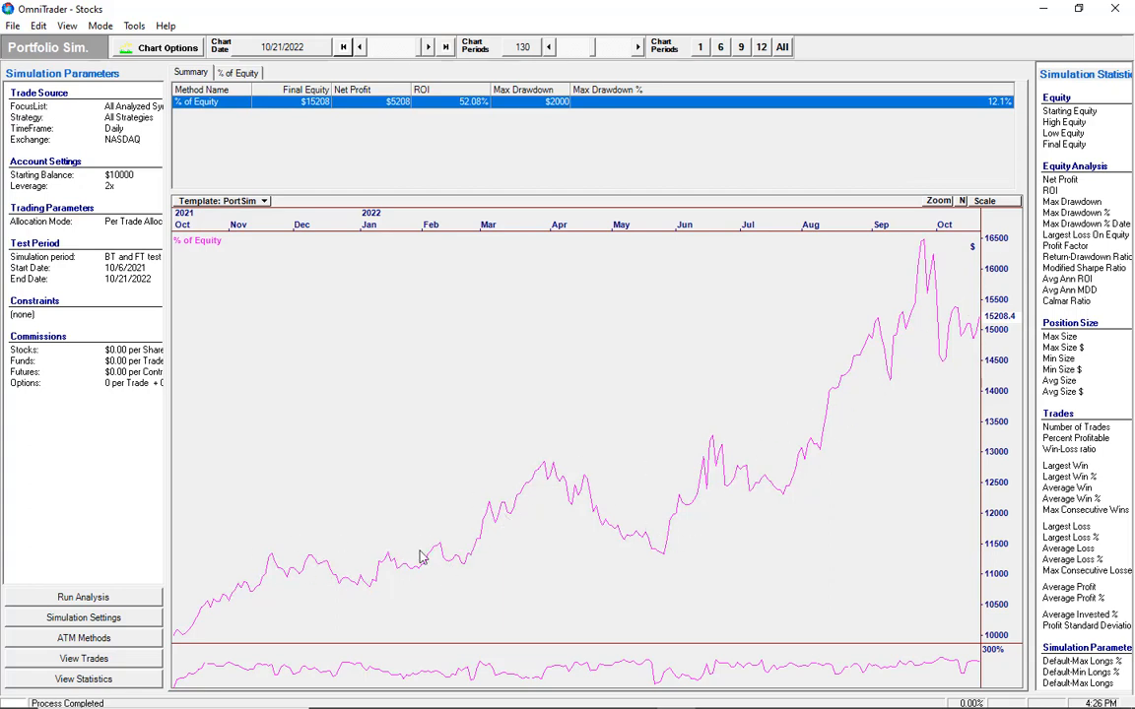
{"action": "mouse_move", "coordinate": [907, 339]}
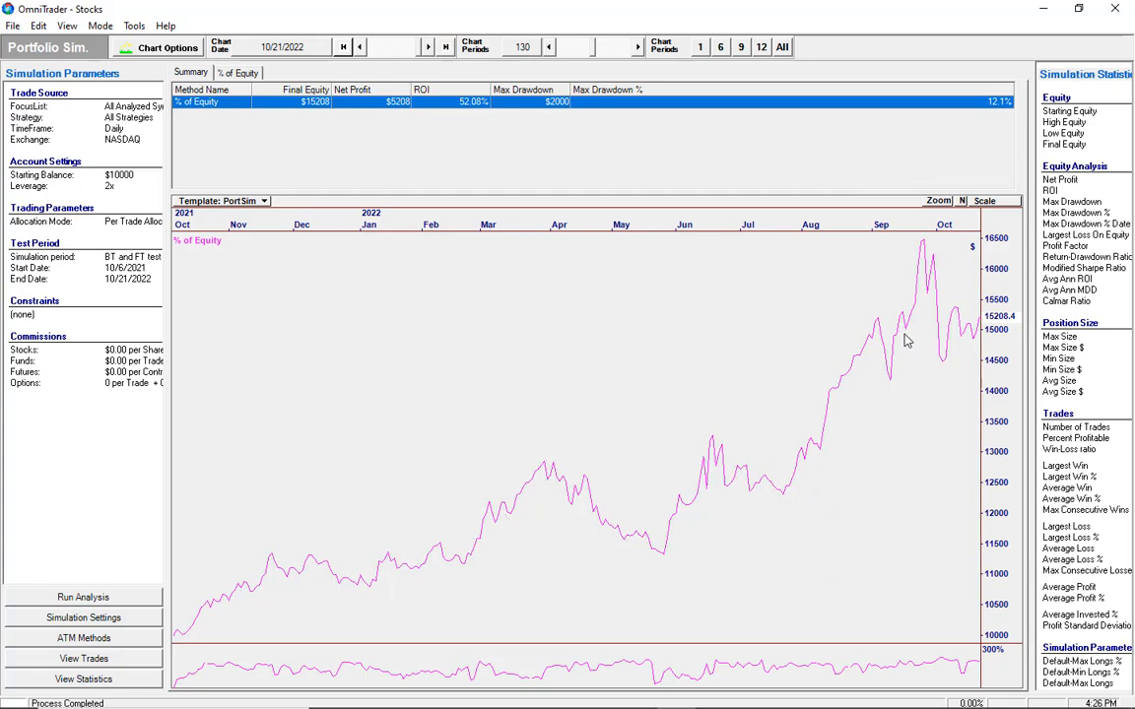
{"action": "mouse_move", "coordinate": [603, 307]}
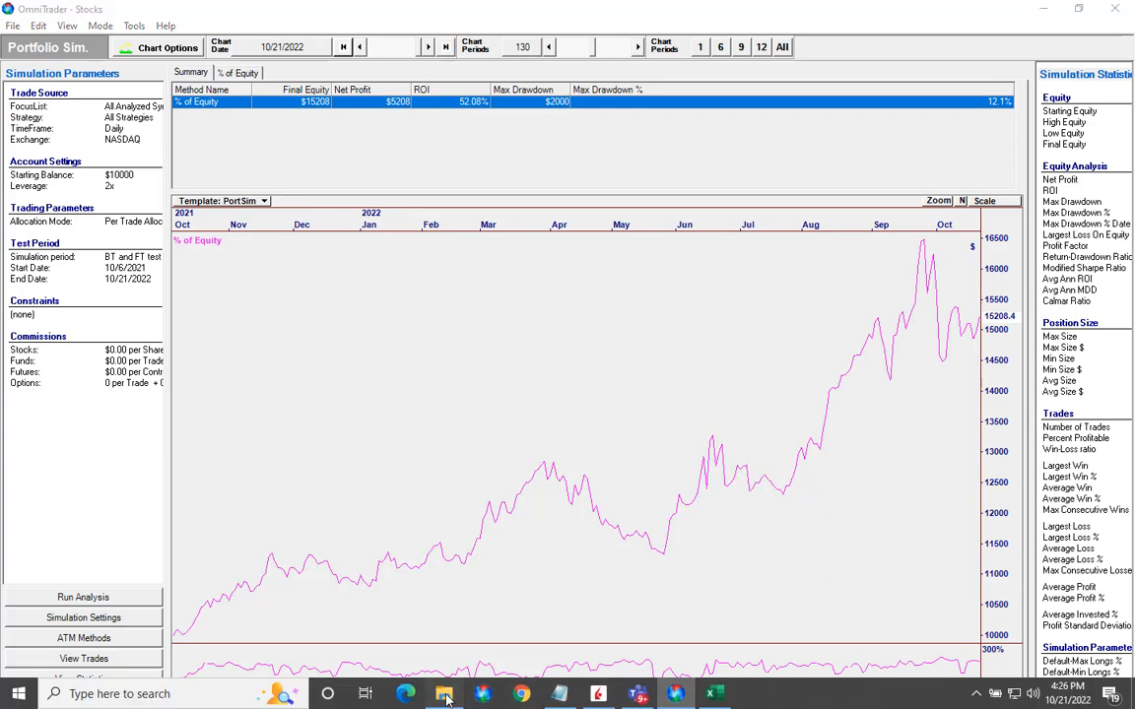
Switch from the Portfolio Sim's % of Equity chart to the exported ATM Log folder
{"action": "left_click", "coordinate": [445, 693]}
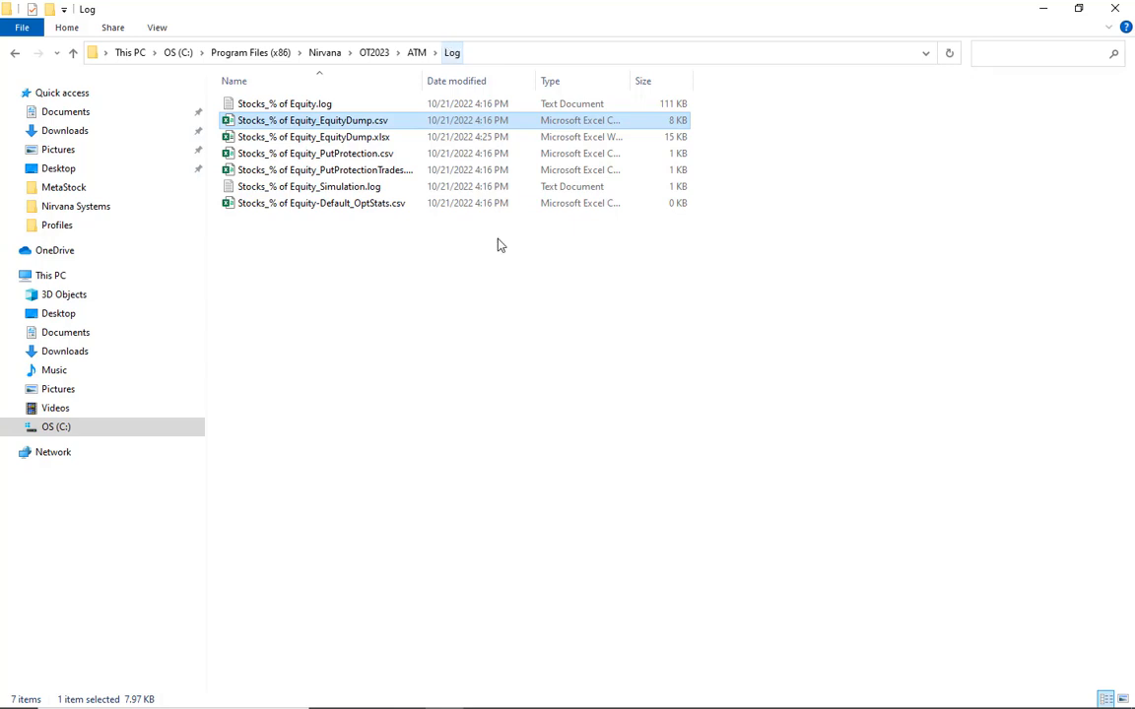
{"action": "mouse_move", "coordinate": [306, 138]}
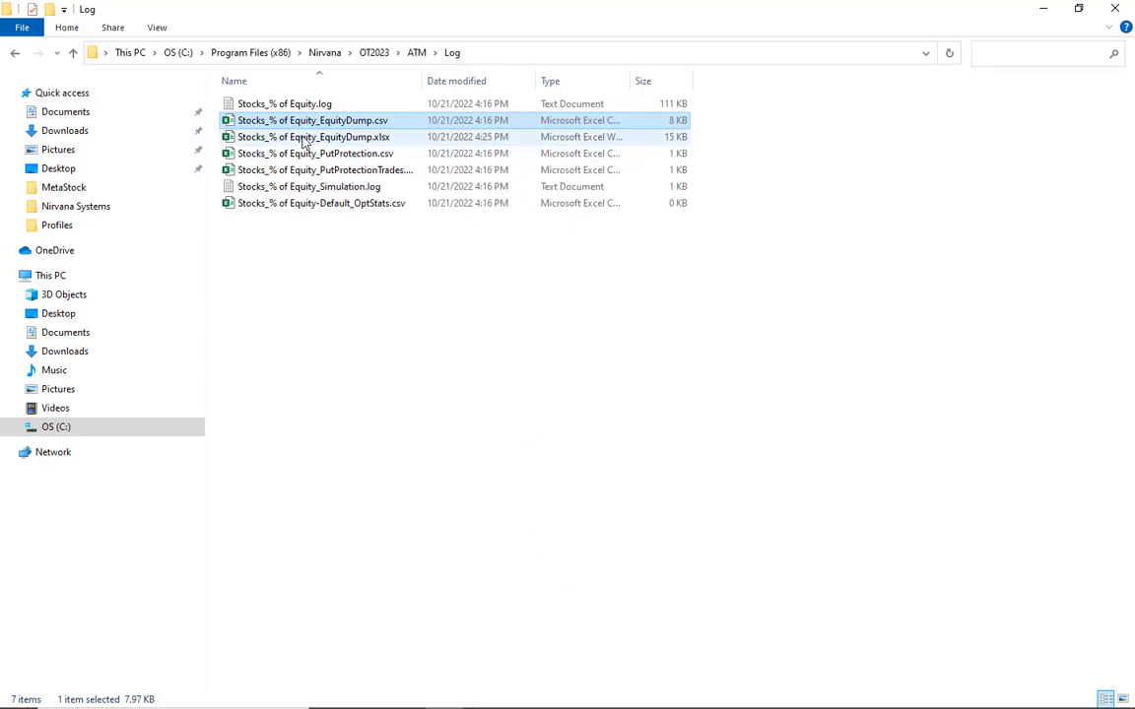
{"action": "mouse_move", "coordinate": [337, 146]}
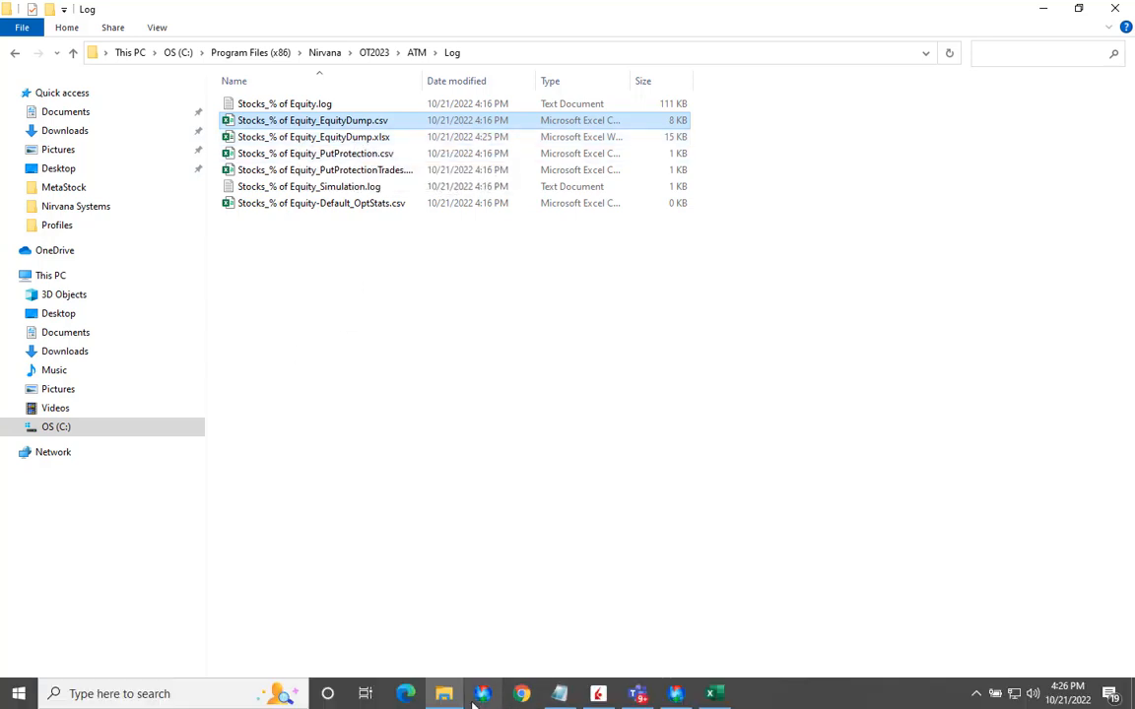
{"action": "mouse_move", "coordinate": [713, 694]}
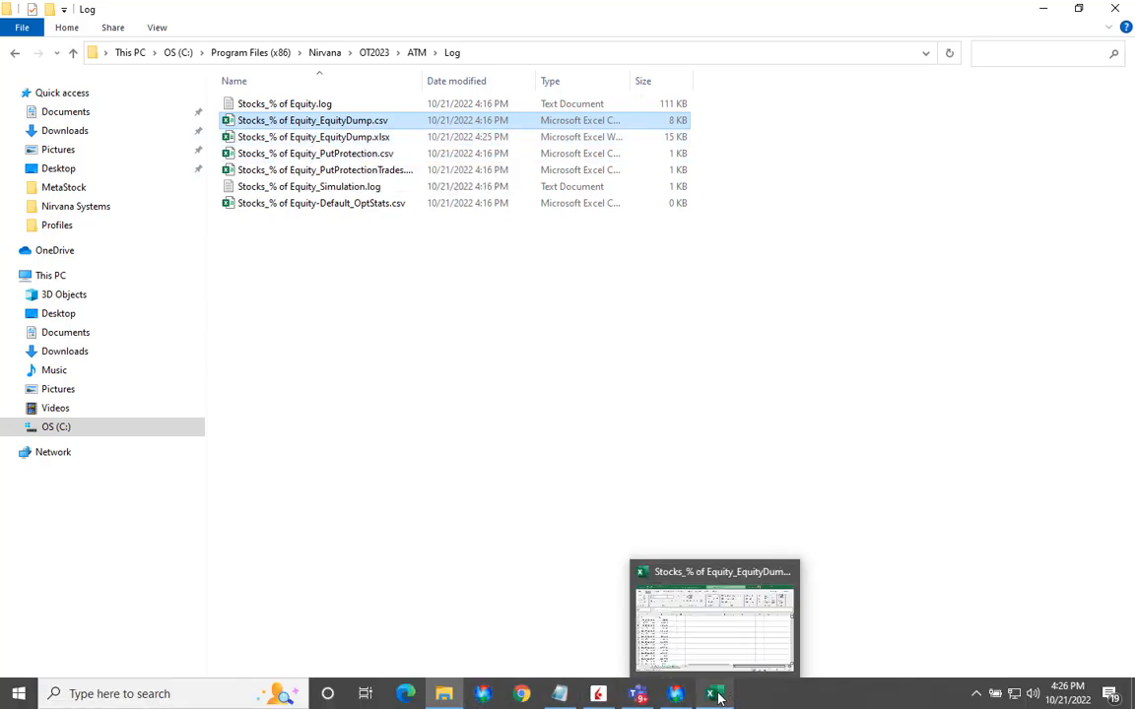
Bring up the Stocks_% of Equity_EquityDump workbook in Excel from the taskbar
{"action": "left_click", "coordinate": [713, 614]}
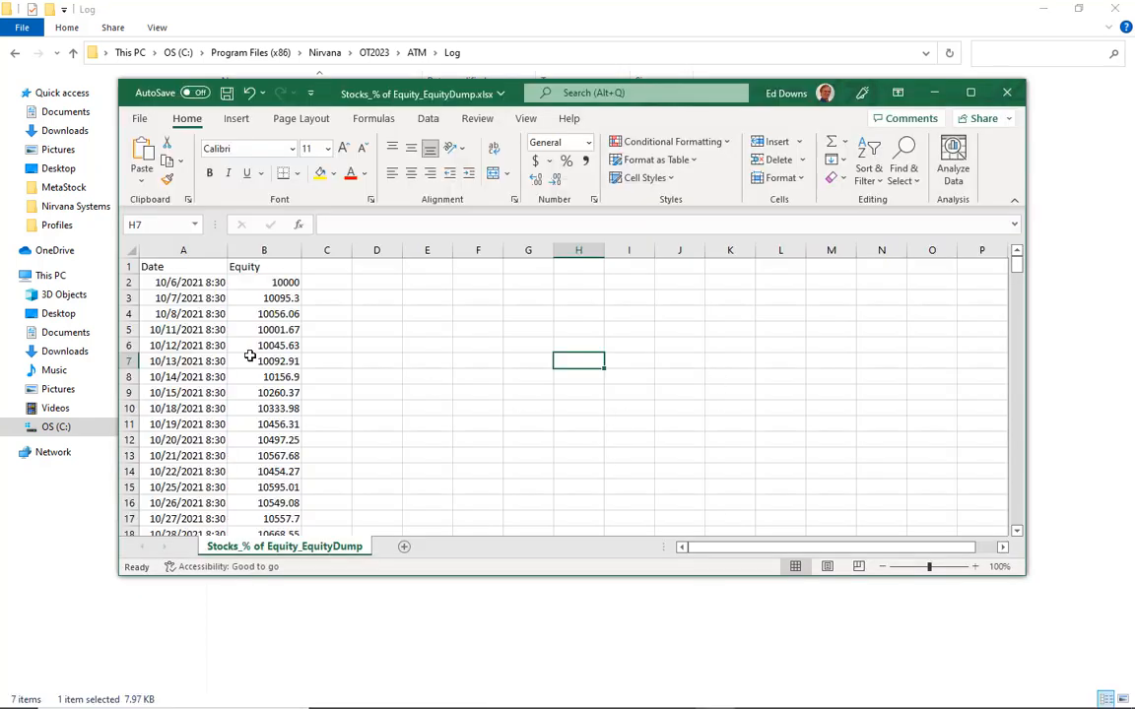
Insert a 2-D line chart of the Date and Equity columns and stretch it taller
{"action": "left_click", "coordinate": [183, 284]}
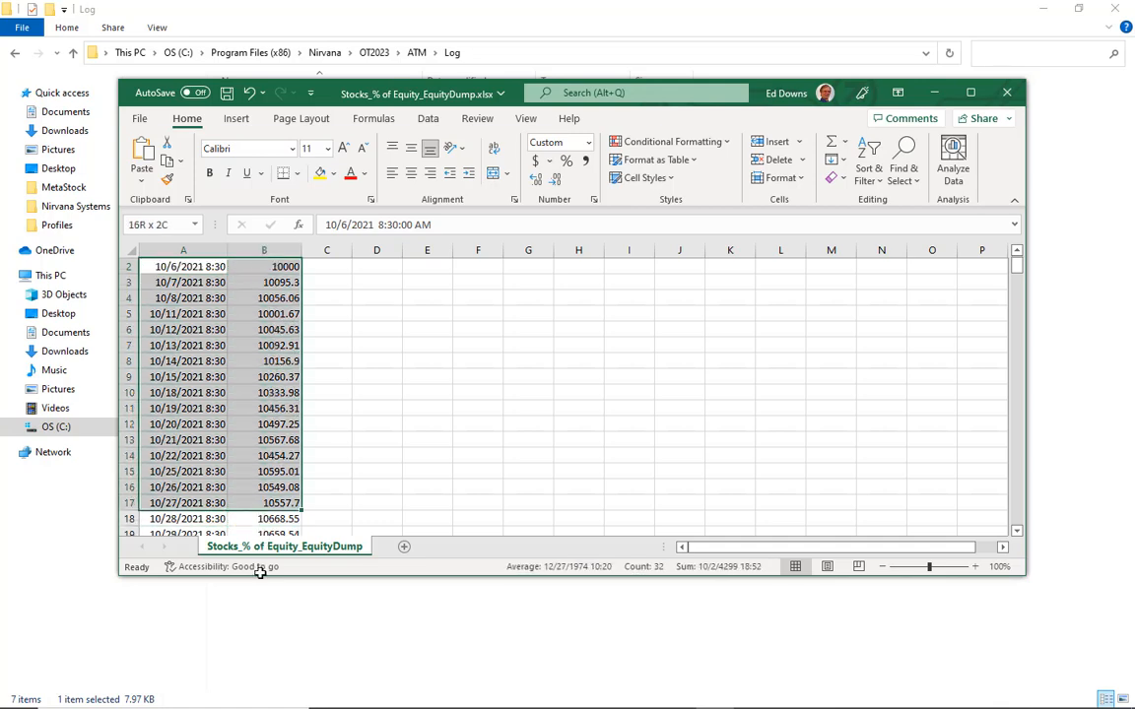
{"action": "scroll", "scroll_direction": "down", "scroll_amount": 3}
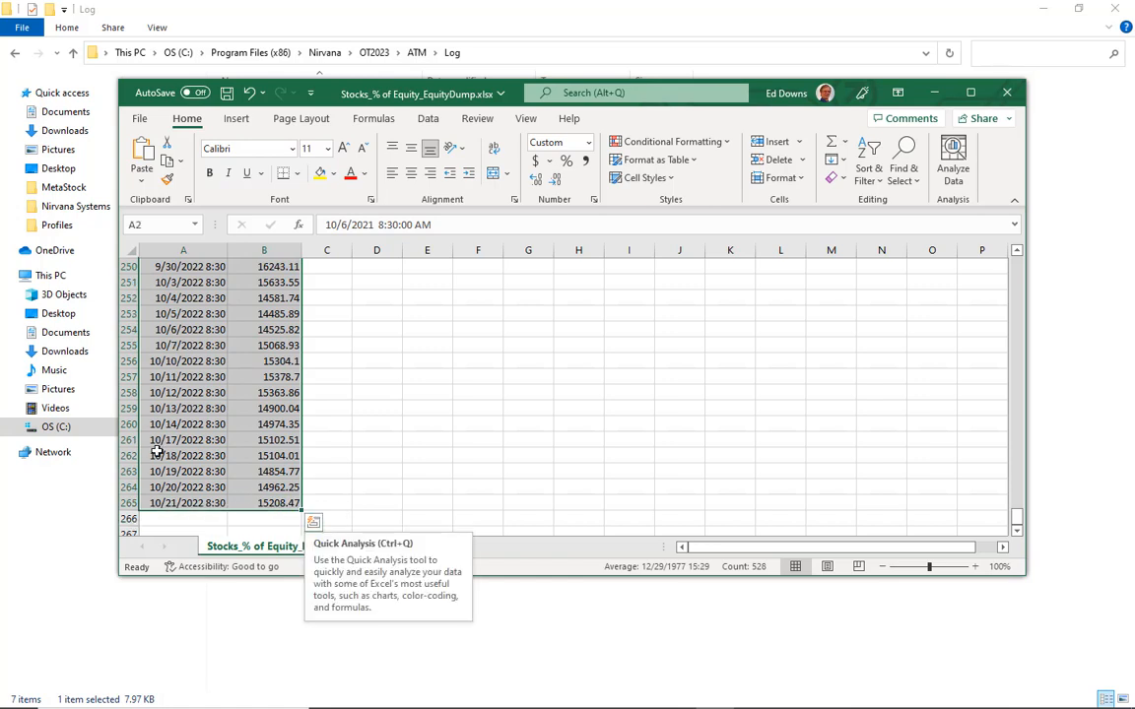
{"action": "left_click", "coordinate": [236, 118]}
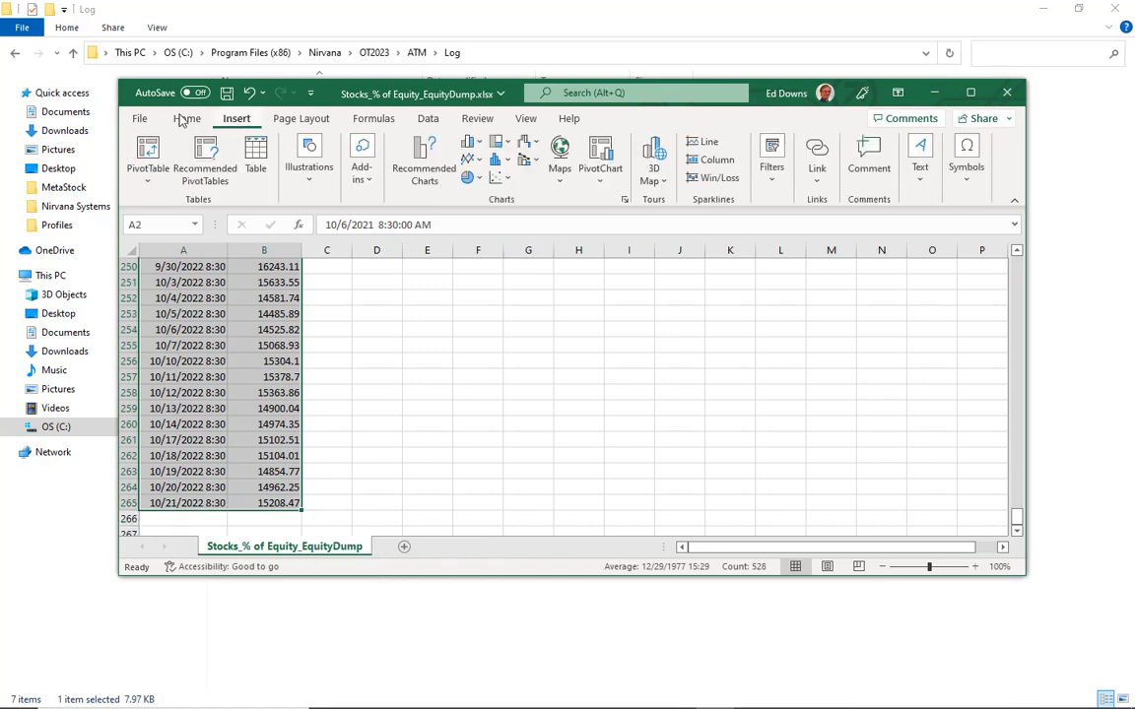
{"action": "left_click", "coordinate": [469, 148]}
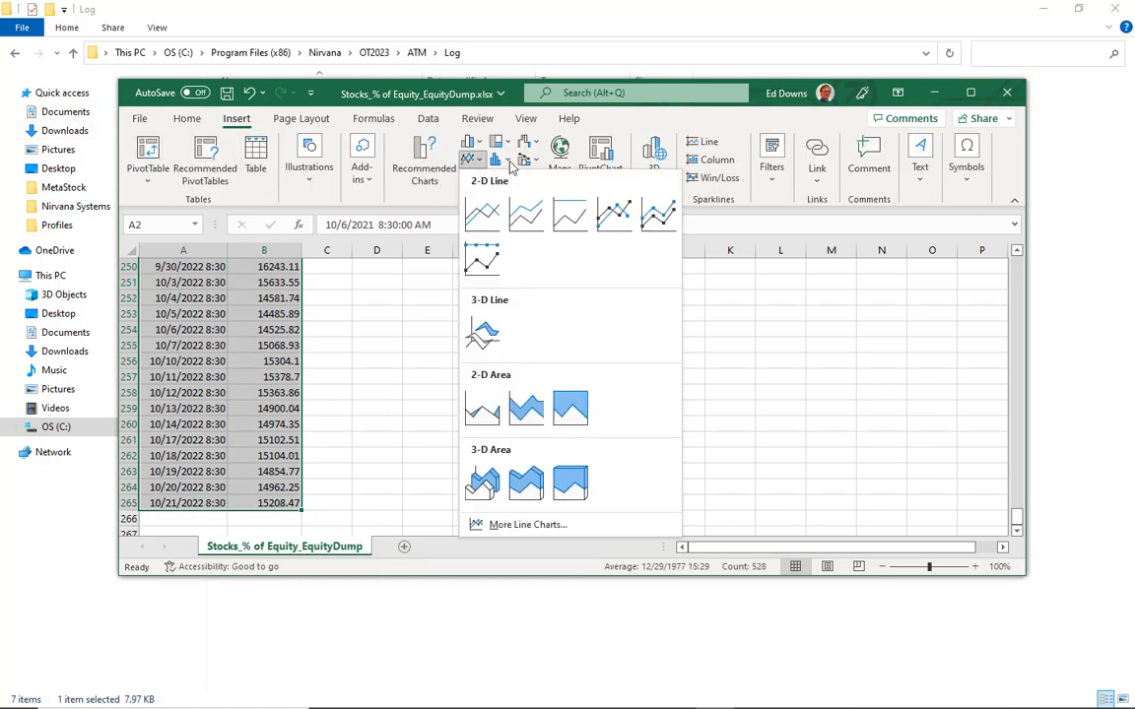
{"action": "left_click", "coordinate": [483, 215]}
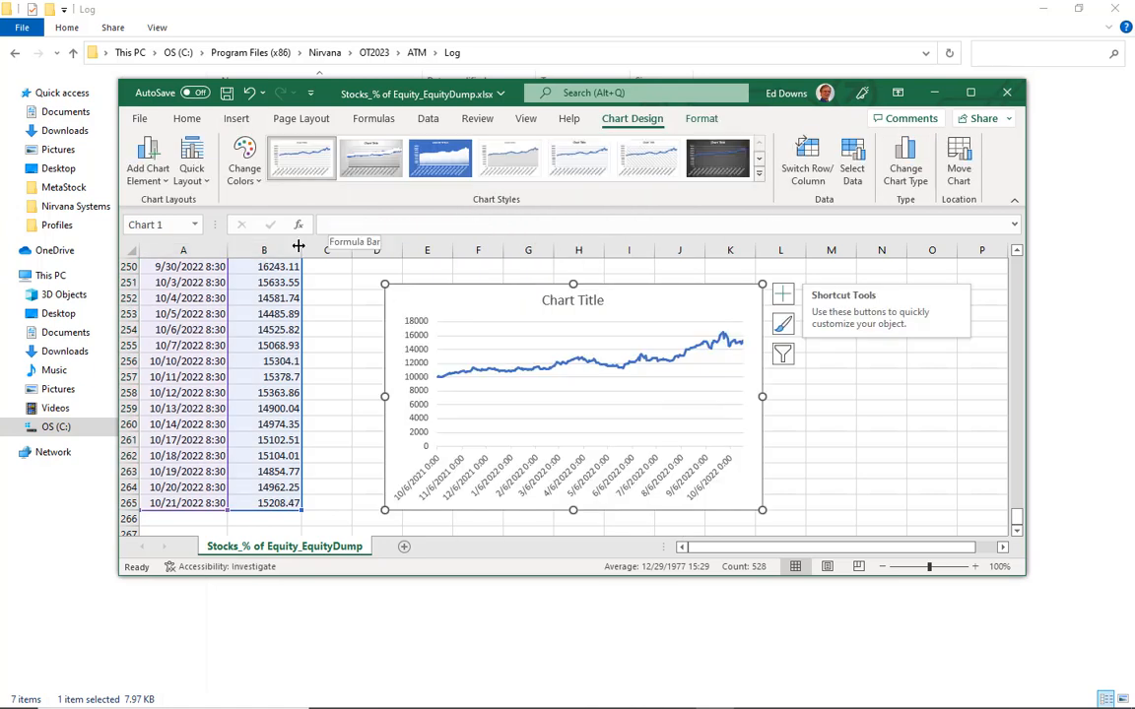
{"action": "mouse_move", "coordinate": [575, 323]}
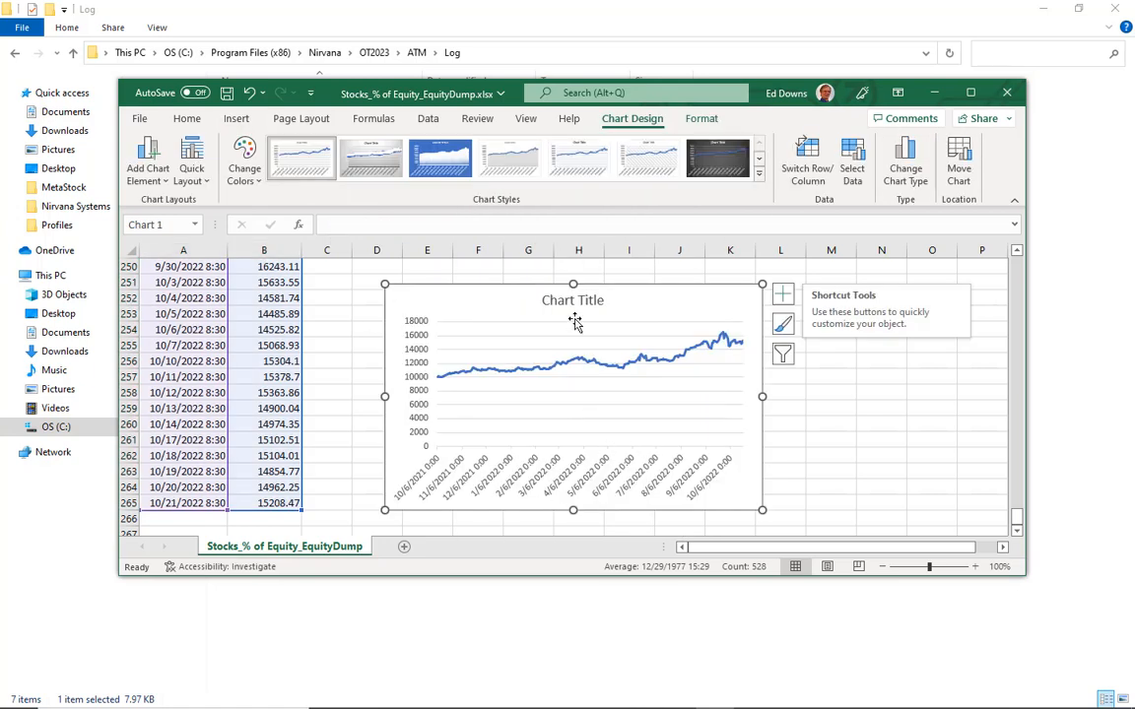
{"action": "mouse_move", "coordinate": [225, 300]}
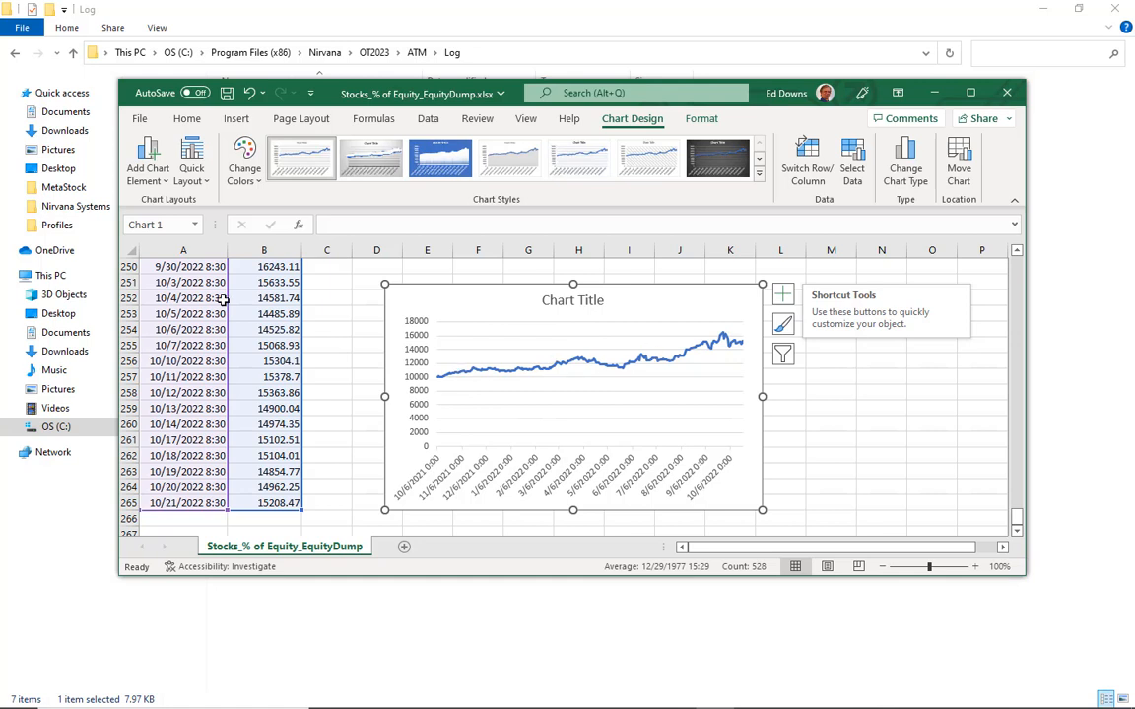
{"action": "mouse_move", "coordinate": [782, 355]}
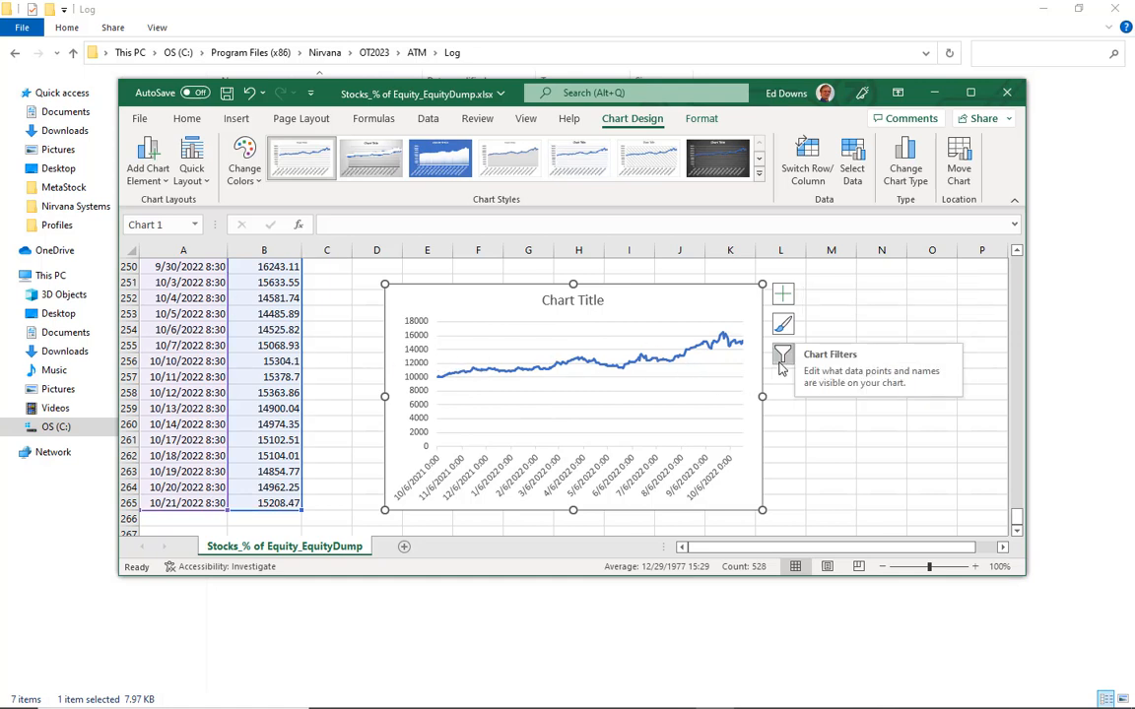
{"action": "mouse_move", "coordinate": [693, 359]}
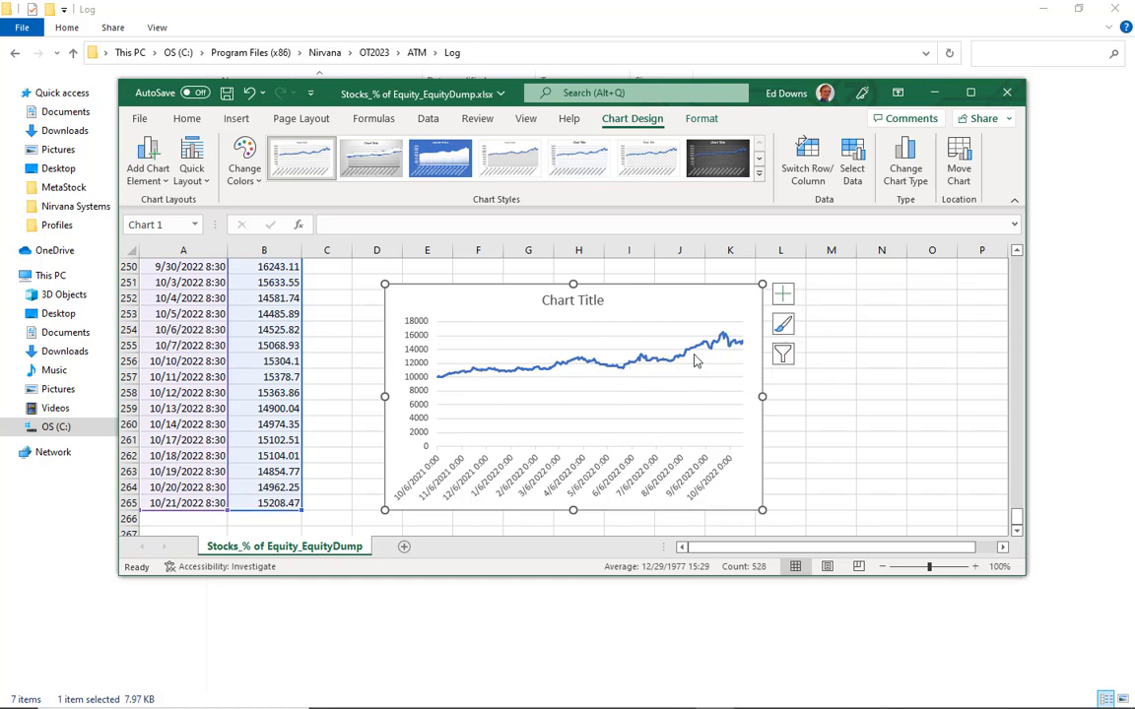
{"action": "mouse_move", "coordinate": [559, 384]}
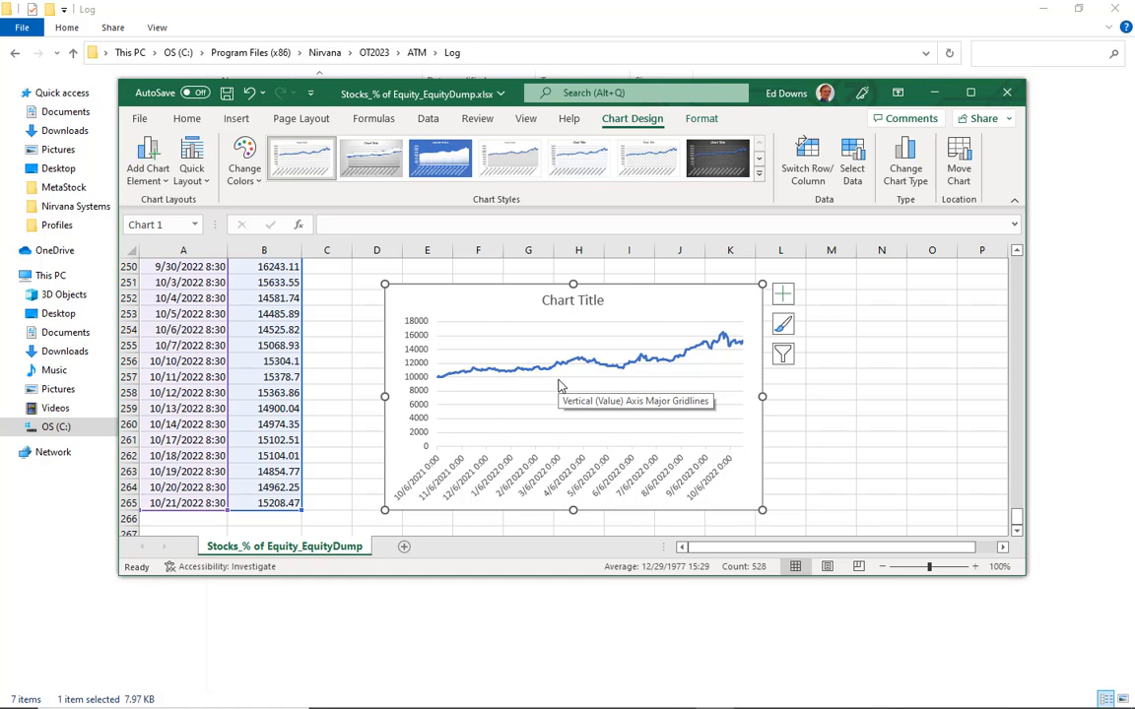
{"action": "mouse_move", "coordinate": [543, 427]}
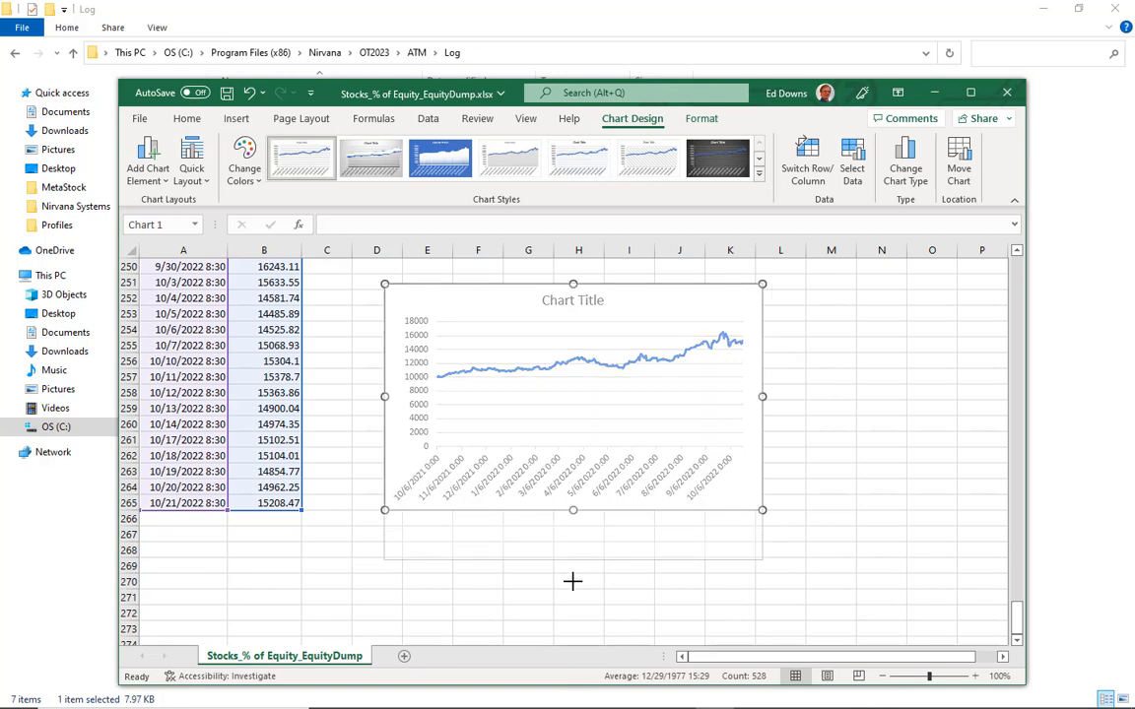
{"action": "left_click_drag", "start_coordinate": [573, 508], "coordinate": [573, 611]}
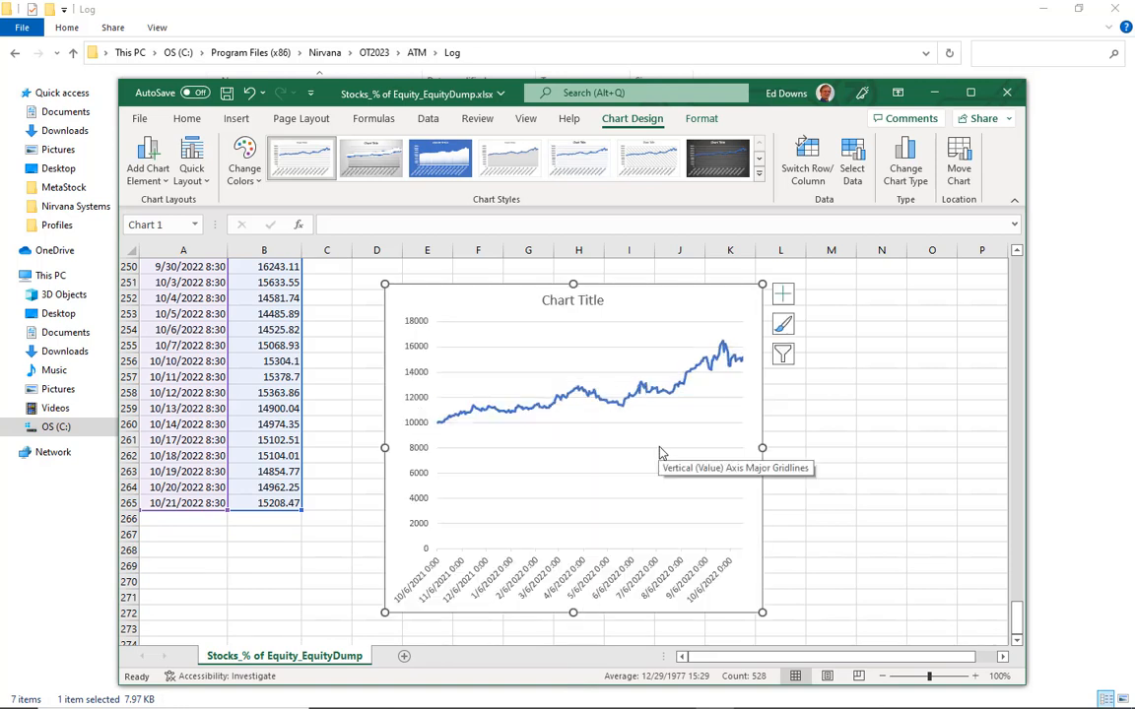
{"action": "mouse_move", "coordinate": [504, 510]}
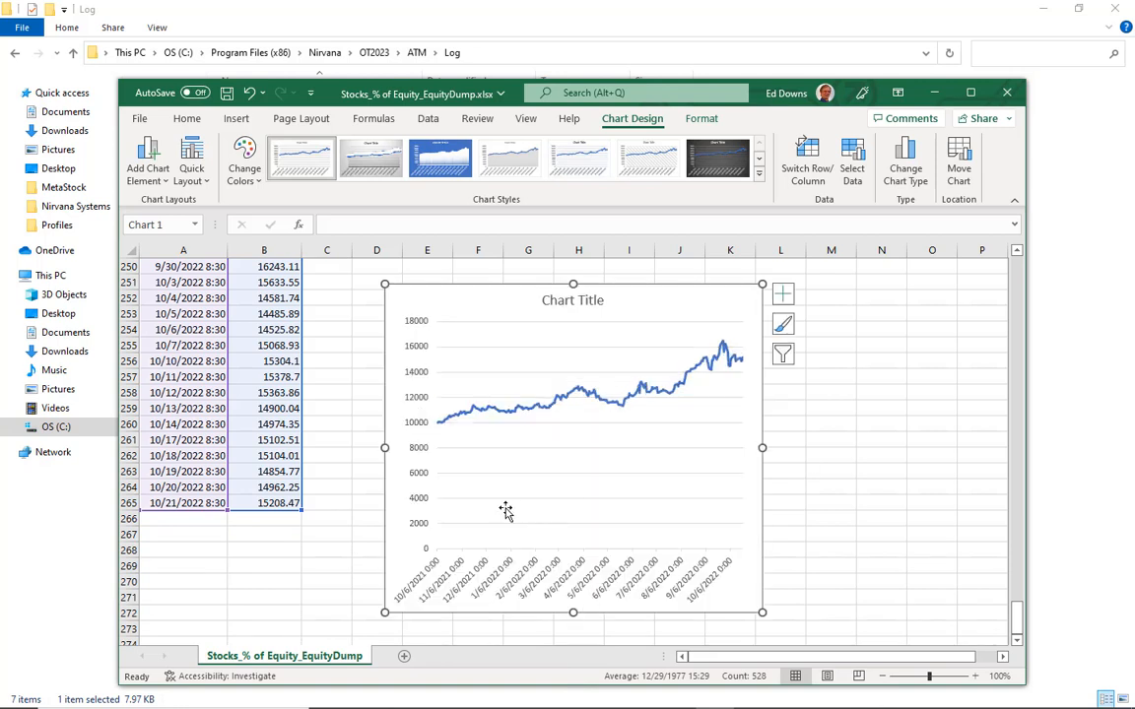
{"action": "mouse_move", "coordinate": [914, 420]}
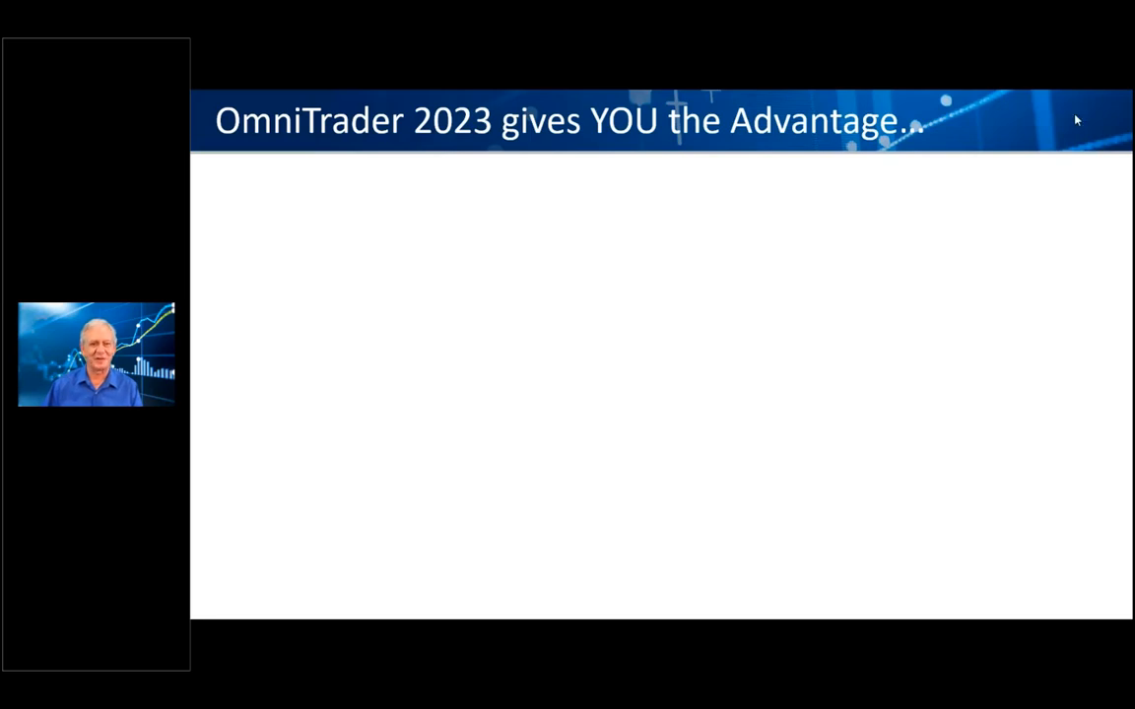
{"action": "mouse_move", "coordinate": [1060, 185]}
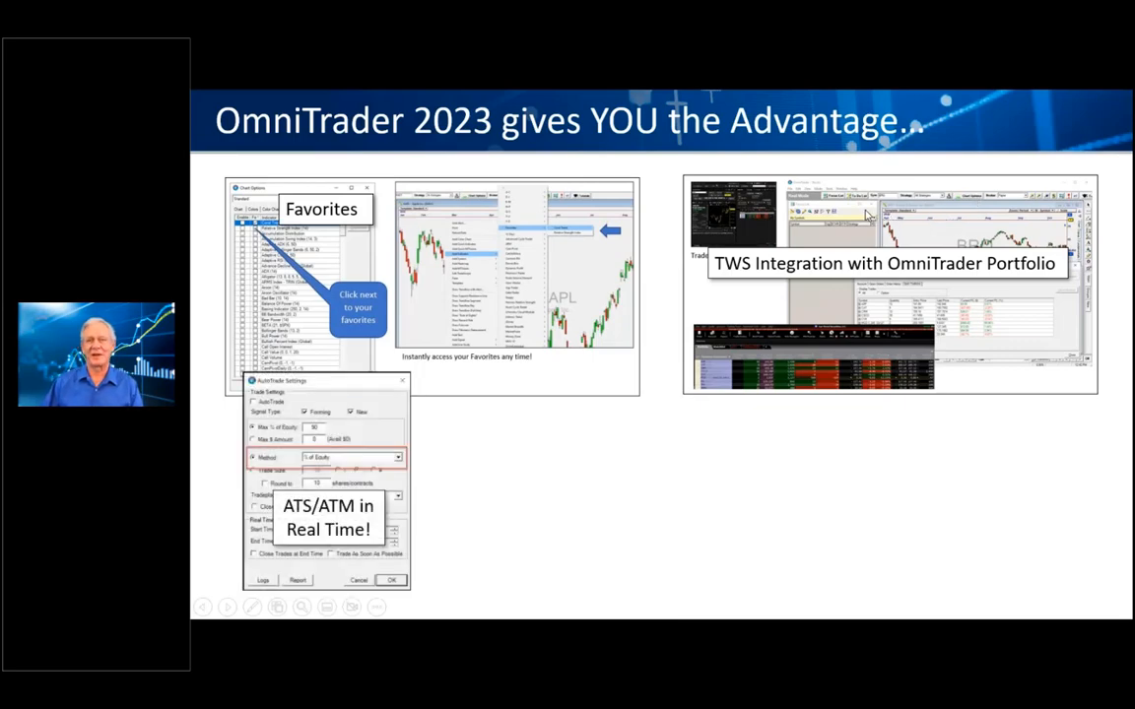
{"action": "mouse_move", "coordinate": [865, 211]}
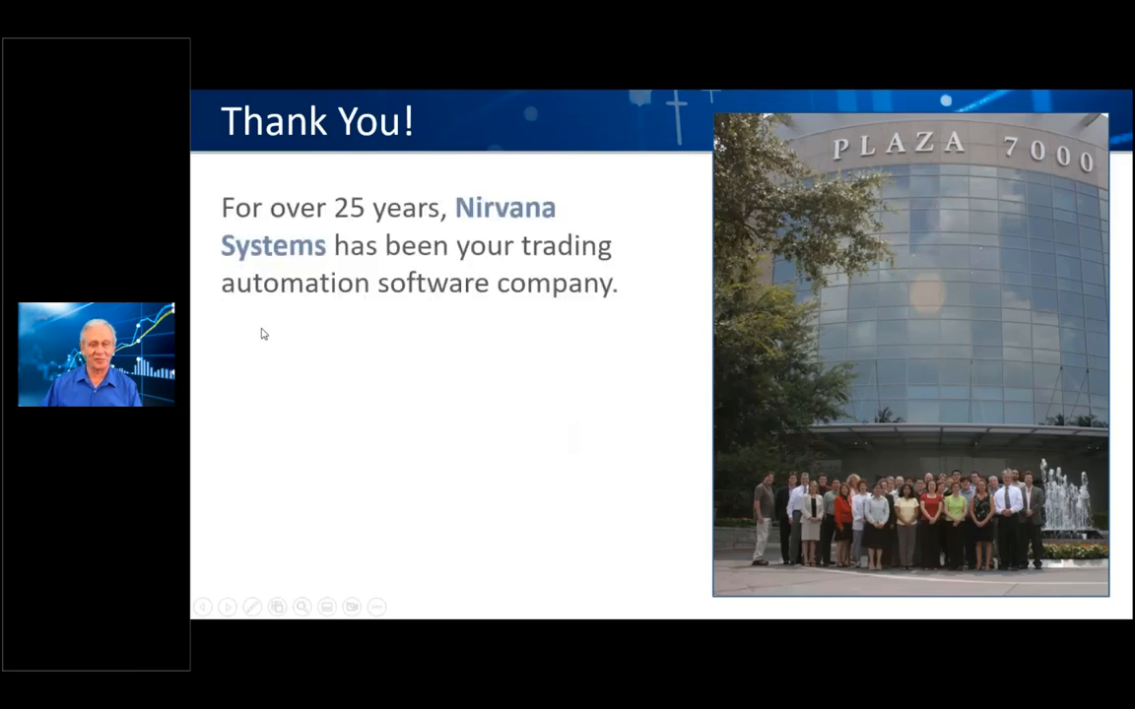
{"action": "mouse_move", "coordinate": [765, 314]}
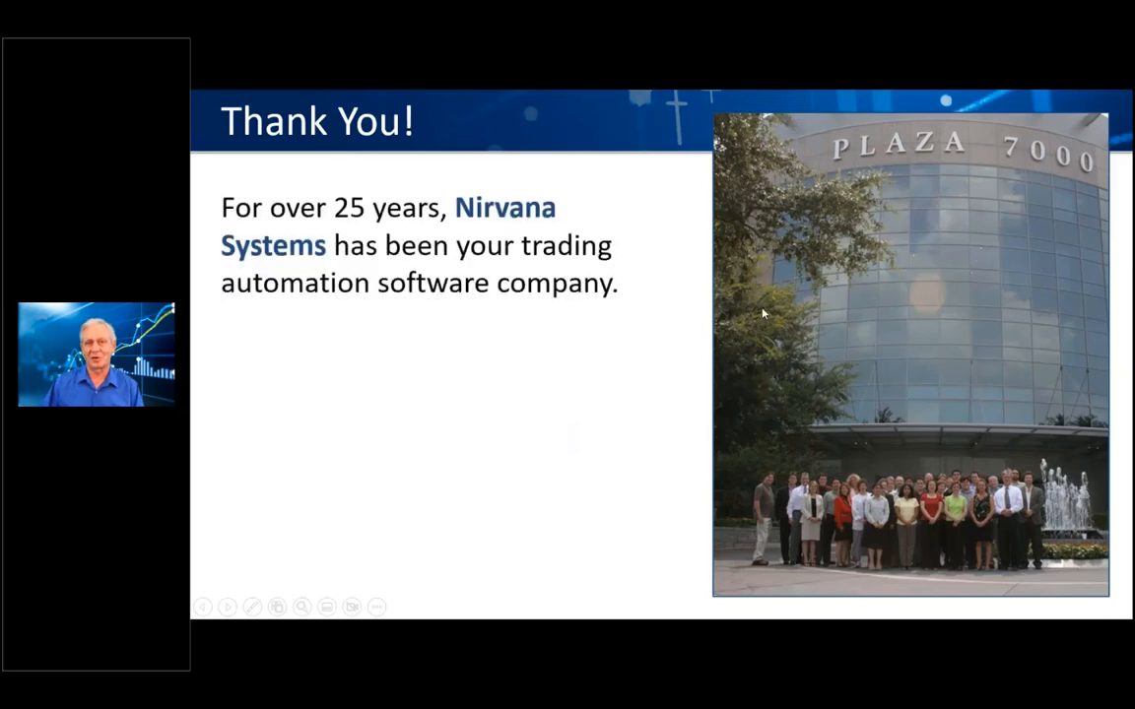
{"action": "mouse_move", "coordinate": [764, 313]}
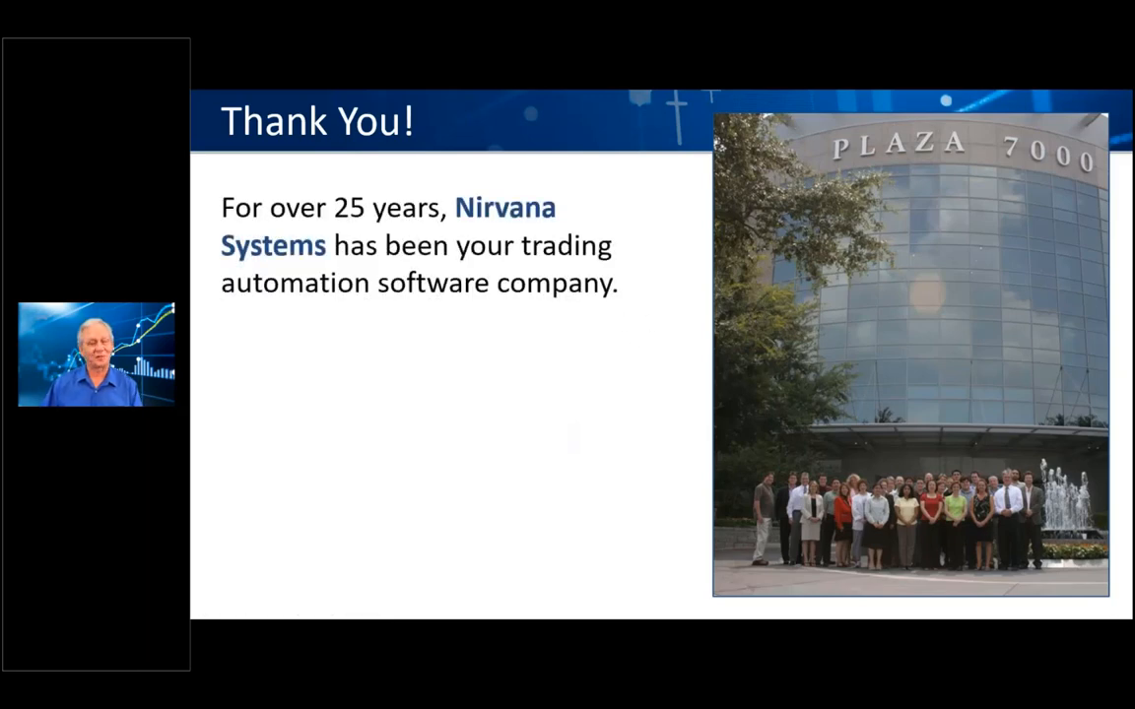